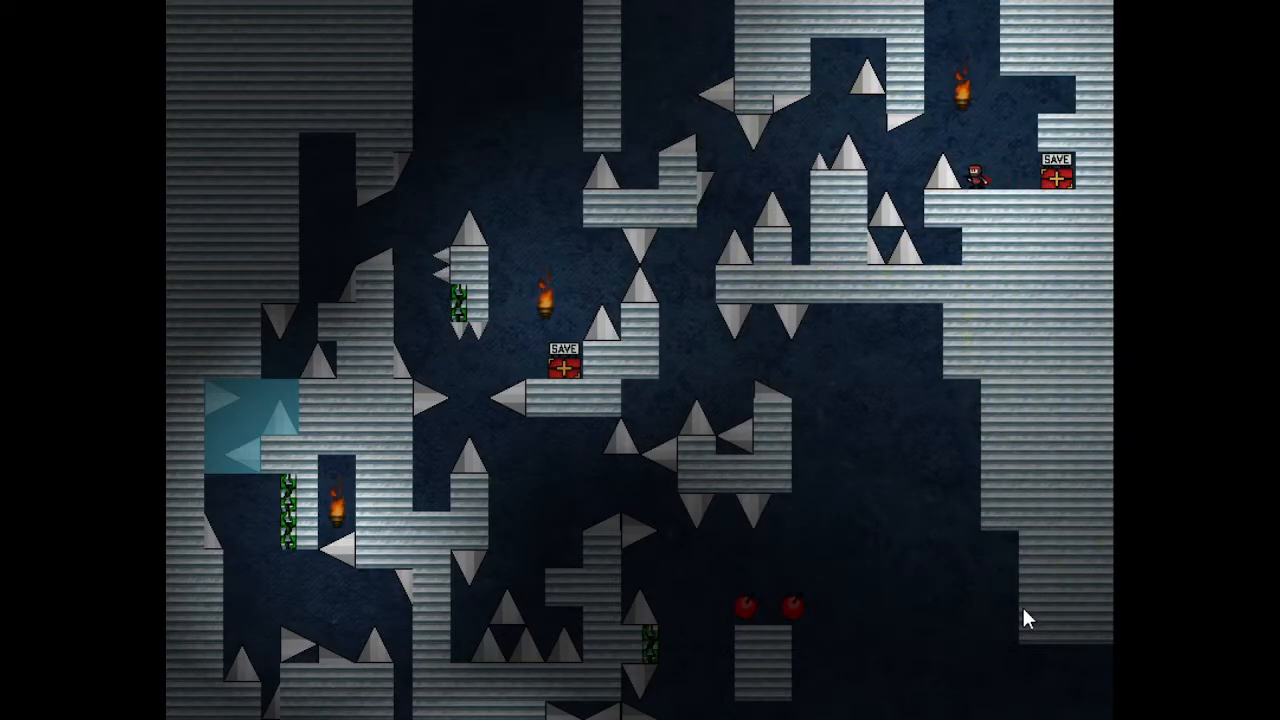
mouse_move(1108, 348)
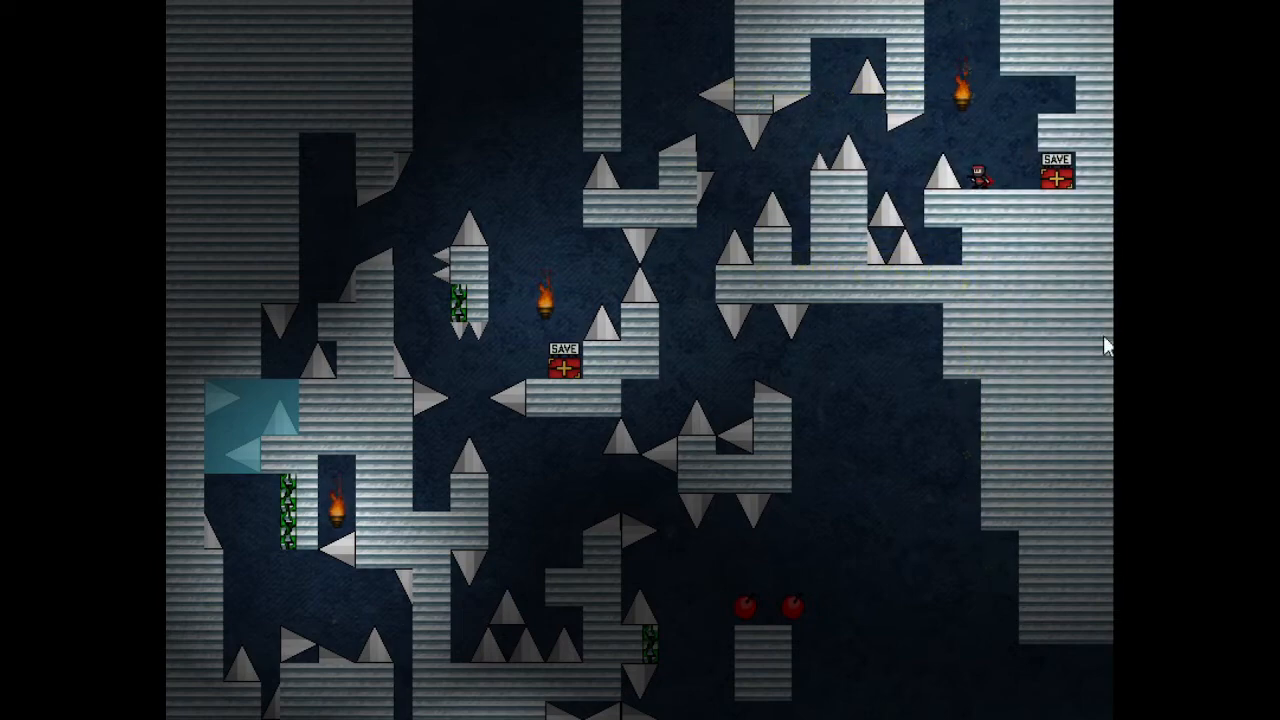
mouse_move(584, 240)
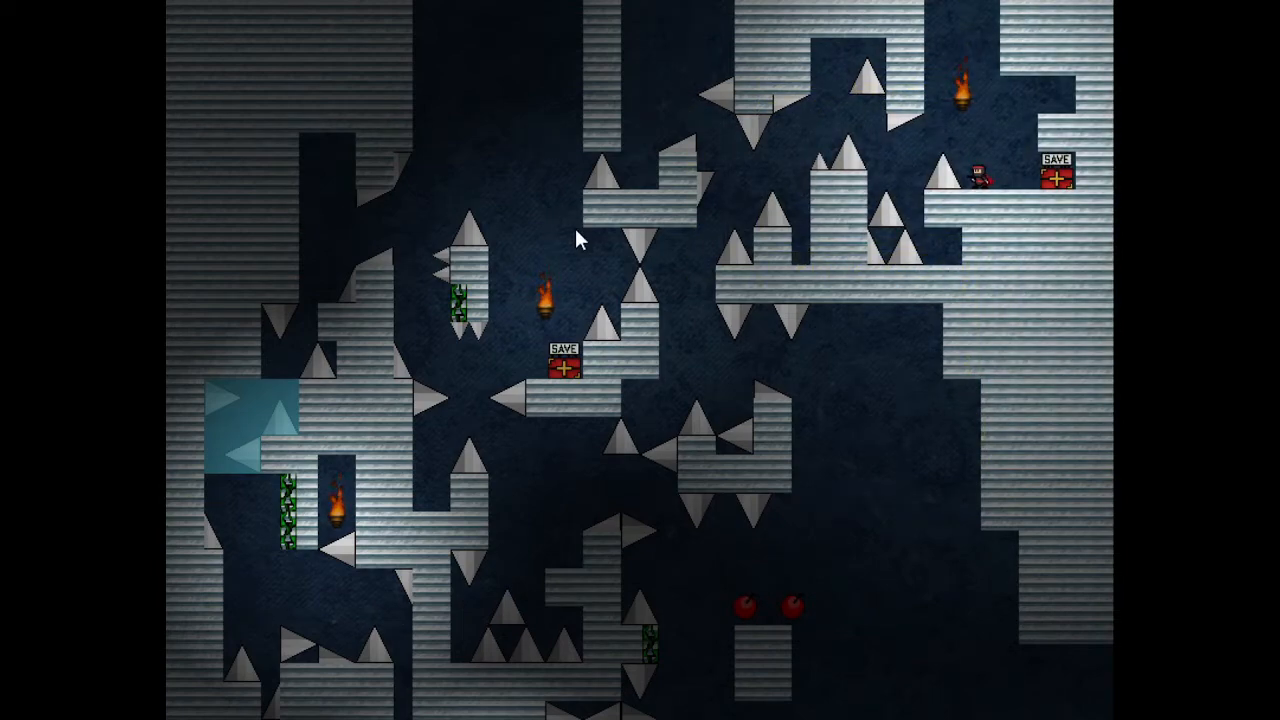
mouse_move(778, 44)
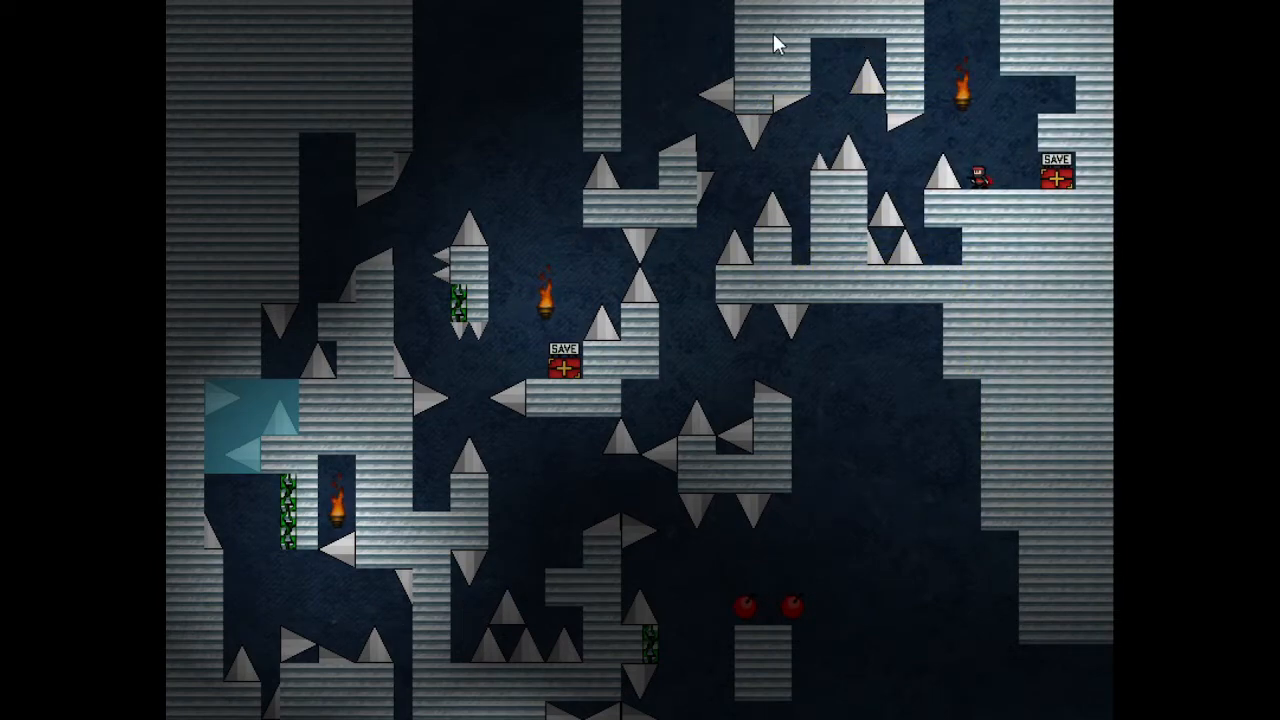
mouse_move(484, 600)
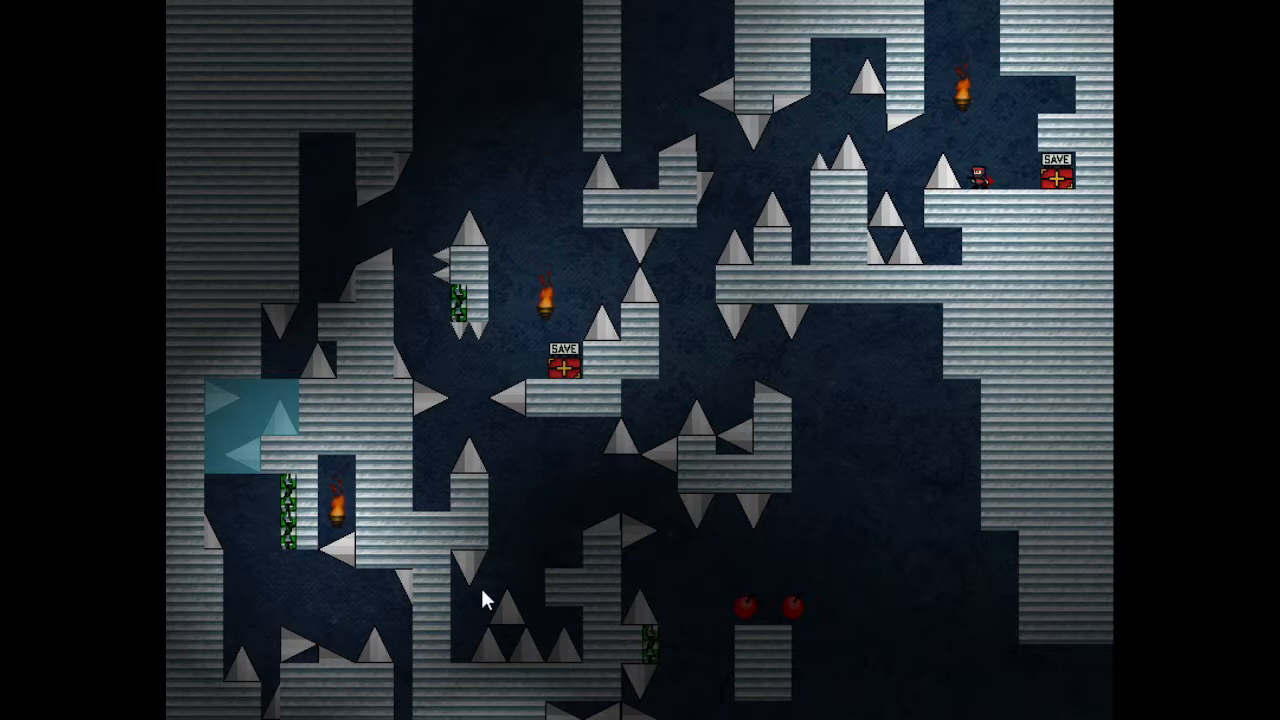
mouse_move(412, 676)
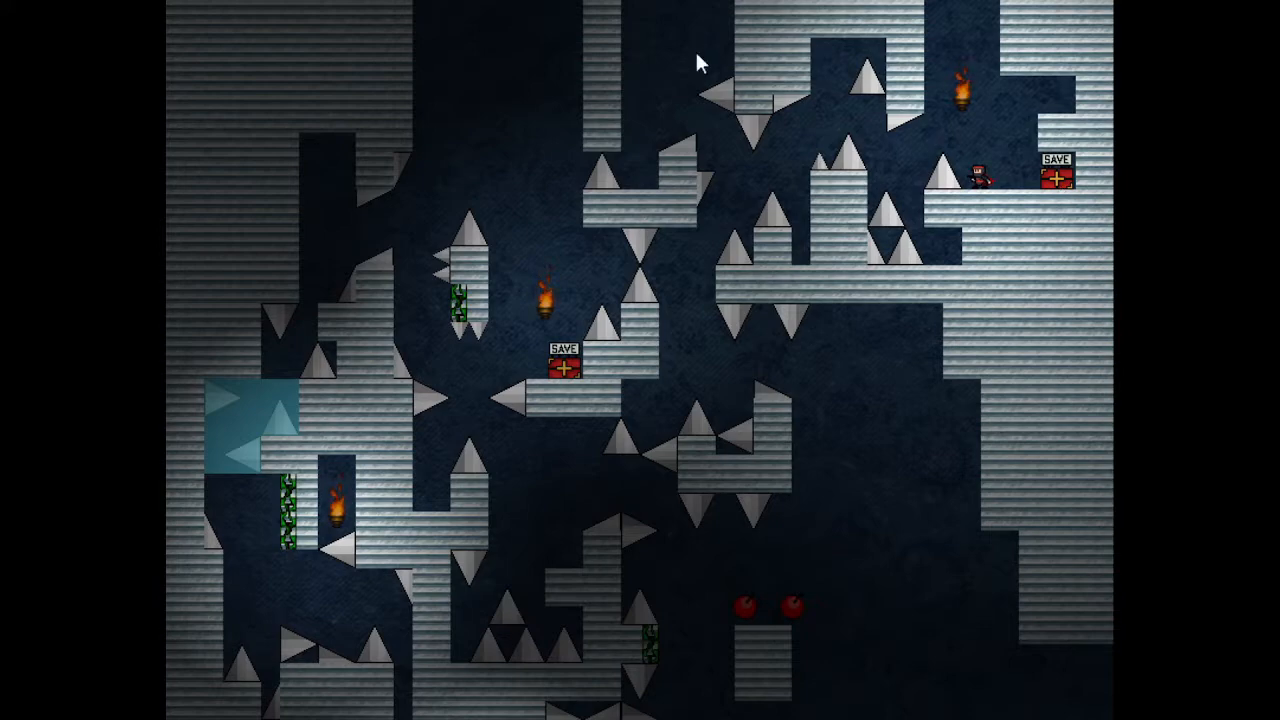
mouse_move(398, 692)
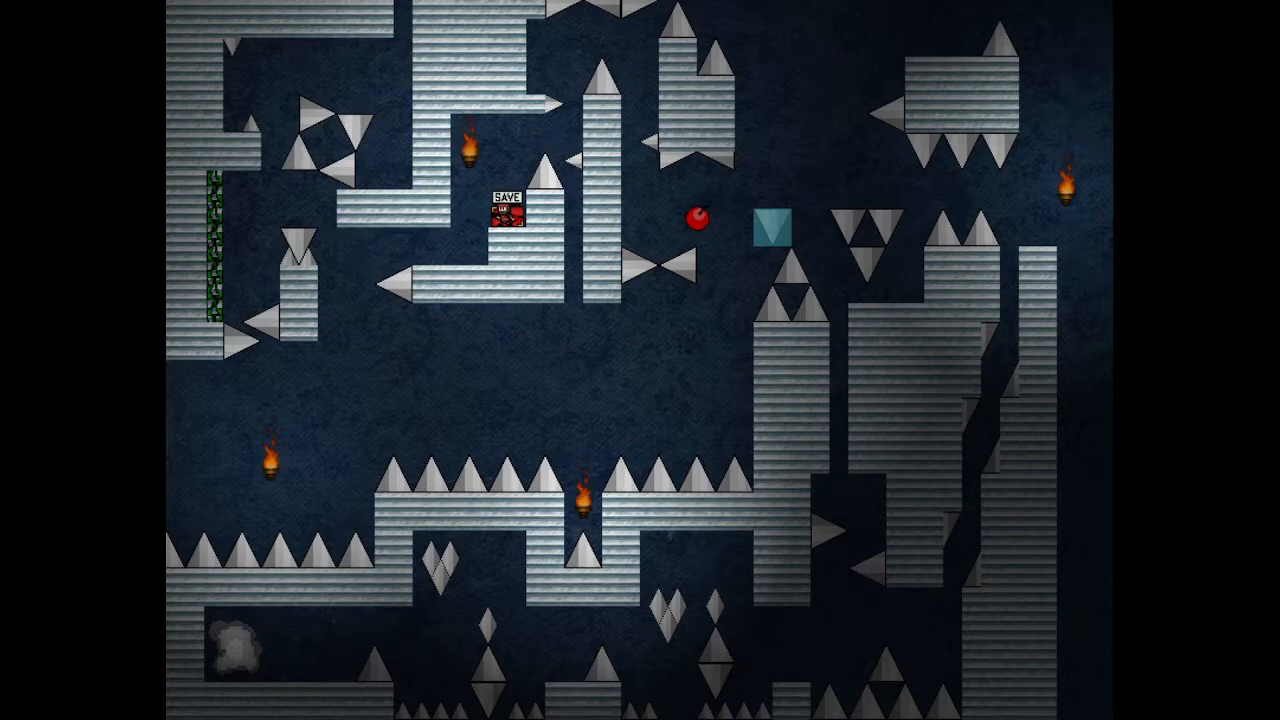
mouse_move(450, 580)
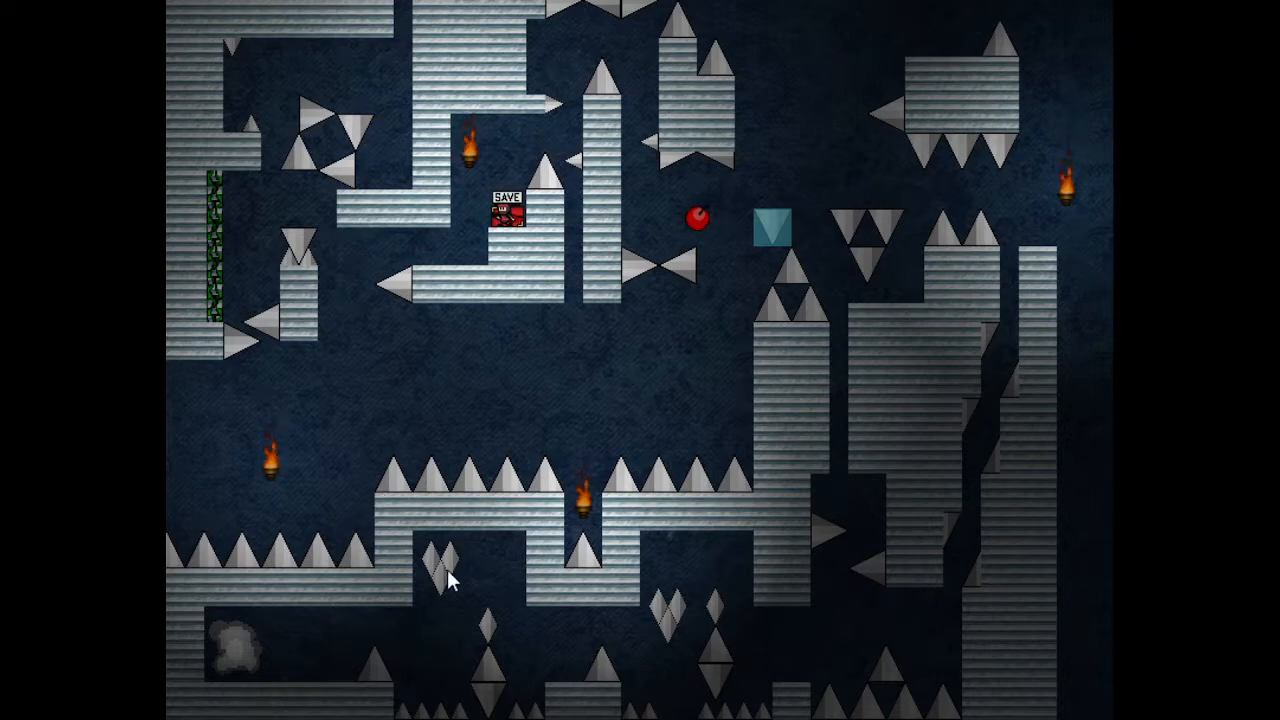
mouse_move(280, 640)
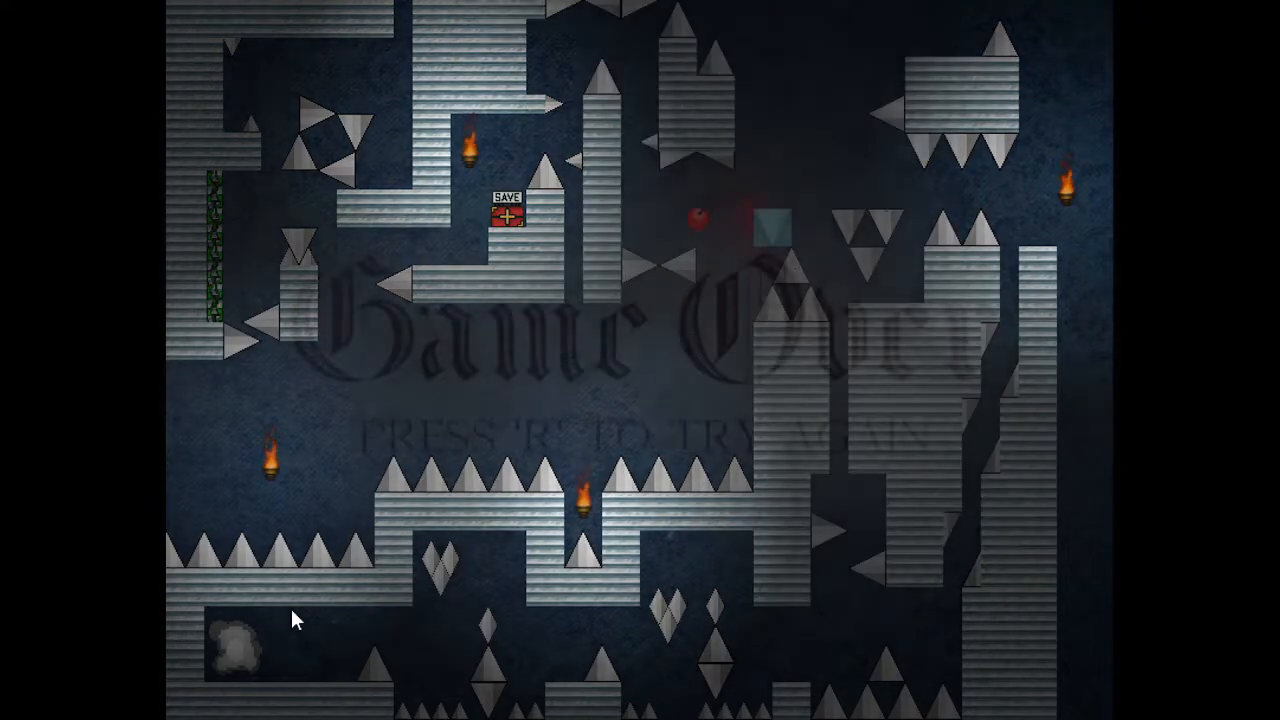
key("r")
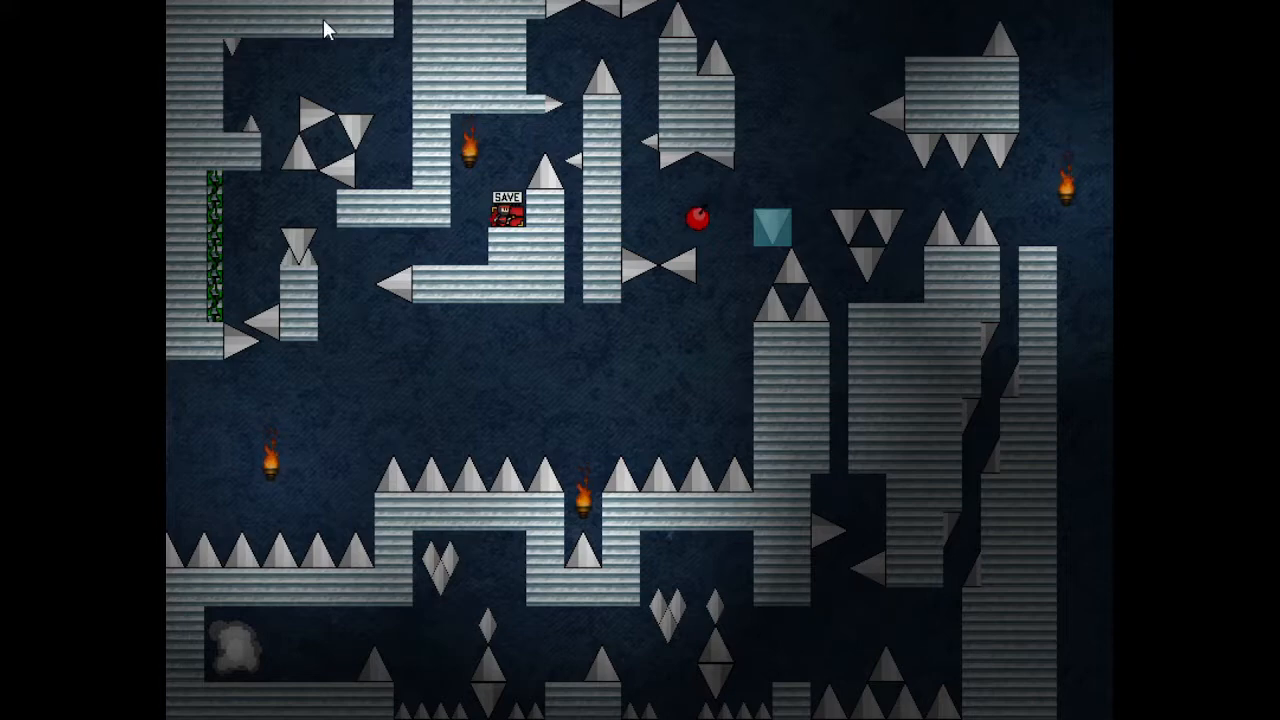
mouse_move(540, 138)
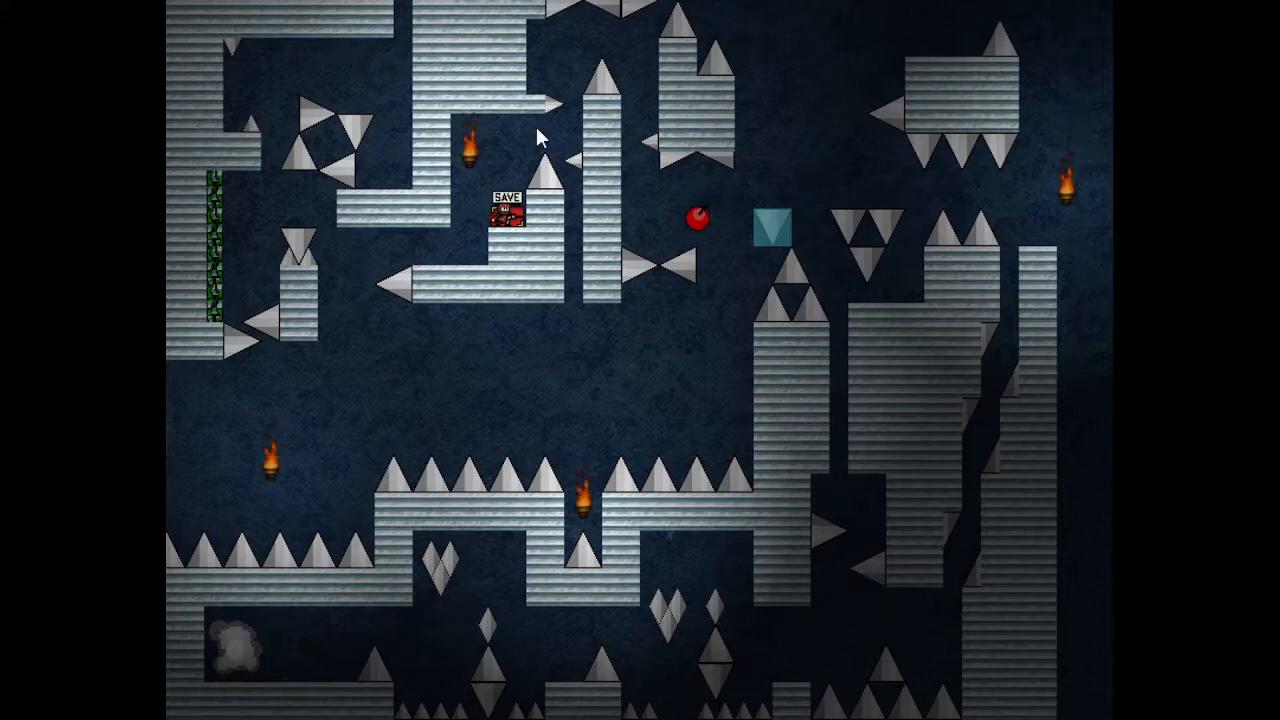
mouse_move(884, 140)
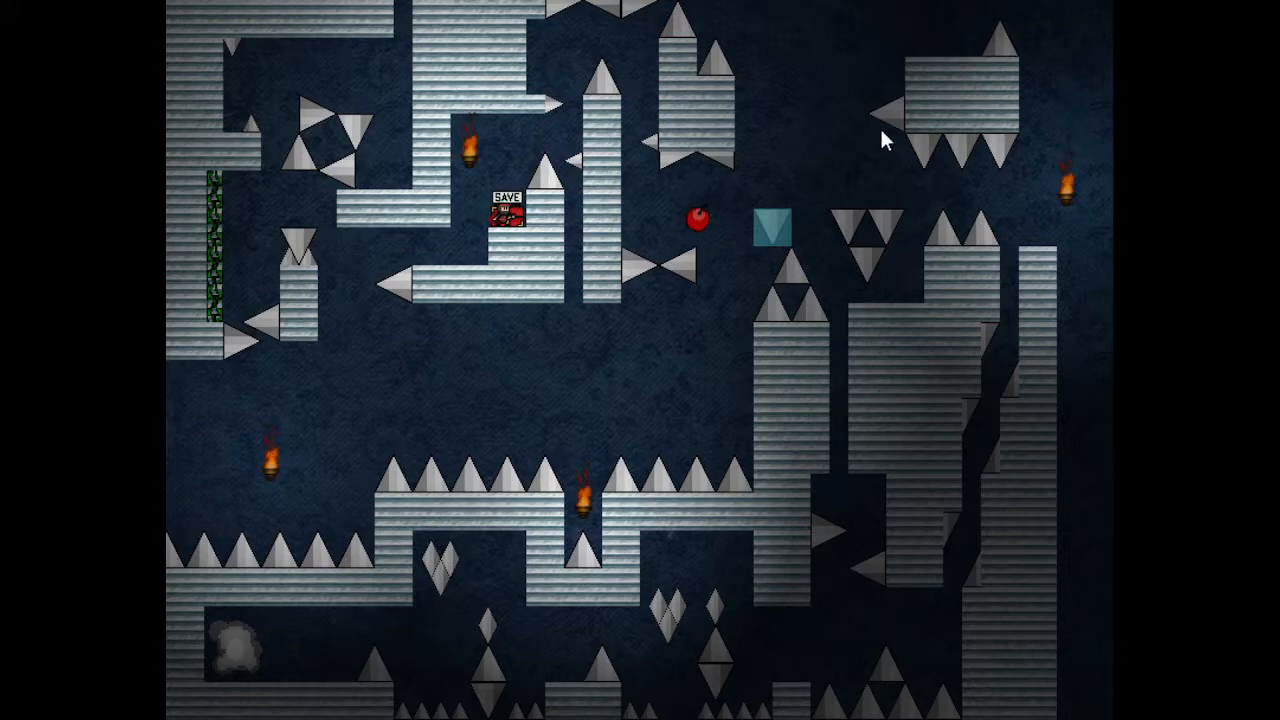
mouse_move(836, 144)
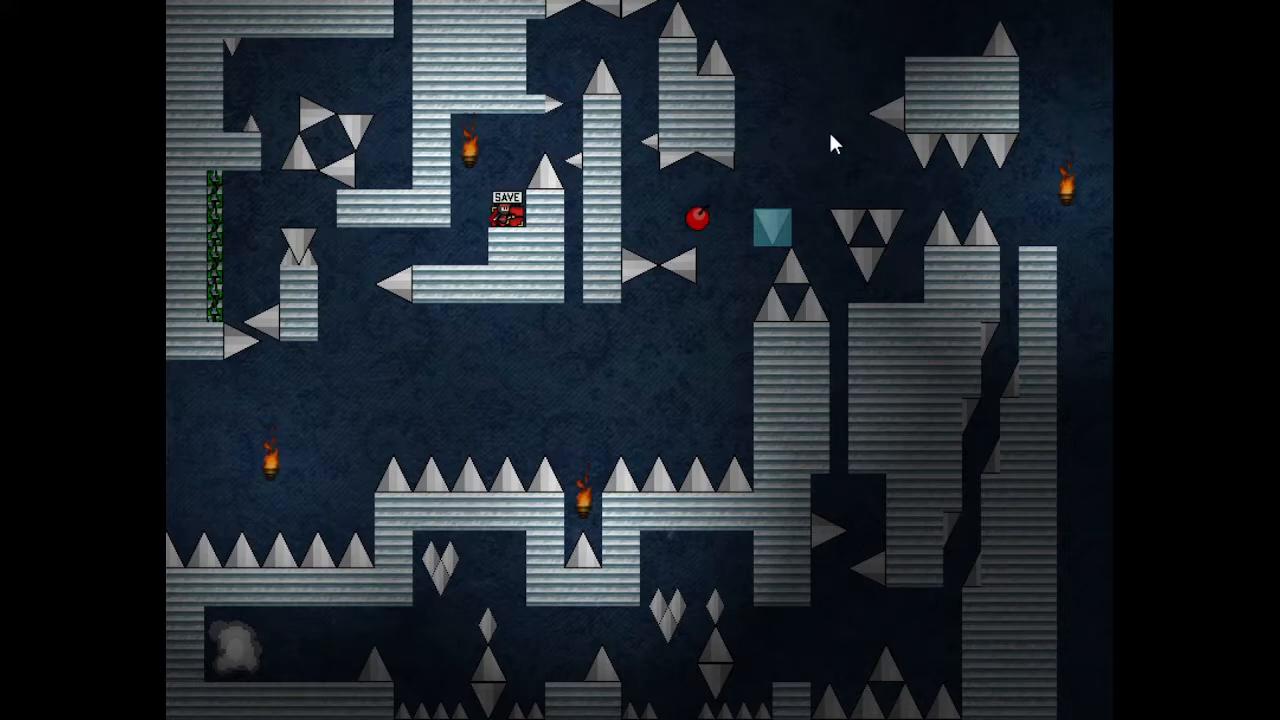
mouse_move(618, 140)
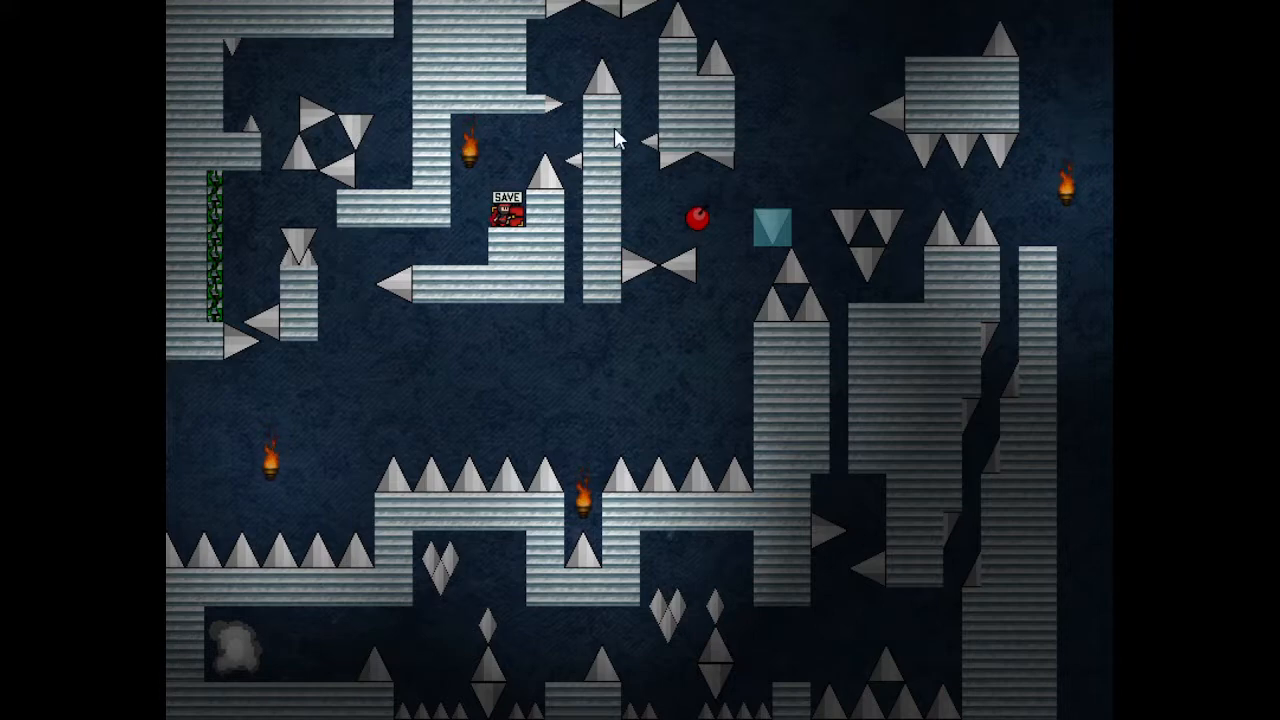
mouse_move(440, 150)
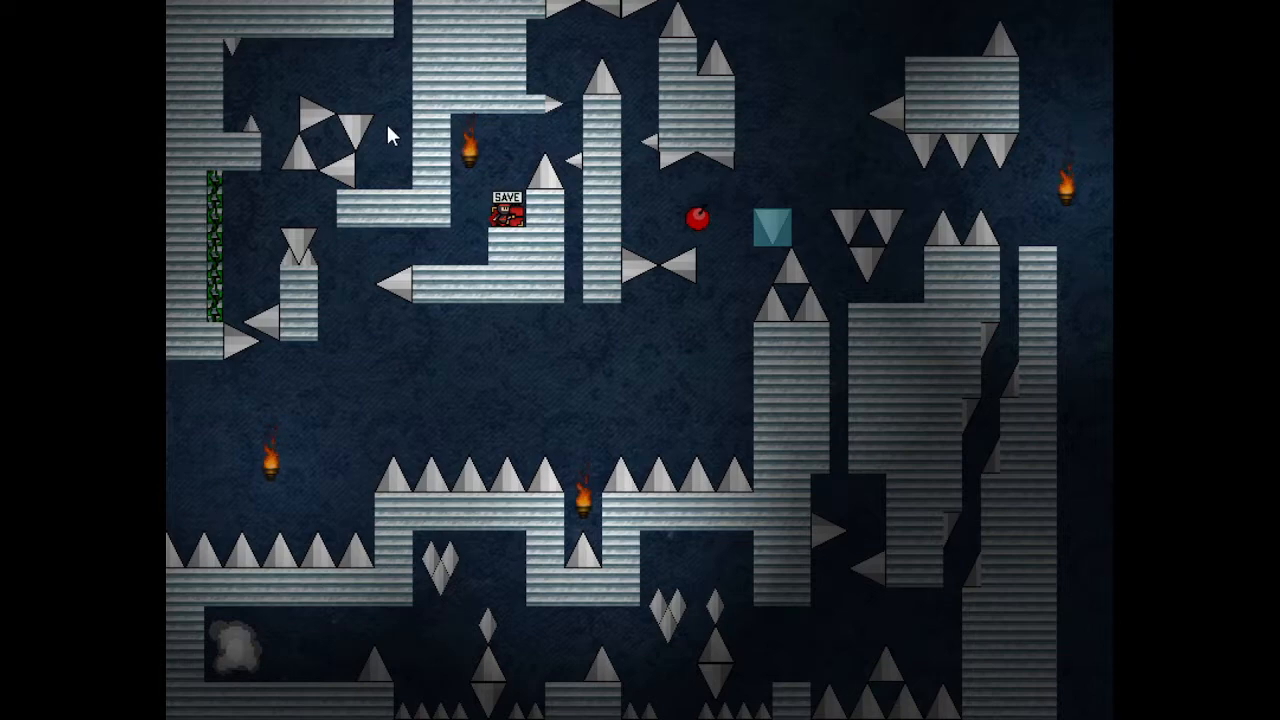
mouse_move(690, 236)
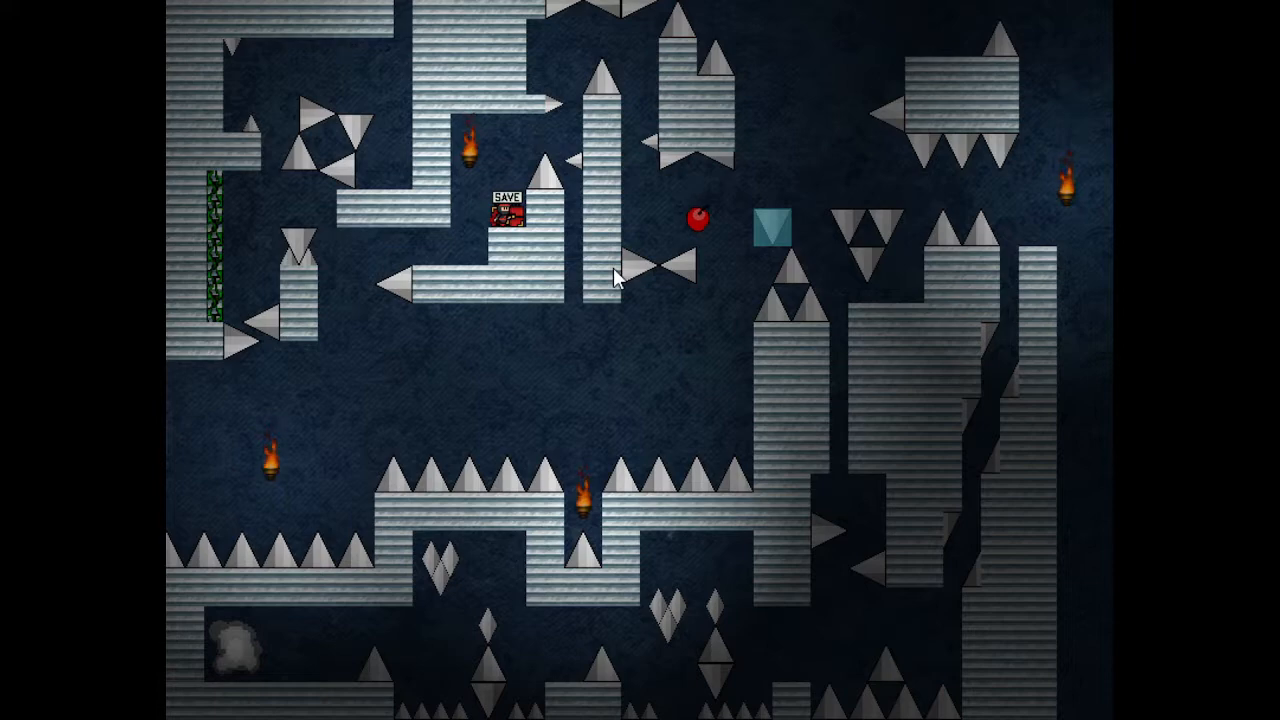
mouse_move(790, 636)
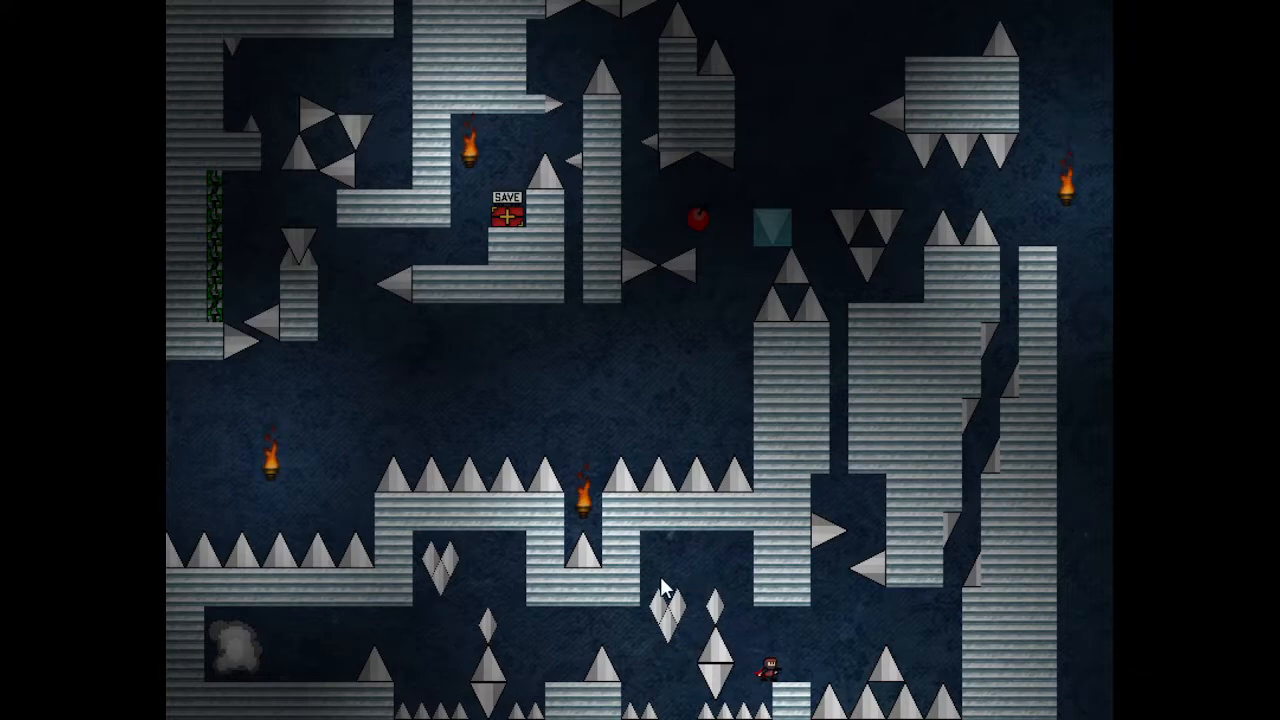
mouse_move(696, 608)
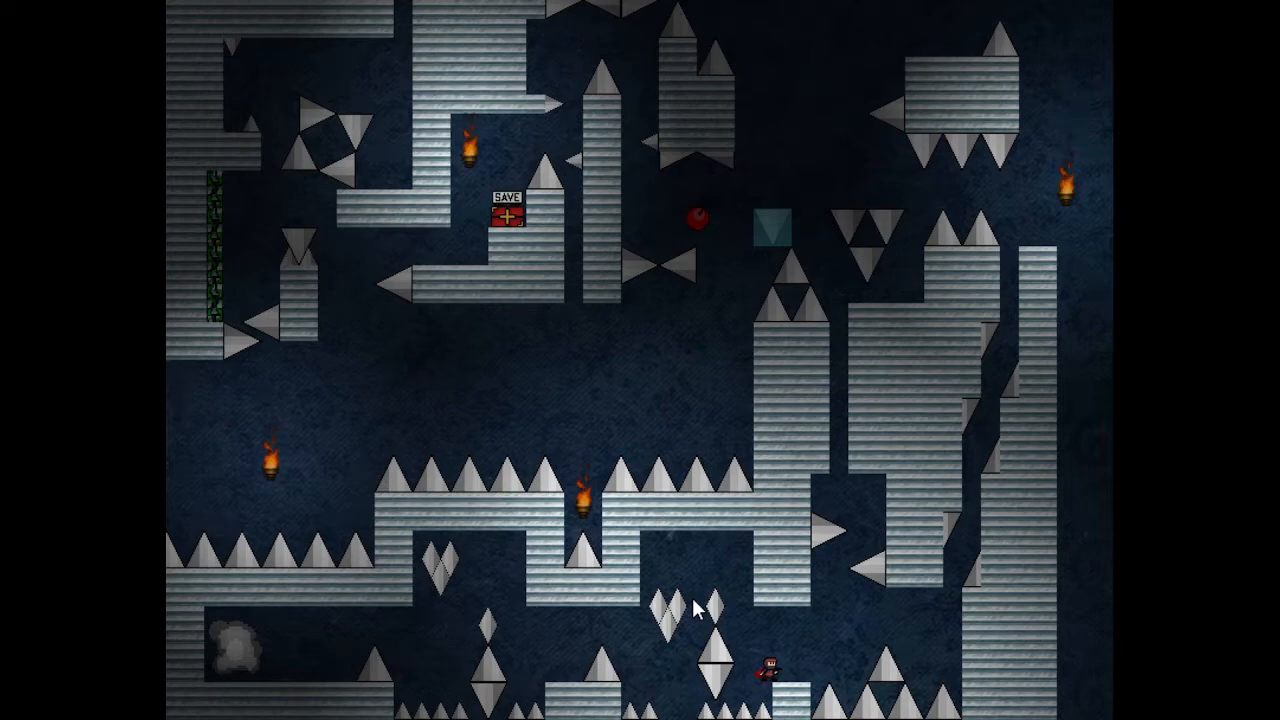
mouse_move(718, 600)
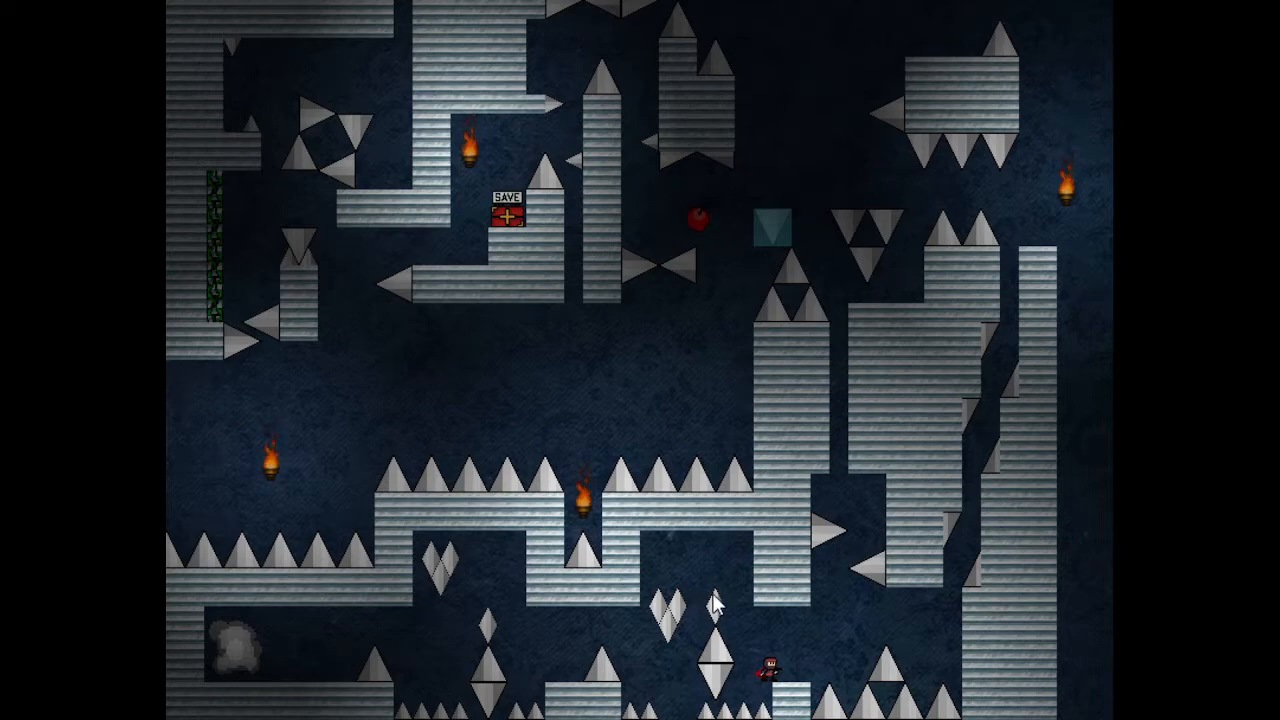
mouse_move(318, 642)
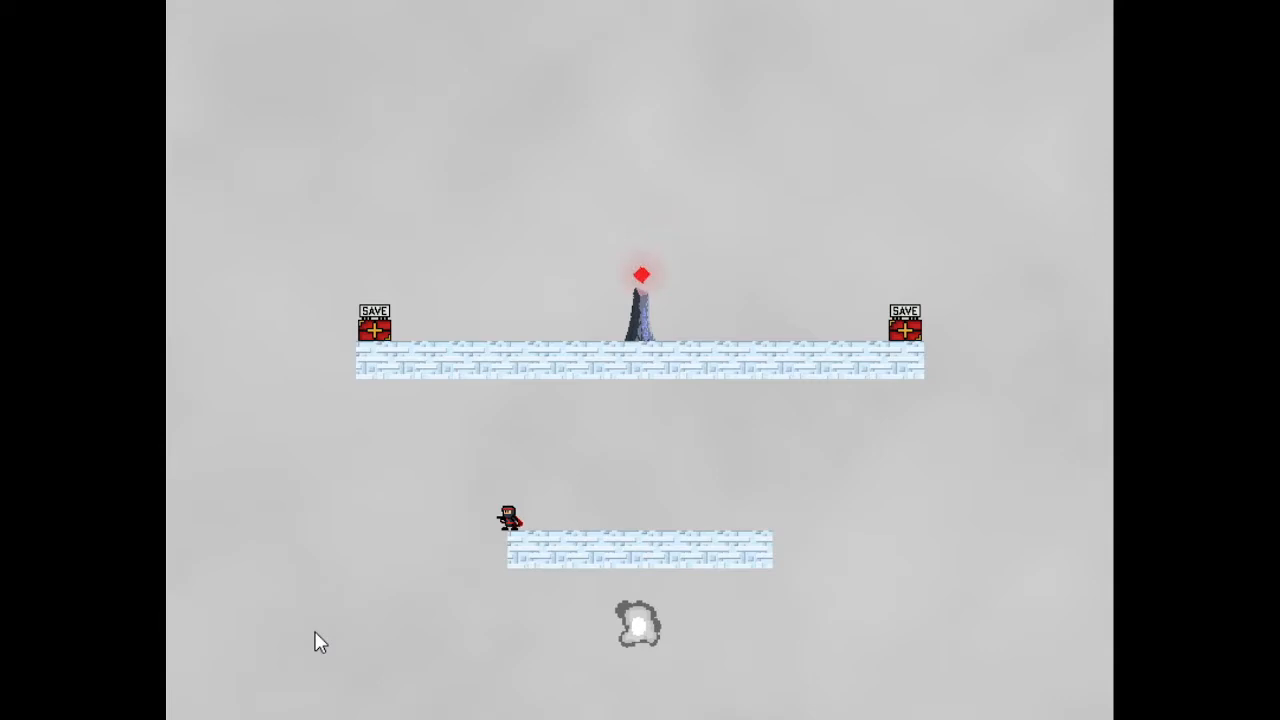
mouse_move(332, 668)
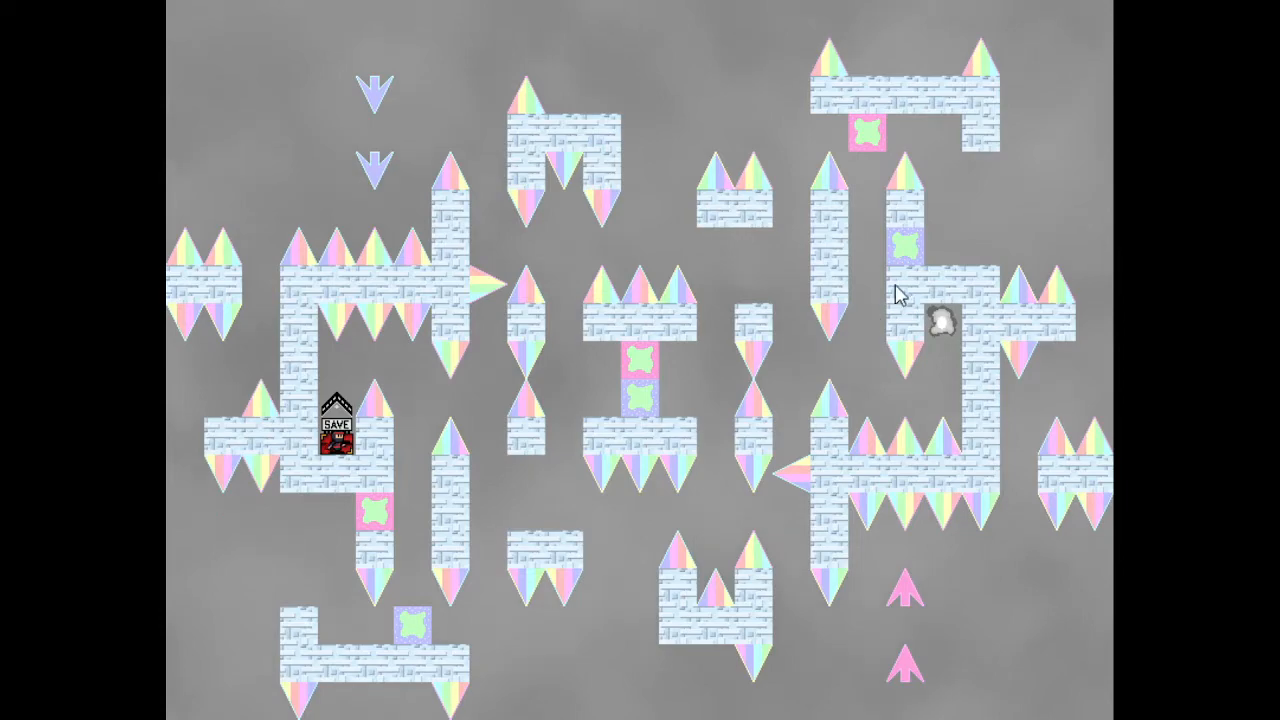
mouse_move(838, 180)
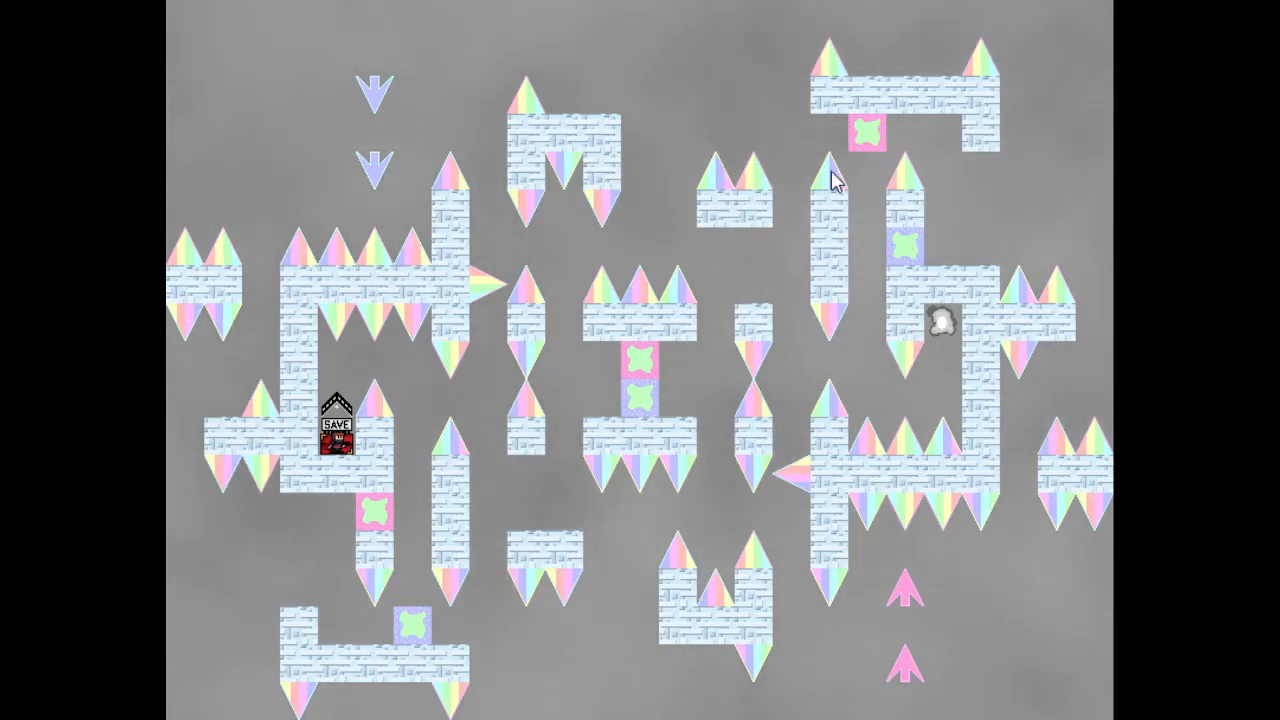
mouse_move(800, 172)
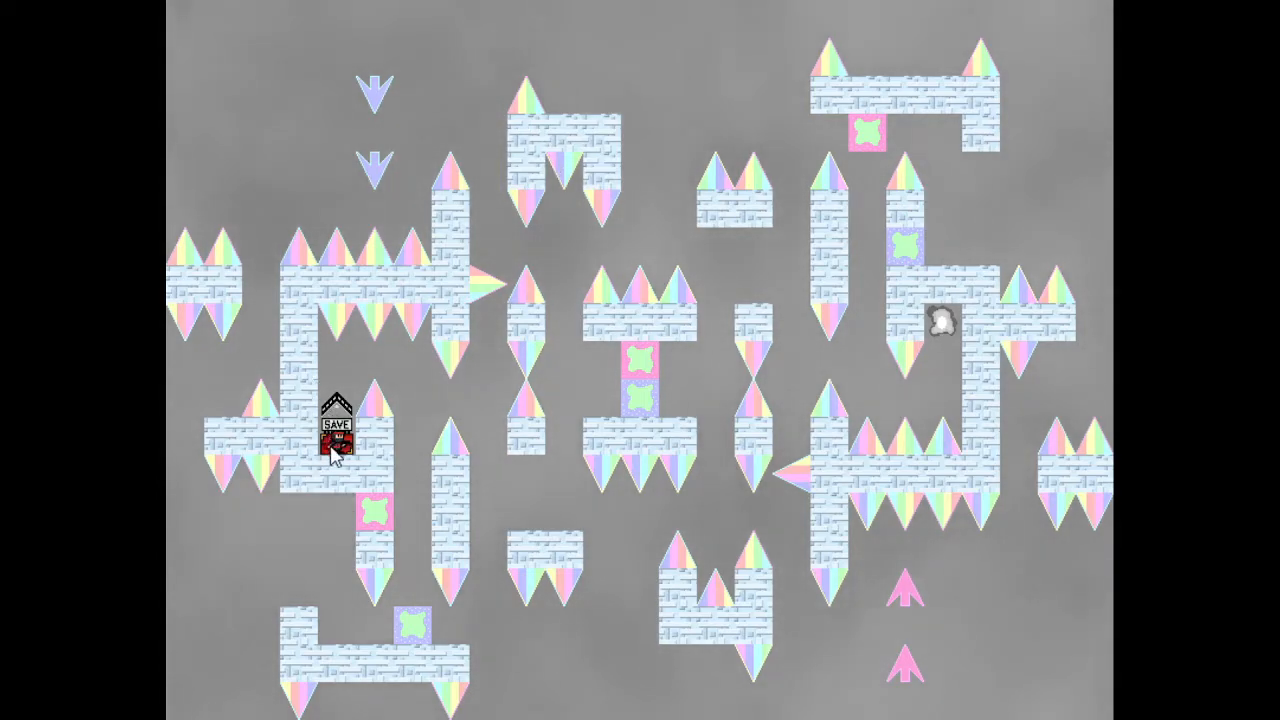
mouse_move(450, 440)
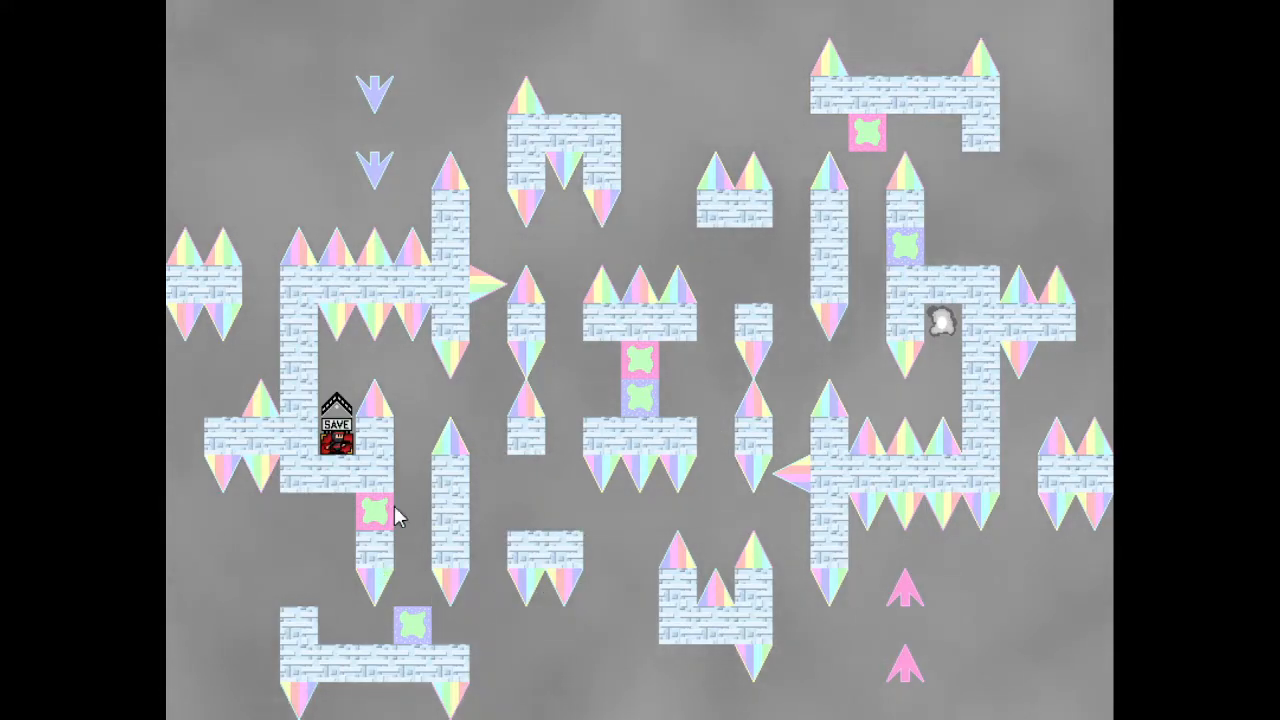
mouse_move(678, 504)
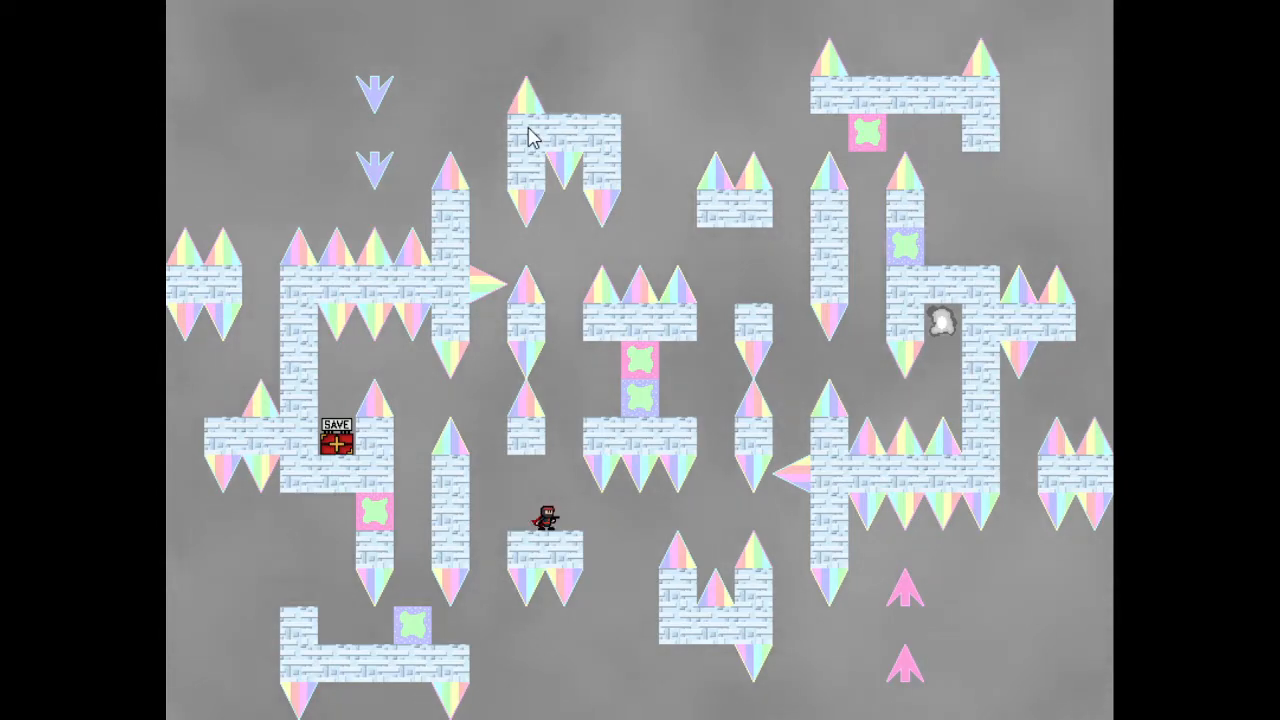
mouse_move(178, 436)
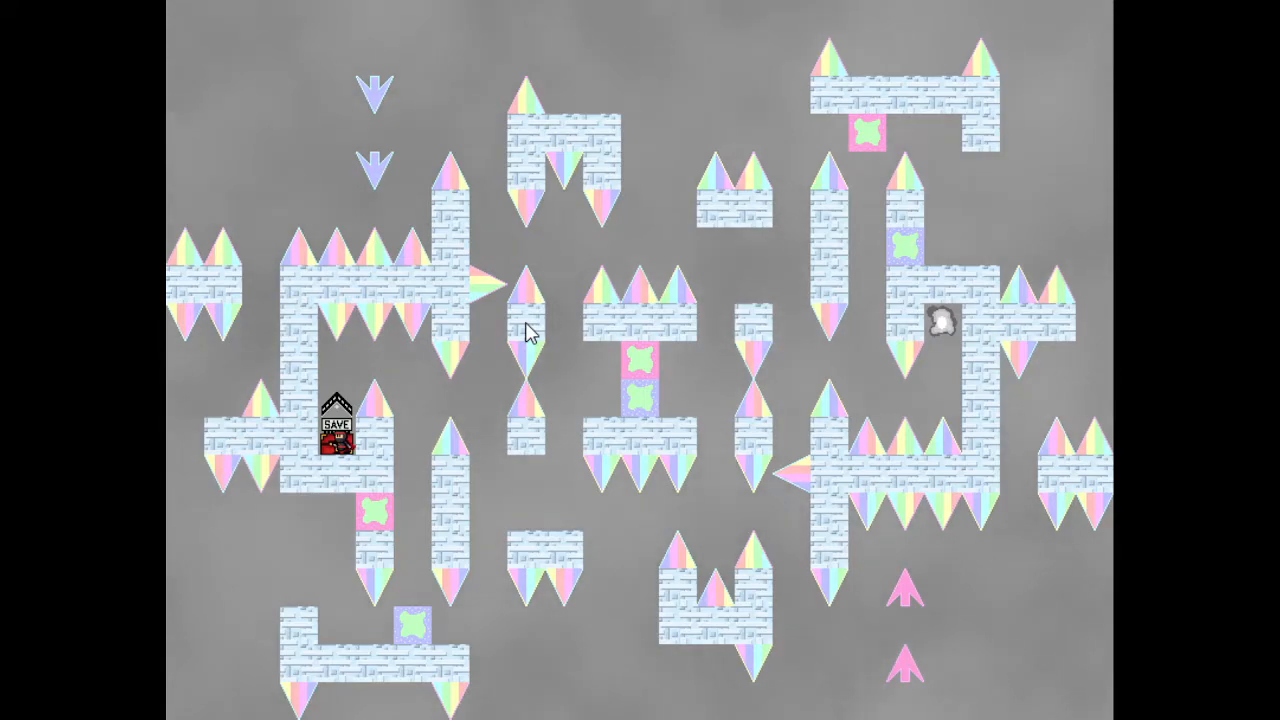
mouse_move(344, 310)
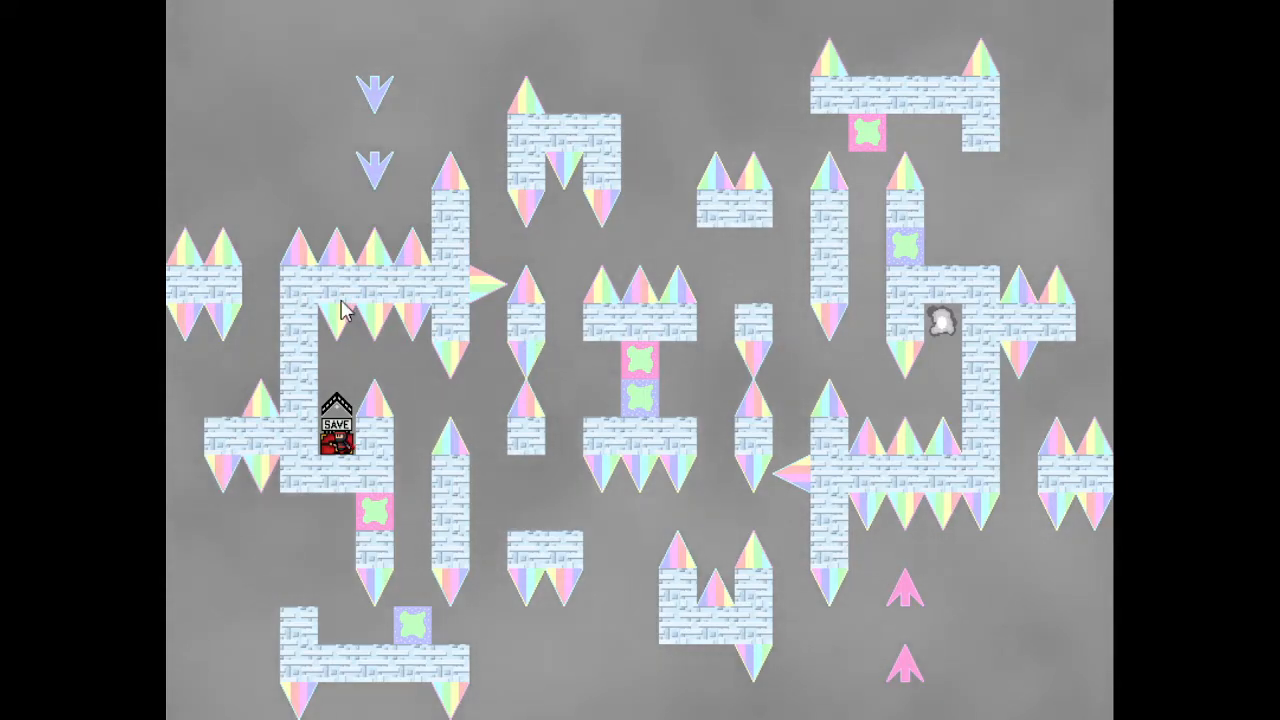
mouse_move(560, 210)
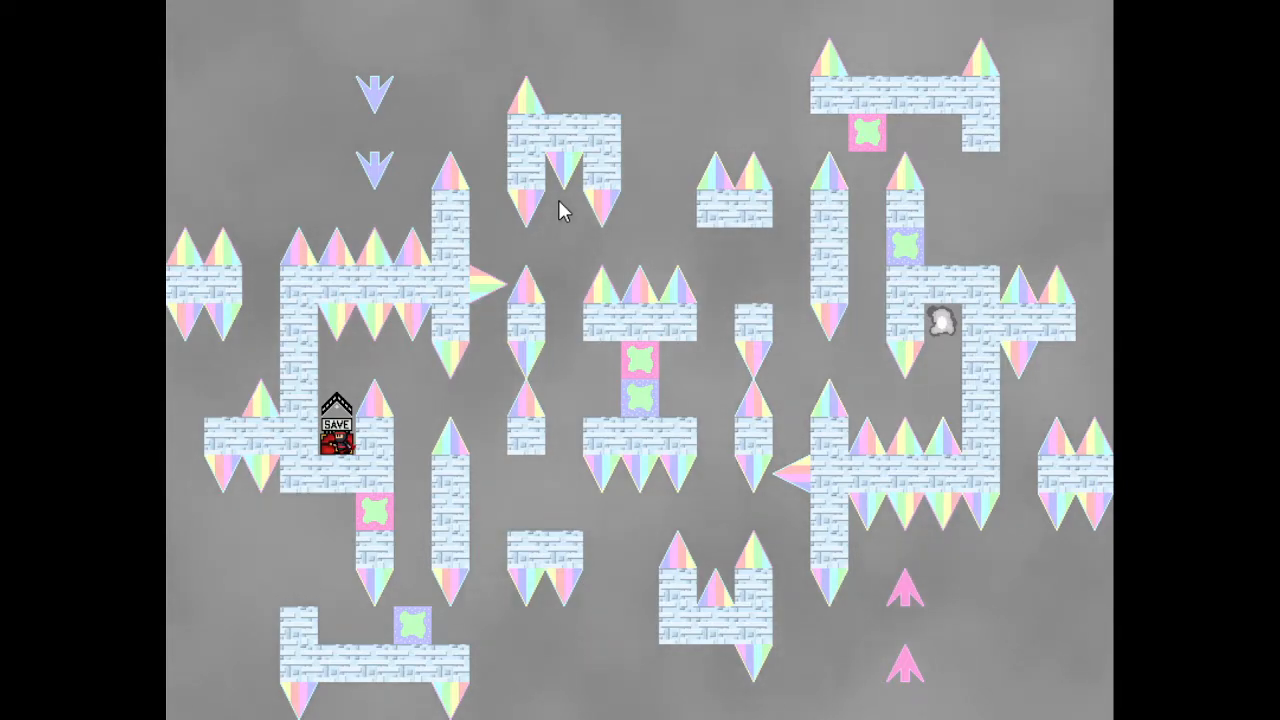
mouse_move(678, 282)
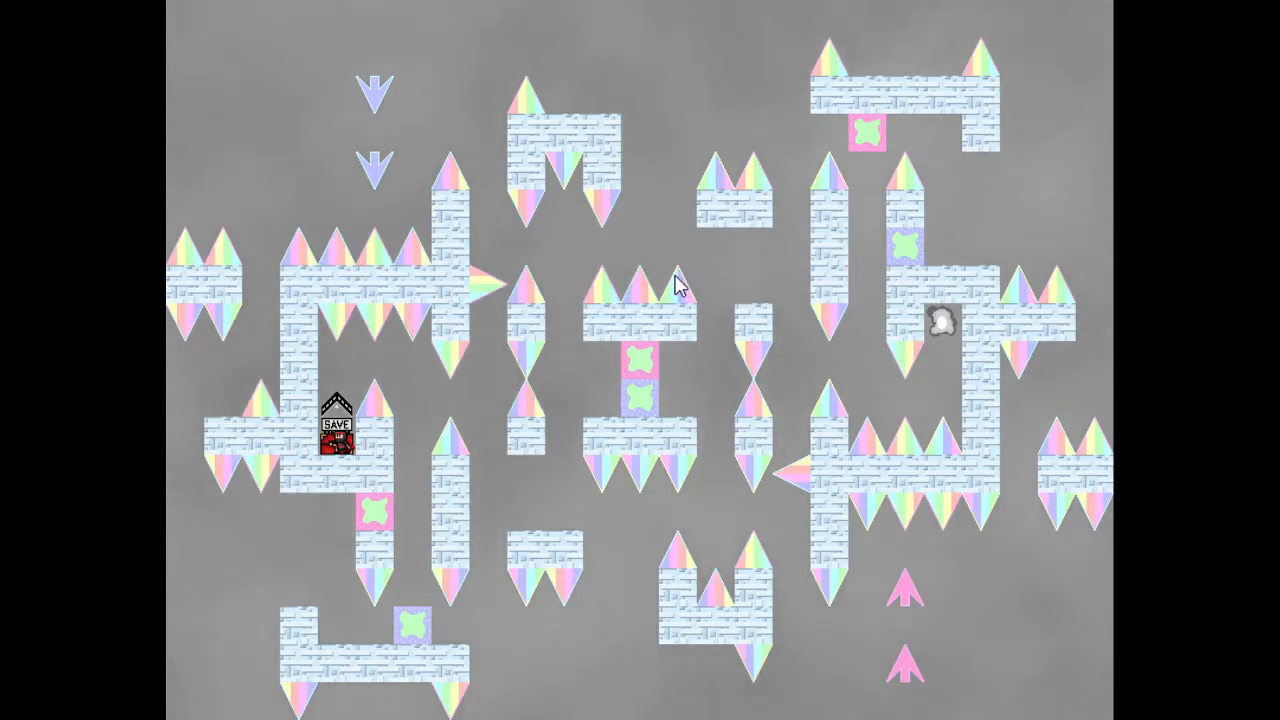
mouse_move(736, 268)
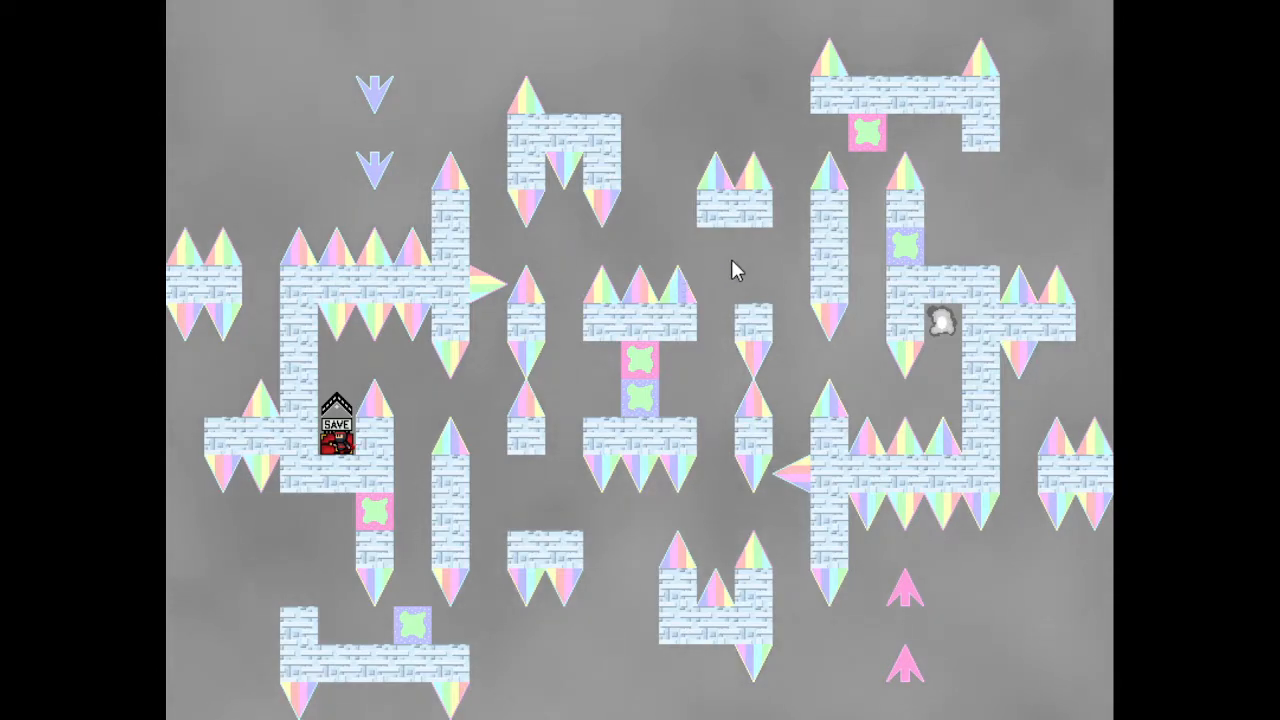
mouse_move(790, 360)
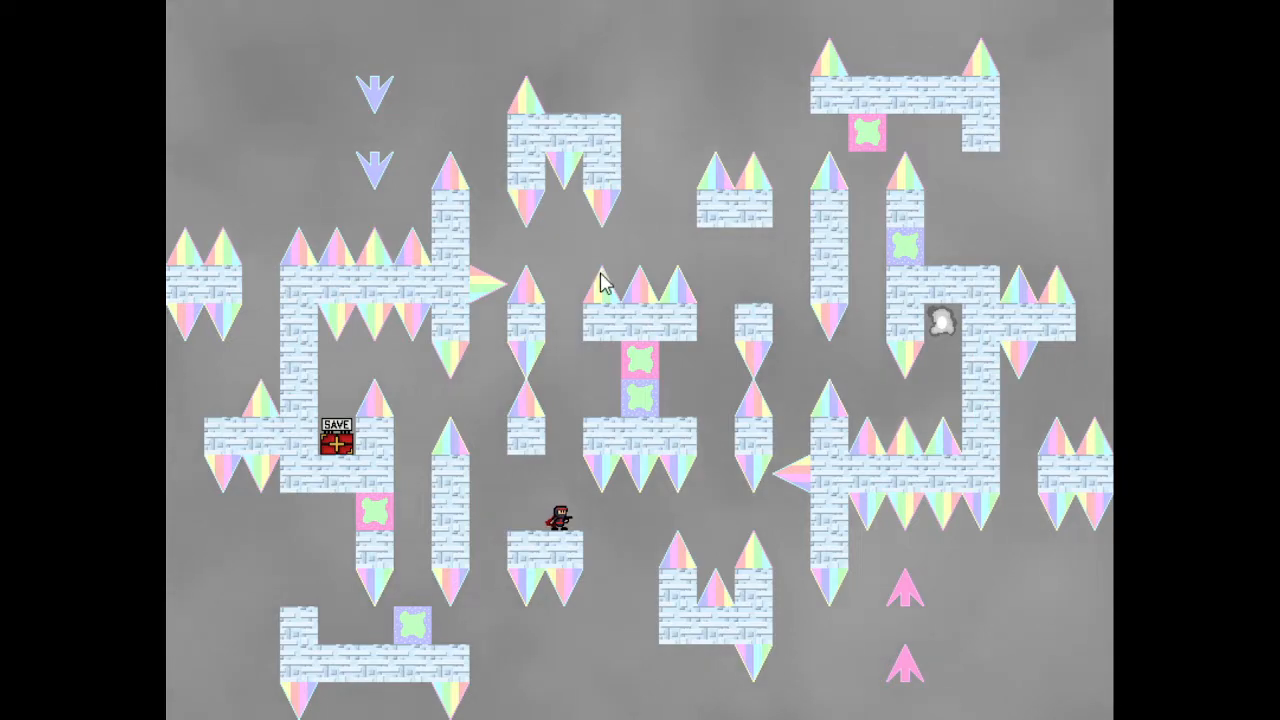
mouse_move(540, 490)
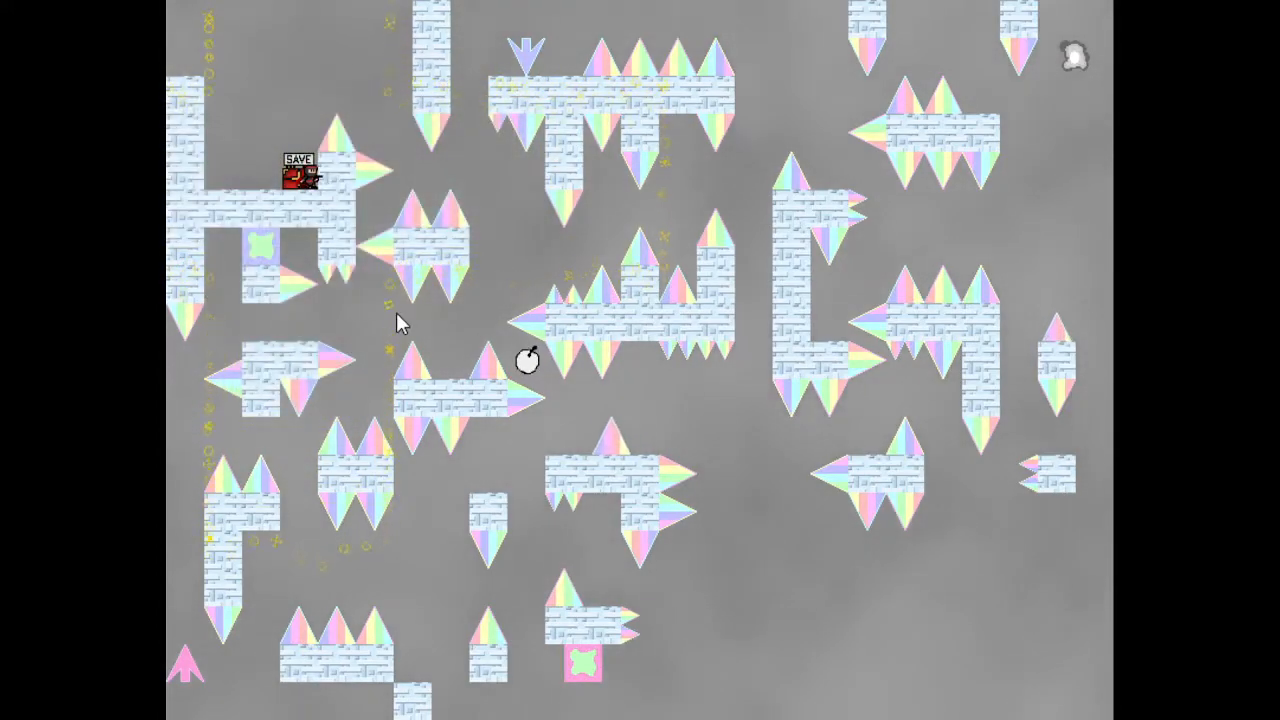
mouse_move(864, 62)
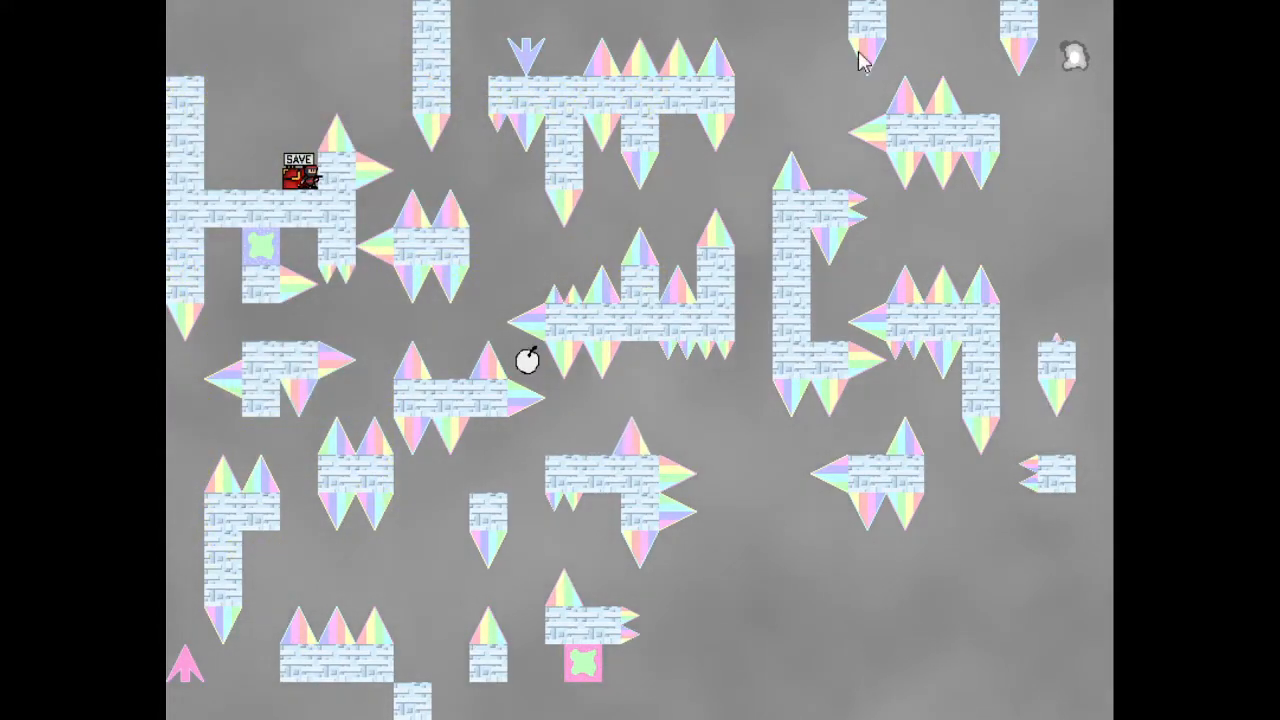
mouse_move(264, 376)
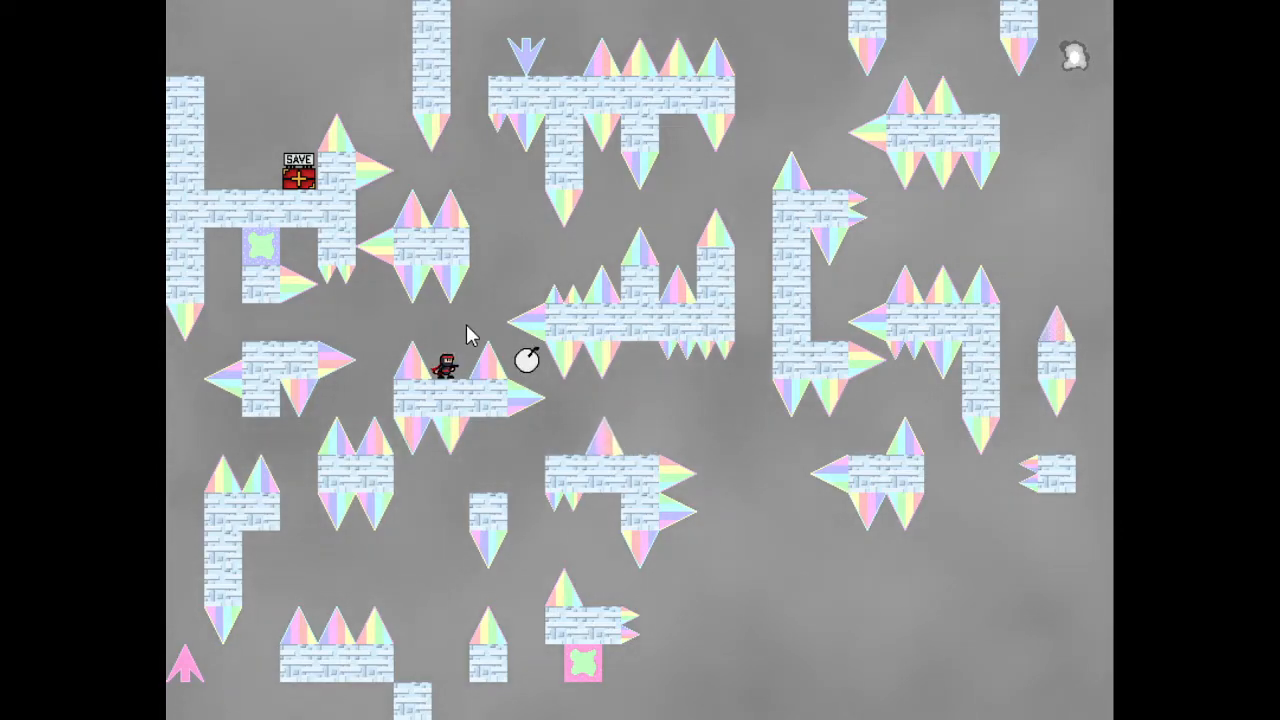
mouse_move(360, 556)
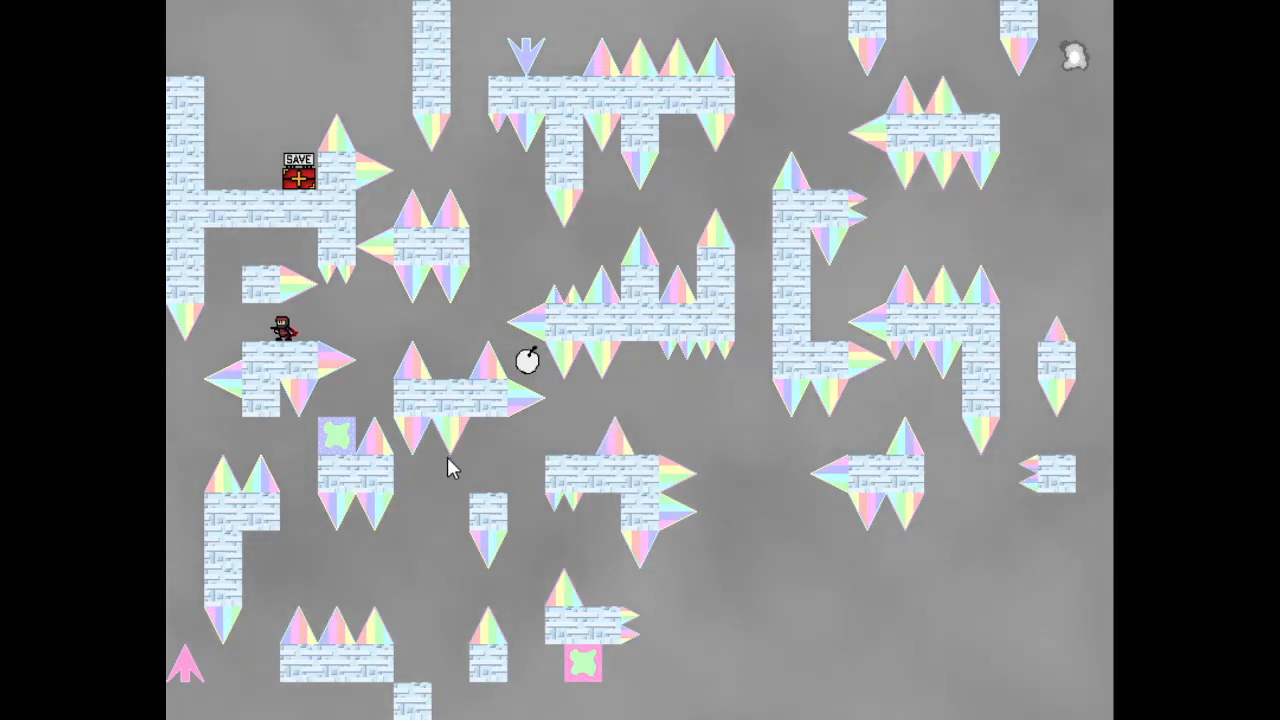
mouse_move(450, 620)
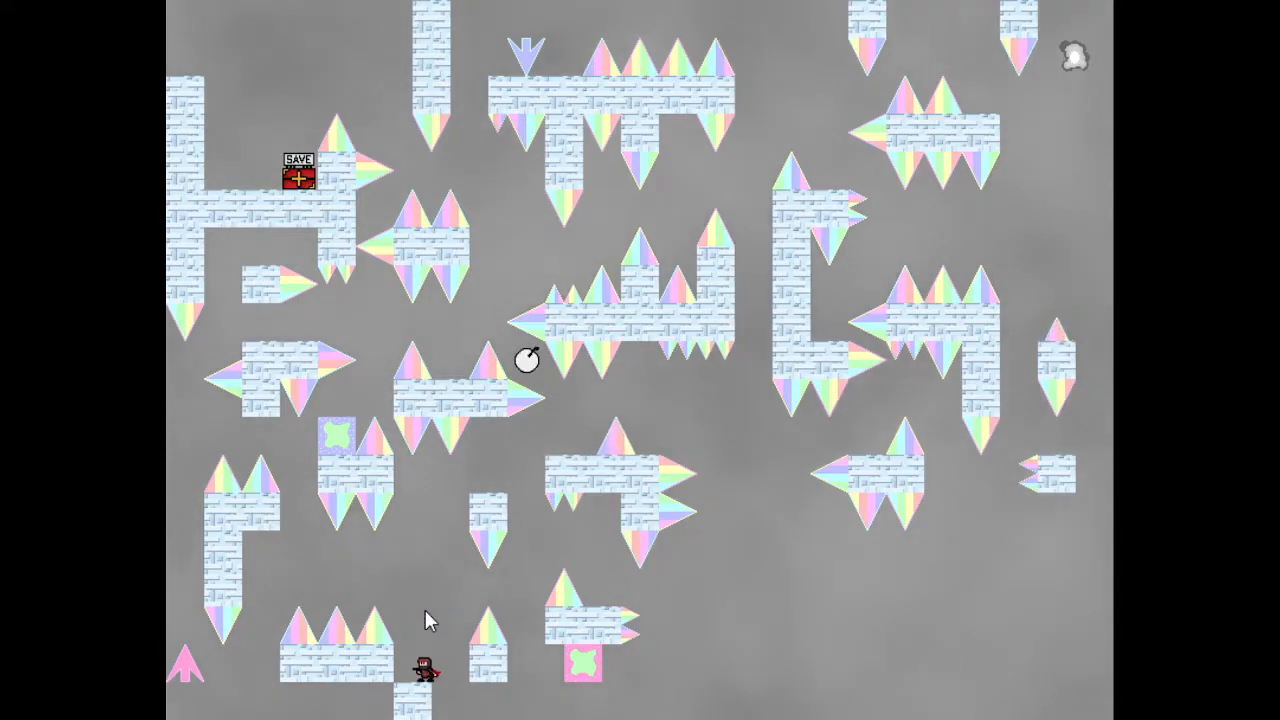
mouse_move(536, 604)
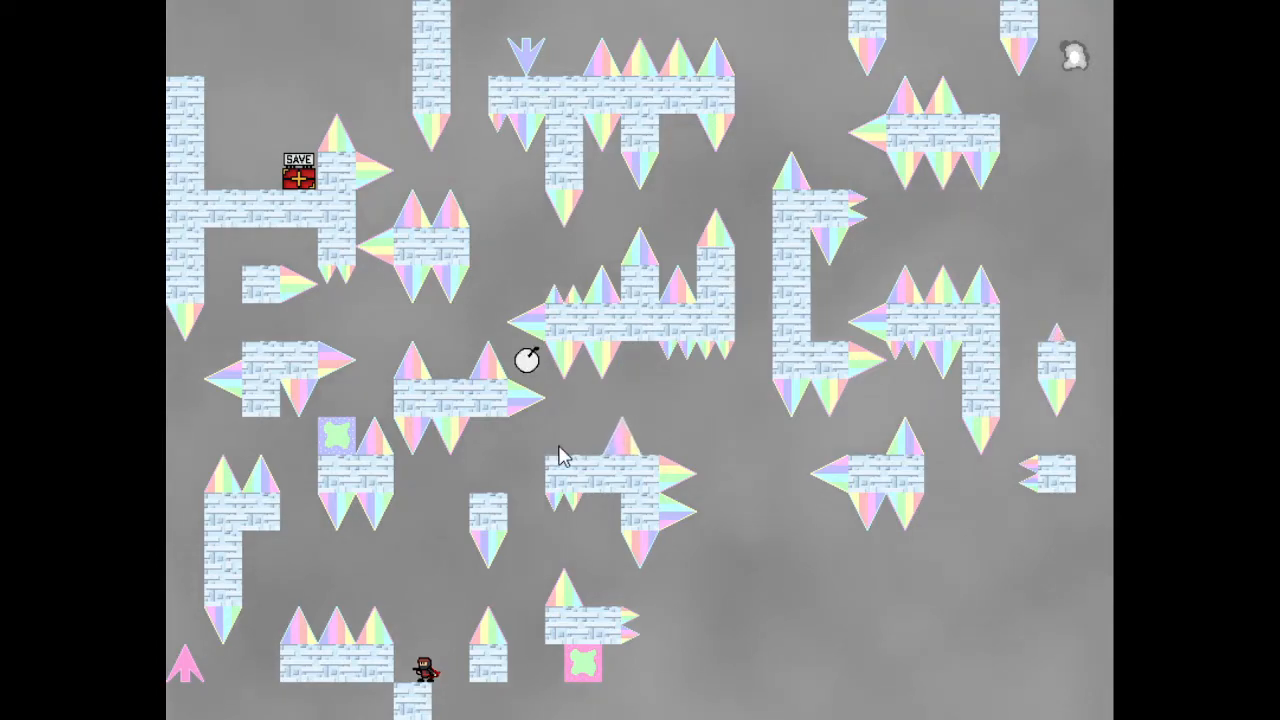
mouse_move(724, 568)
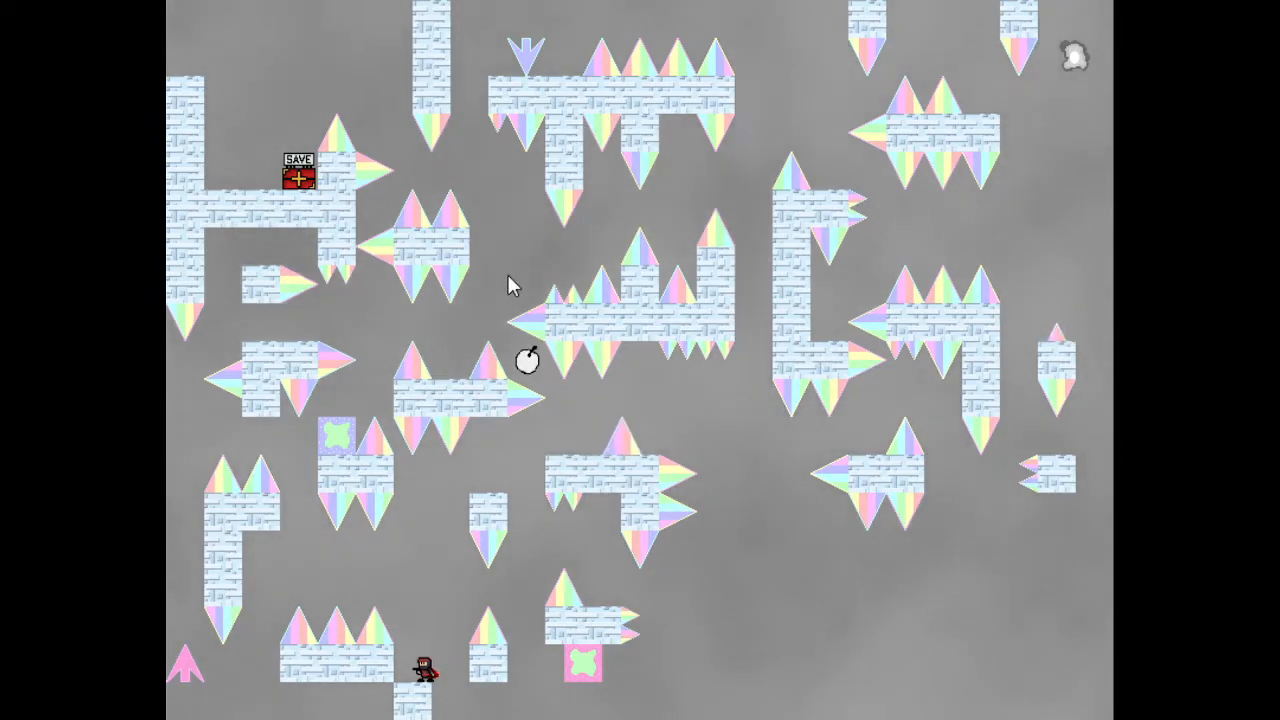
mouse_move(472, 228)
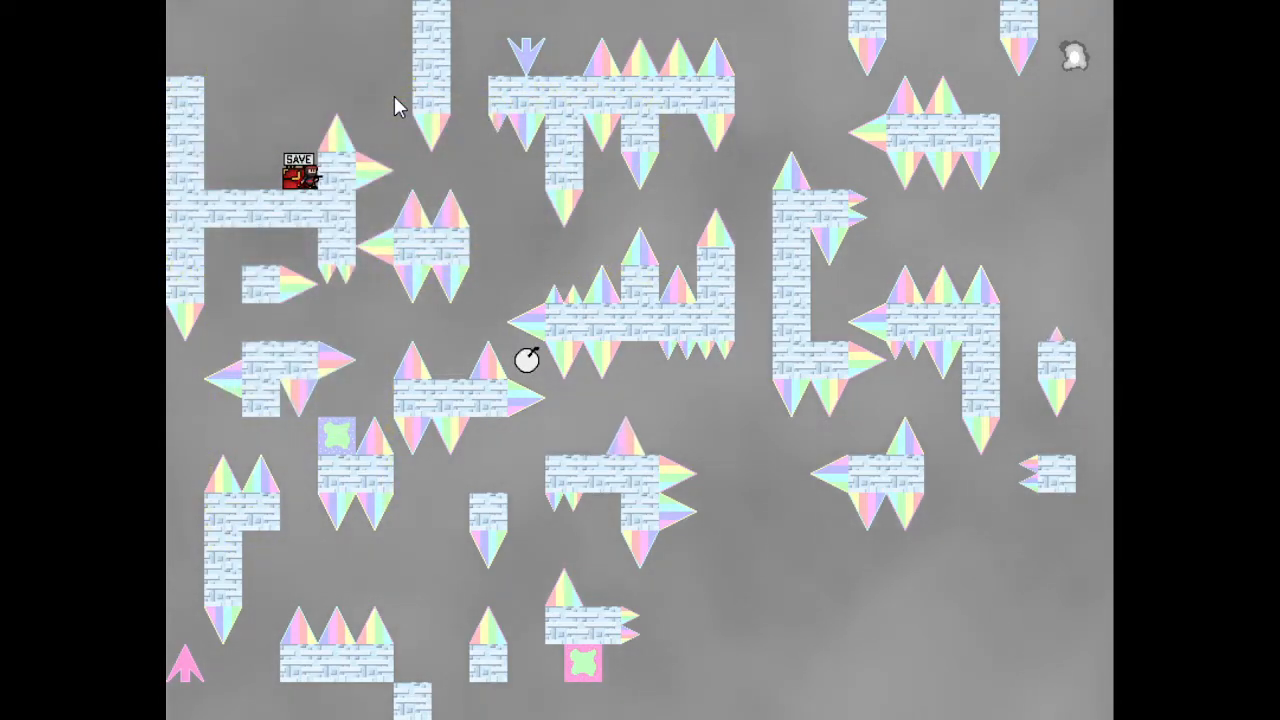
mouse_move(652, 204)
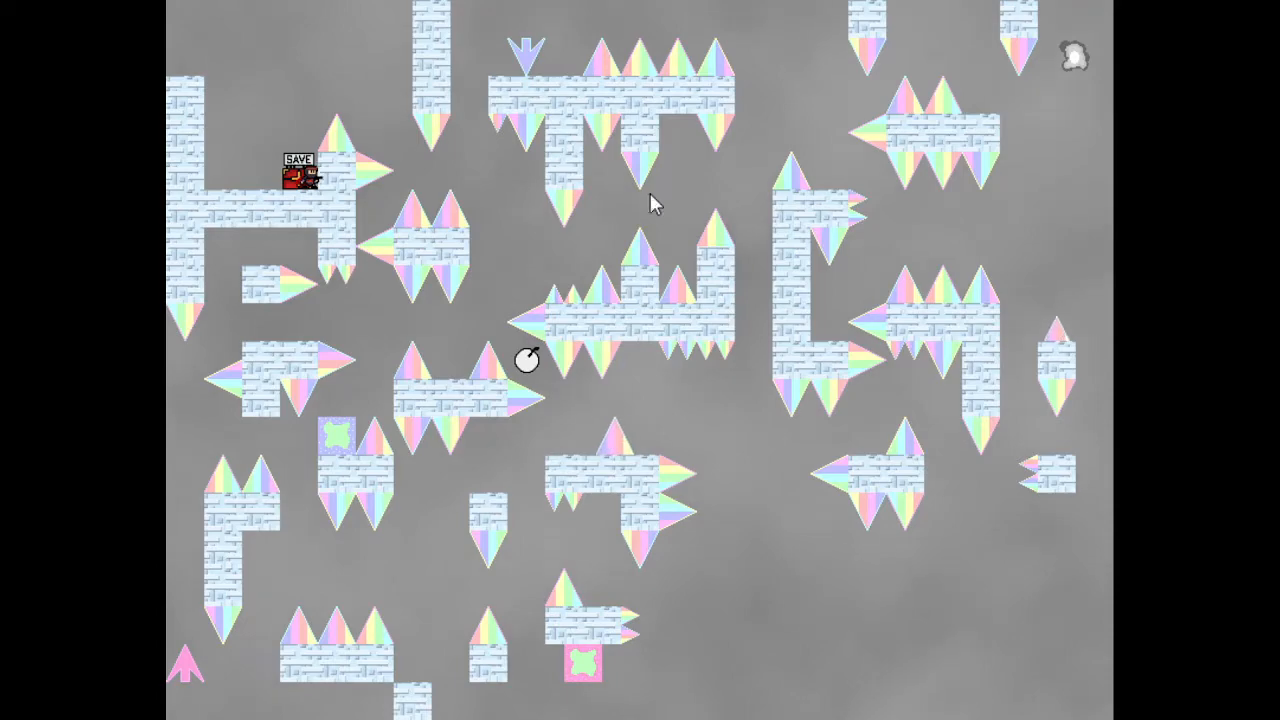
mouse_move(584, 410)
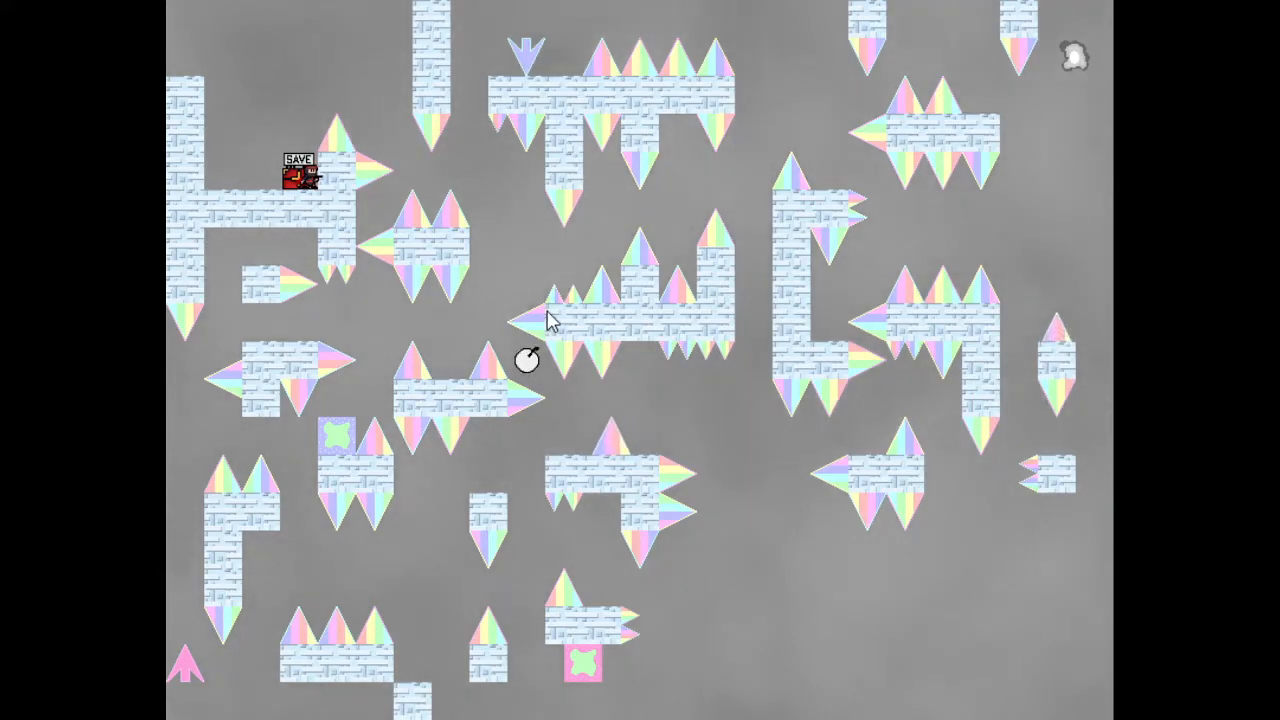
mouse_move(548, 258)
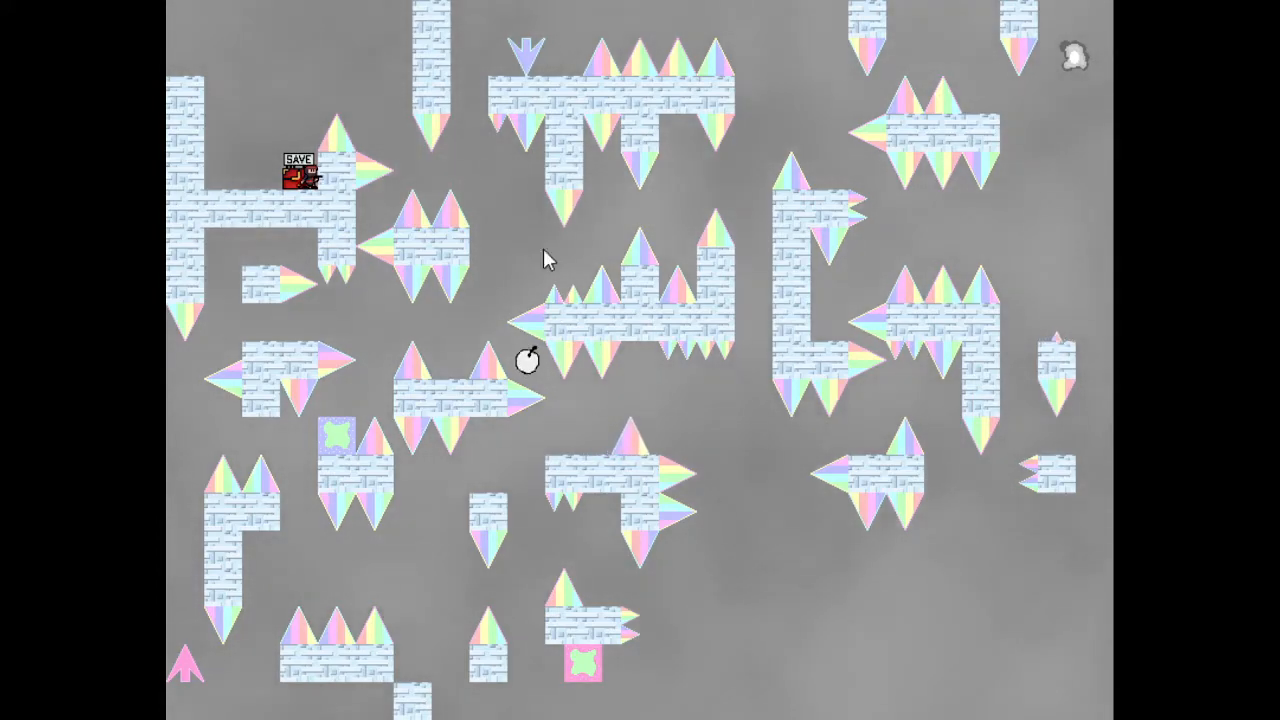
mouse_move(510, 336)
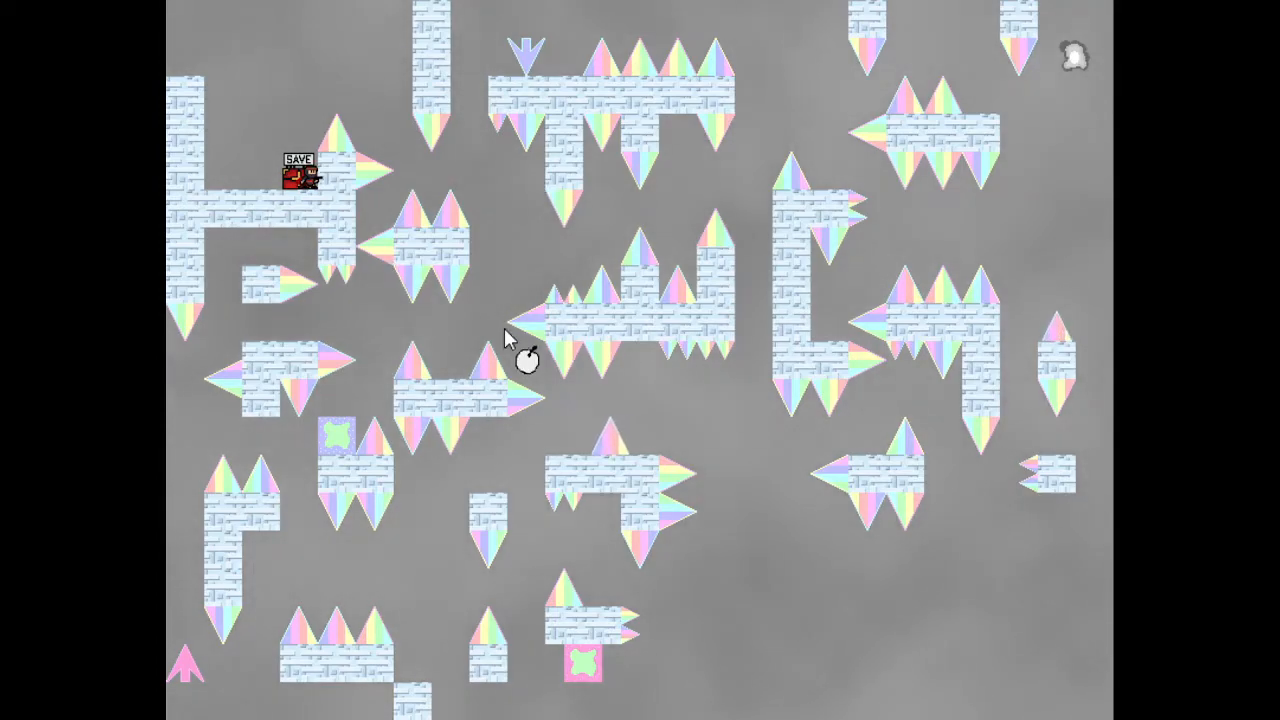
mouse_move(600, 376)
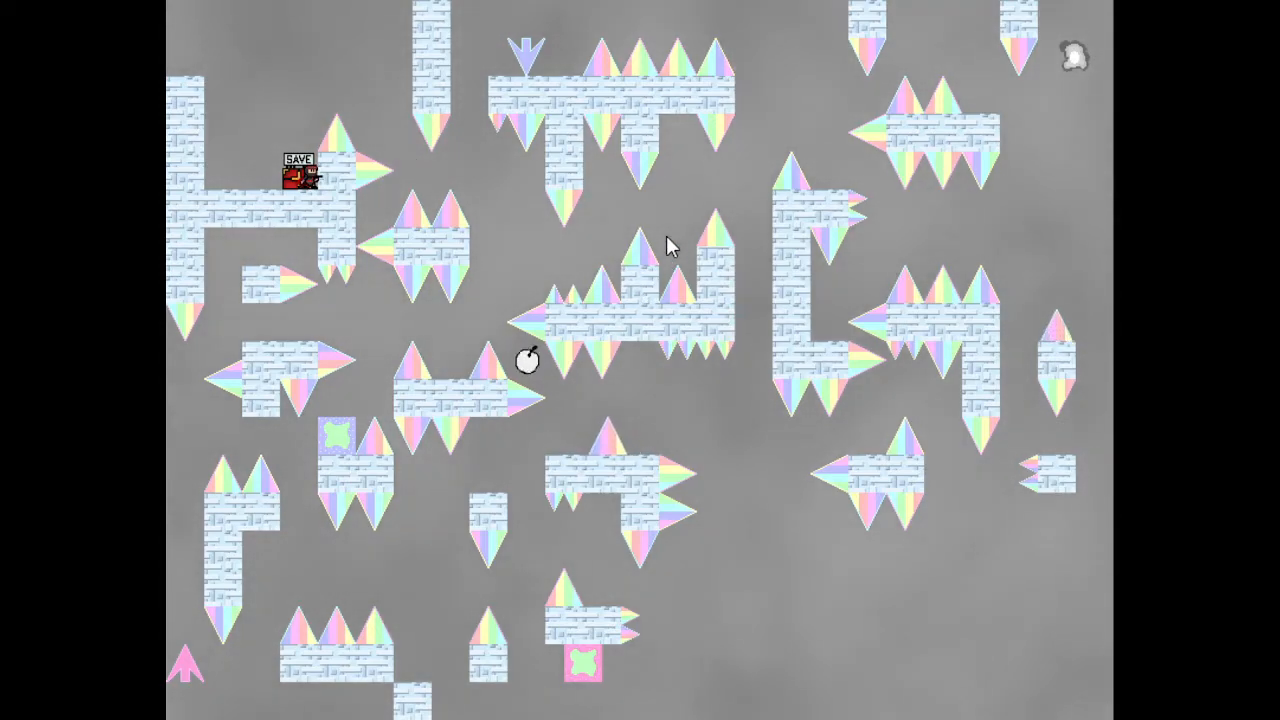
mouse_move(564, 392)
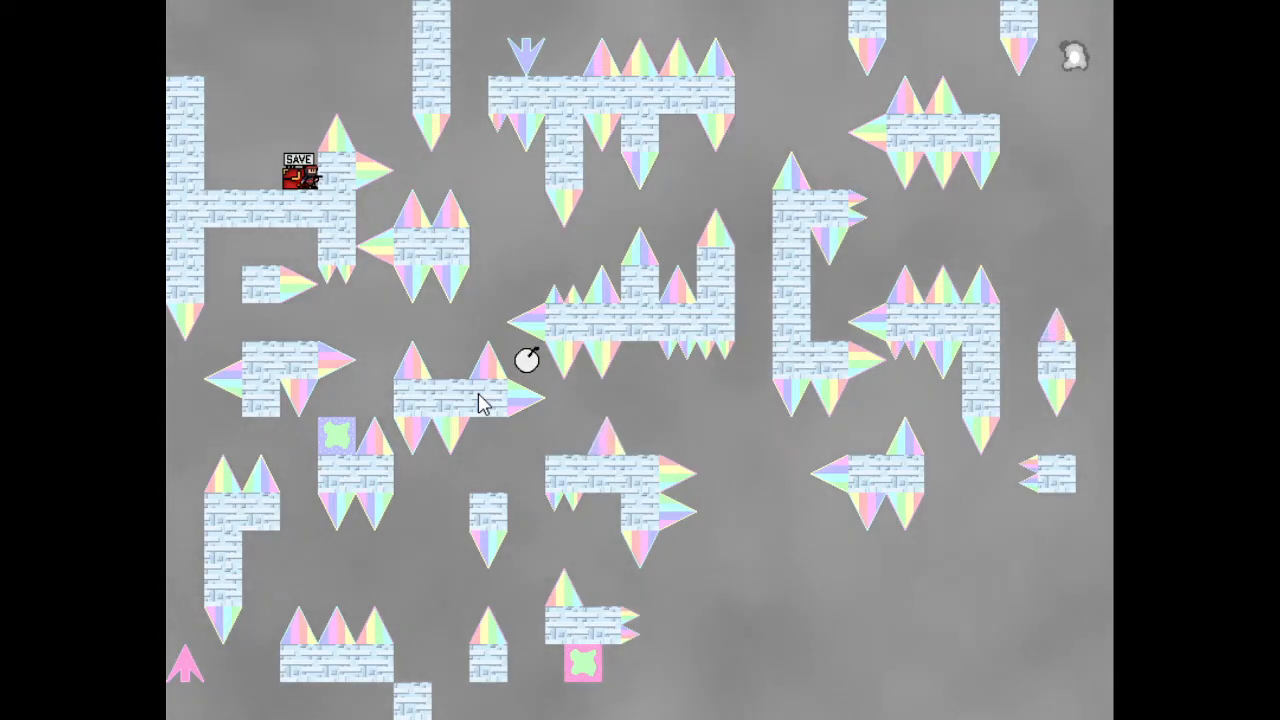
mouse_move(416, 148)
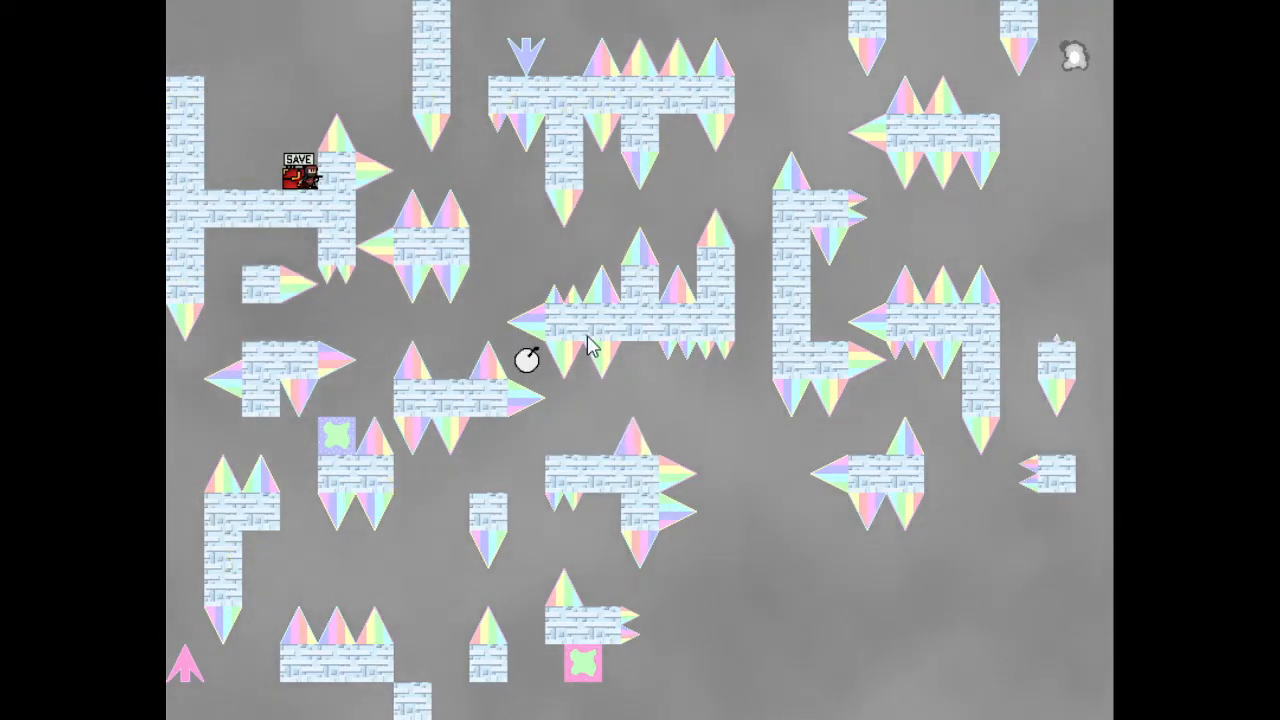
mouse_move(750, 318)
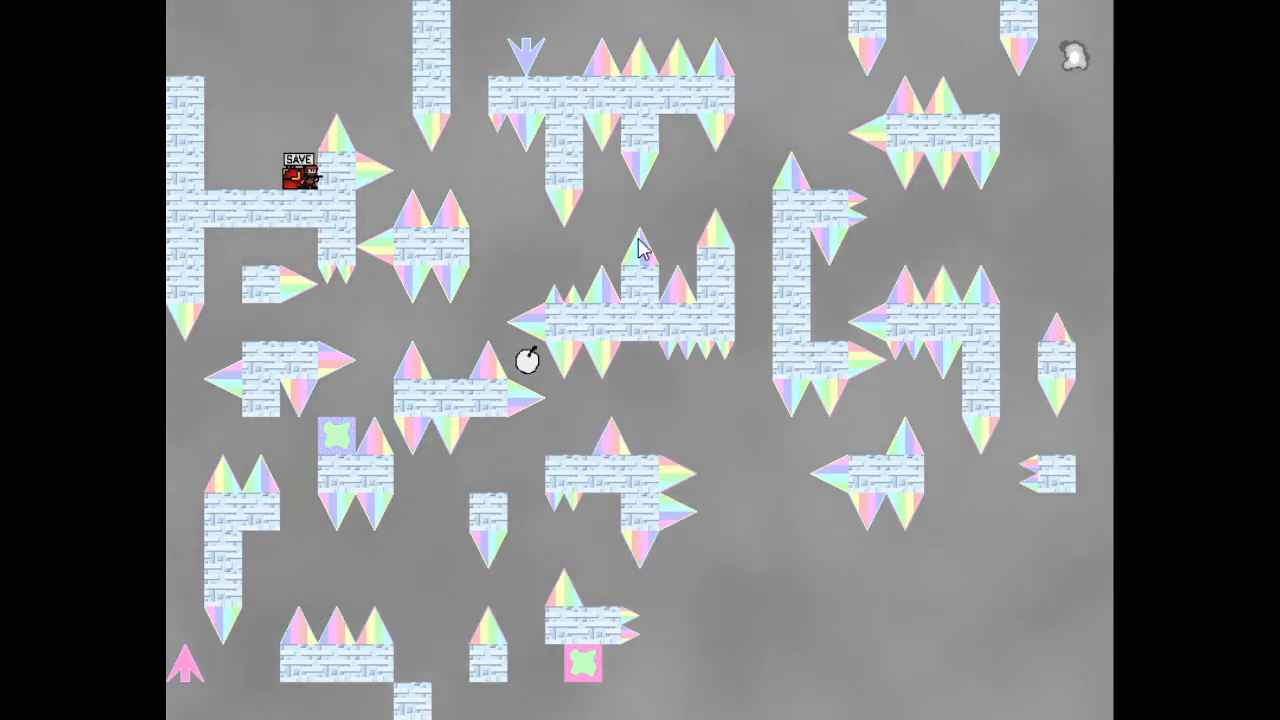
mouse_move(588, 368)
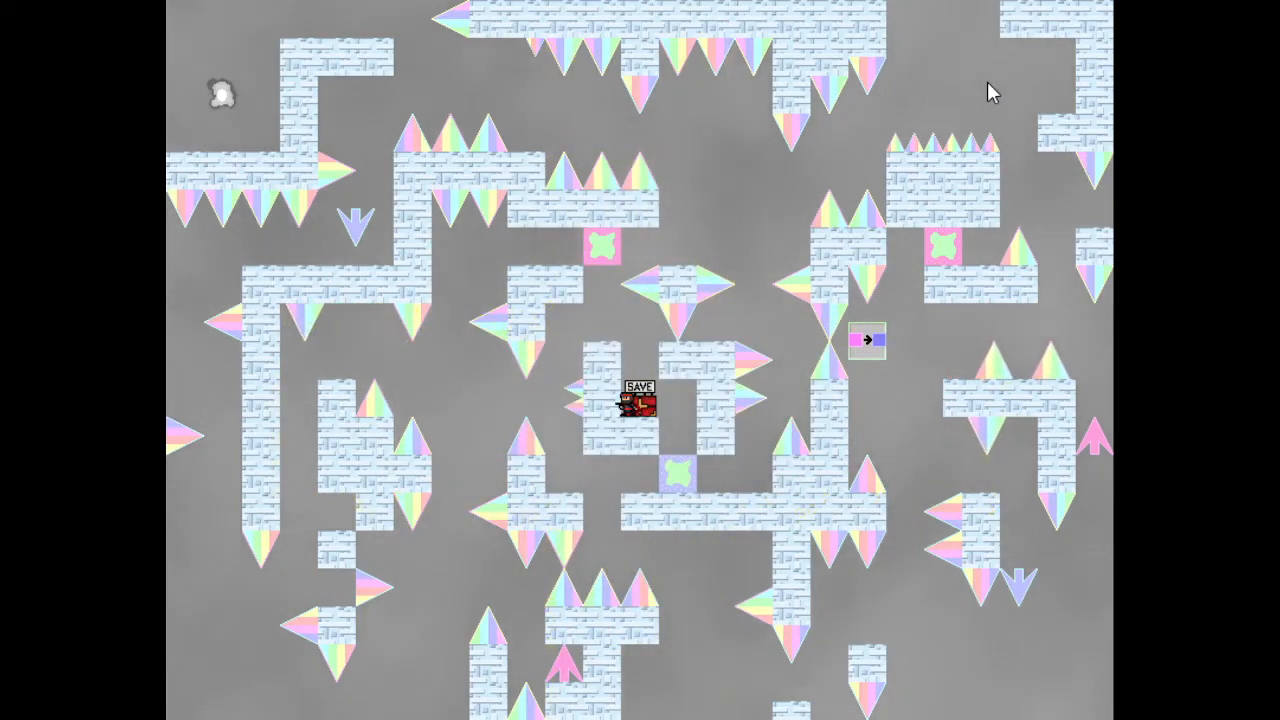
mouse_move(890, 350)
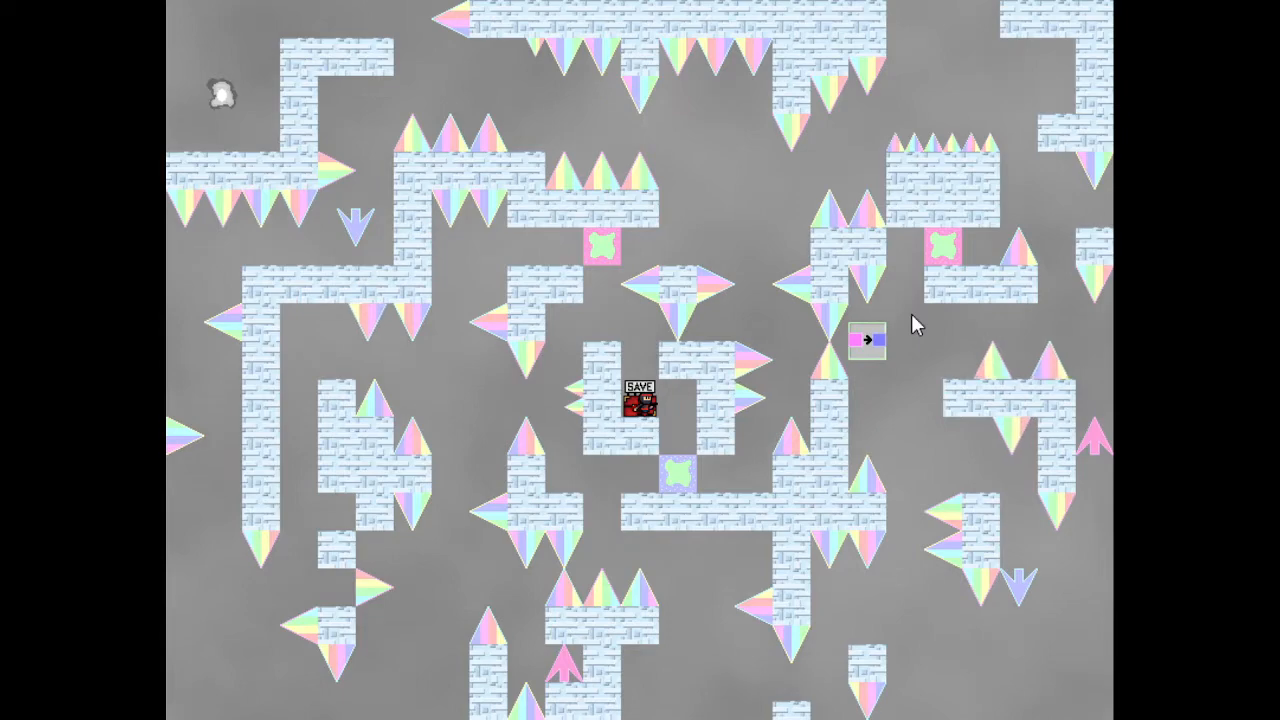
mouse_move(912, 262)
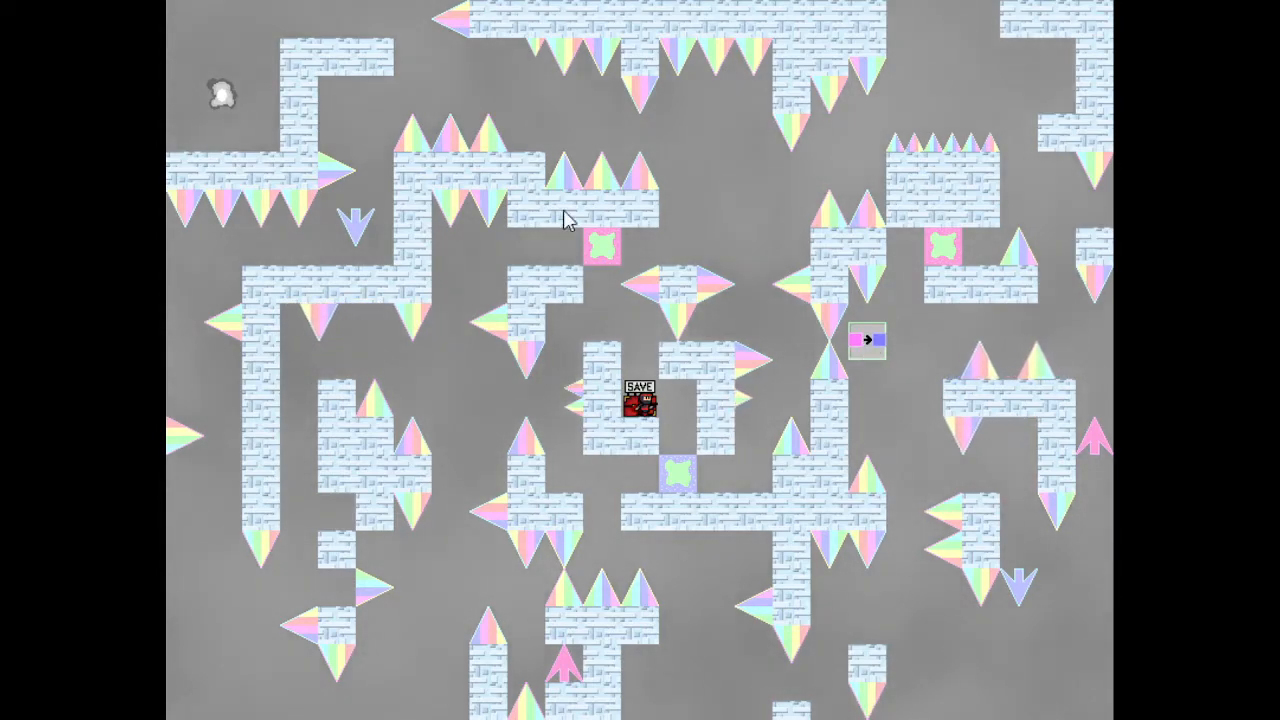
mouse_move(910, 576)
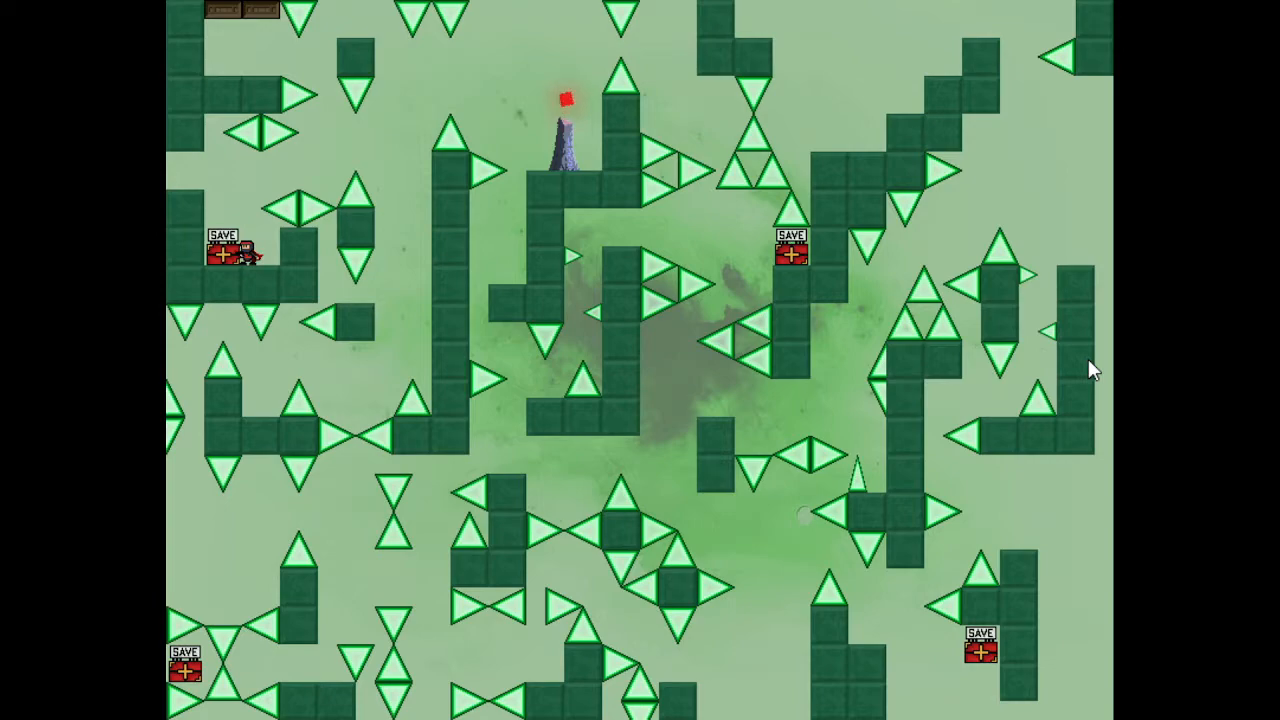
mouse_move(260, 280)
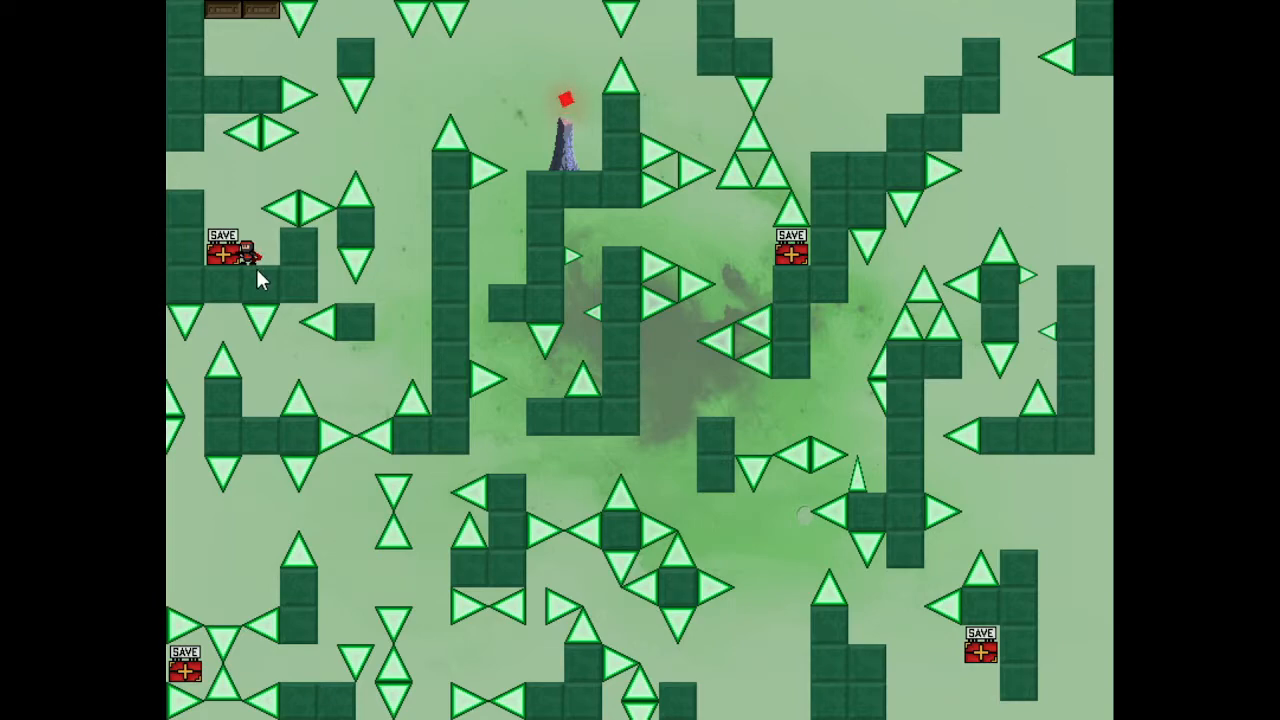
mouse_move(316, 278)
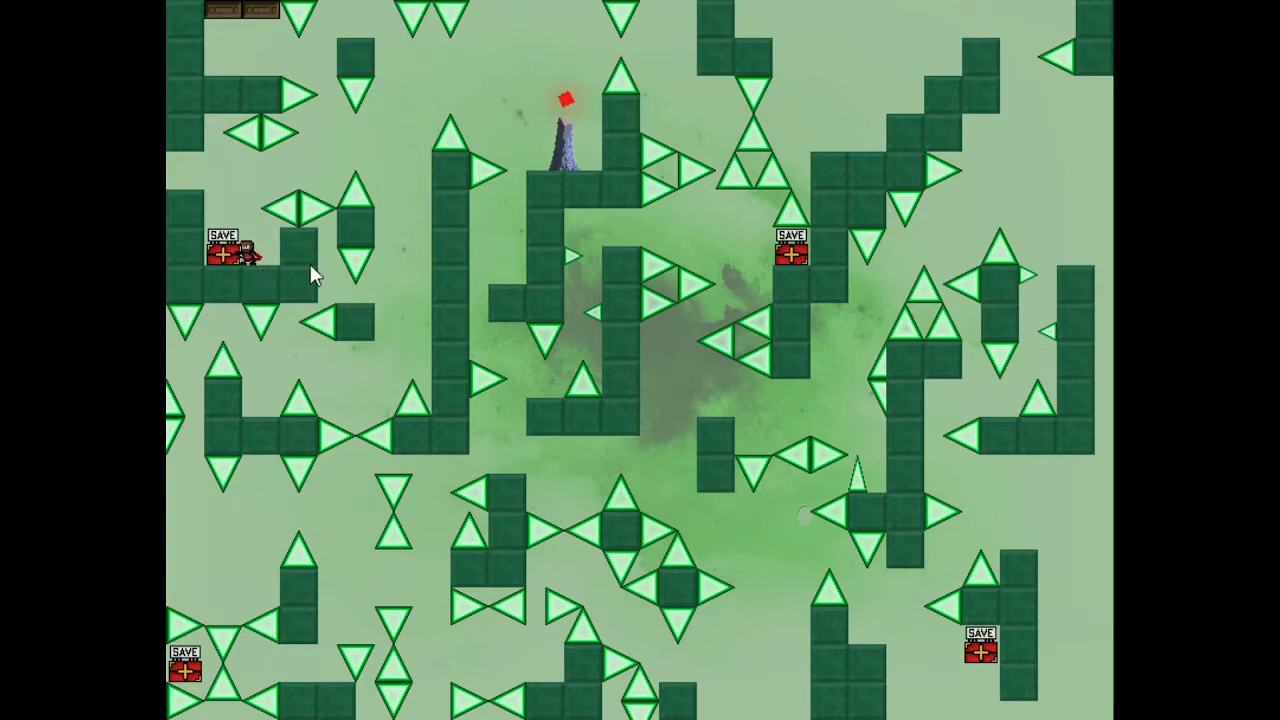
mouse_move(970, 100)
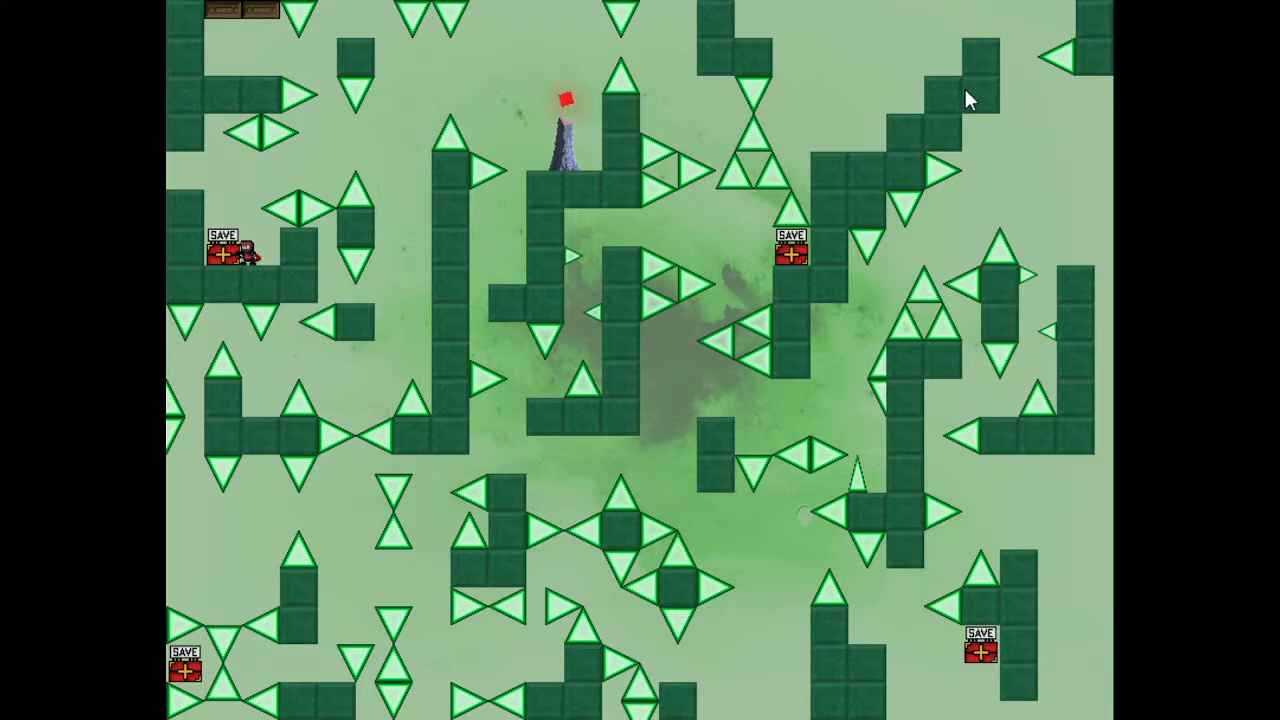
mouse_move(922, 96)
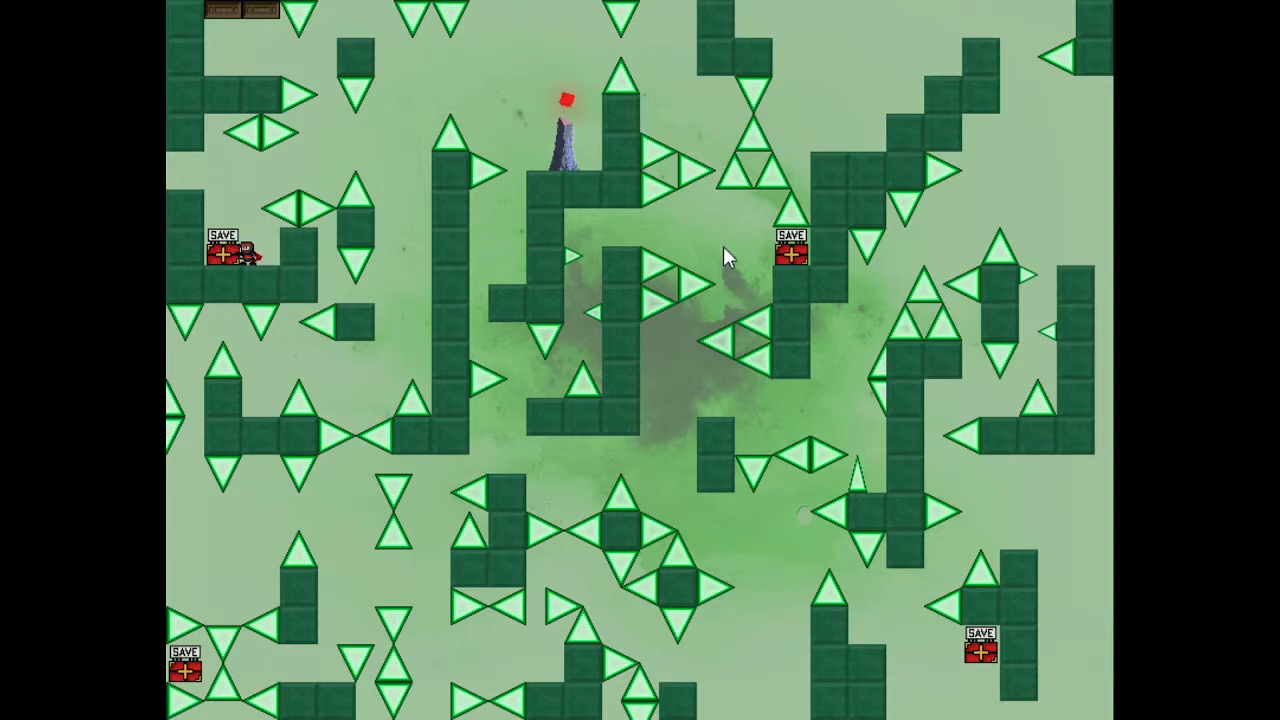
mouse_move(1016, 558)
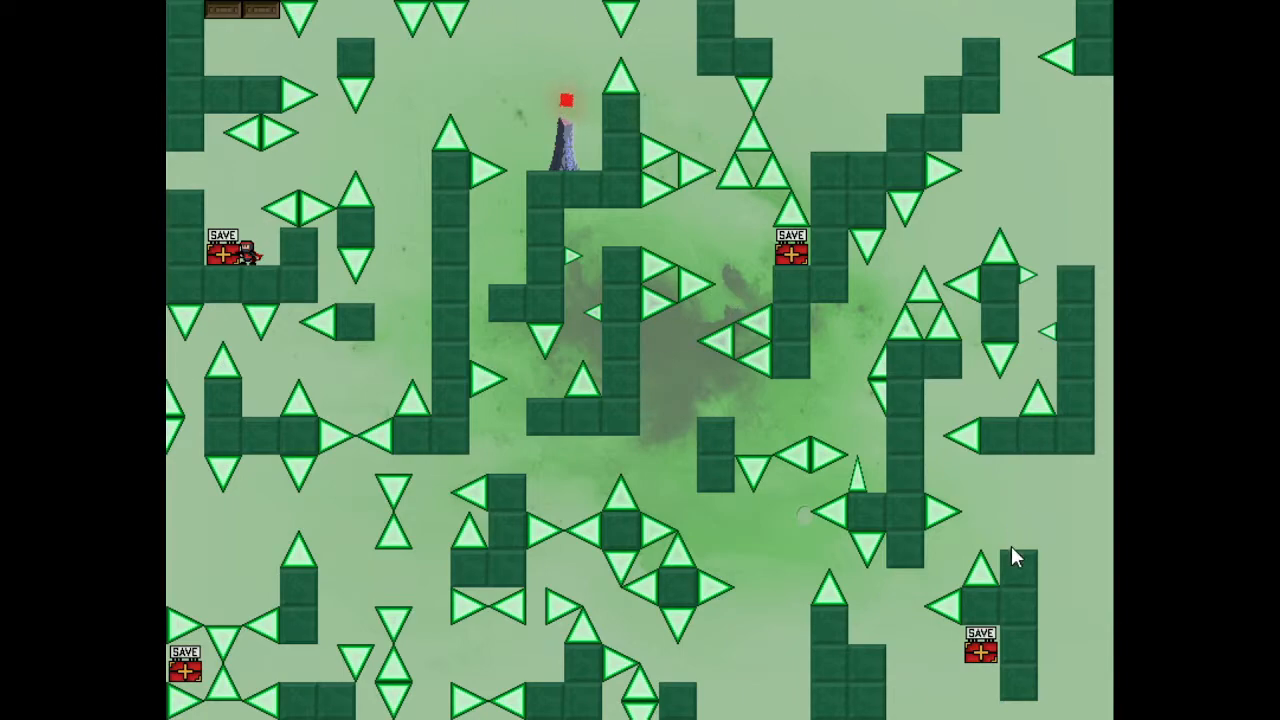
mouse_move(640, 656)
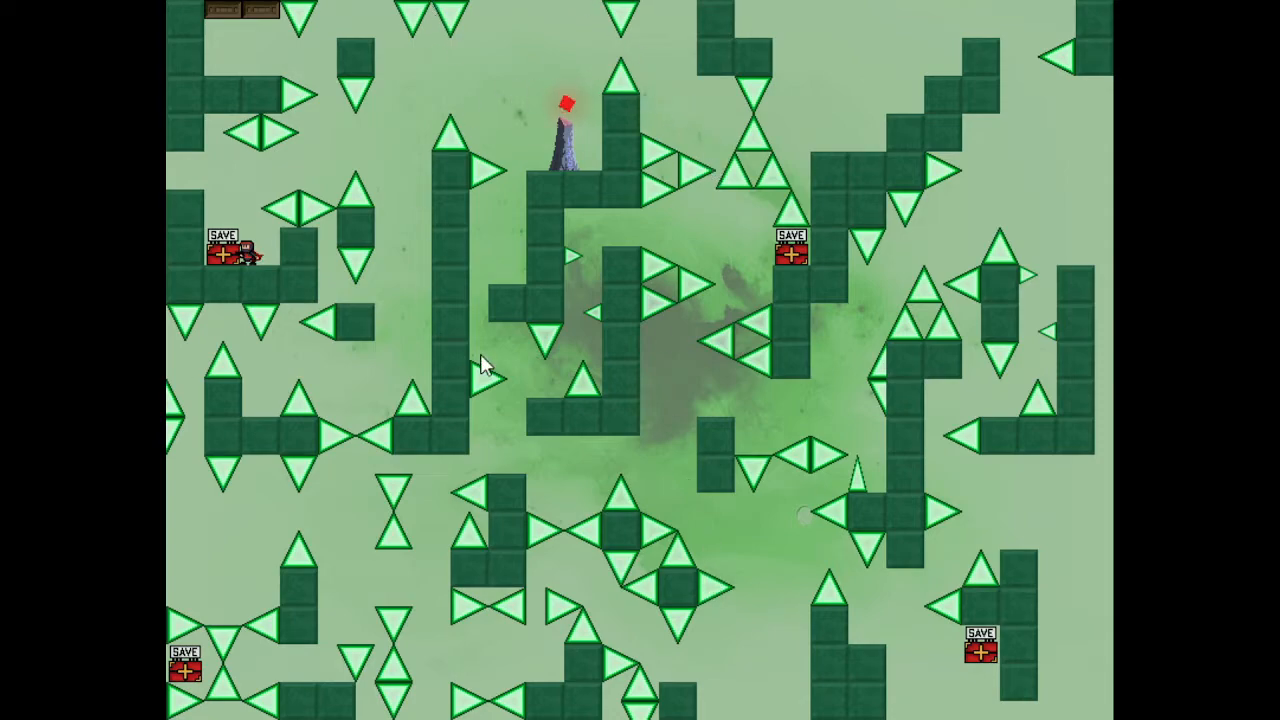
mouse_move(332, 56)
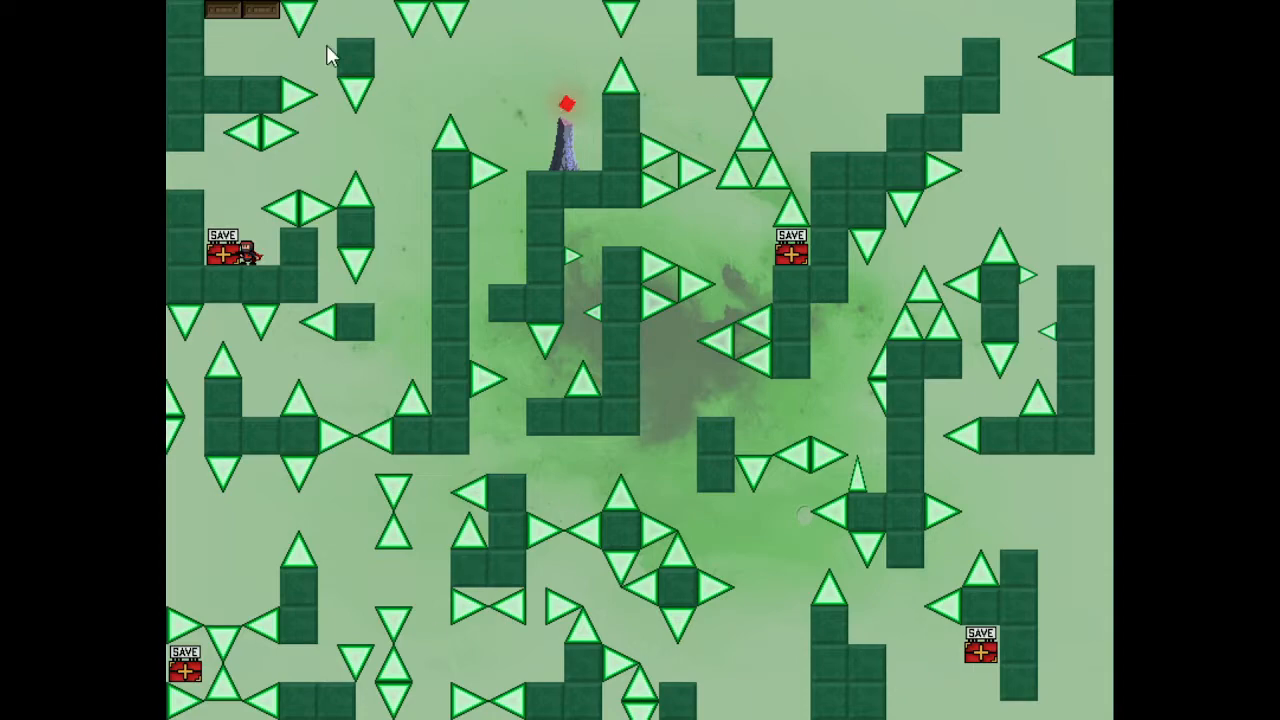
mouse_move(500, 618)
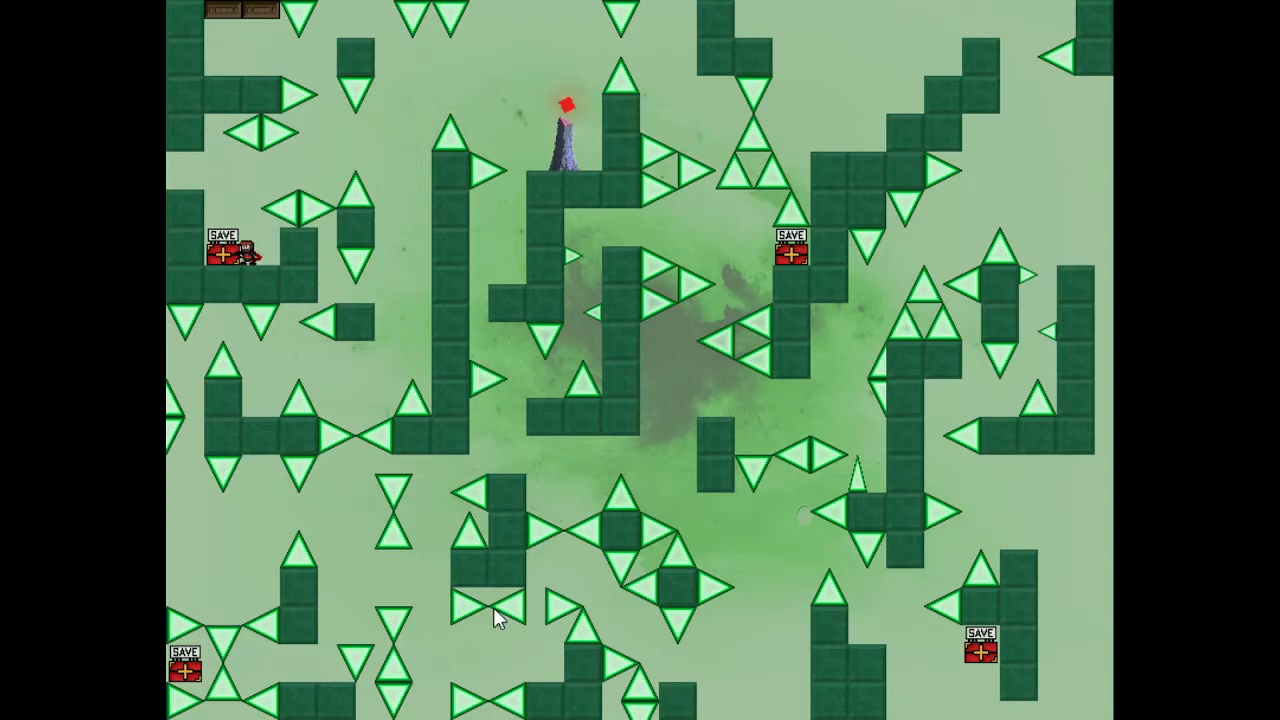
mouse_move(336, 292)
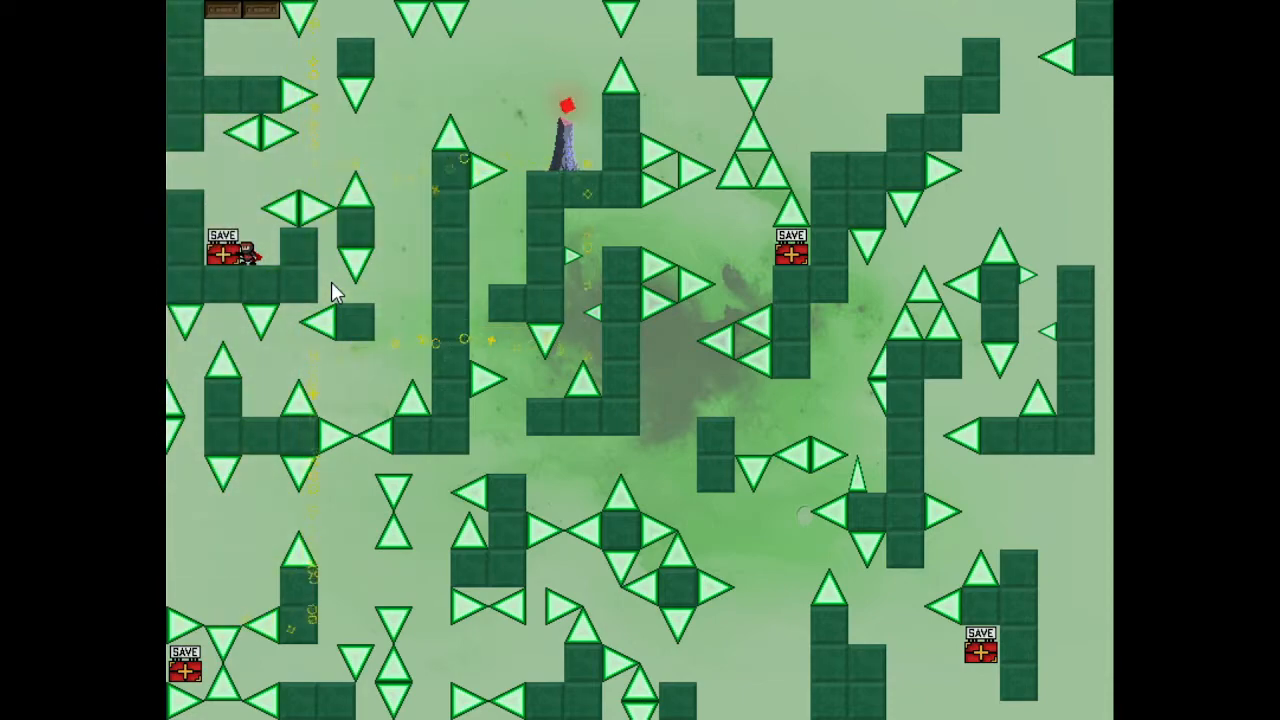
mouse_move(536, 336)
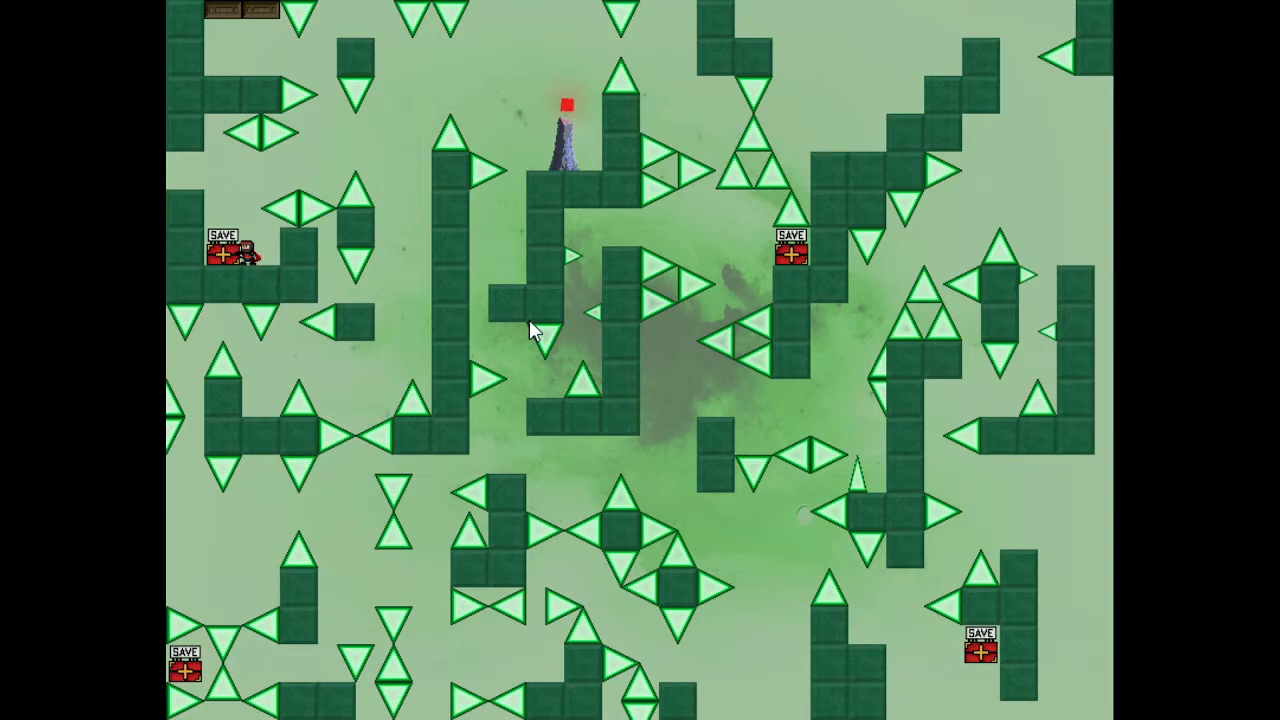
mouse_move(690, 132)
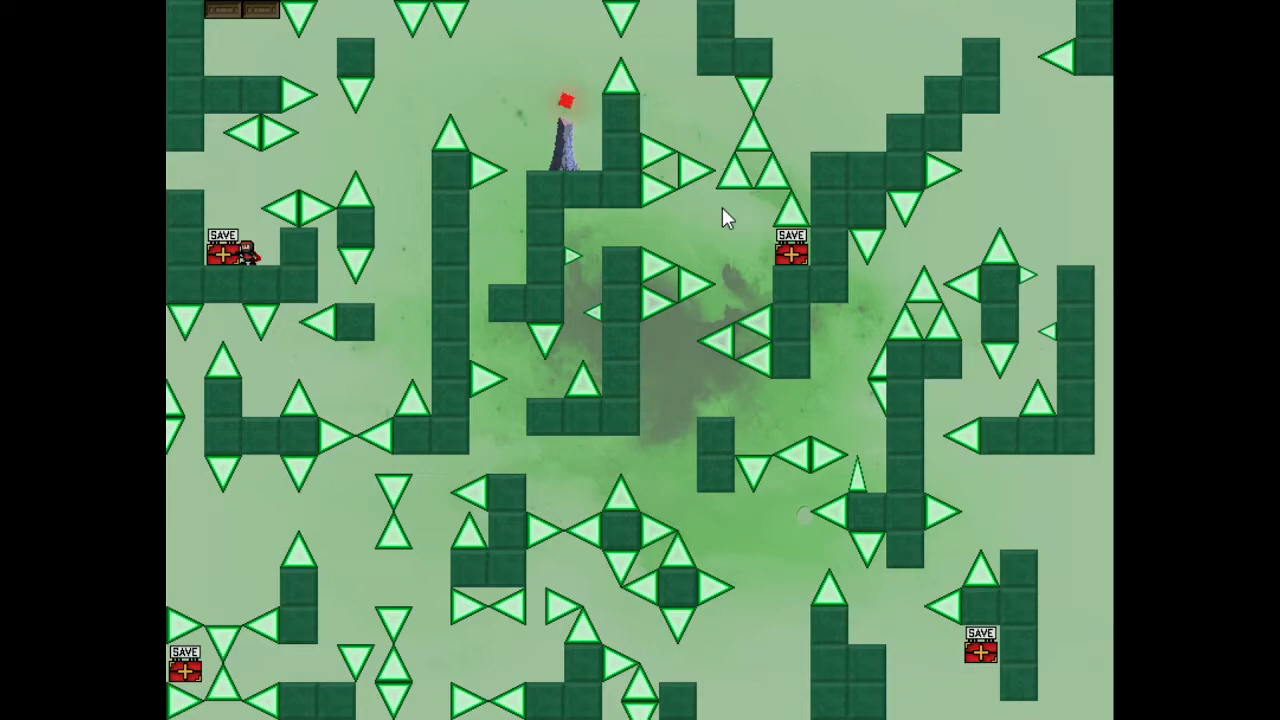
mouse_move(750, 76)
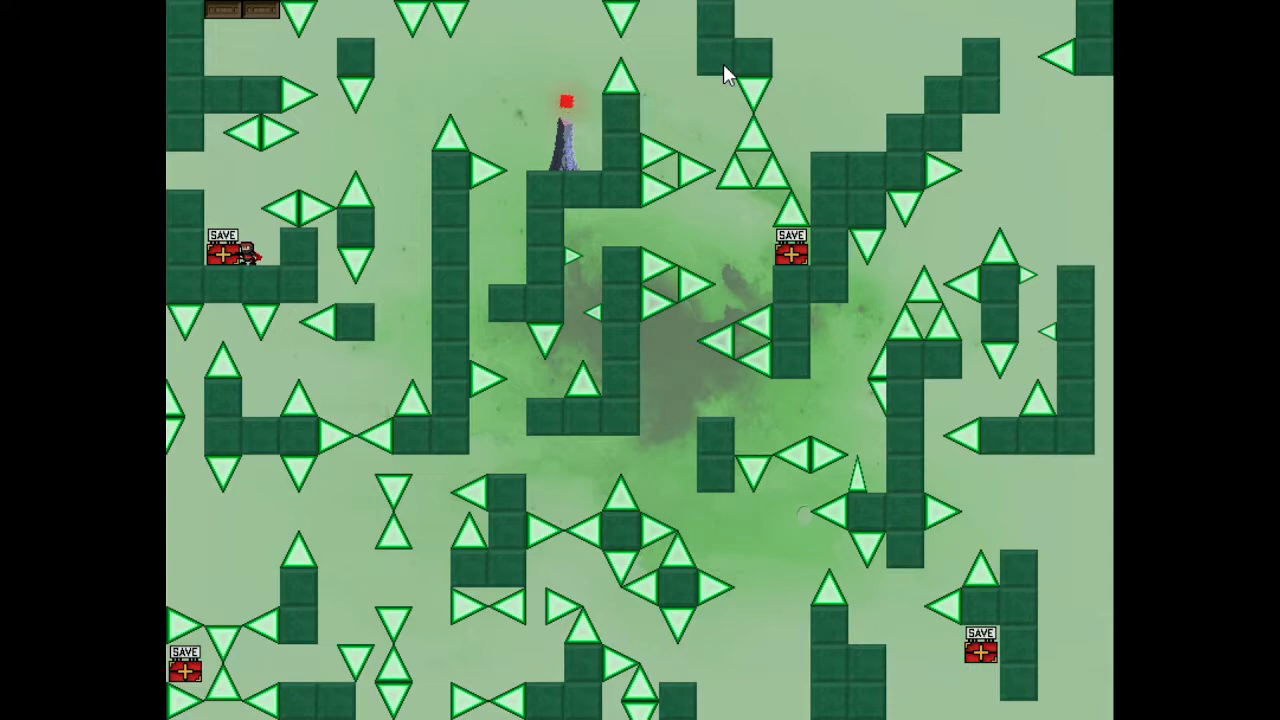
mouse_move(620, 64)
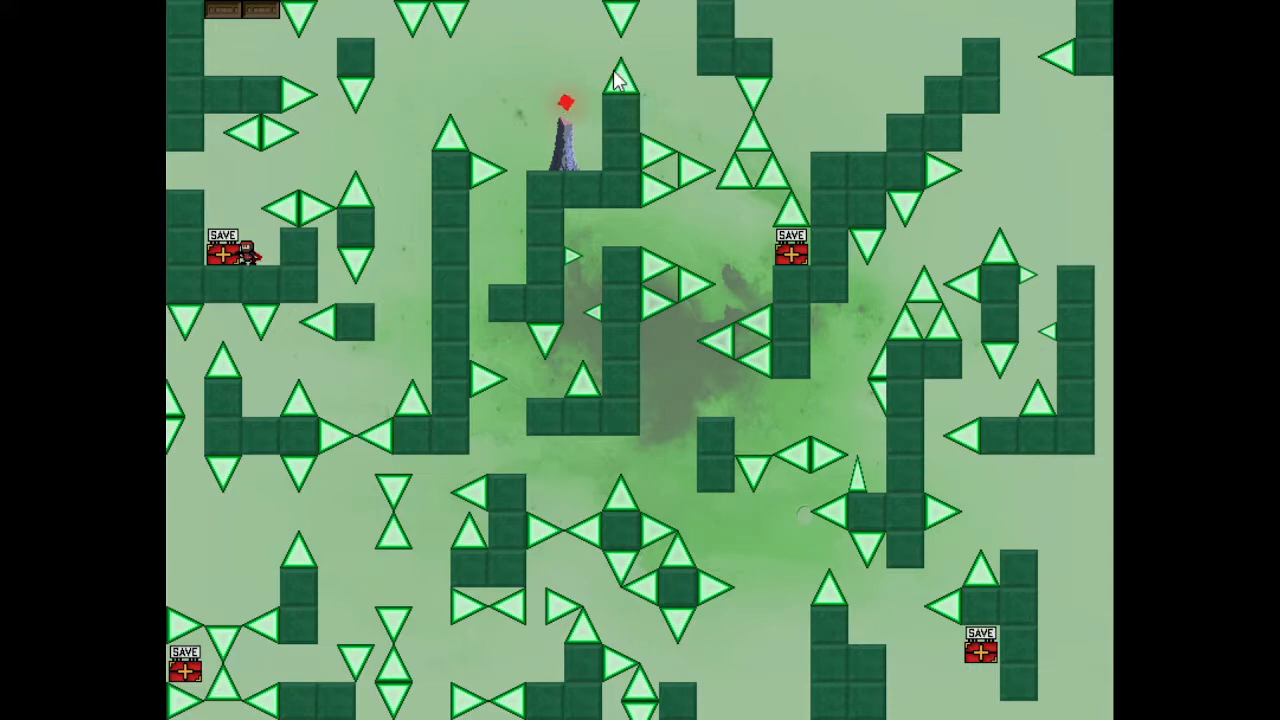
mouse_move(800, 114)
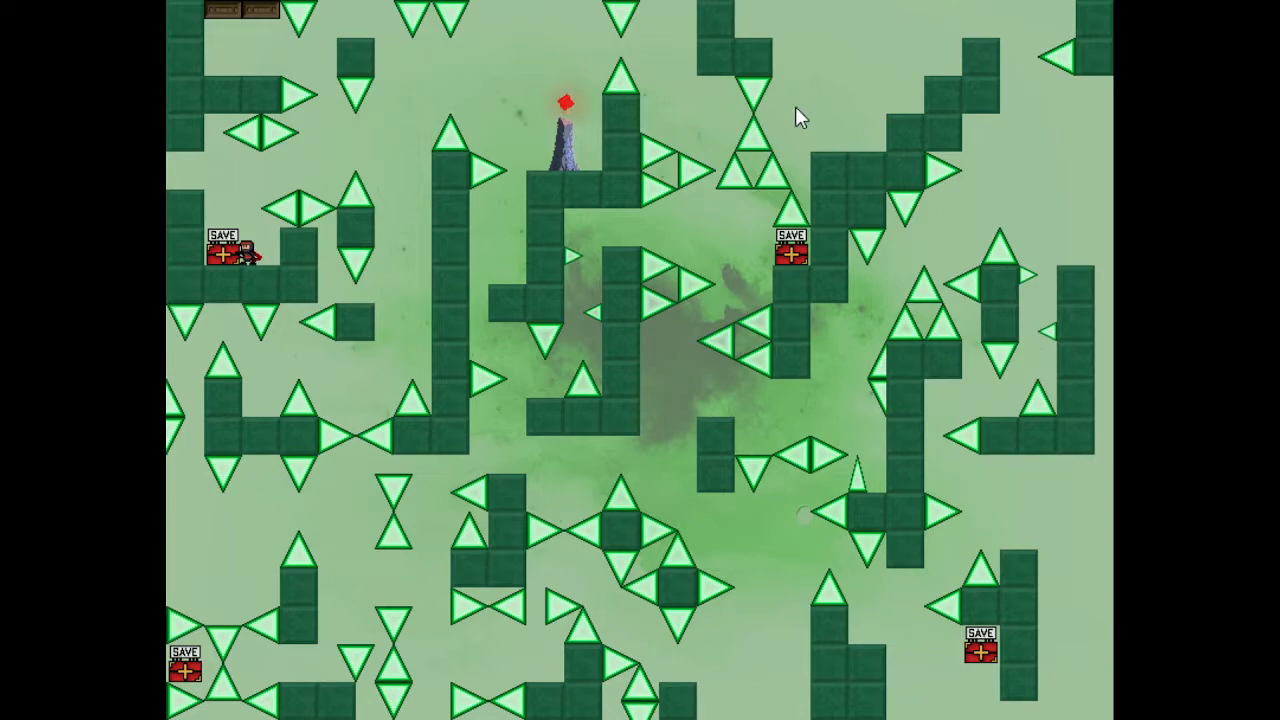
mouse_move(368, 124)
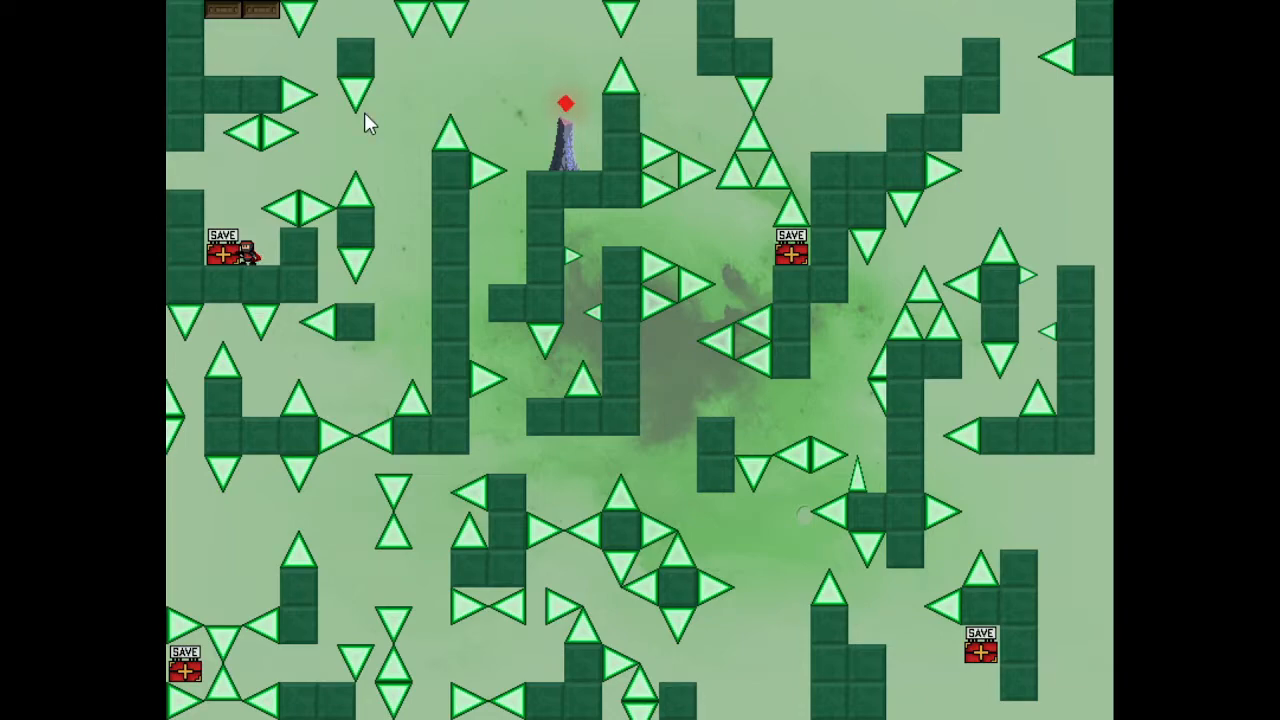
mouse_move(490, 120)
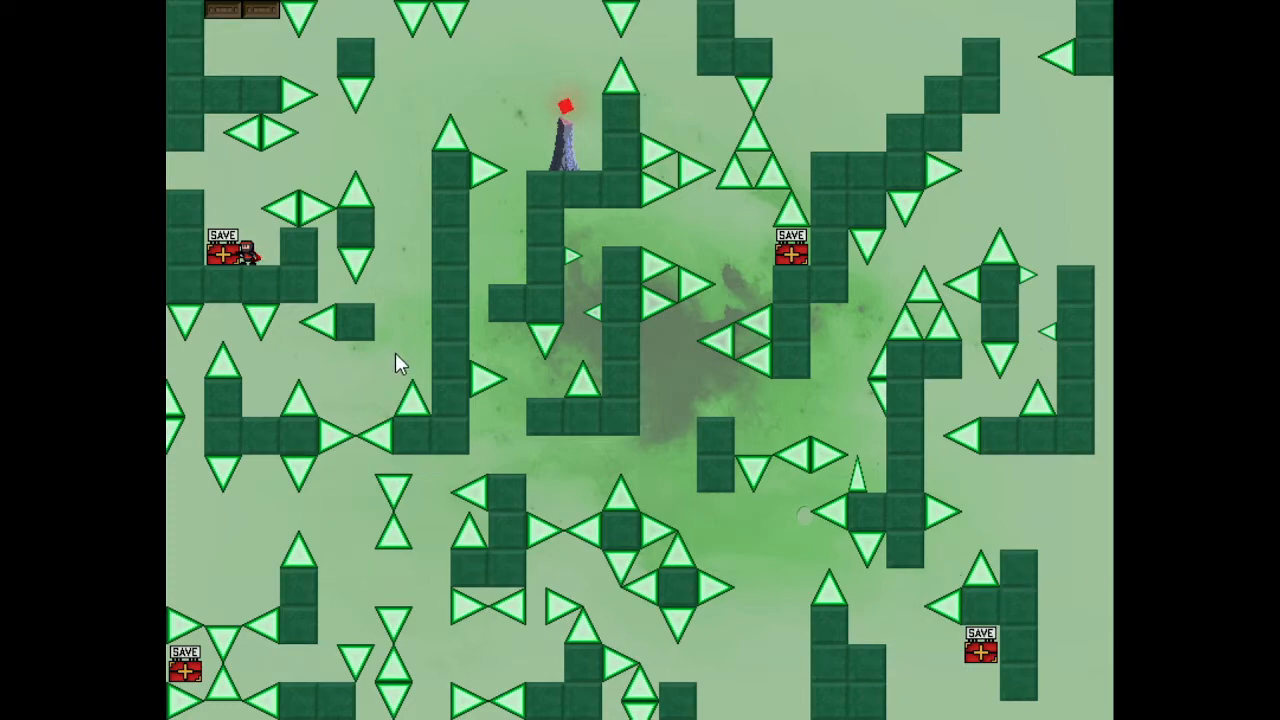
mouse_move(322, 68)
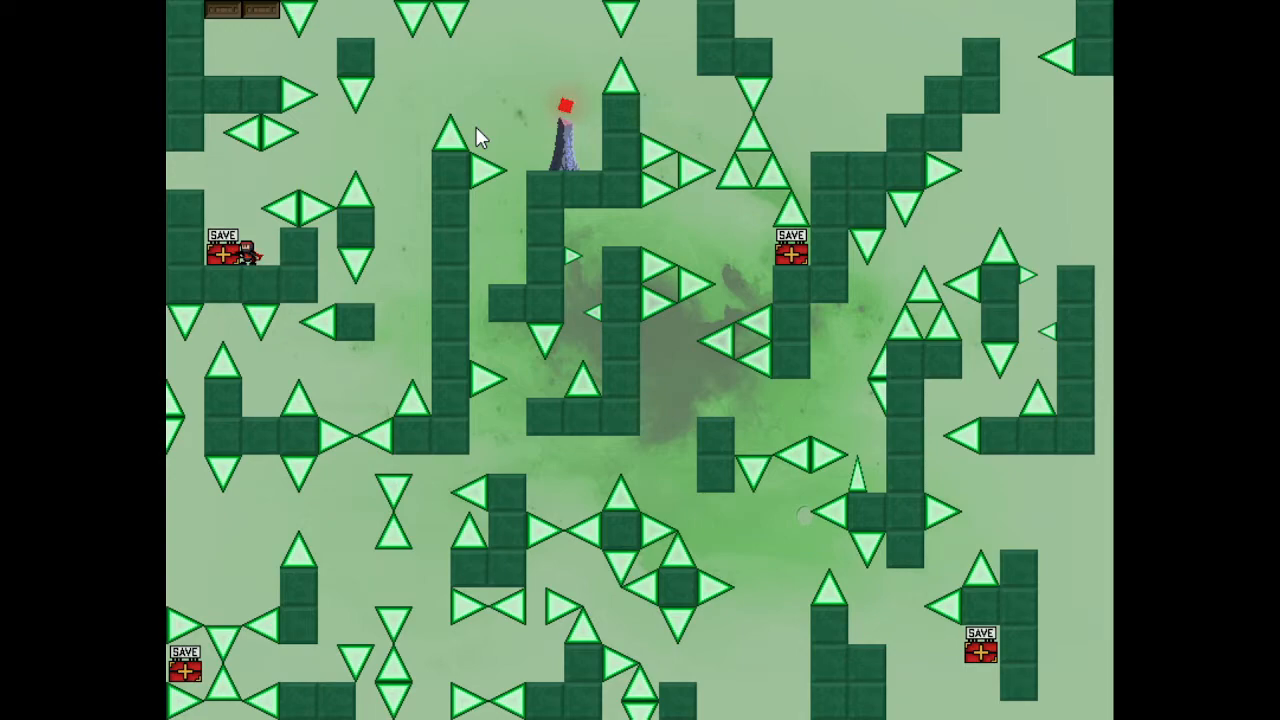
mouse_move(436, 132)
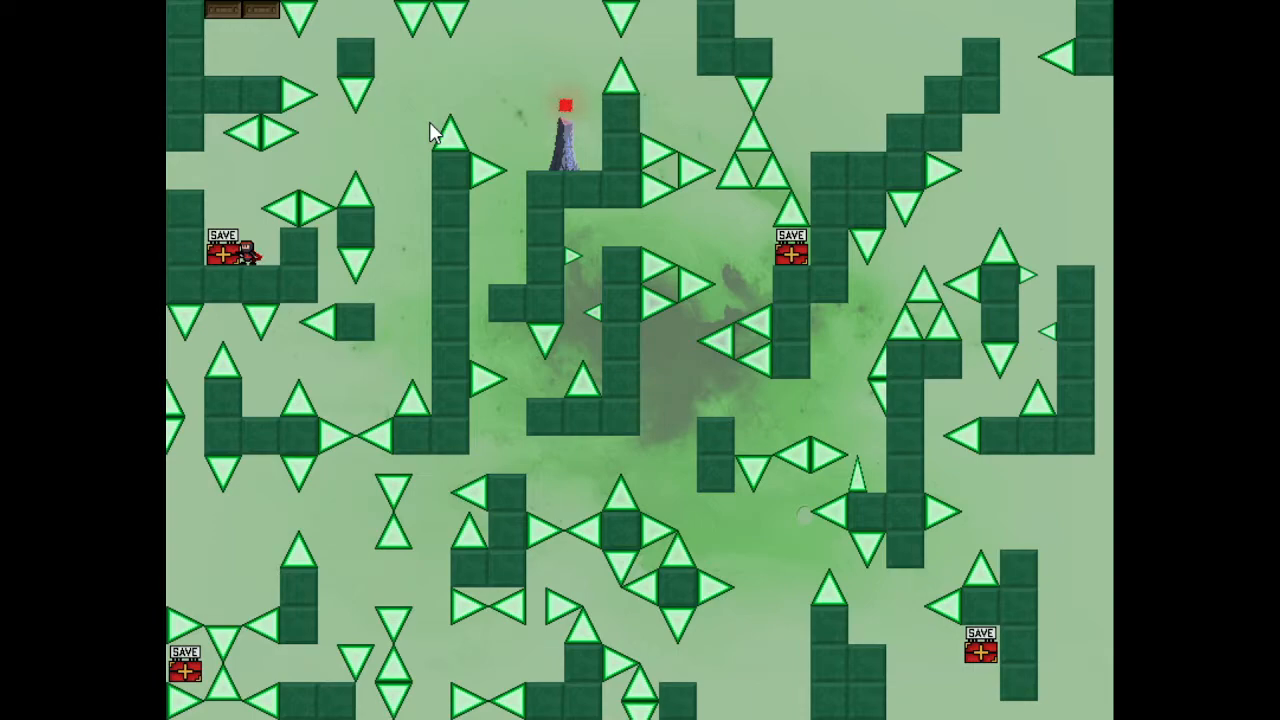
mouse_move(610, 288)
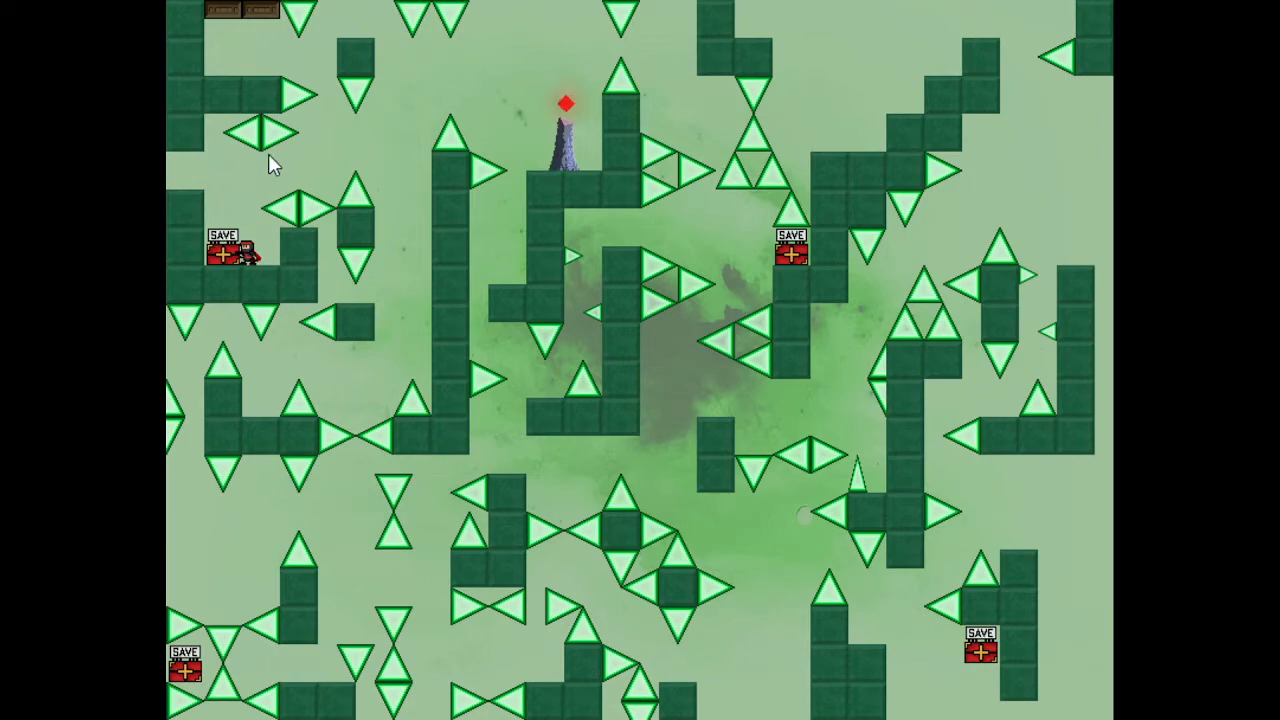
mouse_move(292, 260)
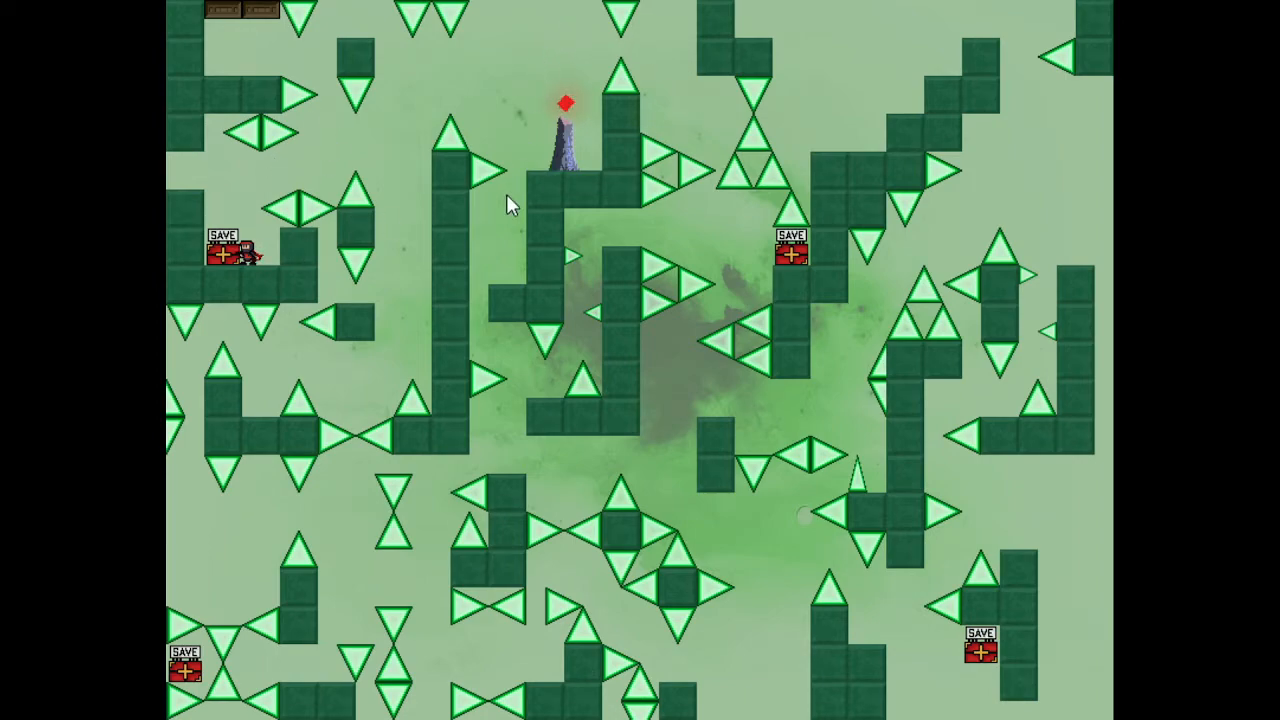
mouse_move(470, 264)
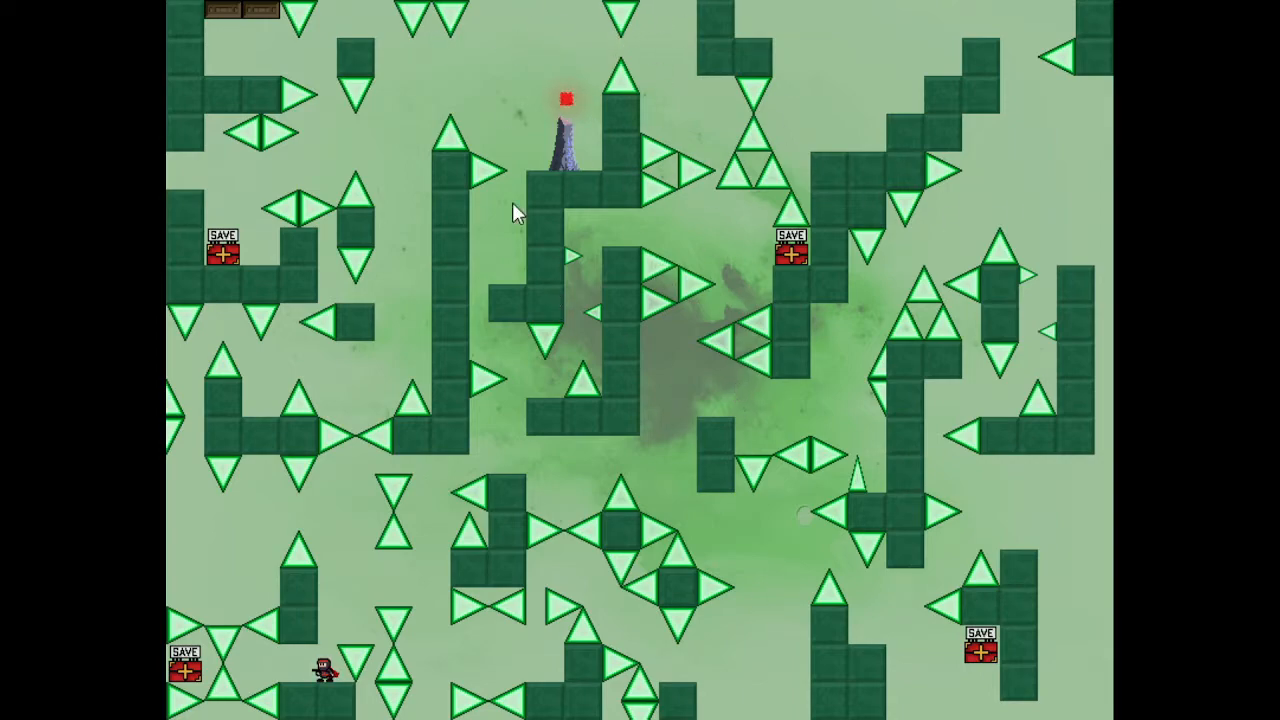
mouse_move(492, 344)
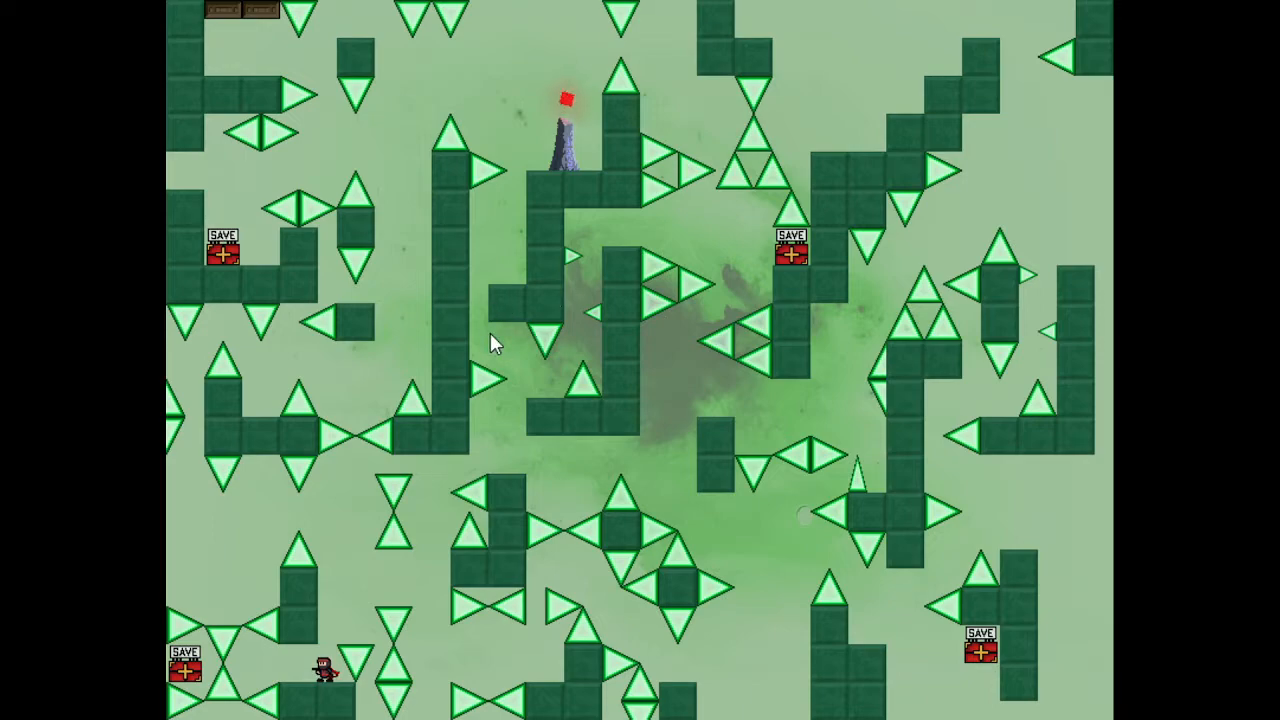
mouse_move(500, 352)
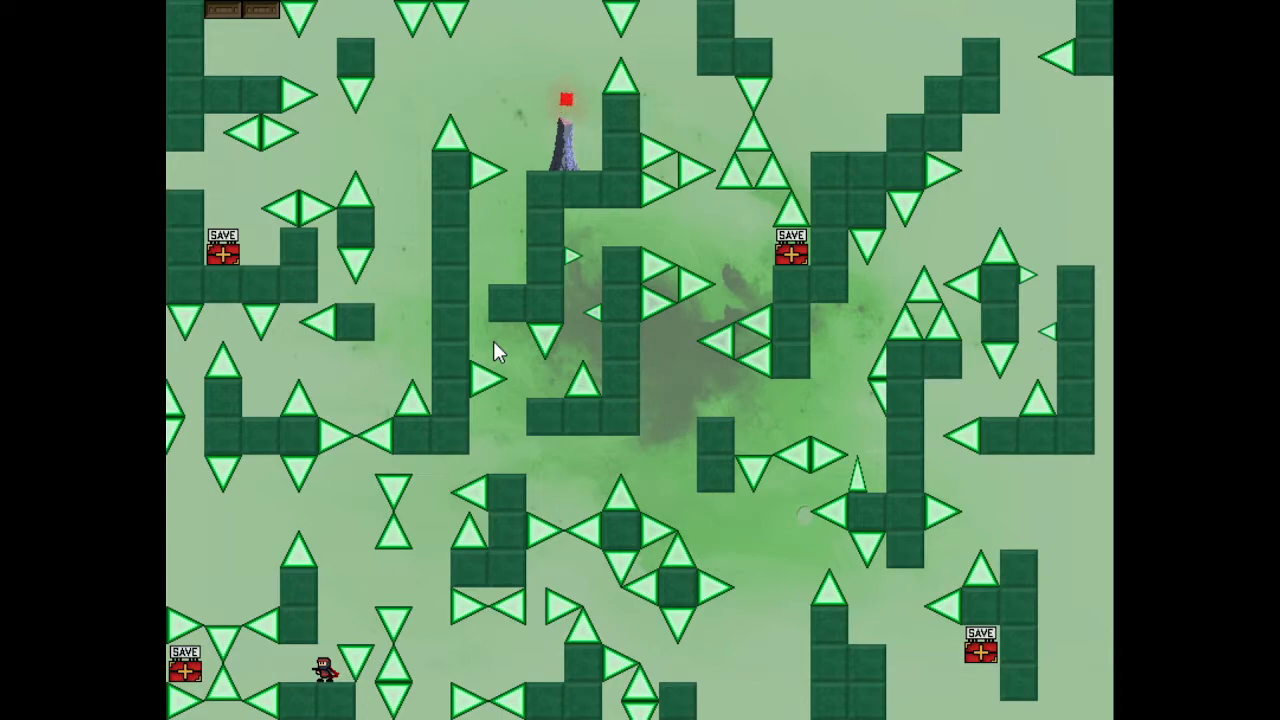
mouse_move(948, 260)
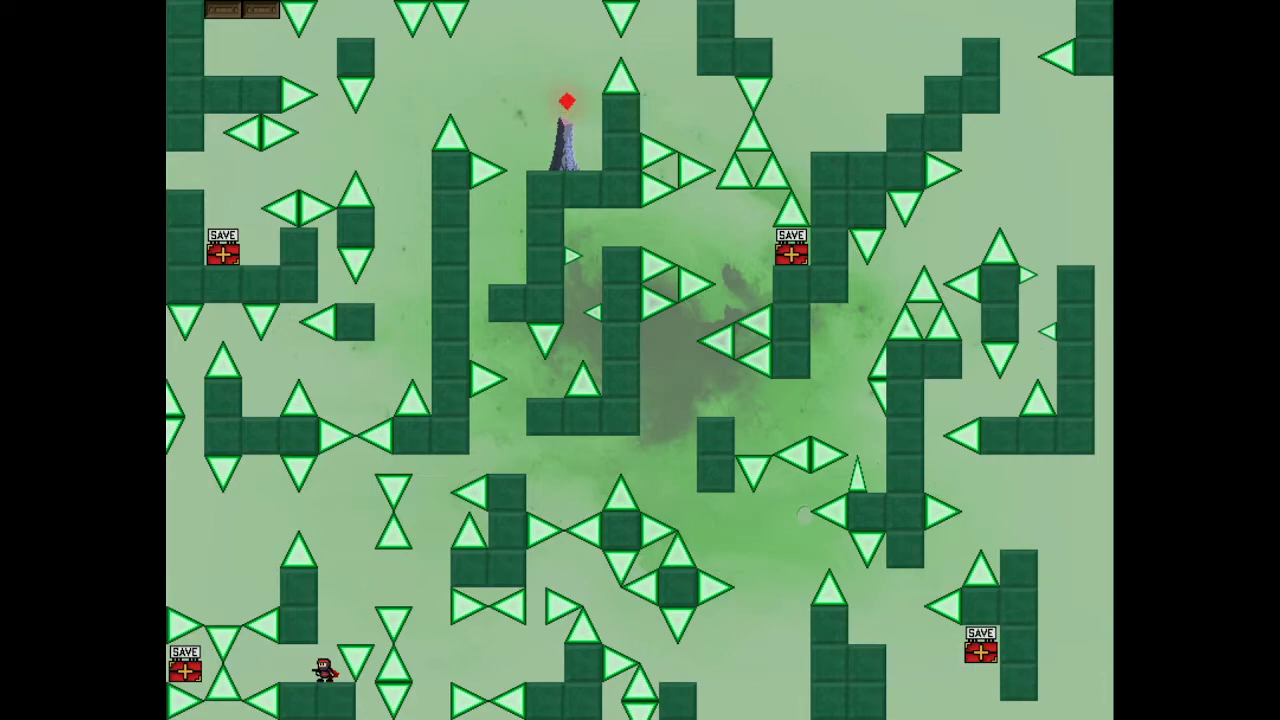
mouse_move(780, 310)
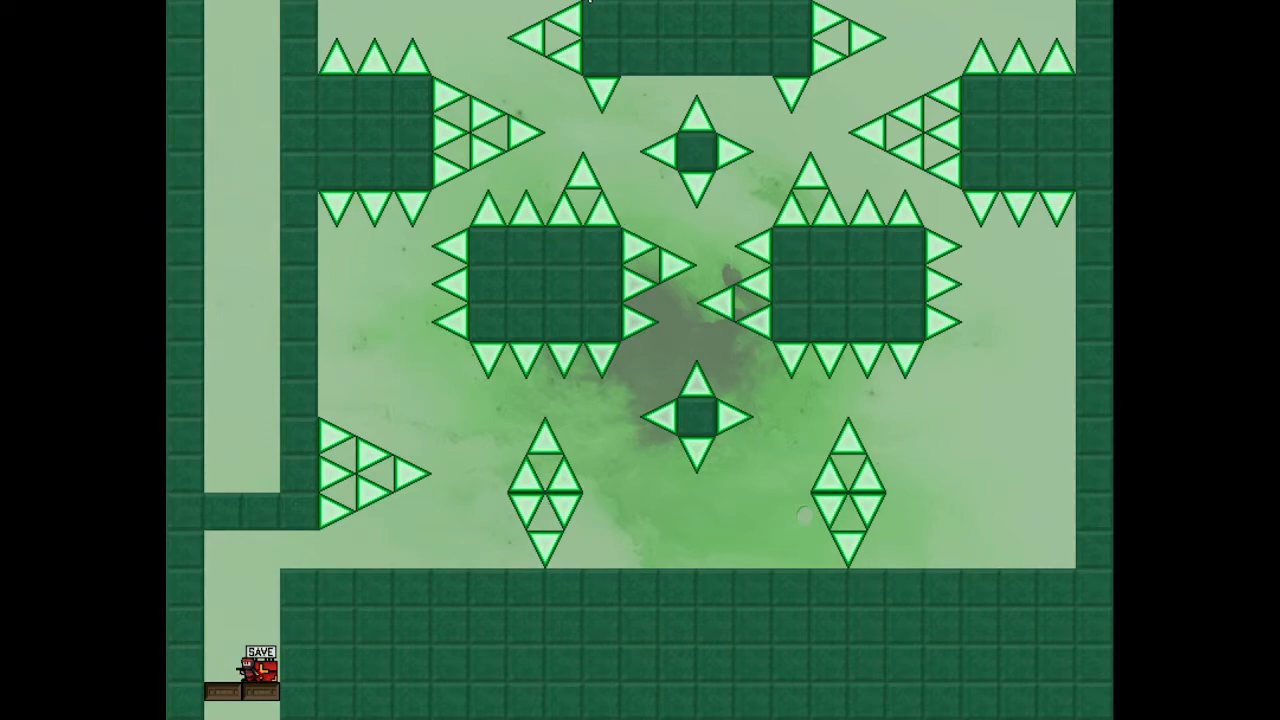
mouse_move(536, 4)
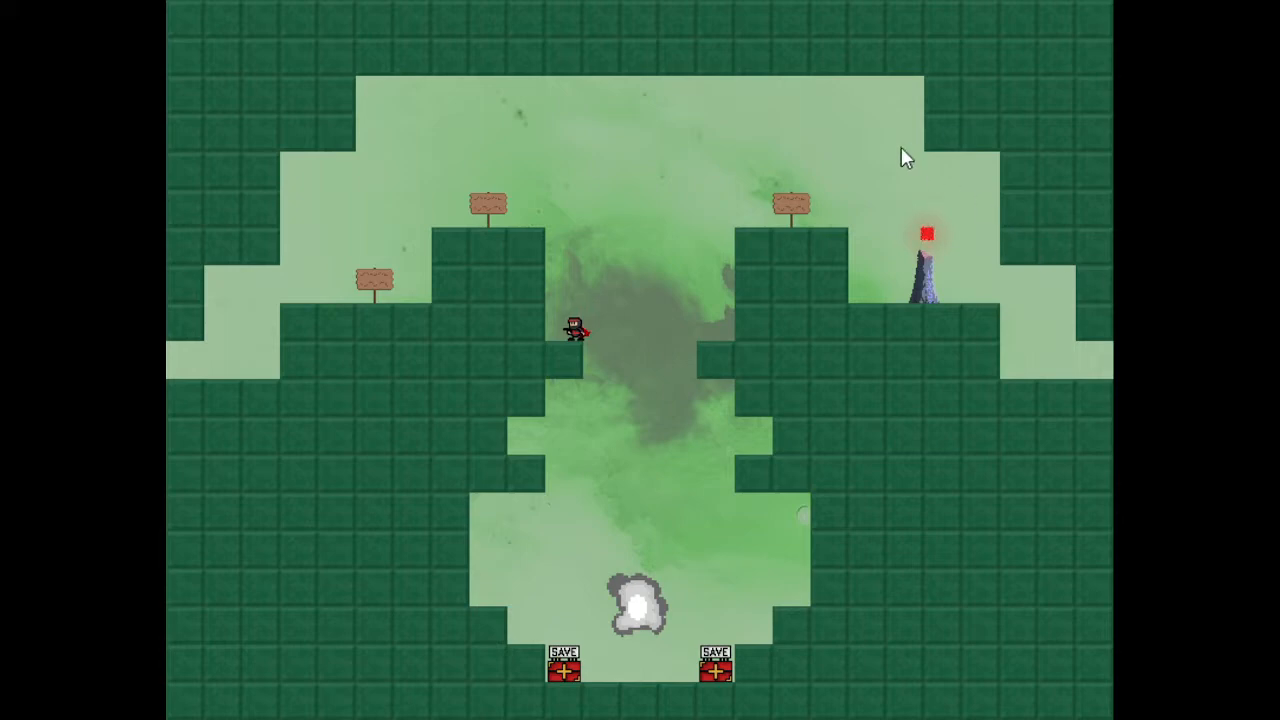
mouse_move(782, 114)
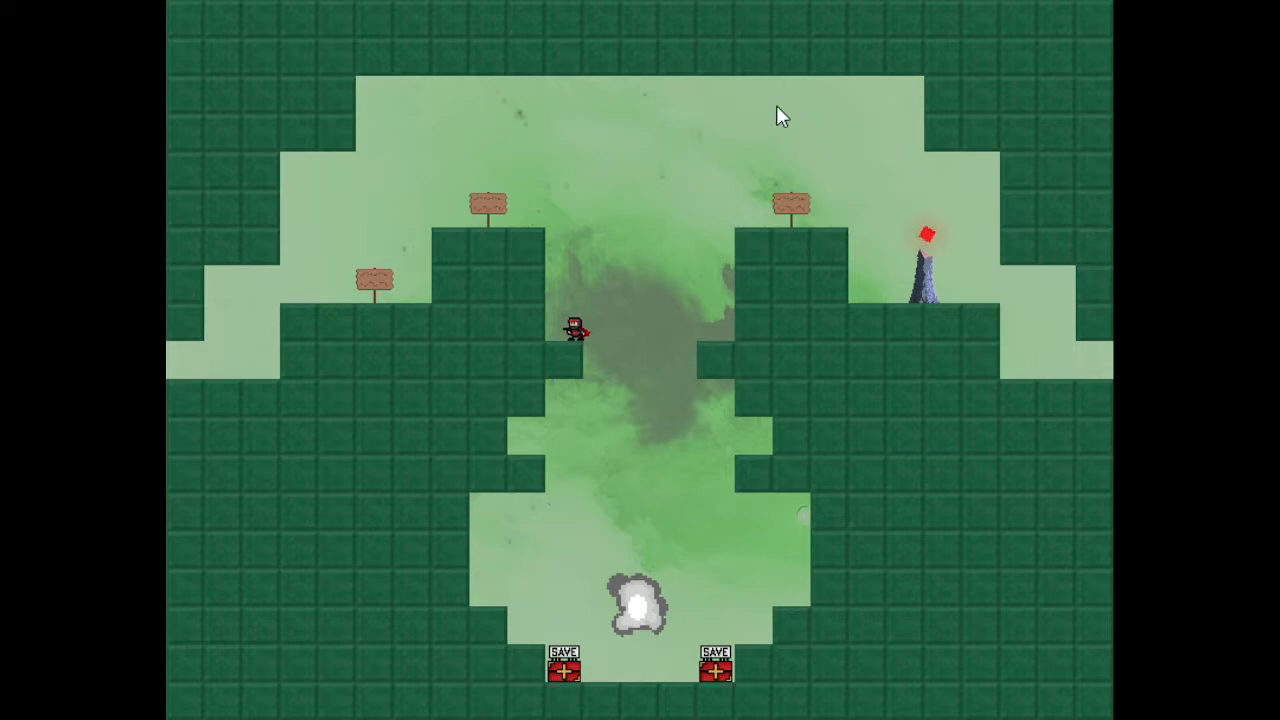
mouse_move(528, 148)
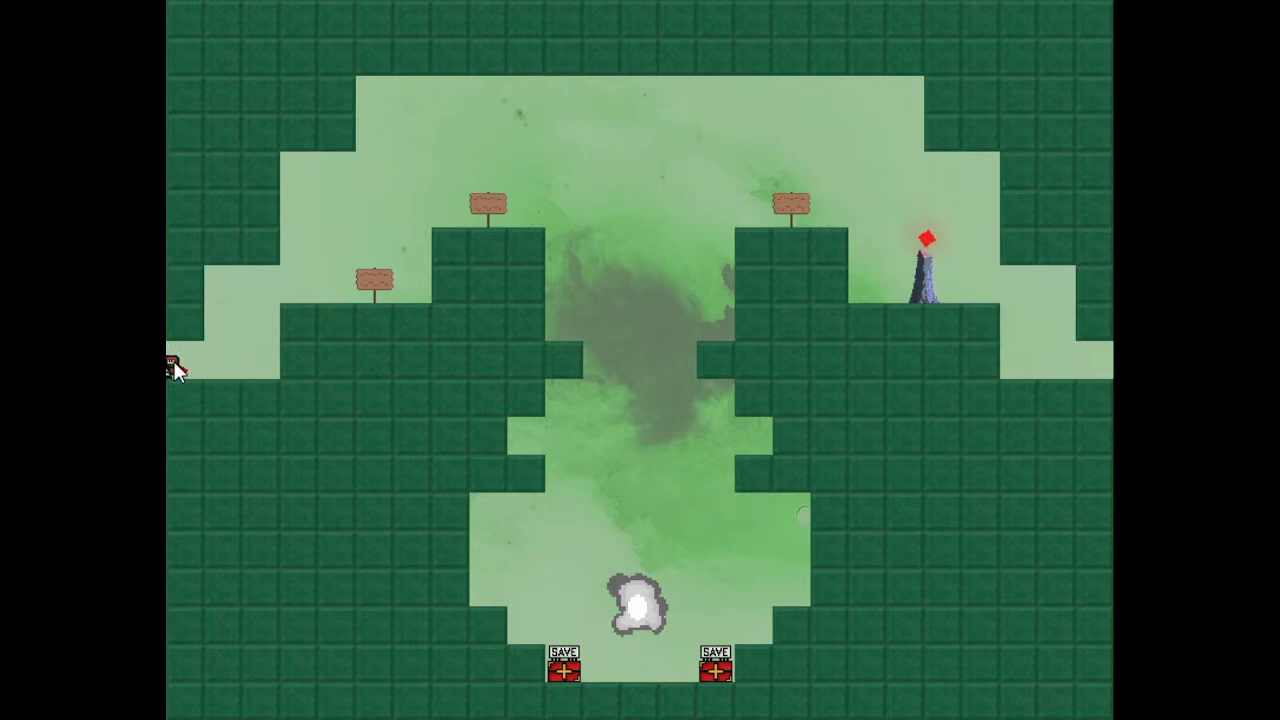
mouse_move(536, 320)
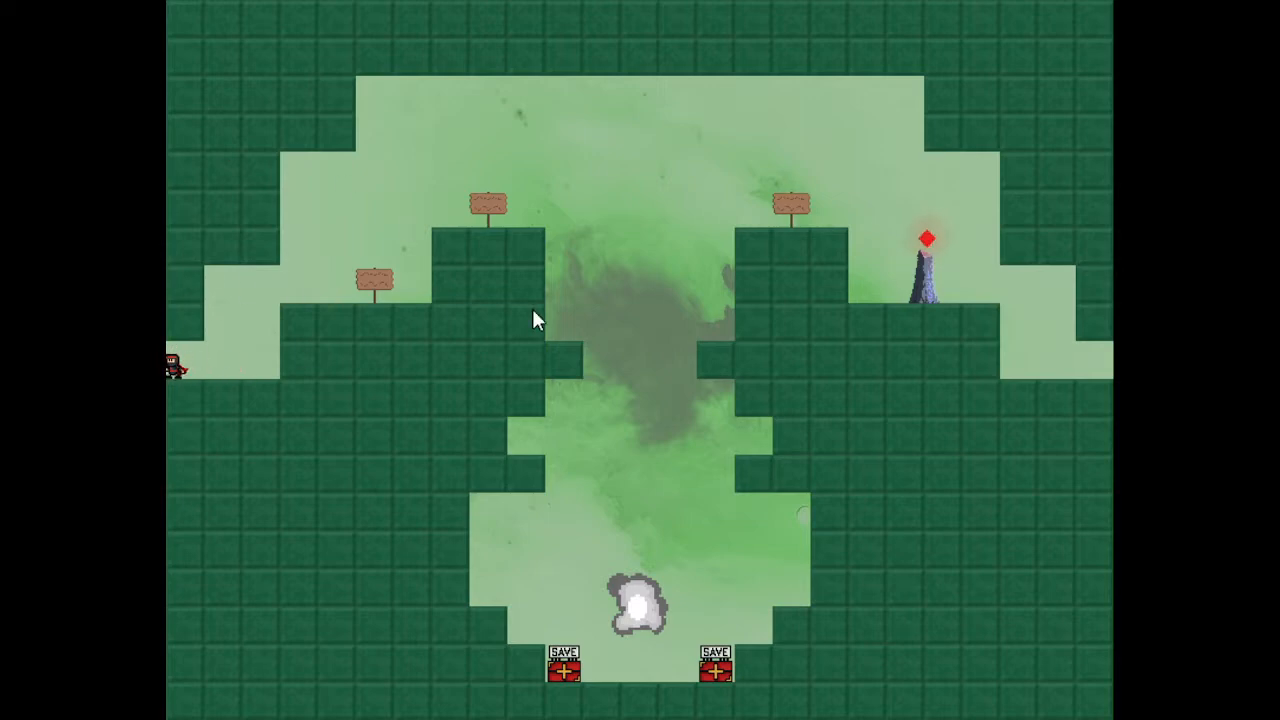
mouse_move(448, 308)
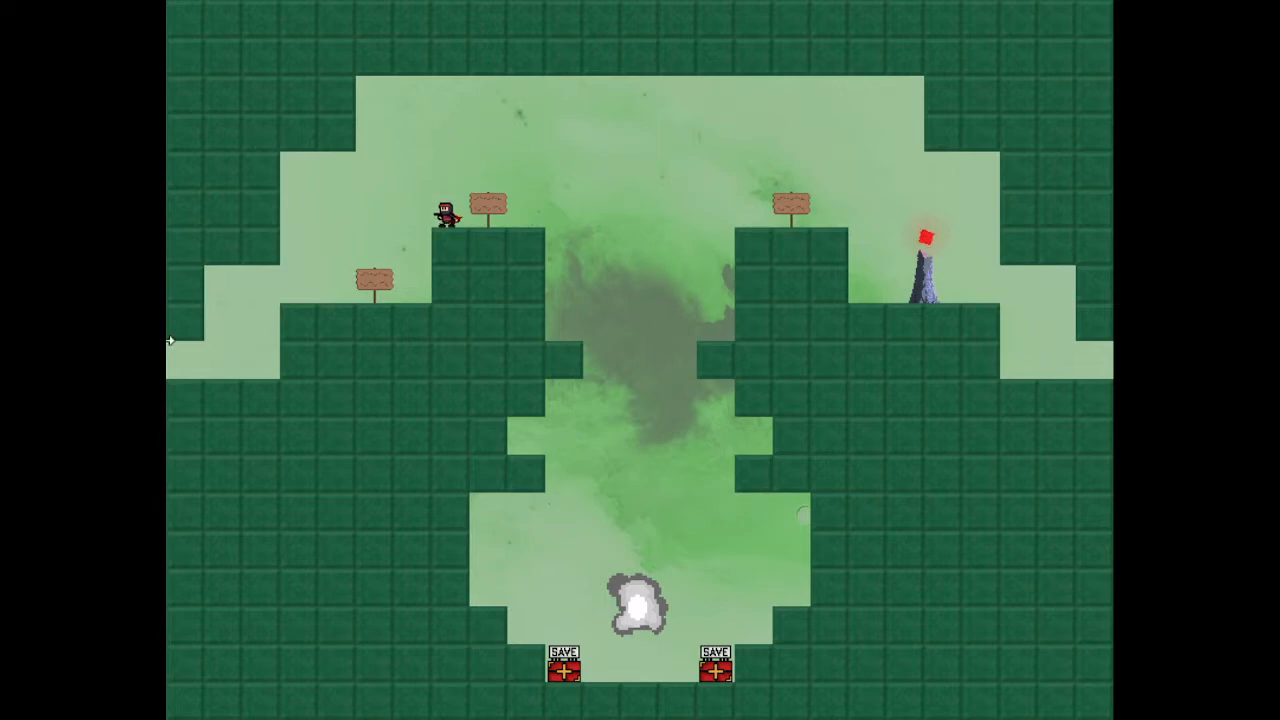
mouse_move(544, 336)
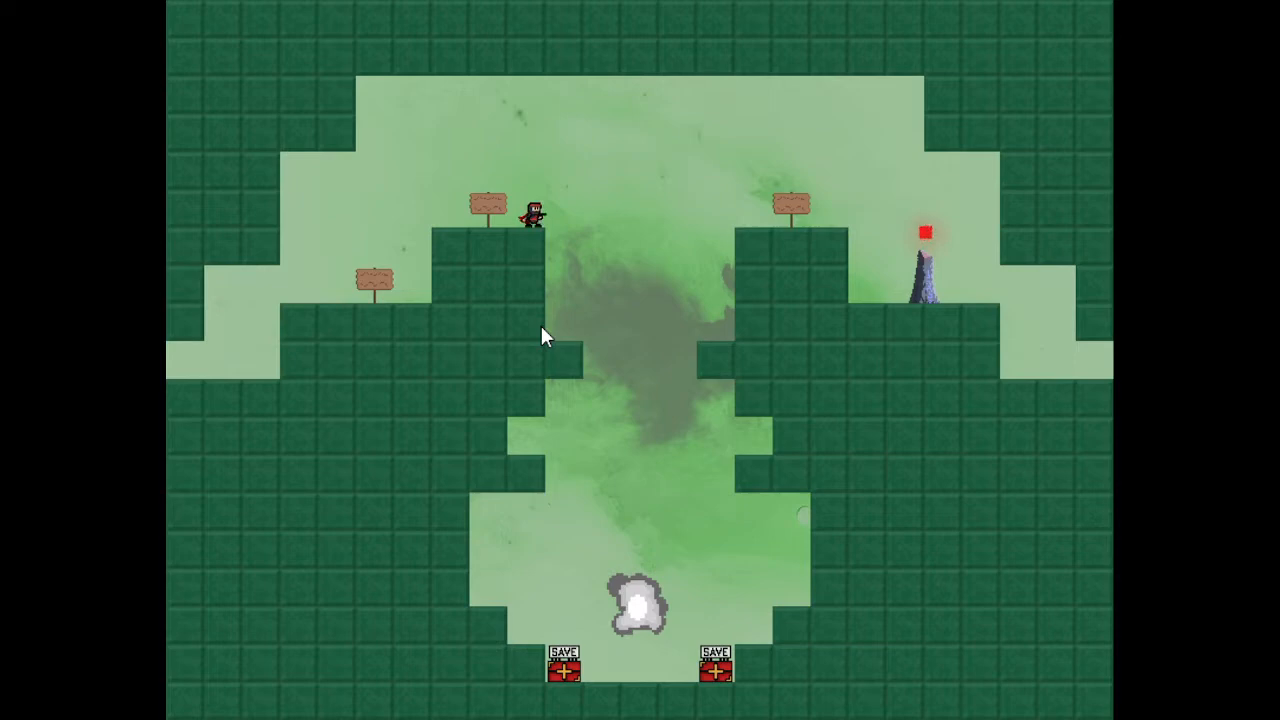
mouse_move(464, 330)
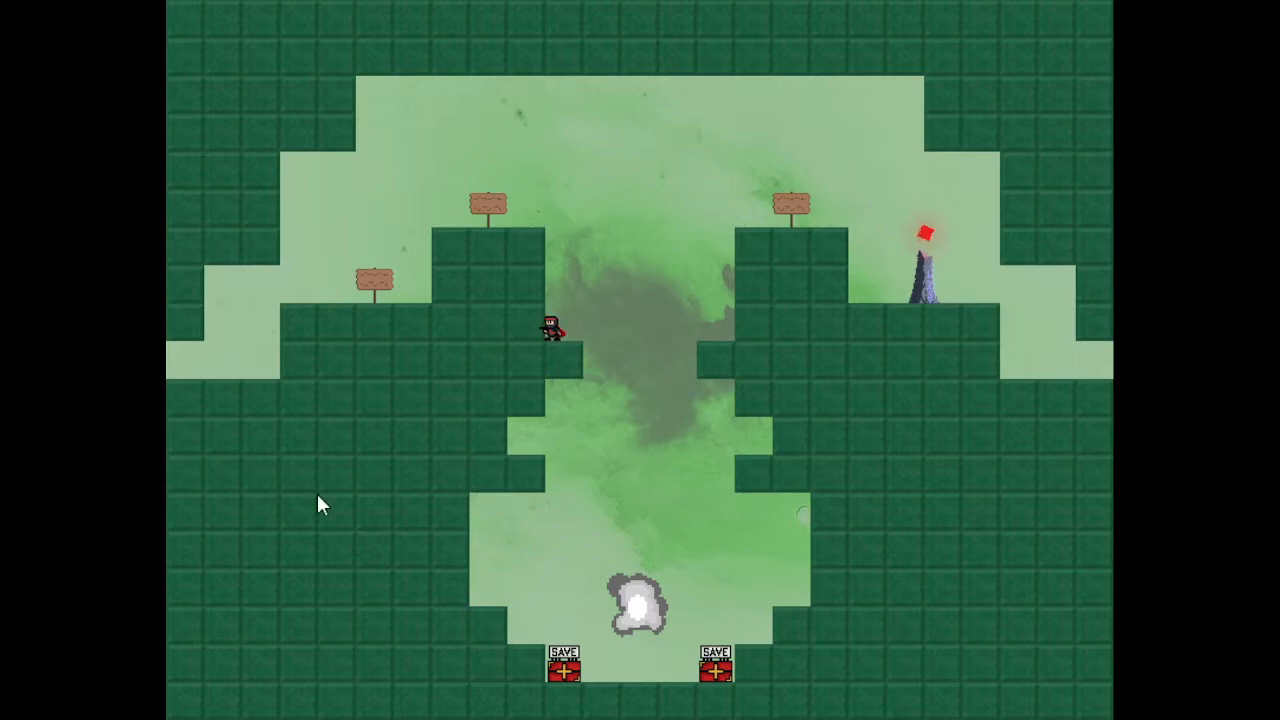
mouse_move(338, 508)
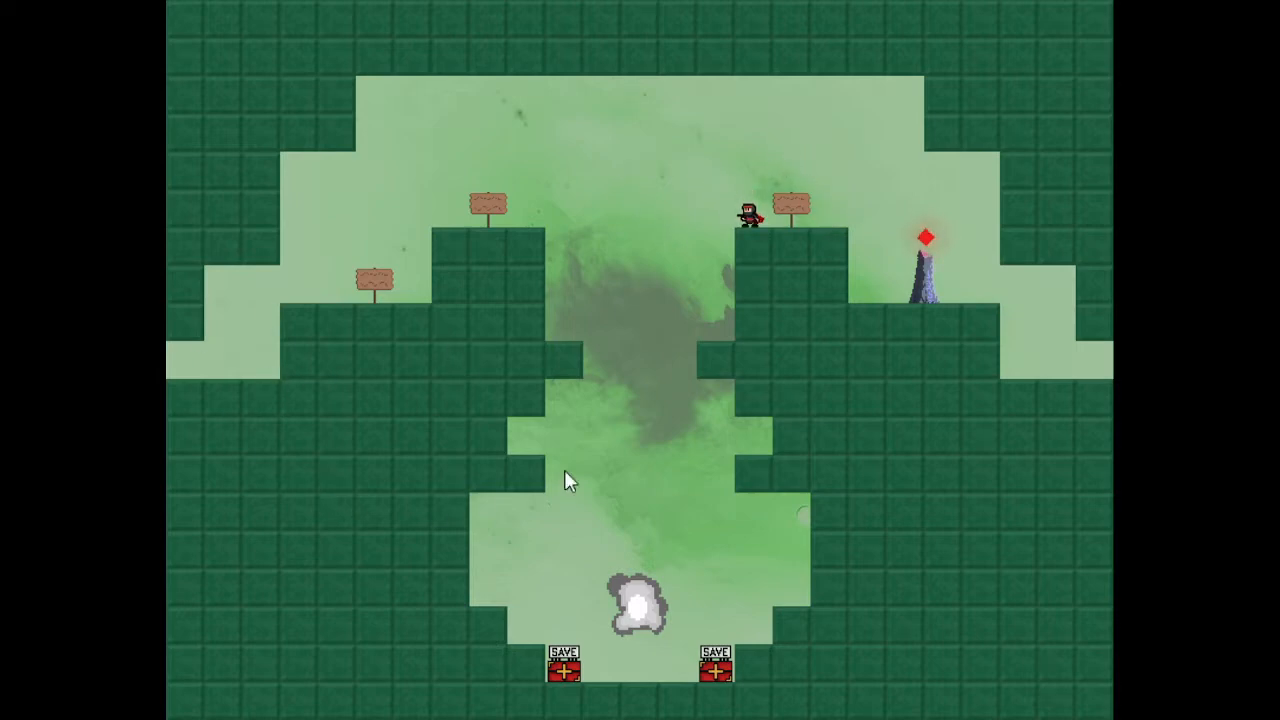
mouse_move(500, 354)
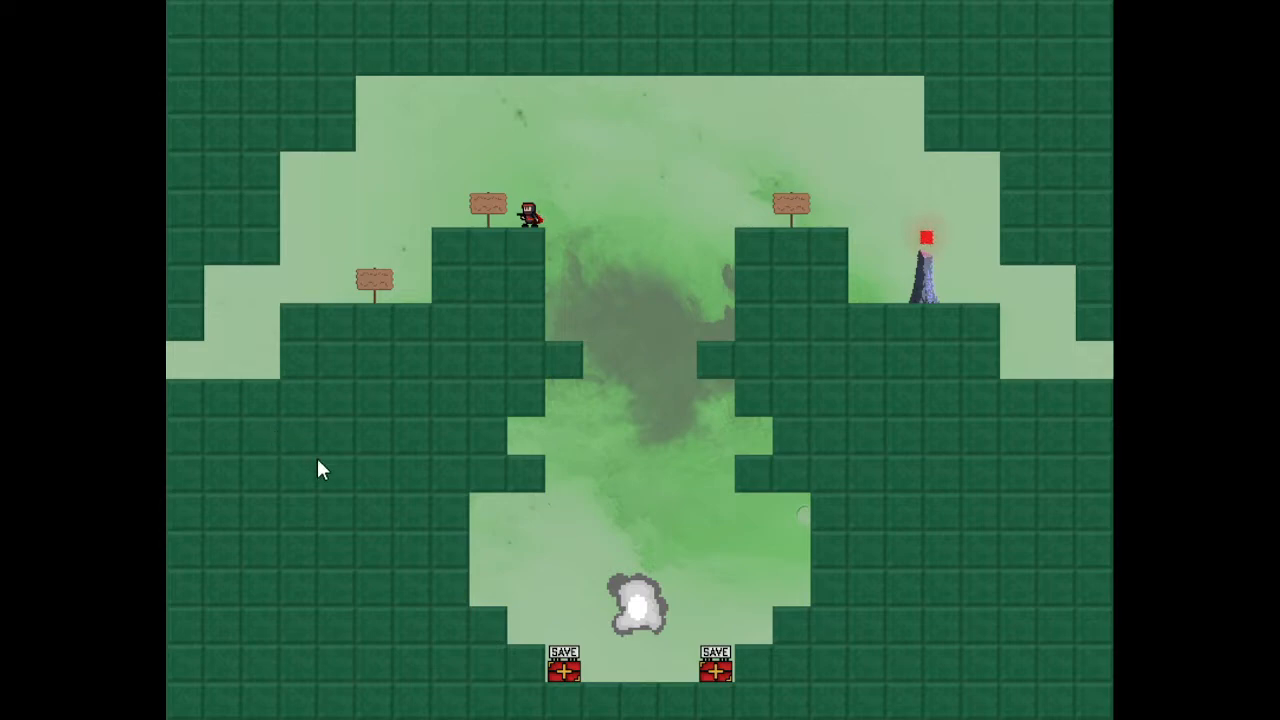
mouse_move(390, 448)
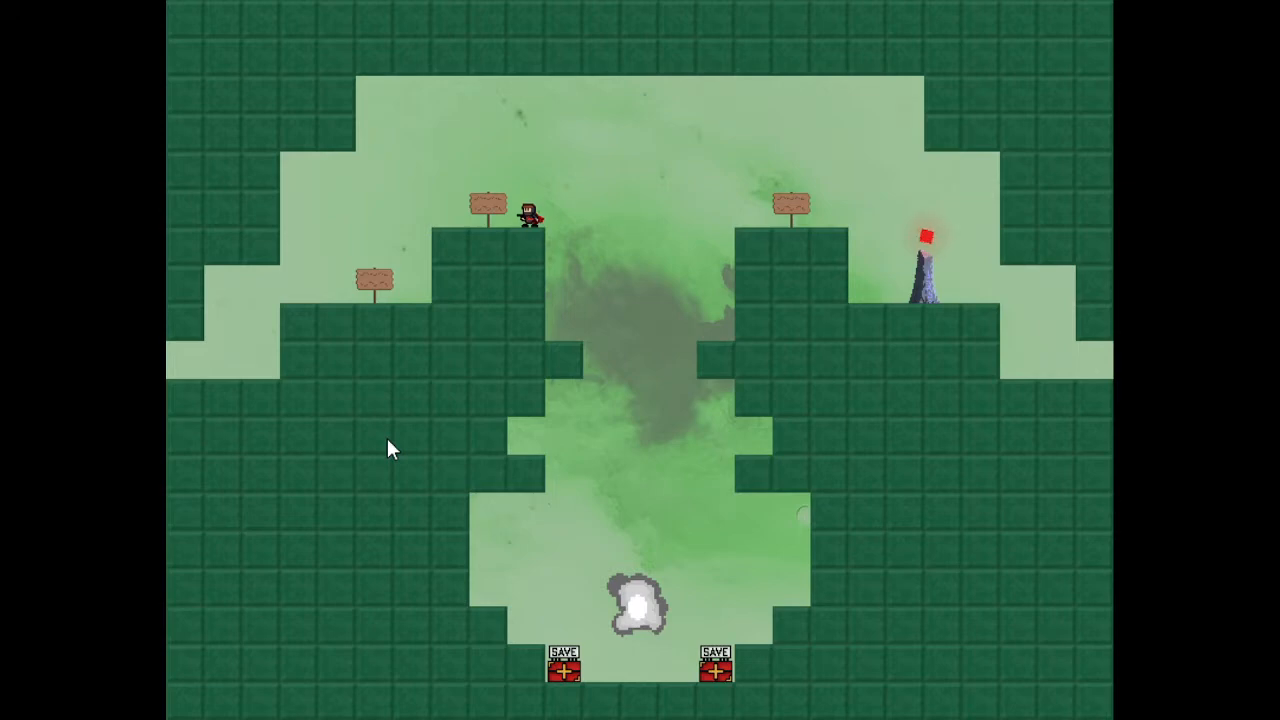
mouse_move(312, 580)
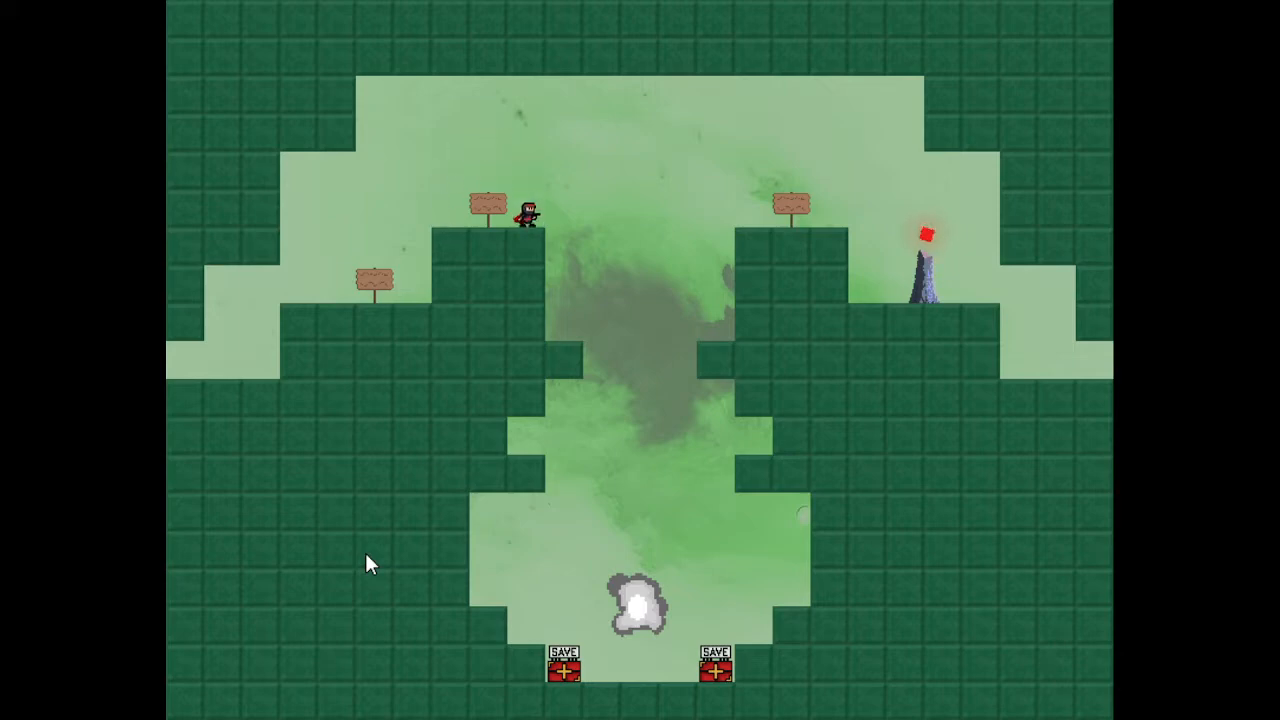
mouse_move(304, 336)
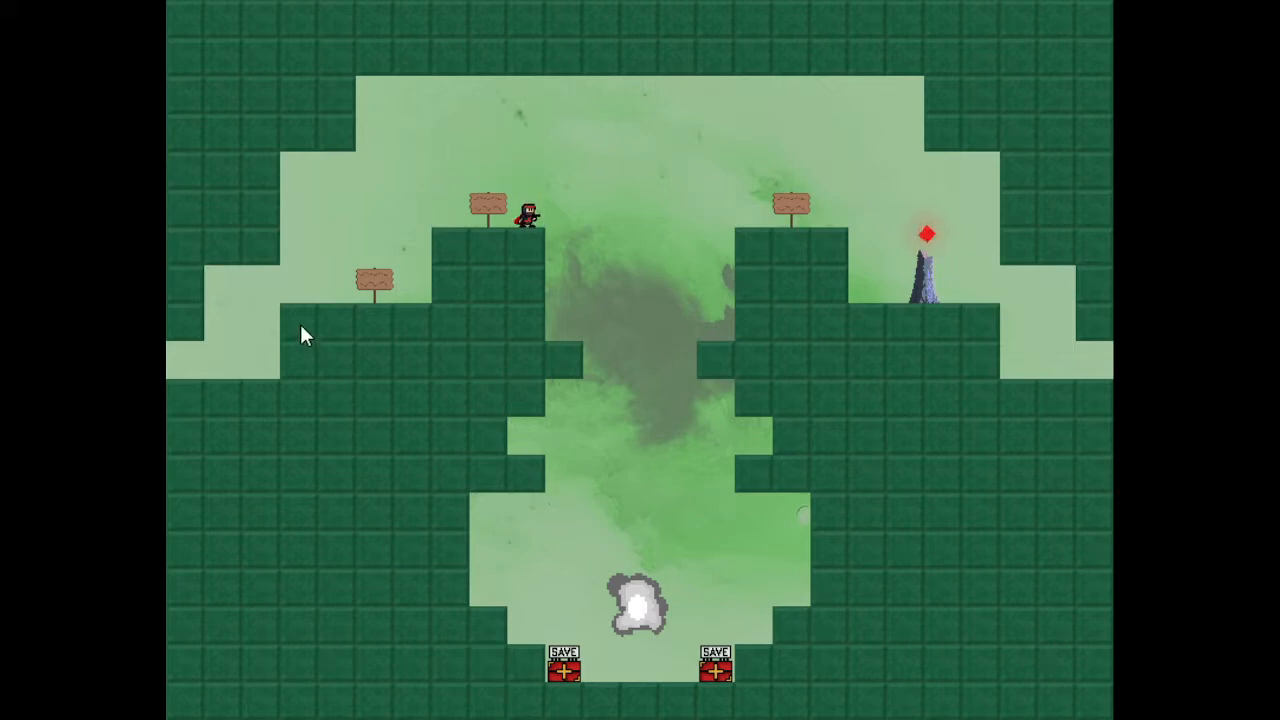
mouse_move(204, 192)
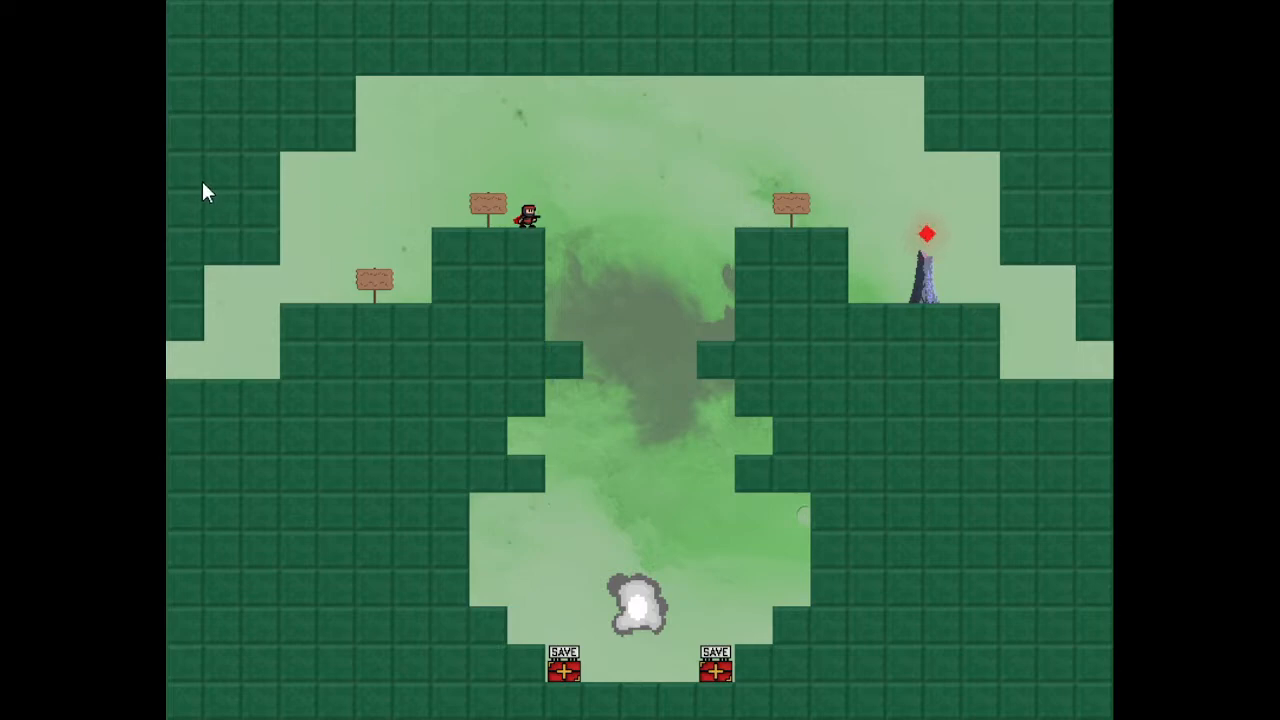
mouse_move(576, 204)
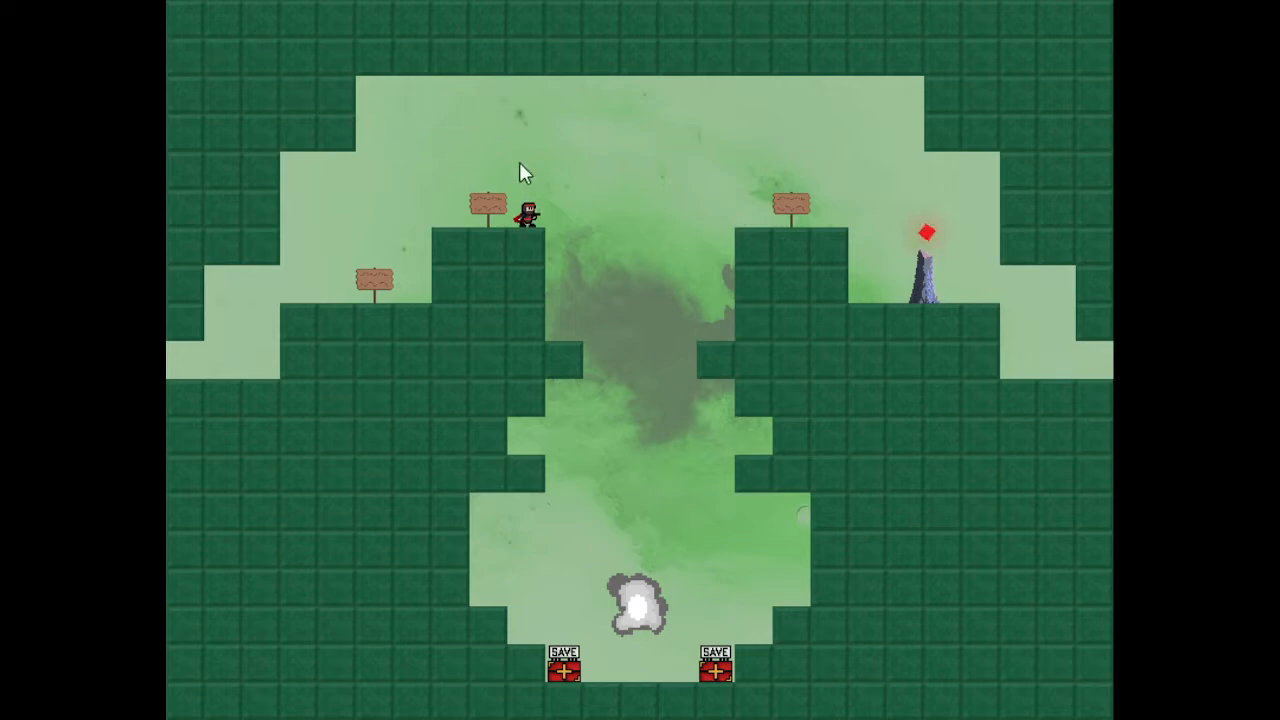
mouse_move(600, 196)
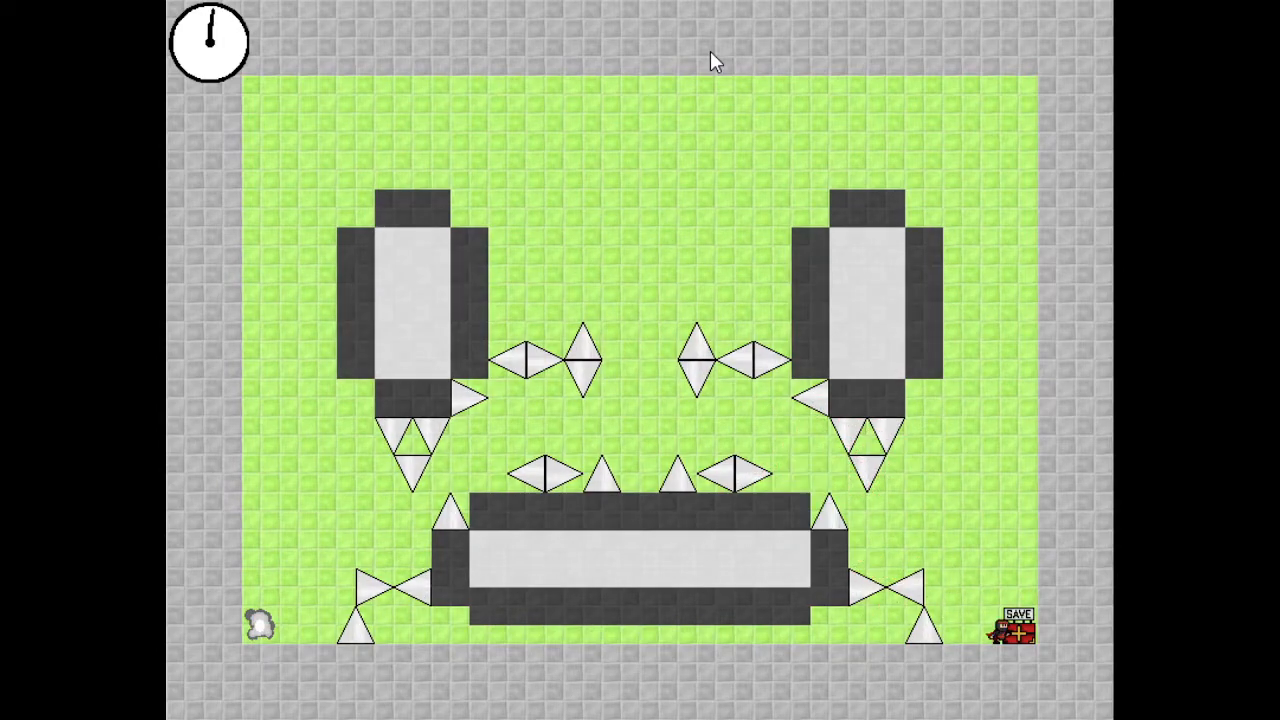
mouse_move(920, 330)
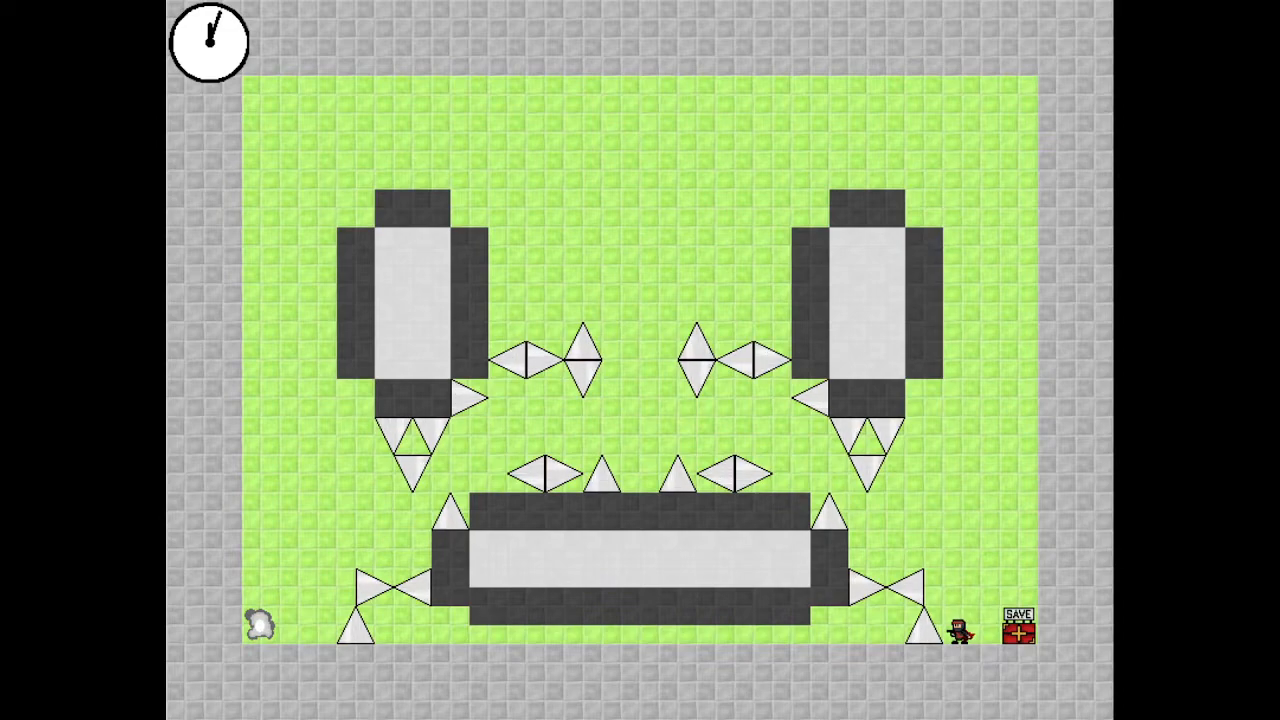
mouse_move(620, 310)
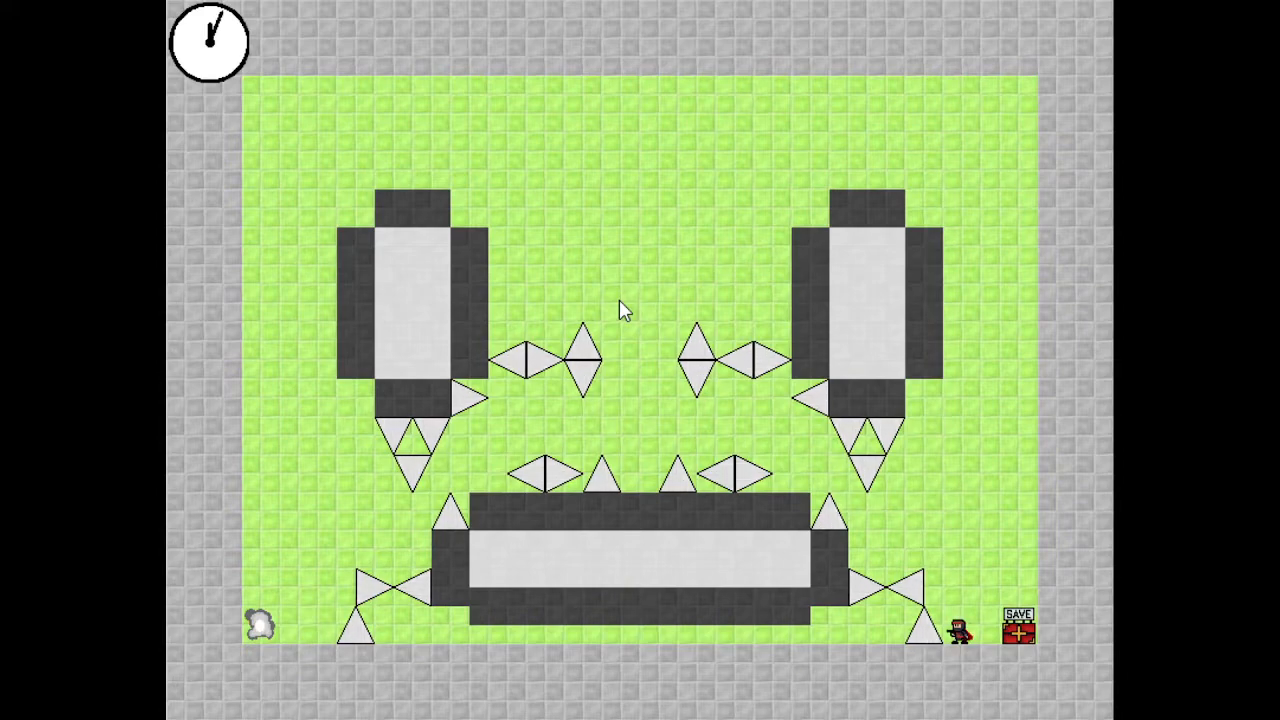
mouse_move(740, 216)
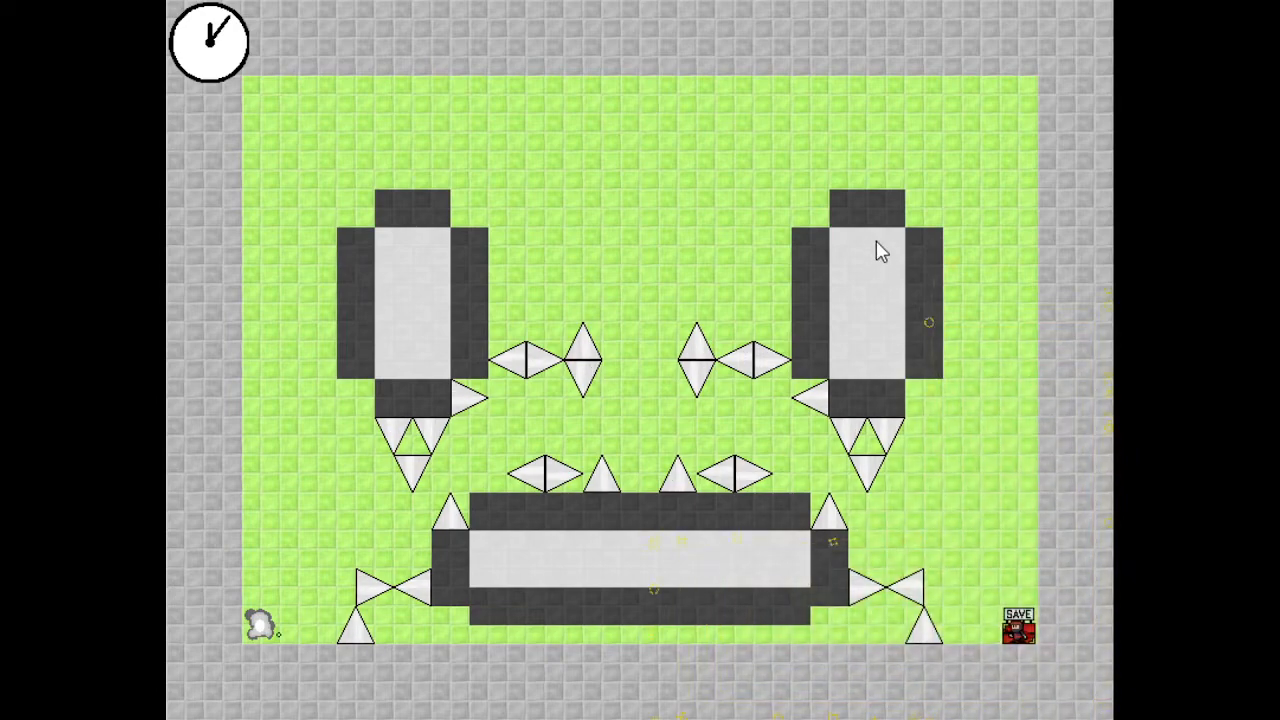
mouse_move(810, 256)
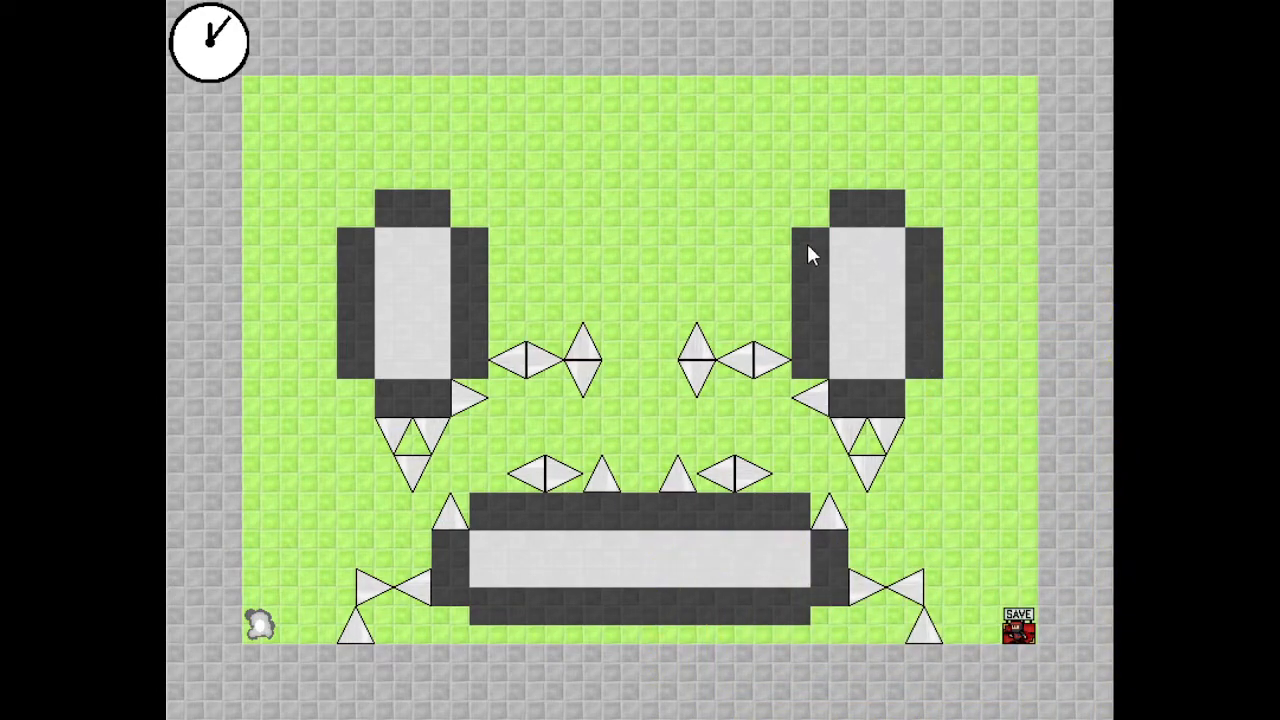
mouse_move(1016, 372)
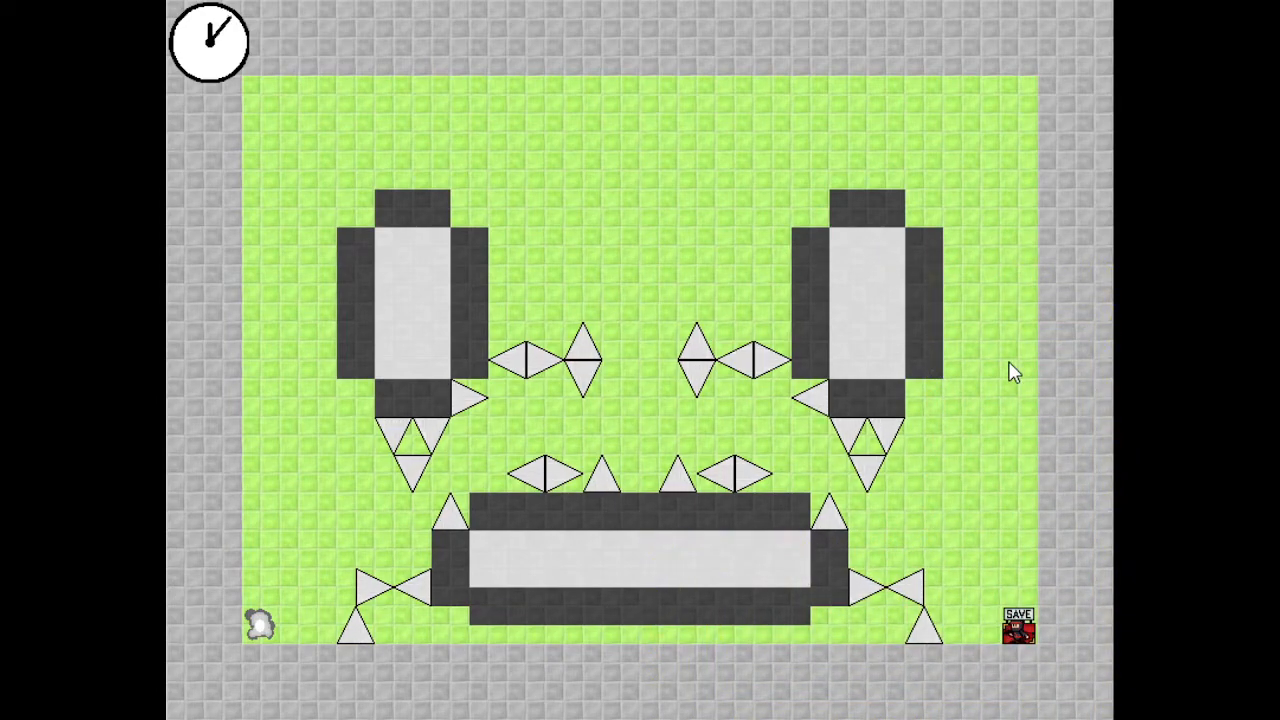
mouse_move(312, 146)
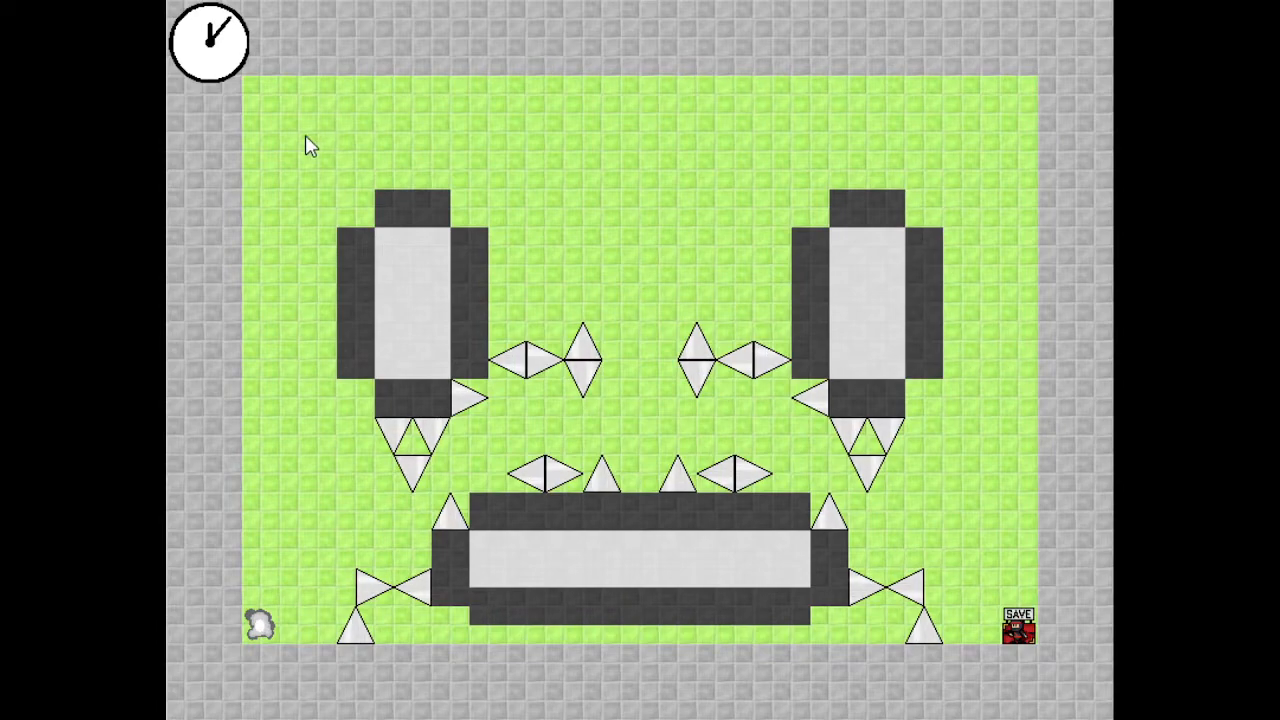
mouse_move(620, 182)
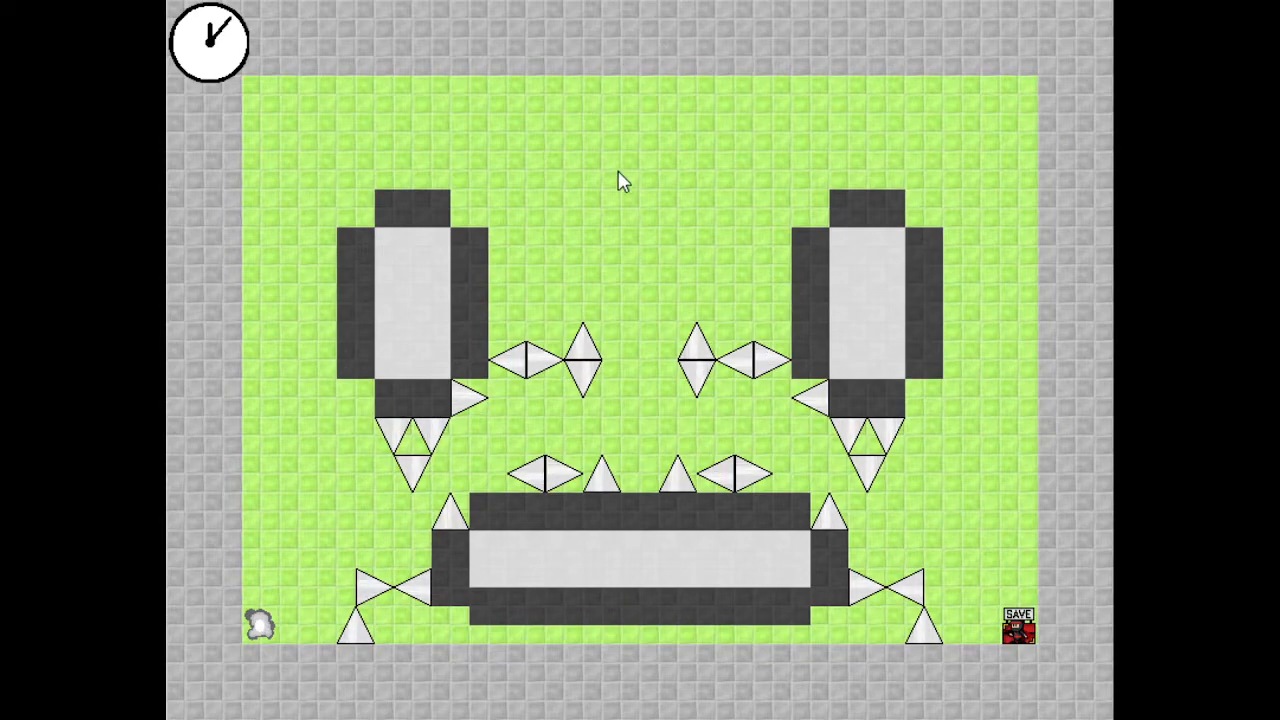
mouse_move(684, 170)
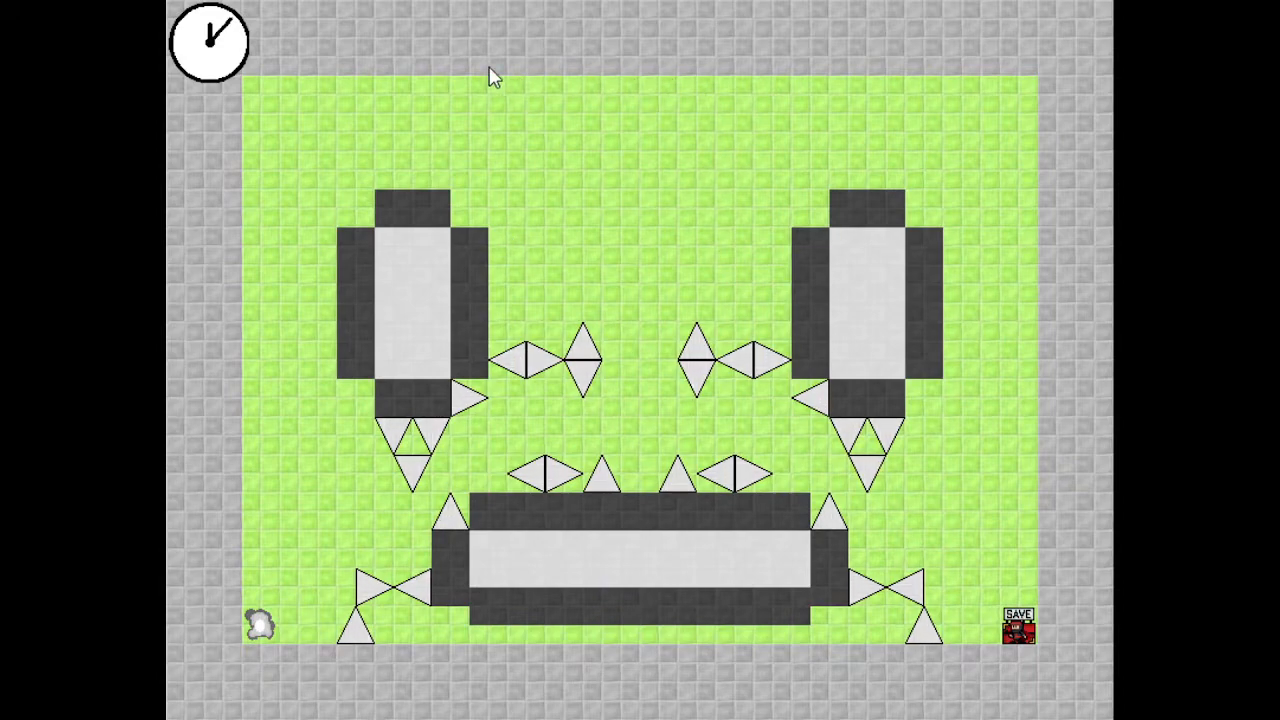
mouse_move(750, 92)
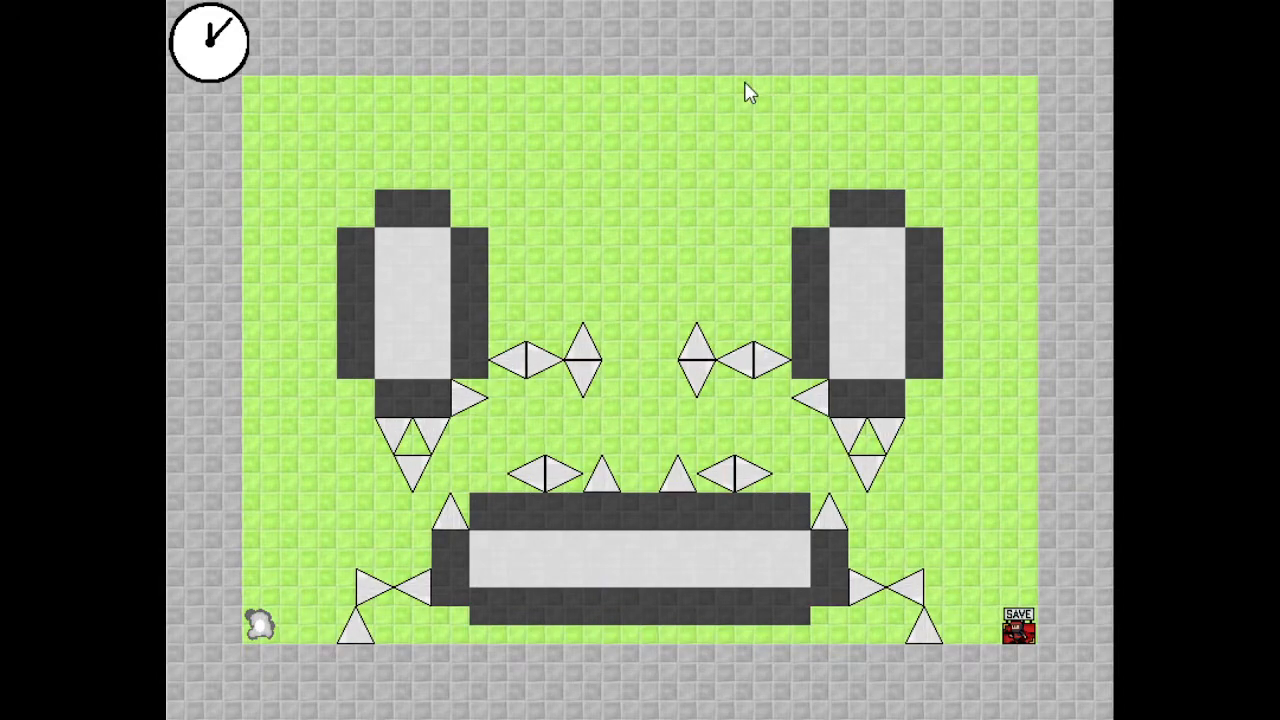
mouse_move(900, 300)
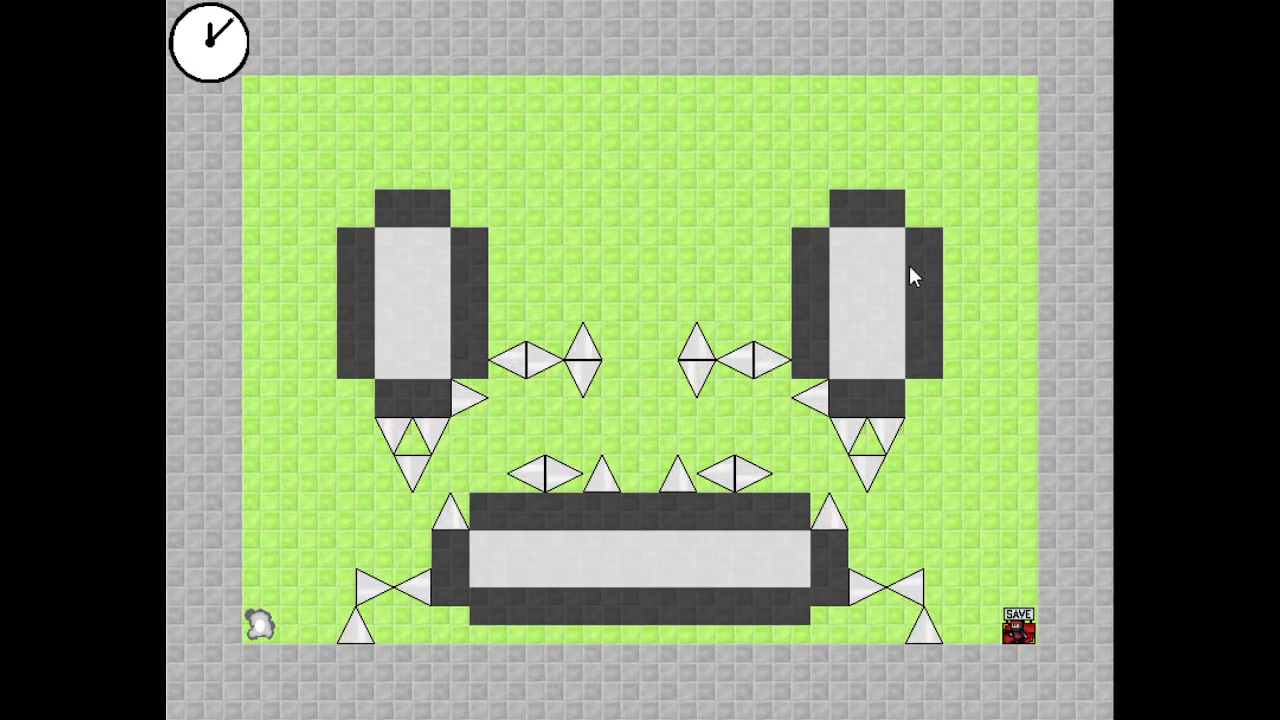
mouse_move(356, 96)
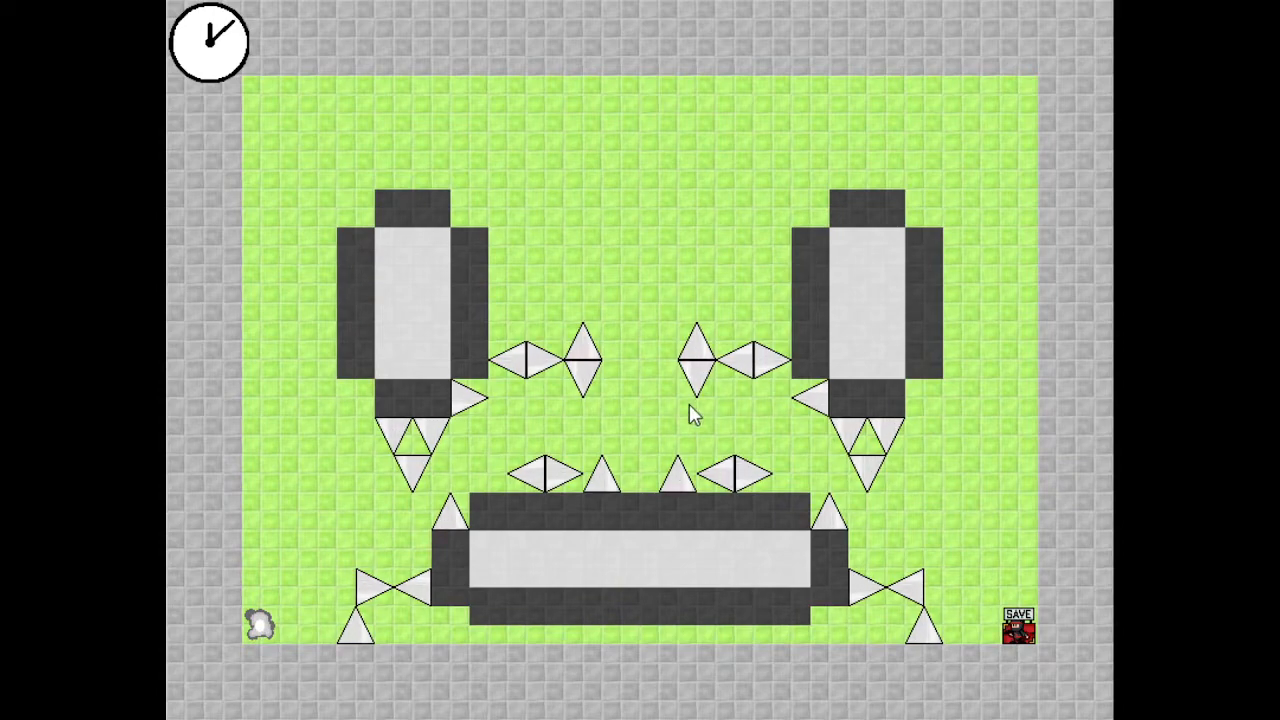
mouse_move(1016, 572)
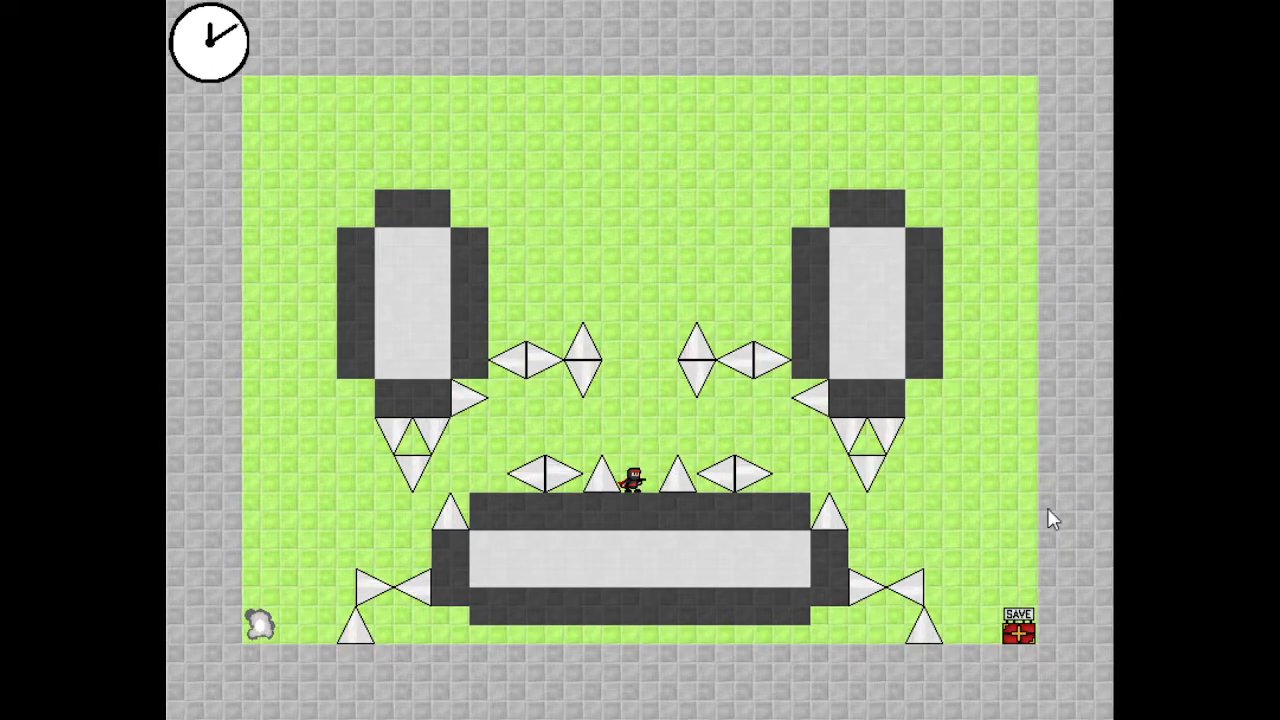
mouse_move(316, 556)
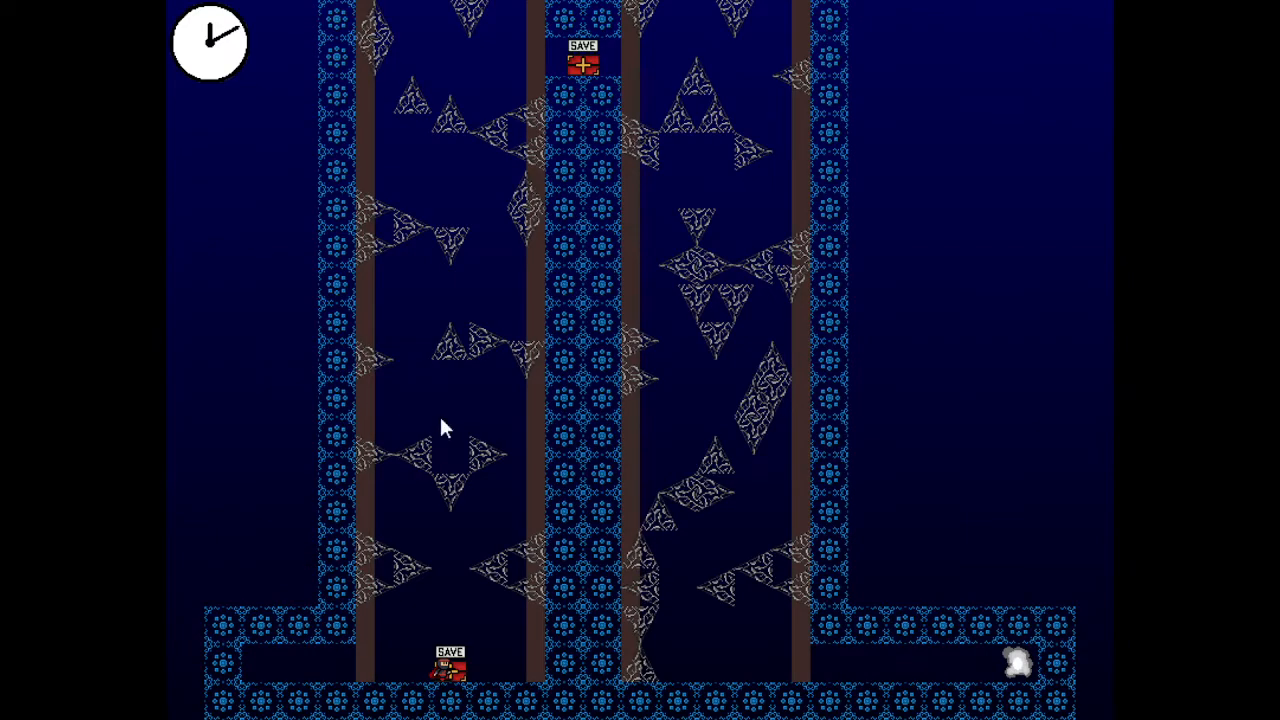
mouse_move(680, 288)
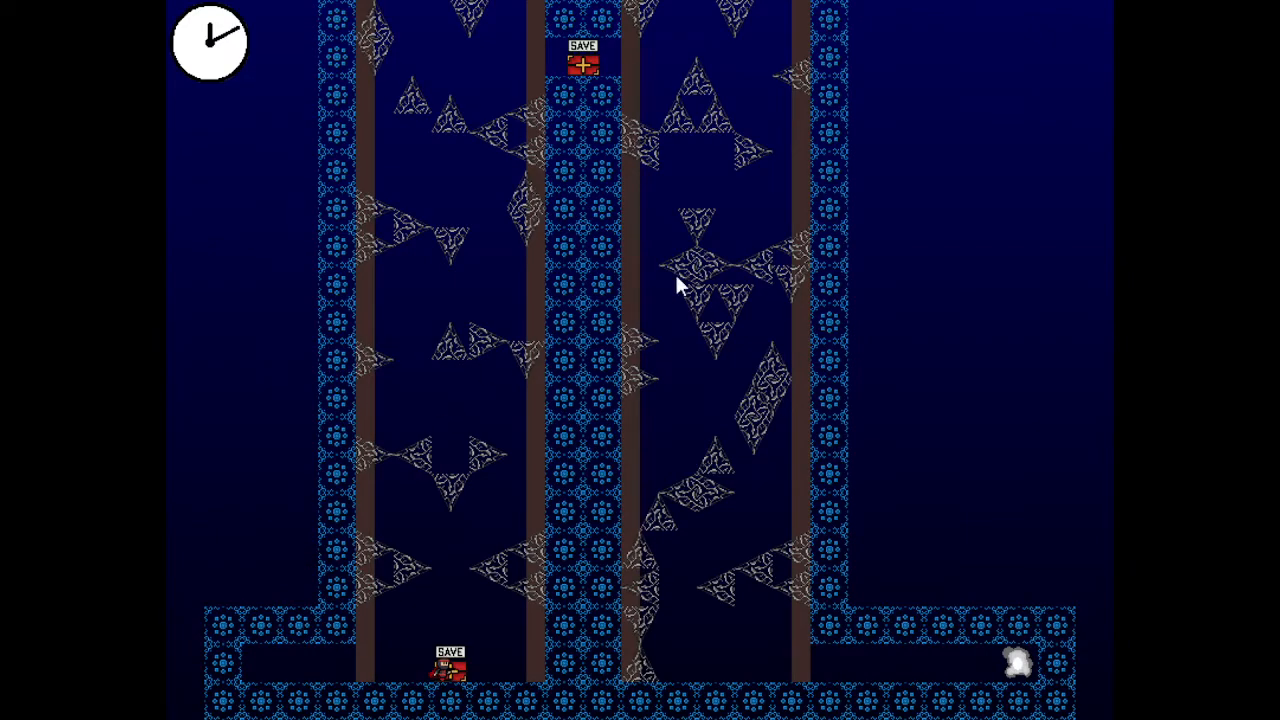
mouse_move(640, 244)
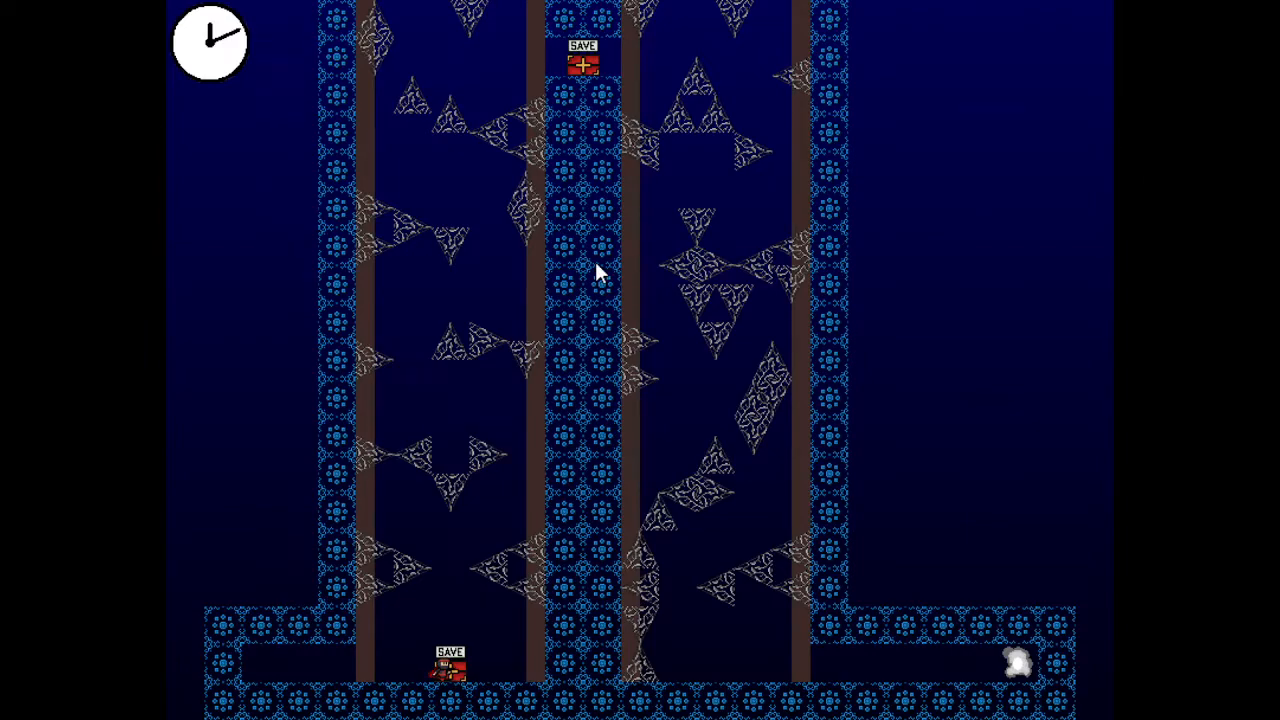
mouse_move(684, 356)
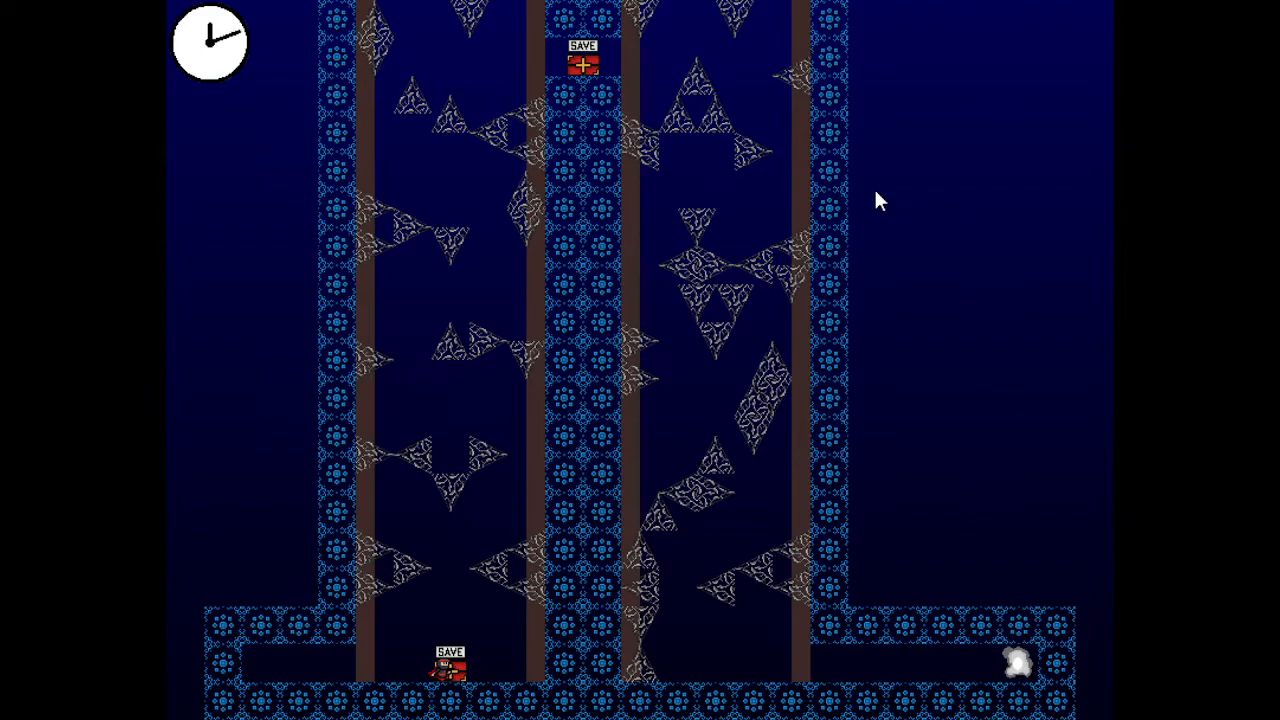
mouse_move(868, 204)
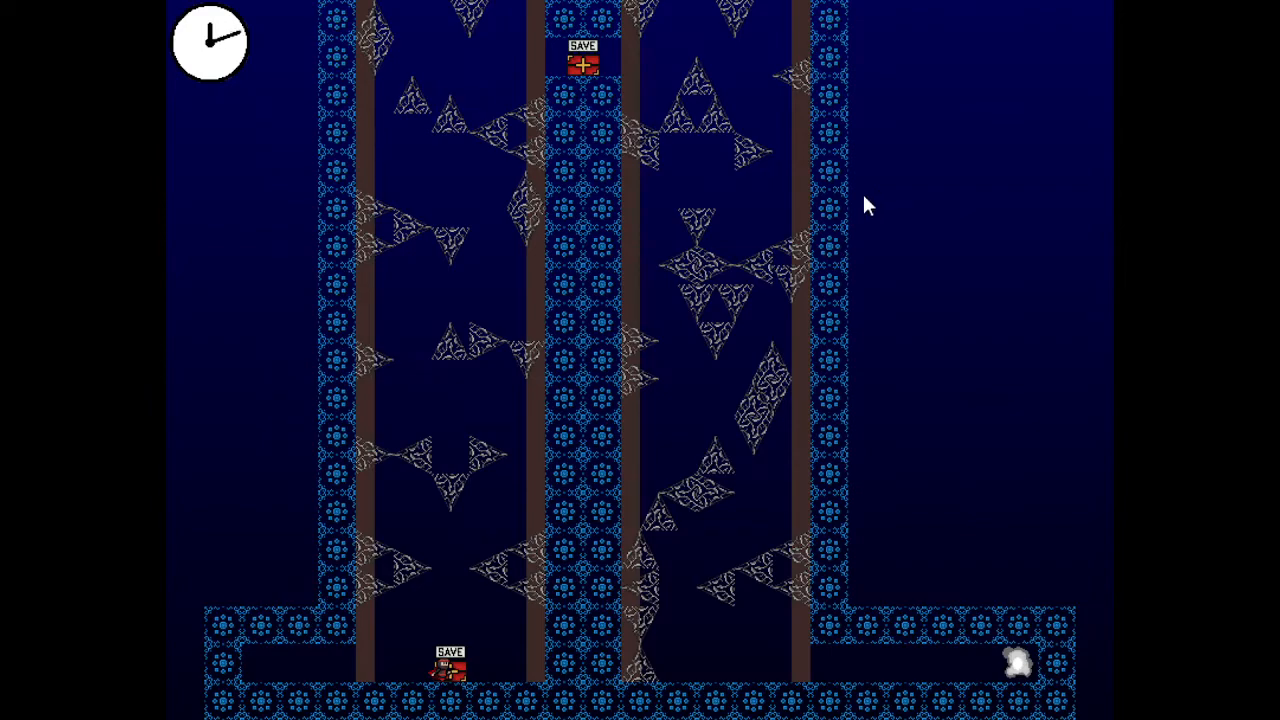
mouse_move(858, 244)
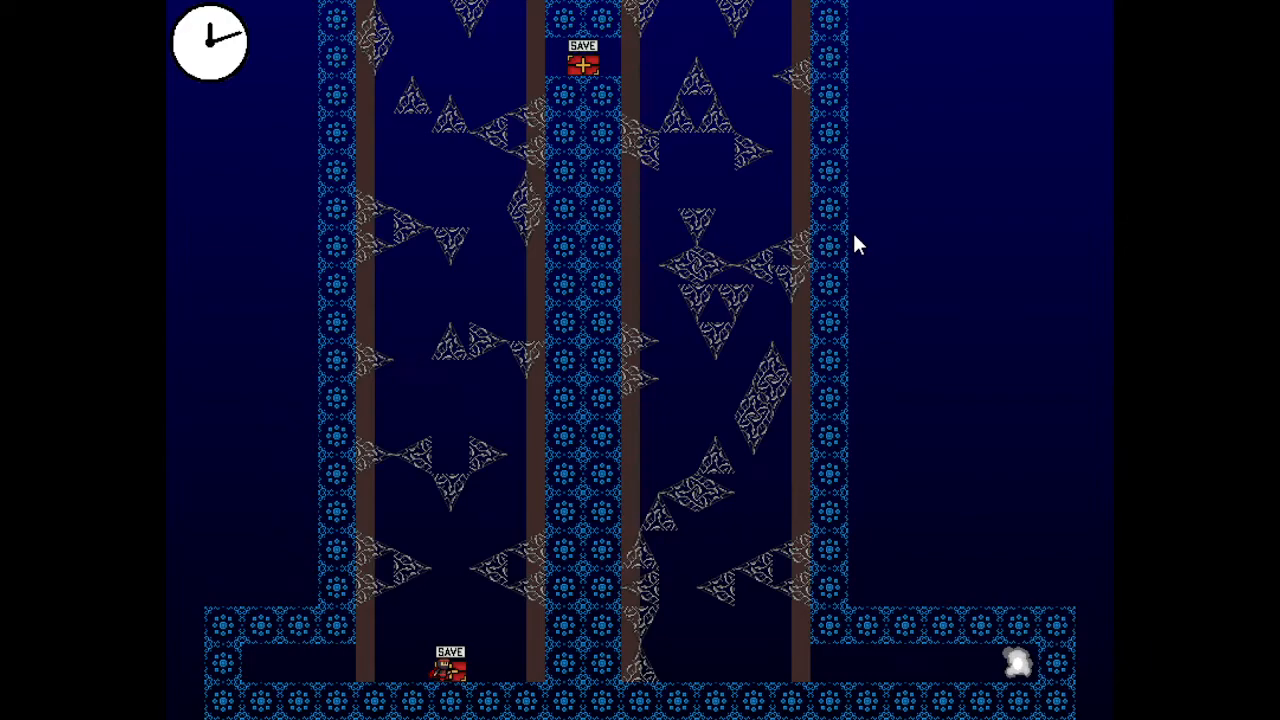
mouse_move(496, 224)
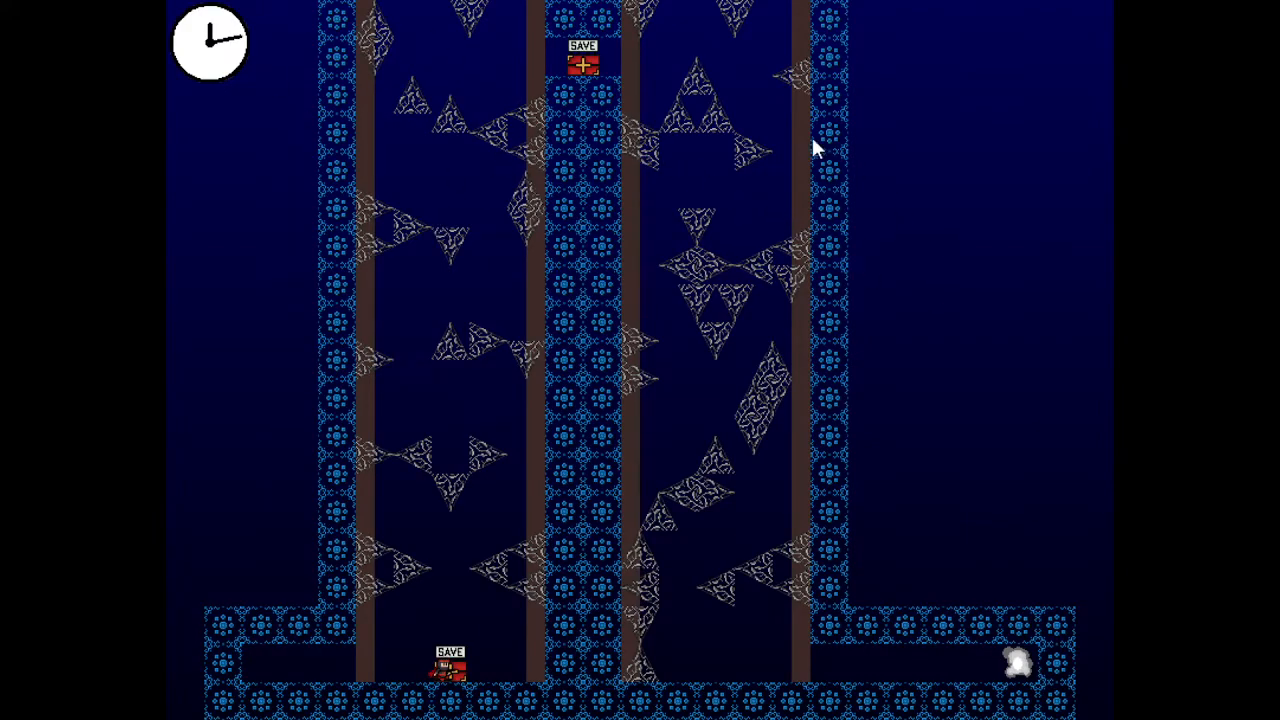
mouse_move(852, 374)
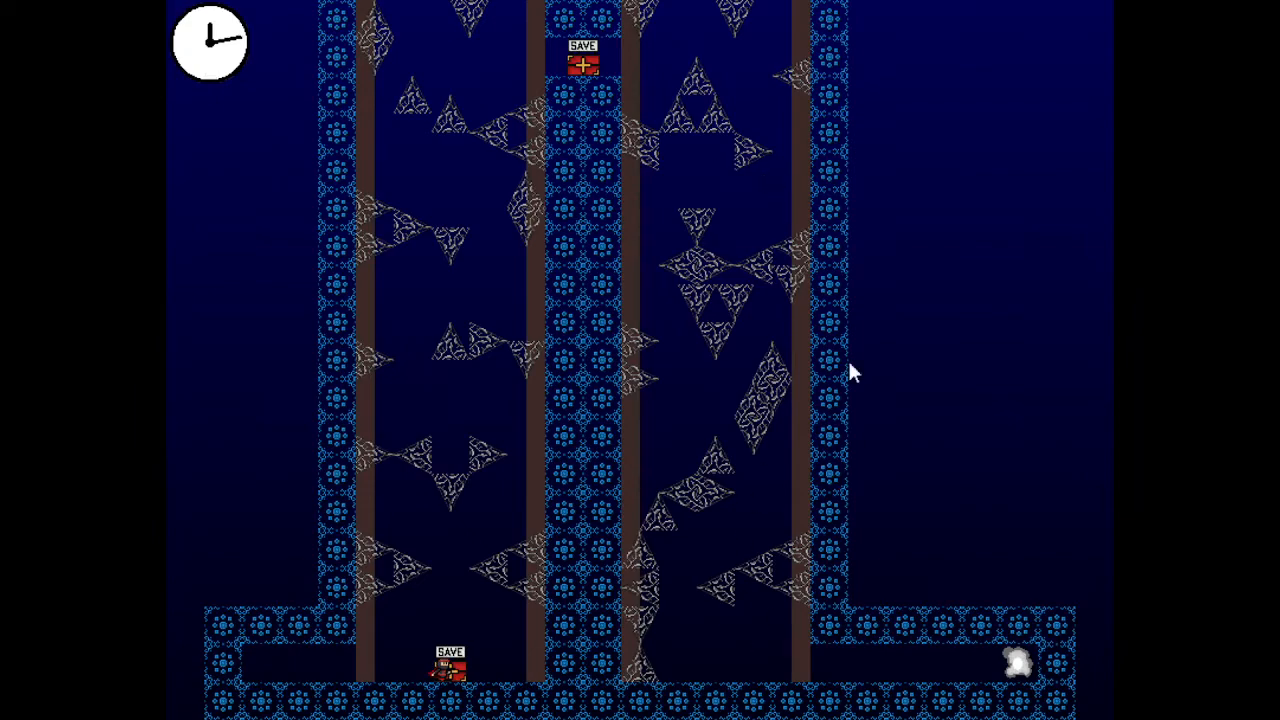
mouse_move(958, 372)
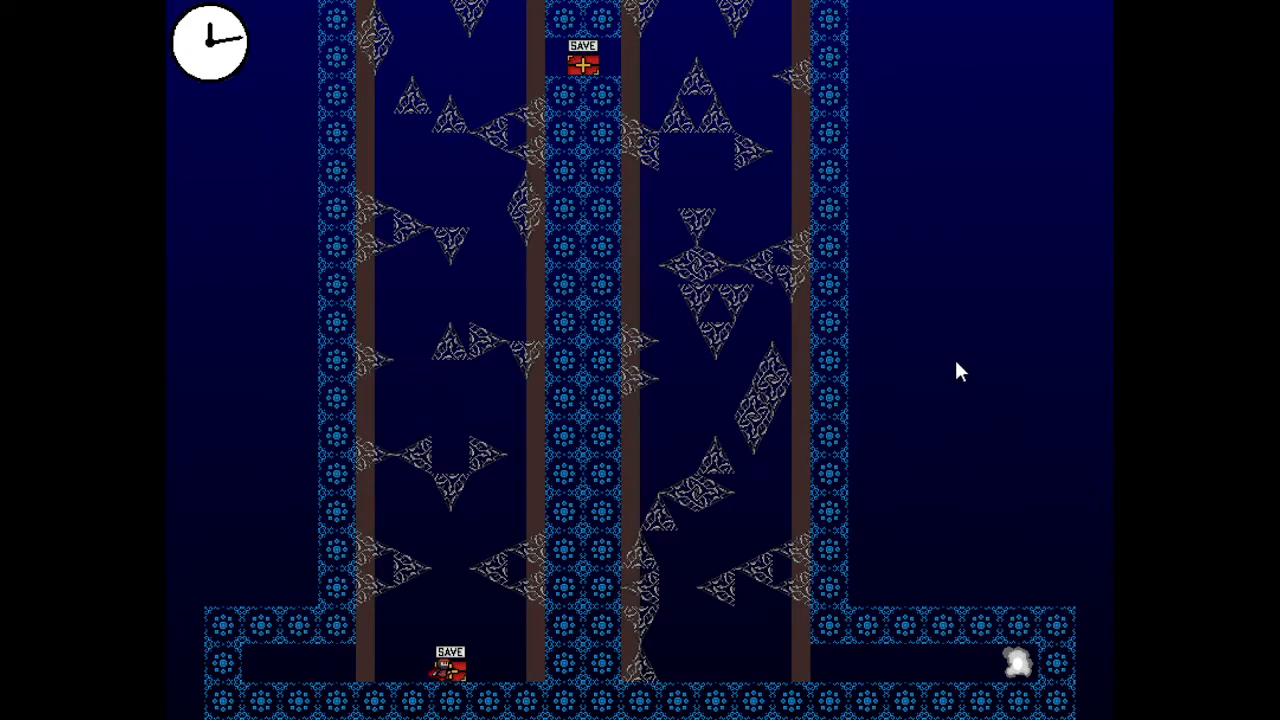
mouse_move(1010, 448)
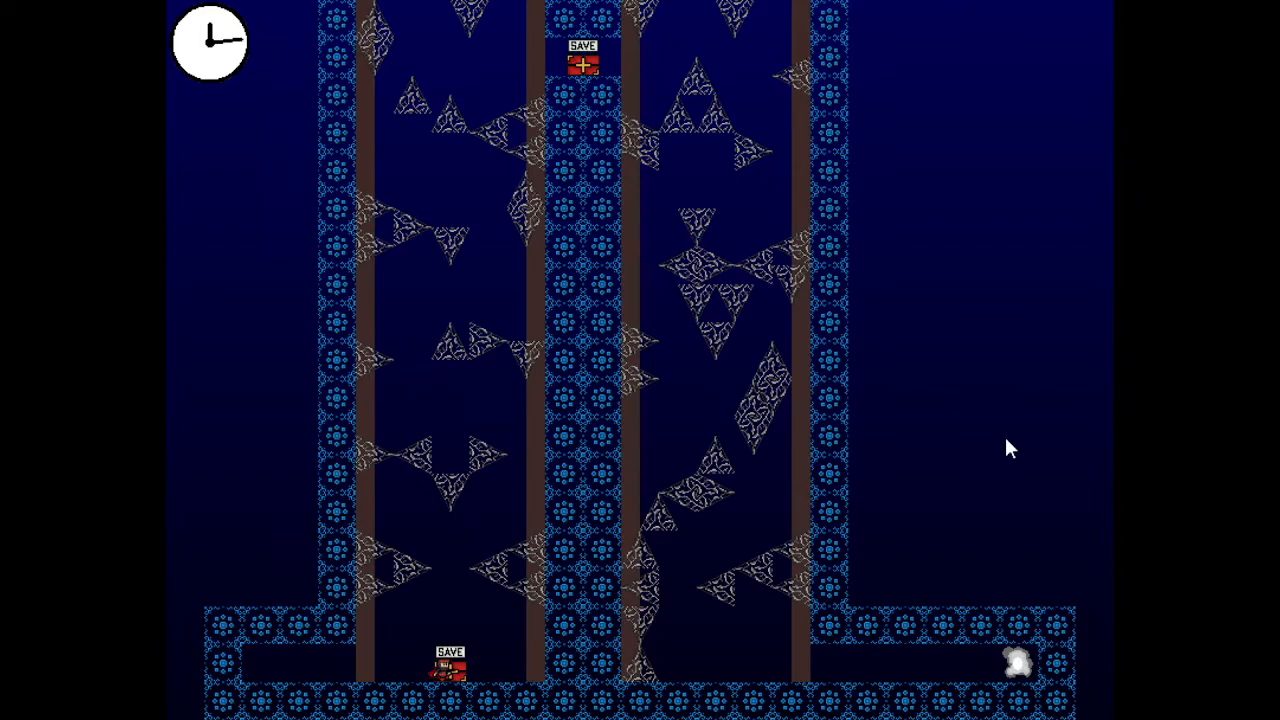
mouse_move(584, 96)
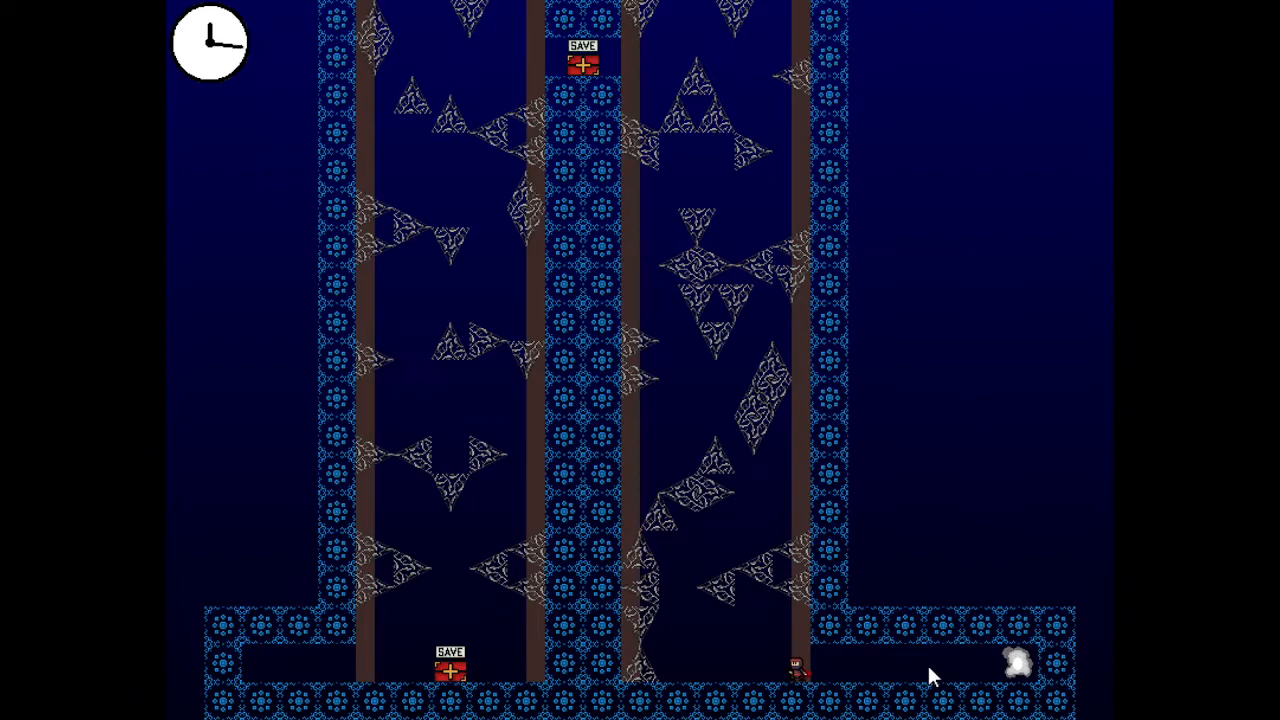
mouse_move(798, 668)
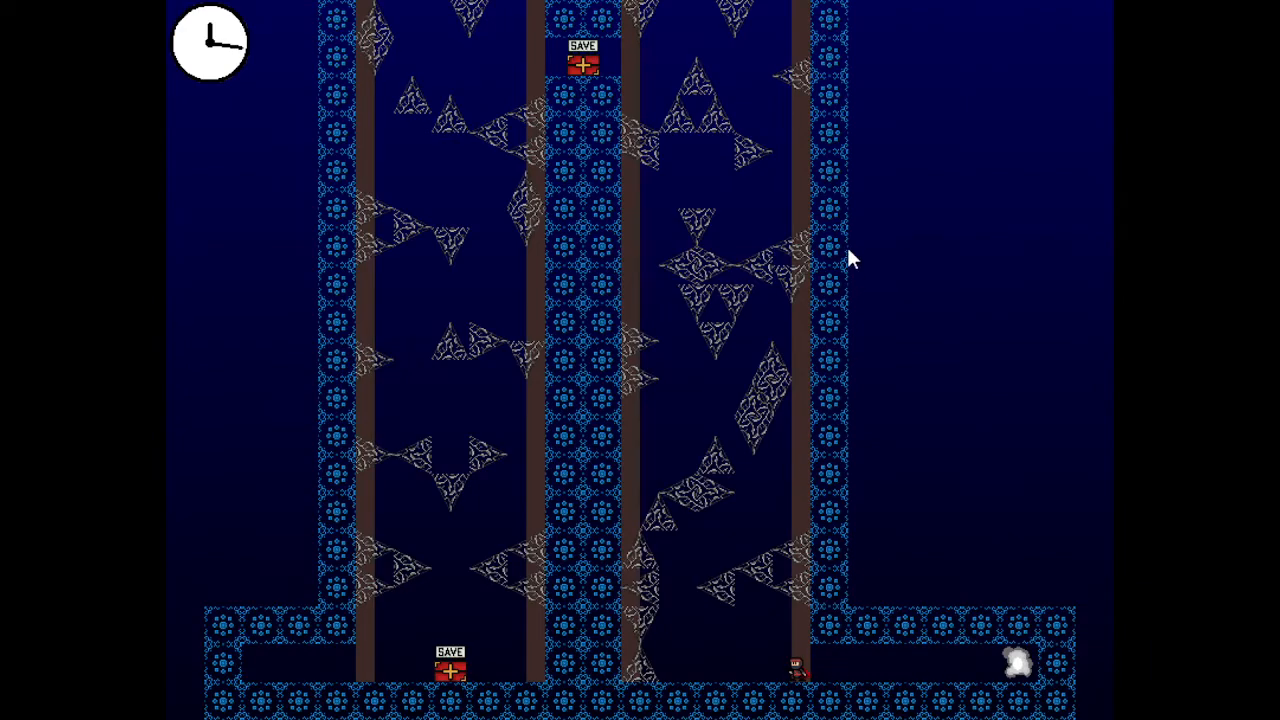
mouse_move(844, 230)
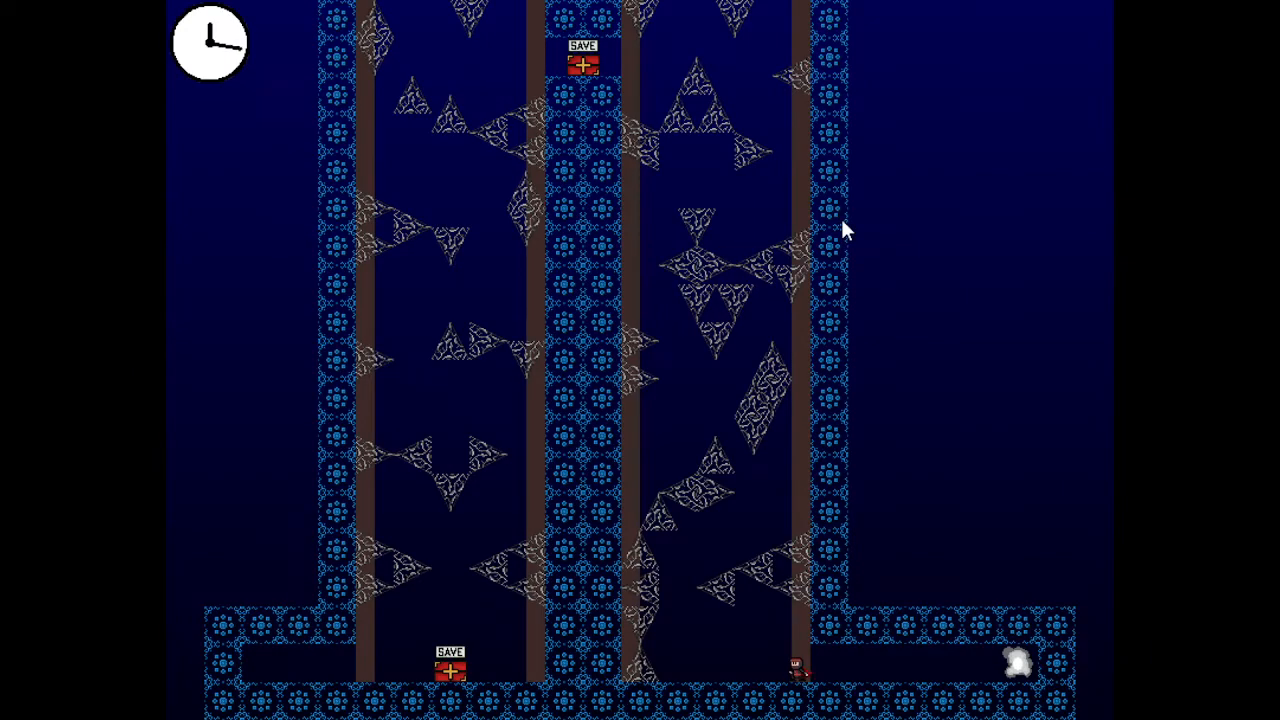
mouse_move(664, 396)
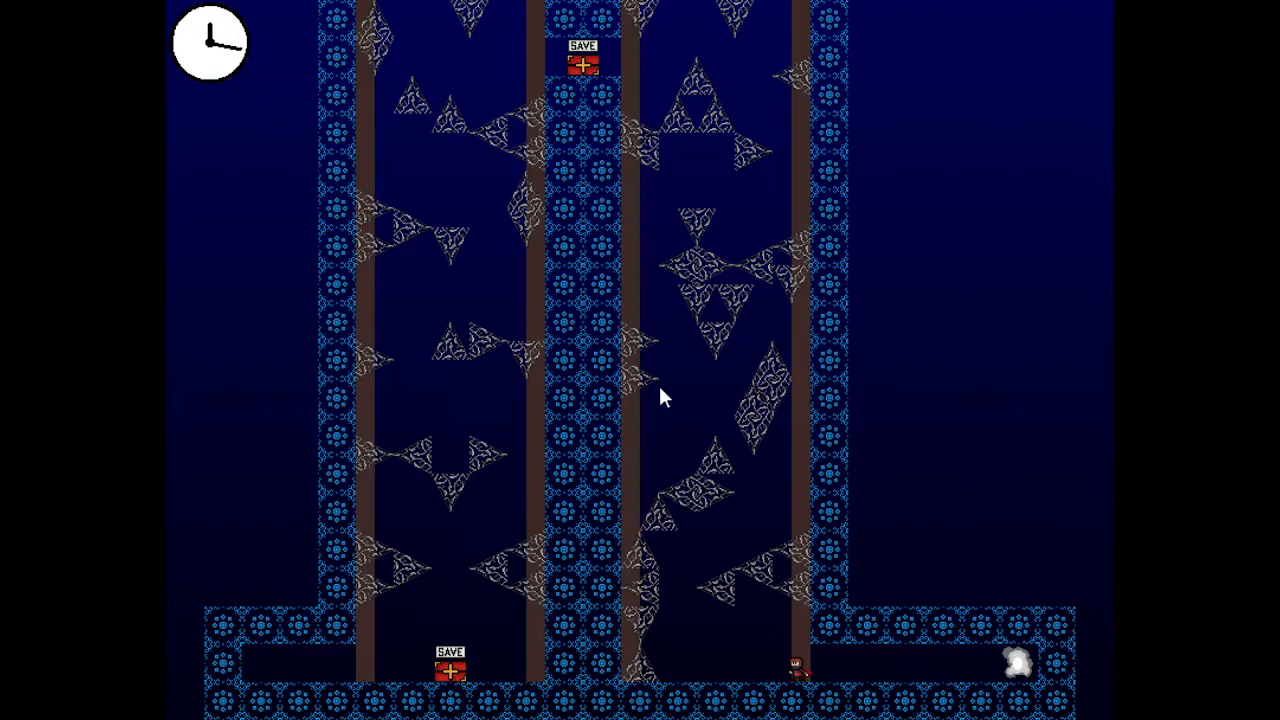
mouse_move(450, 664)
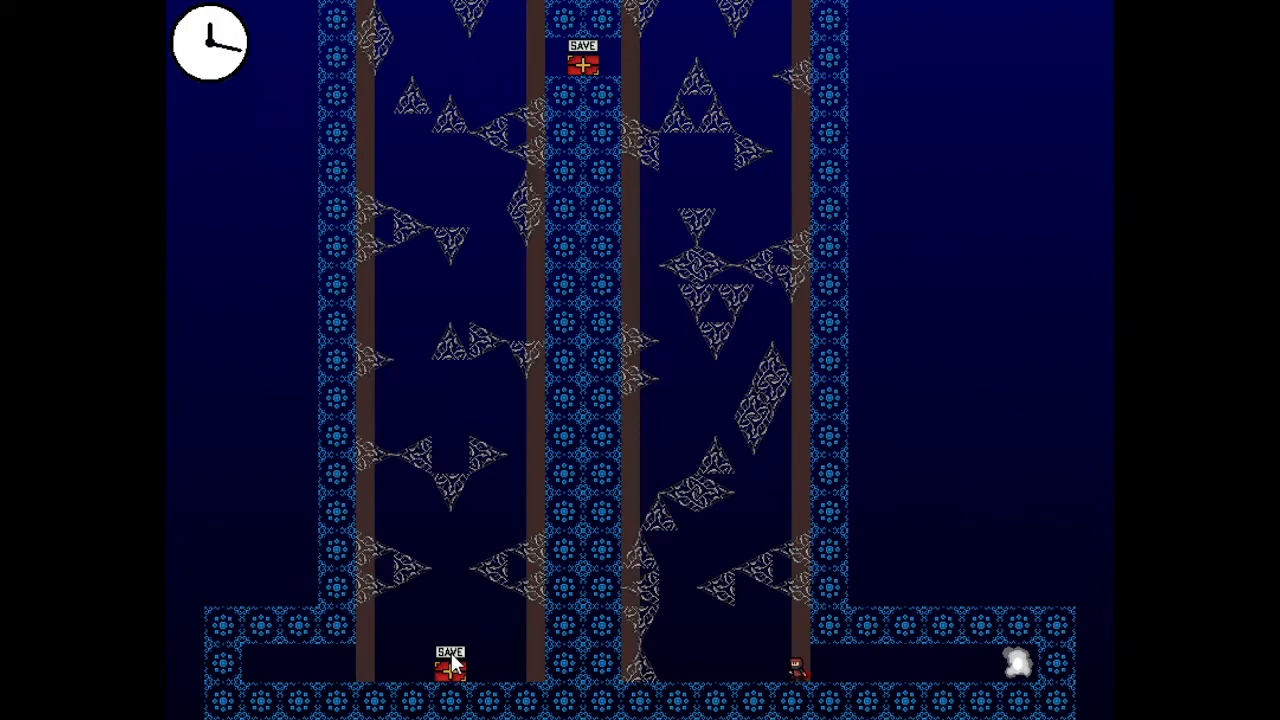
mouse_move(724, 596)
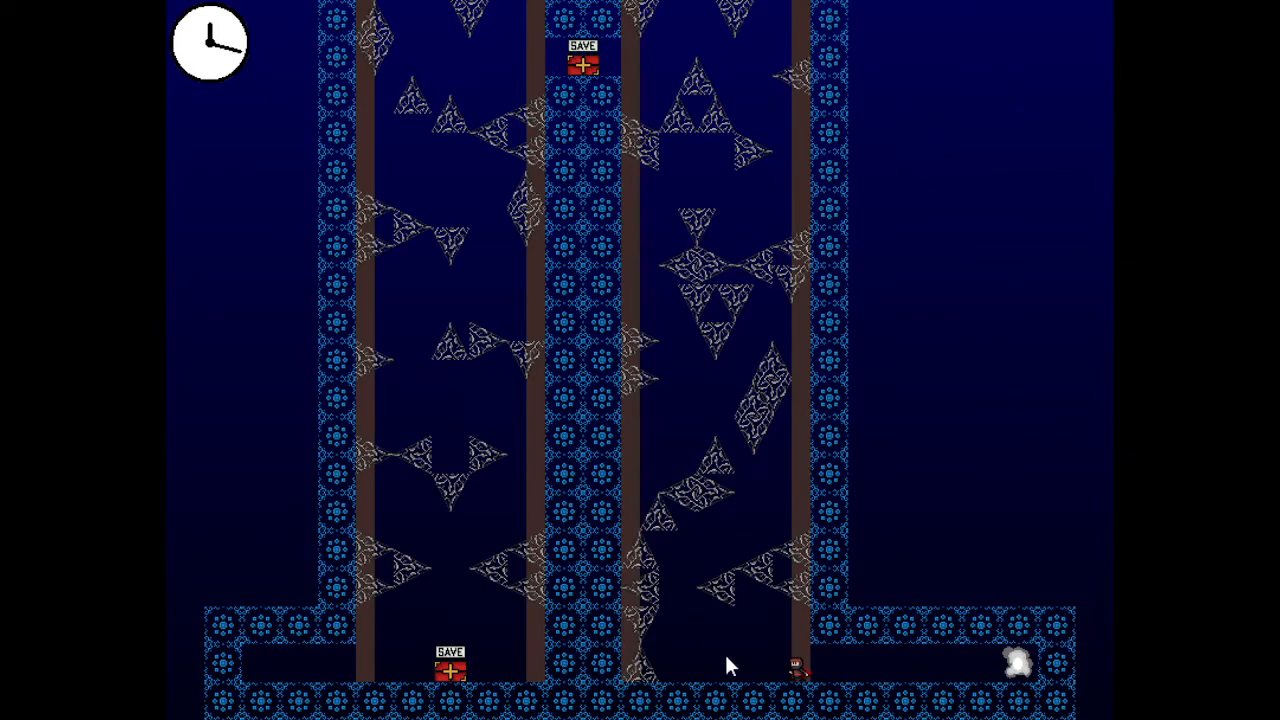
mouse_move(590, 458)
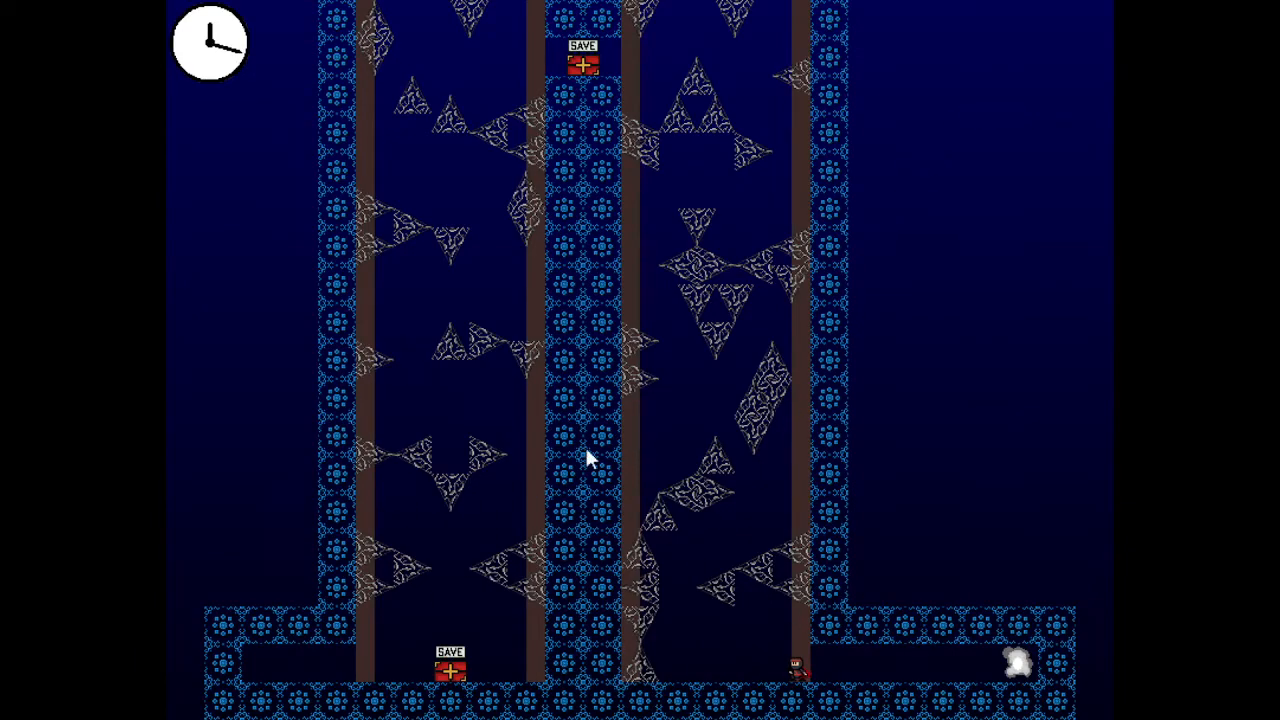
mouse_move(544, 478)
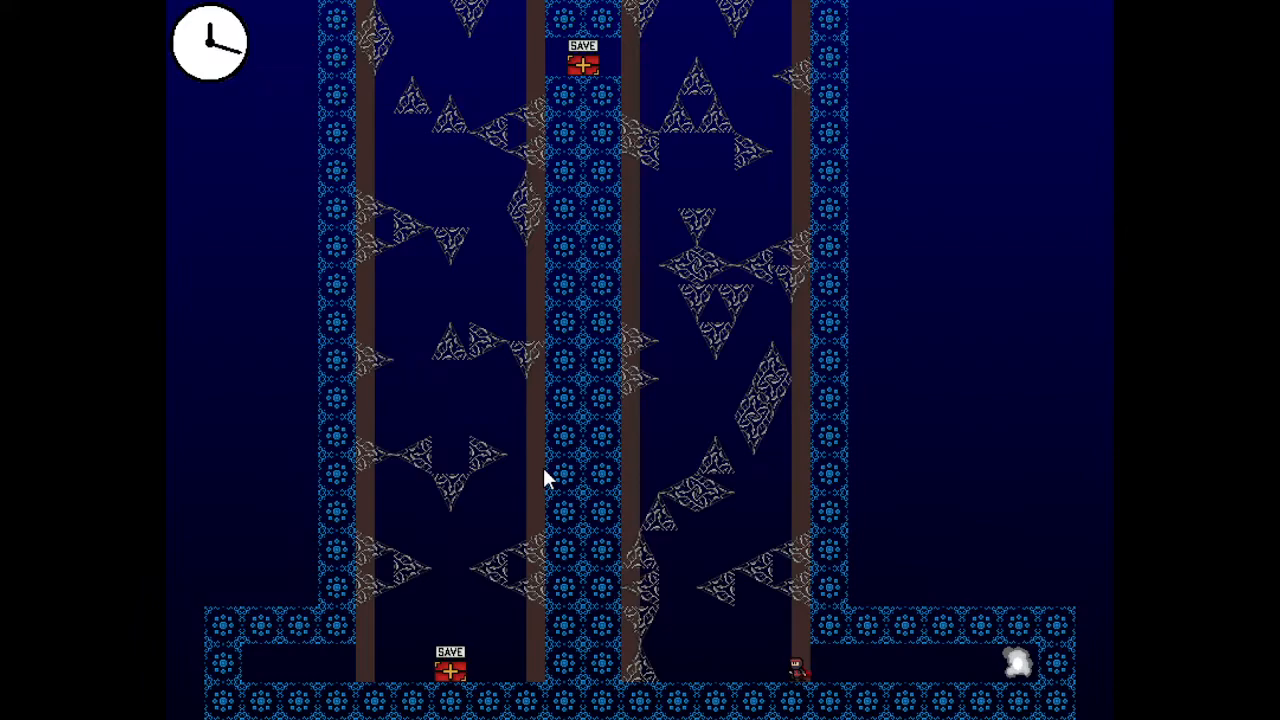
mouse_move(718, 408)
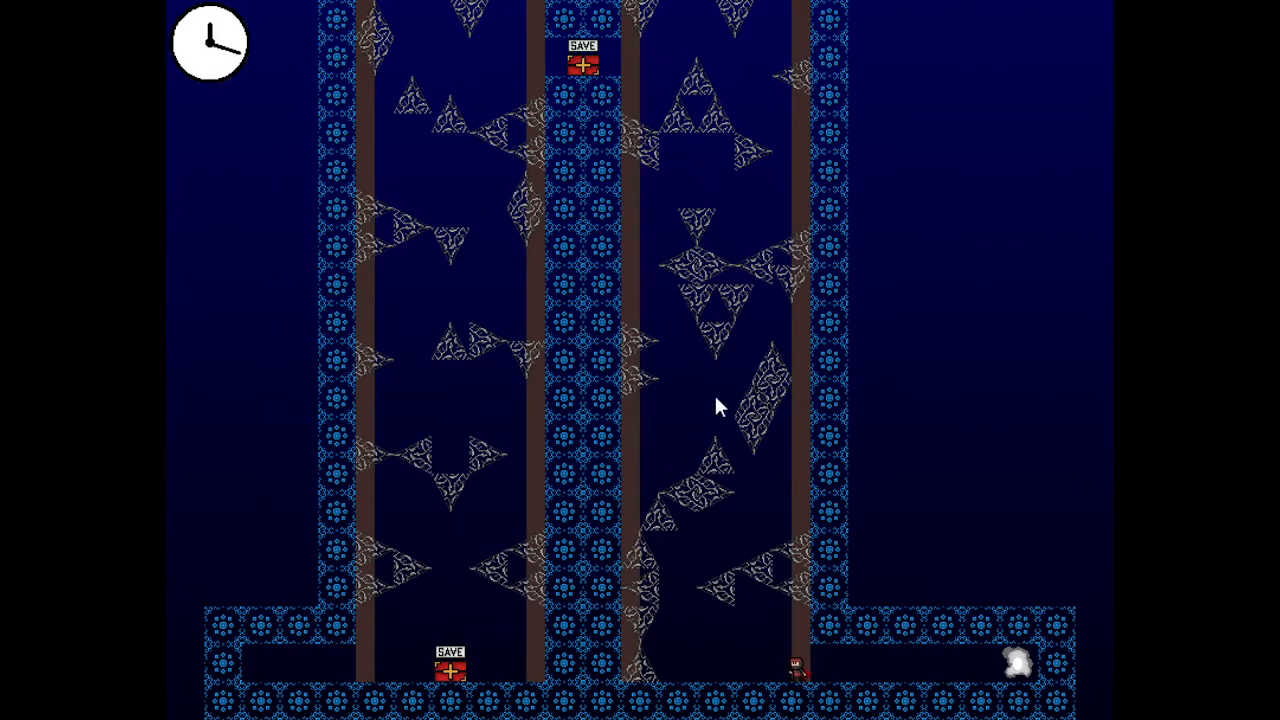
mouse_move(670, 136)
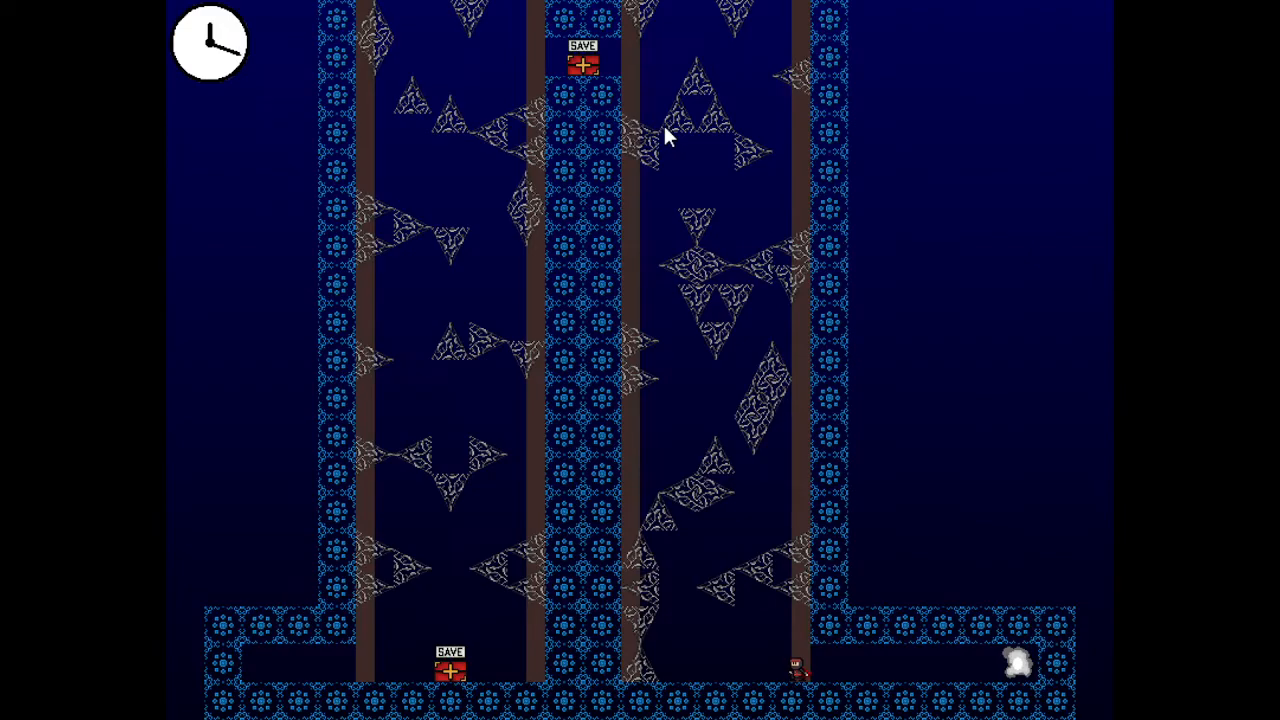
mouse_move(948, 160)
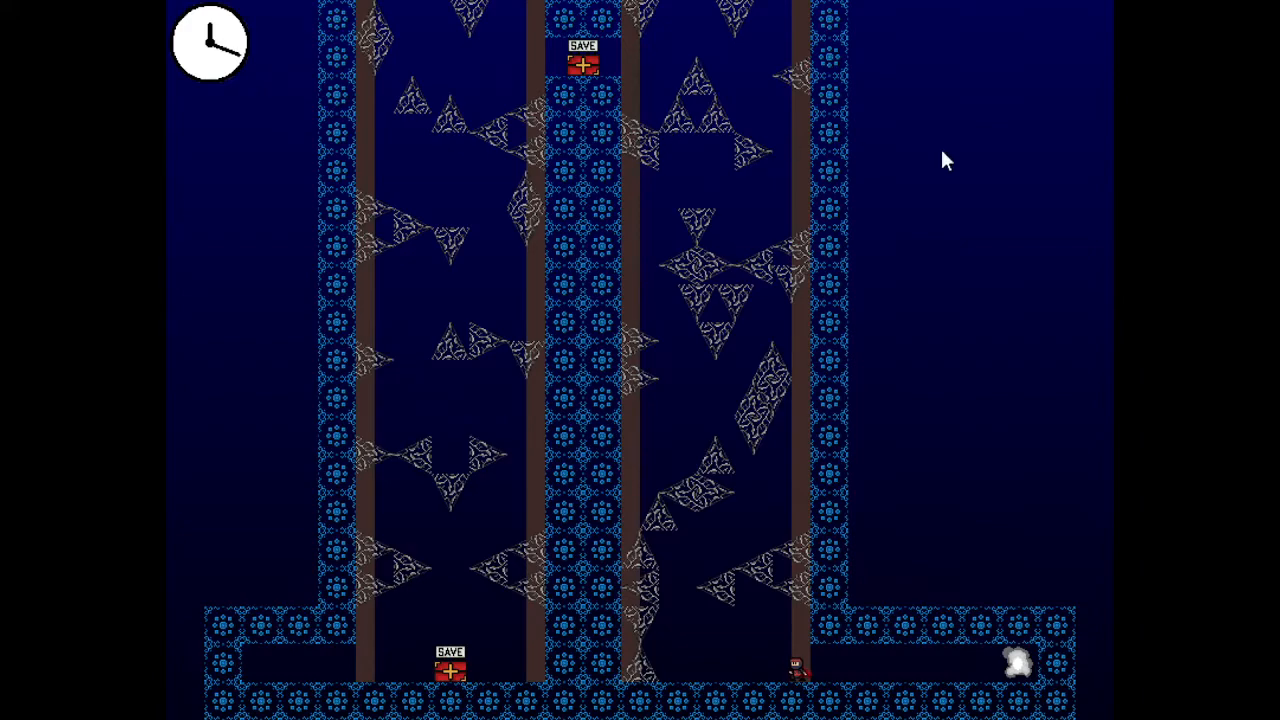
mouse_move(384, 284)
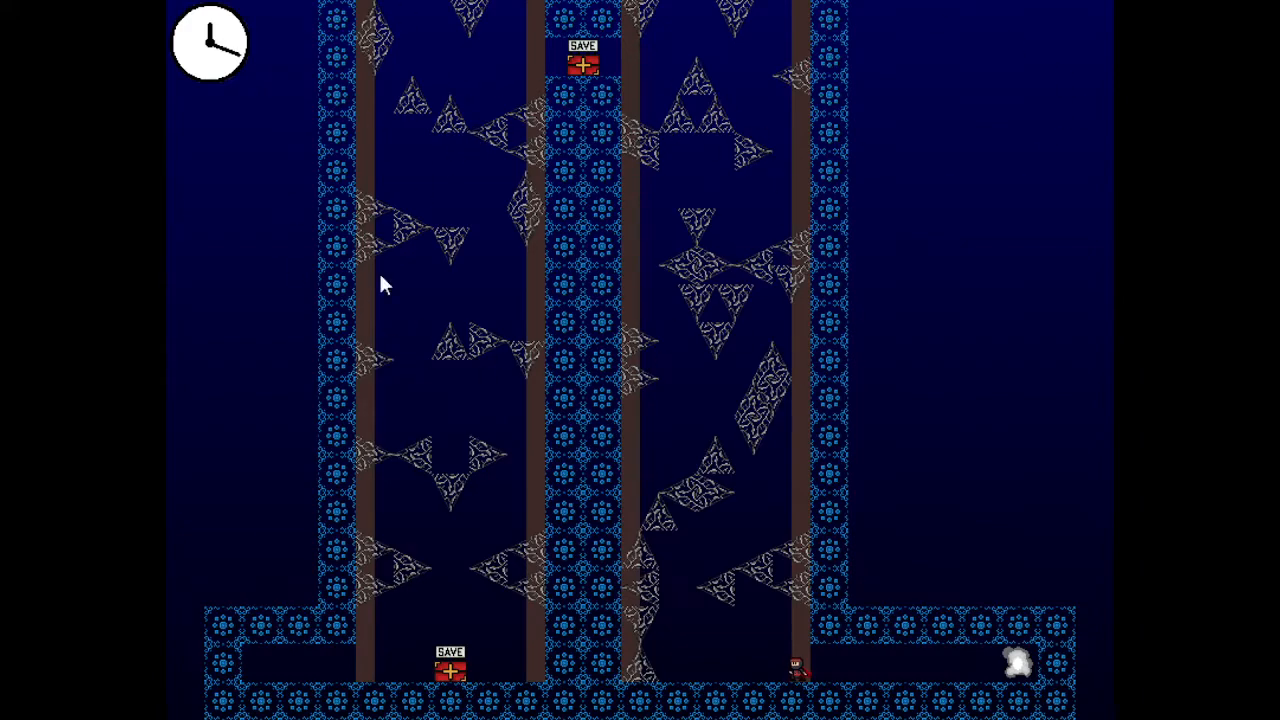
mouse_move(624, 178)
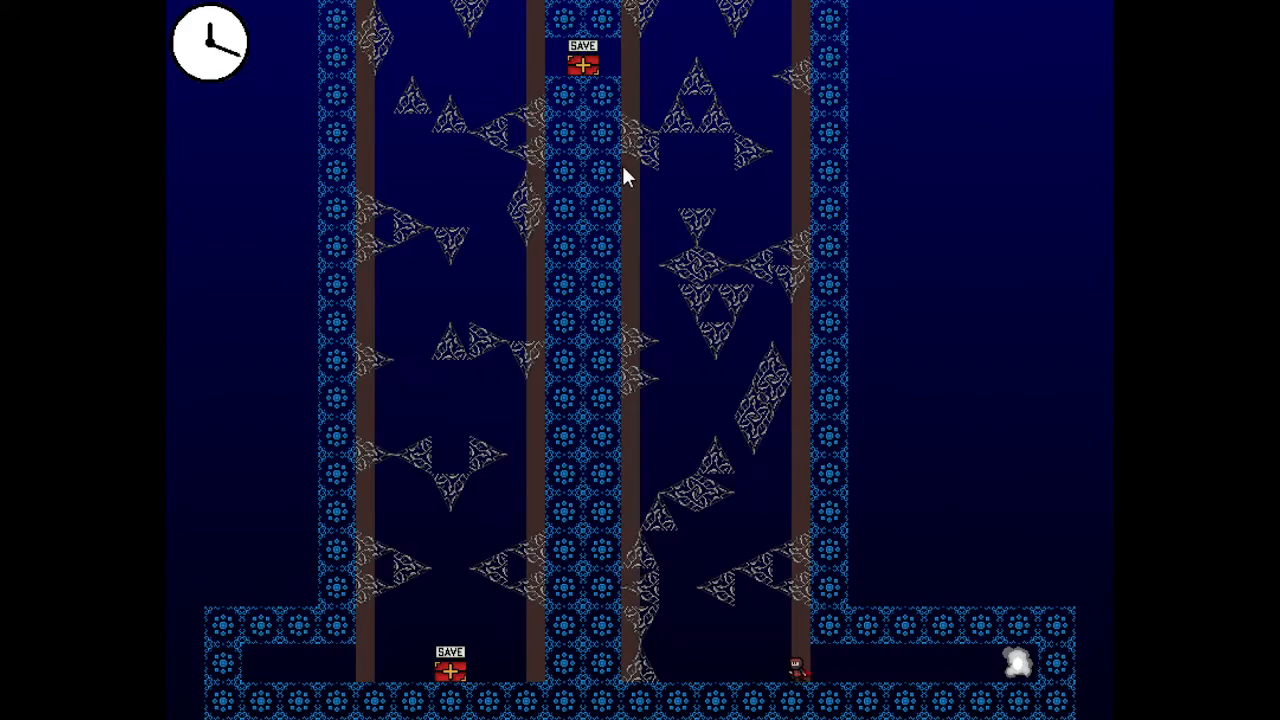
mouse_move(444, 630)
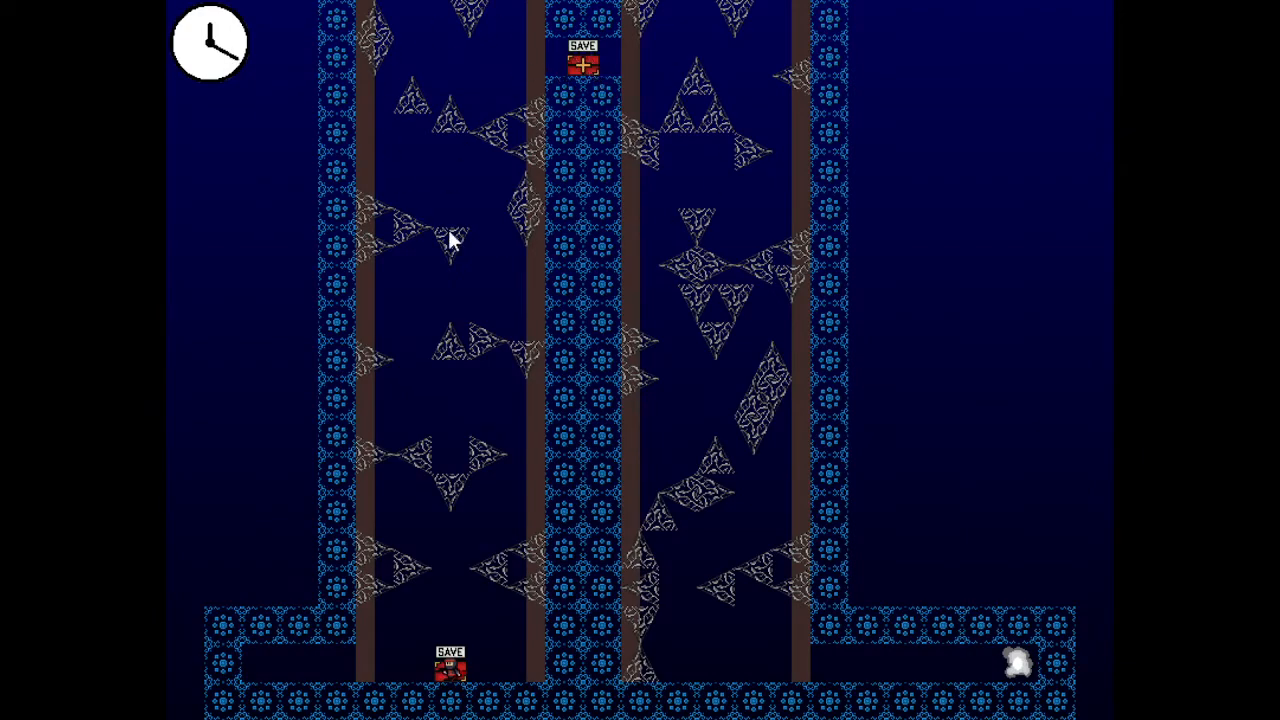
mouse_move(784, 672)
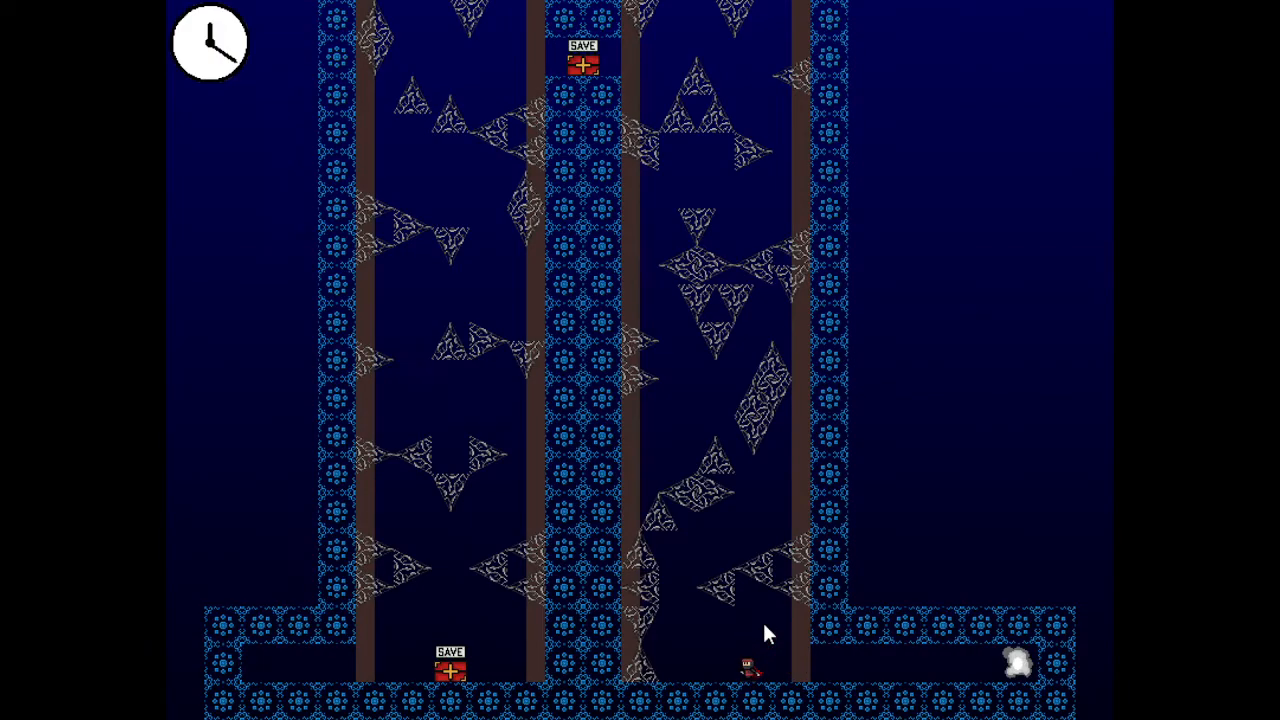
mouse_move(370, 374)
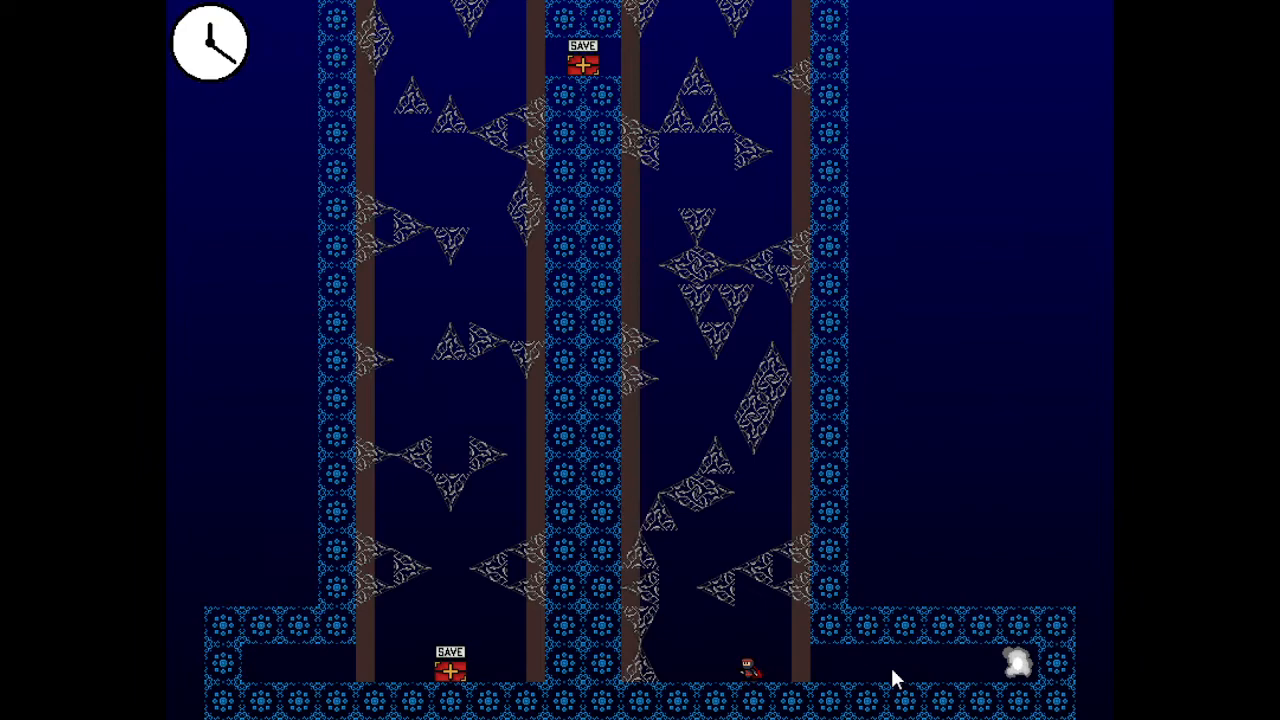
mouse_move(584, 240)
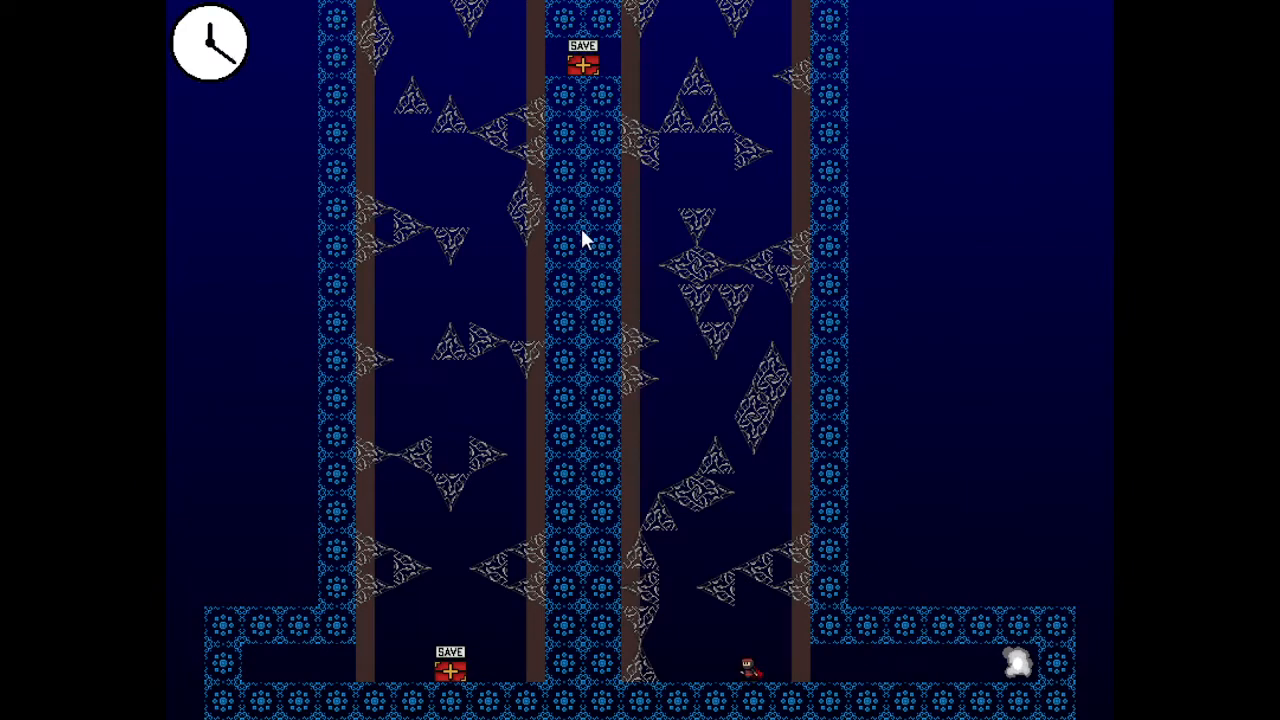
mouse_move(850, 592)
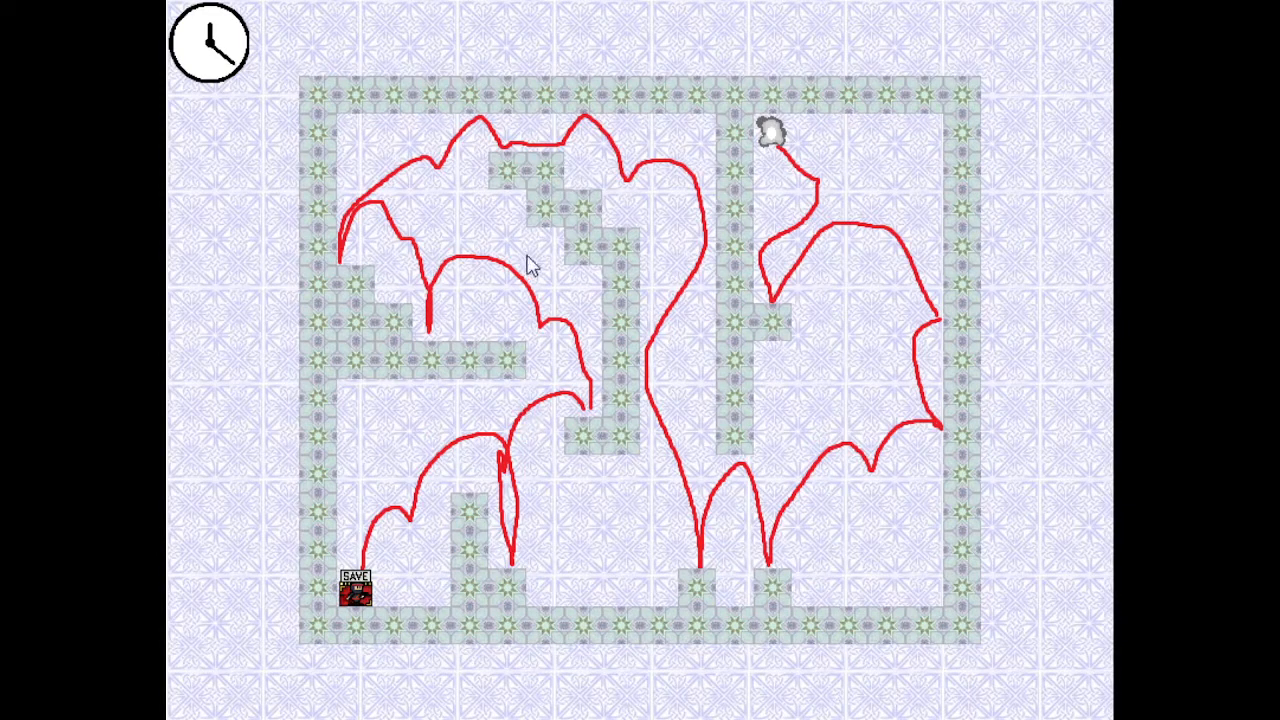
mouse_move(668, 436)
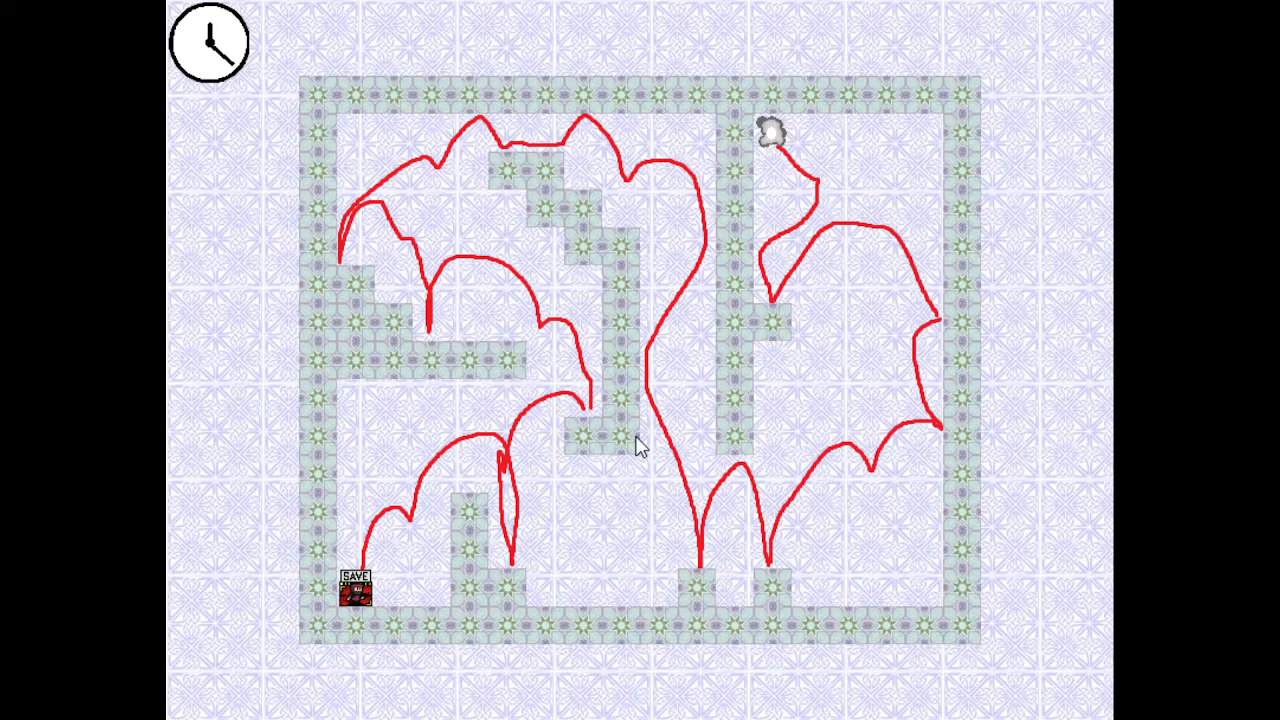
mouse_move(488, 348)
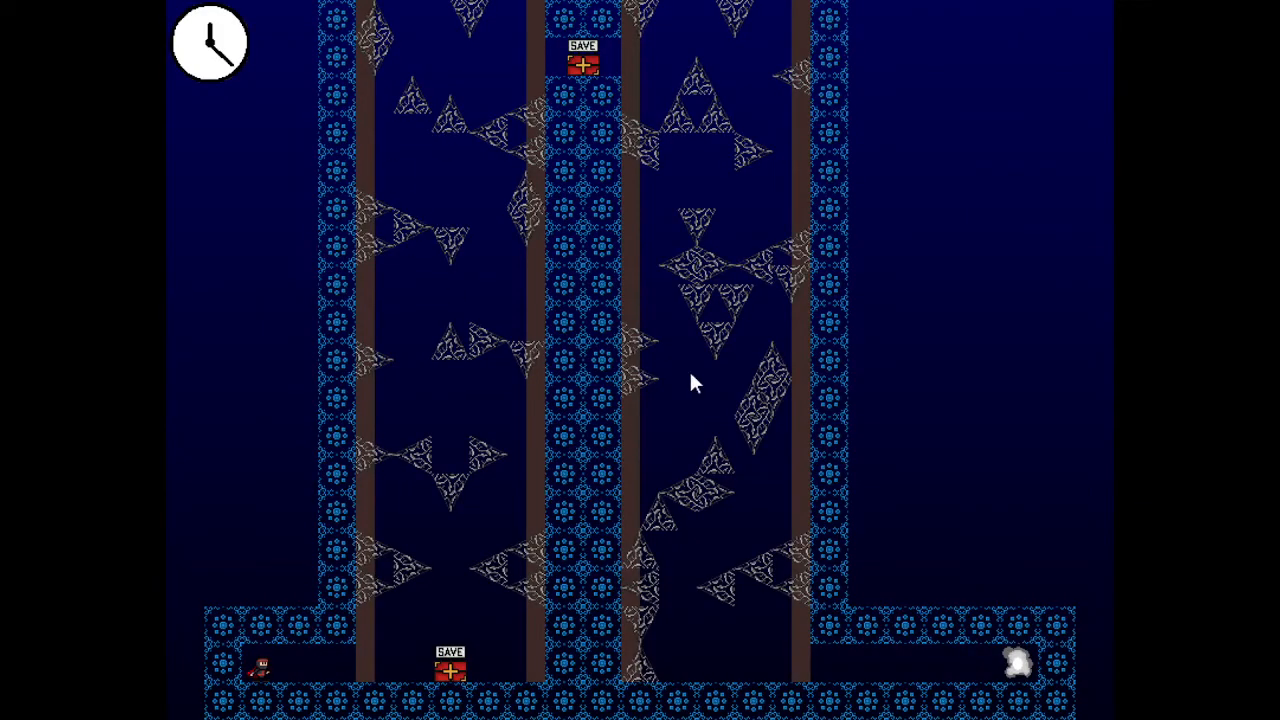
mouse_move(640, 670)
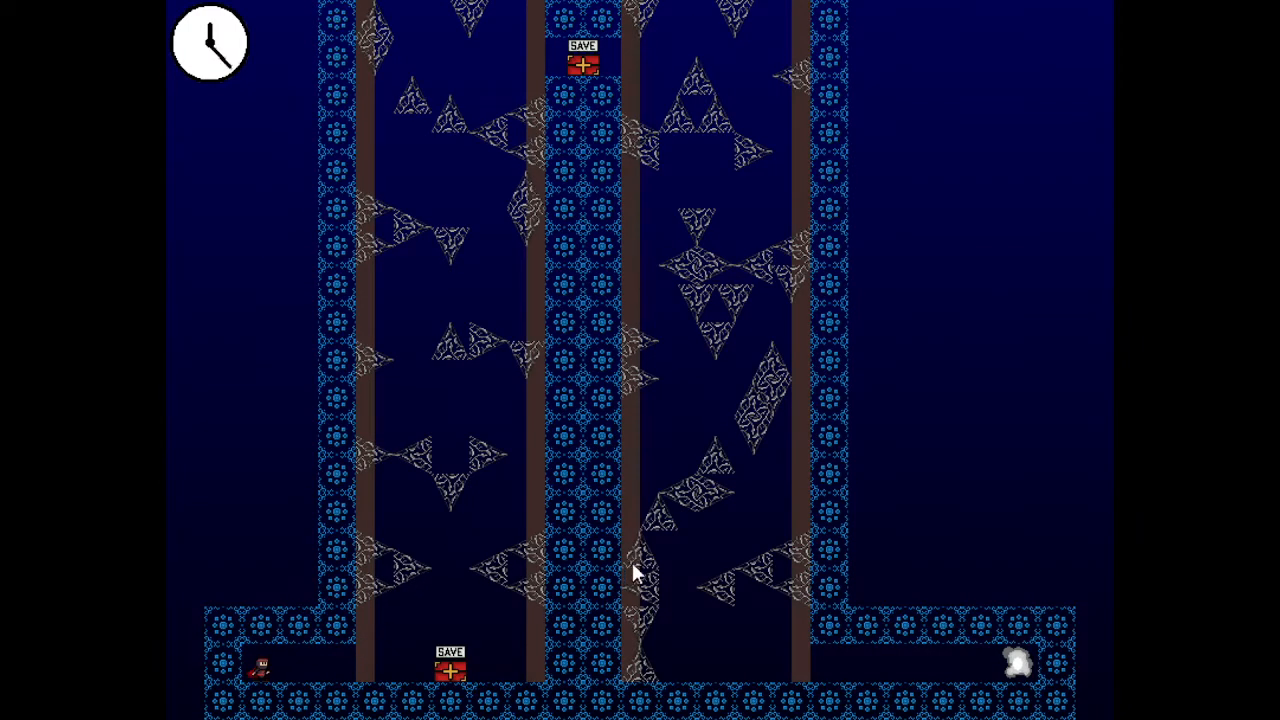
mouse_move(1036, 448)
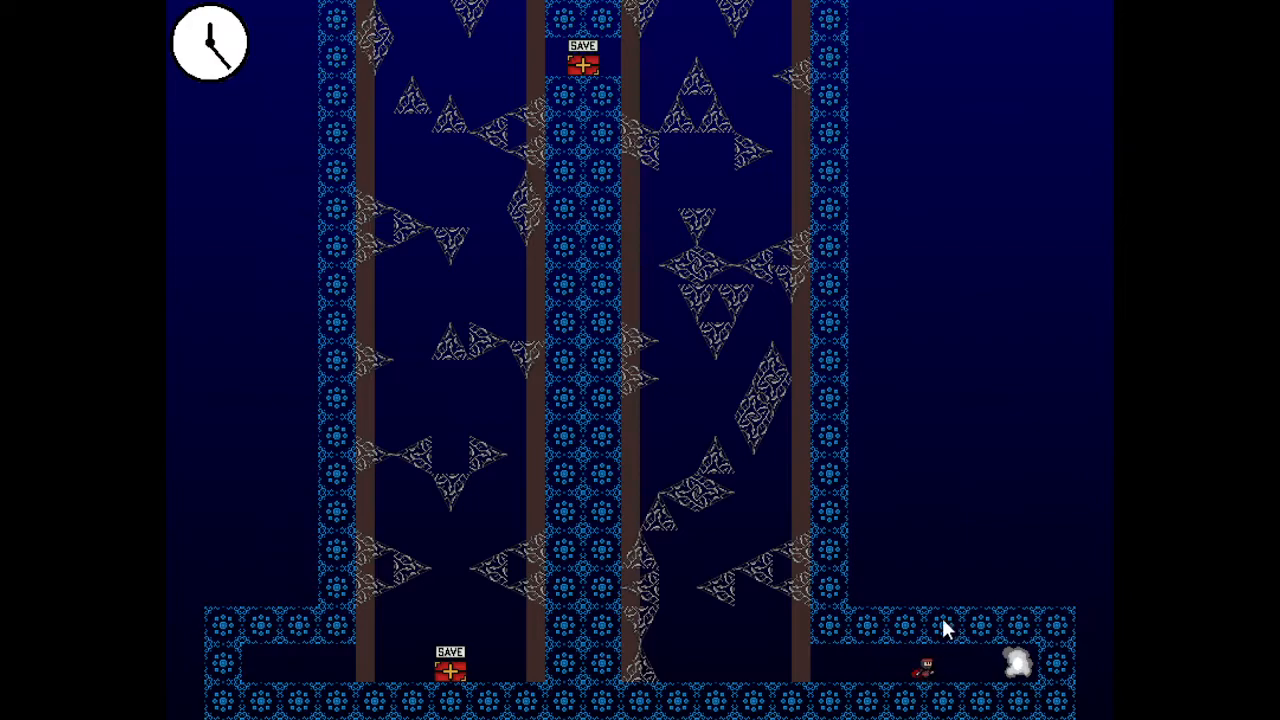
mouse_move(940, 578)
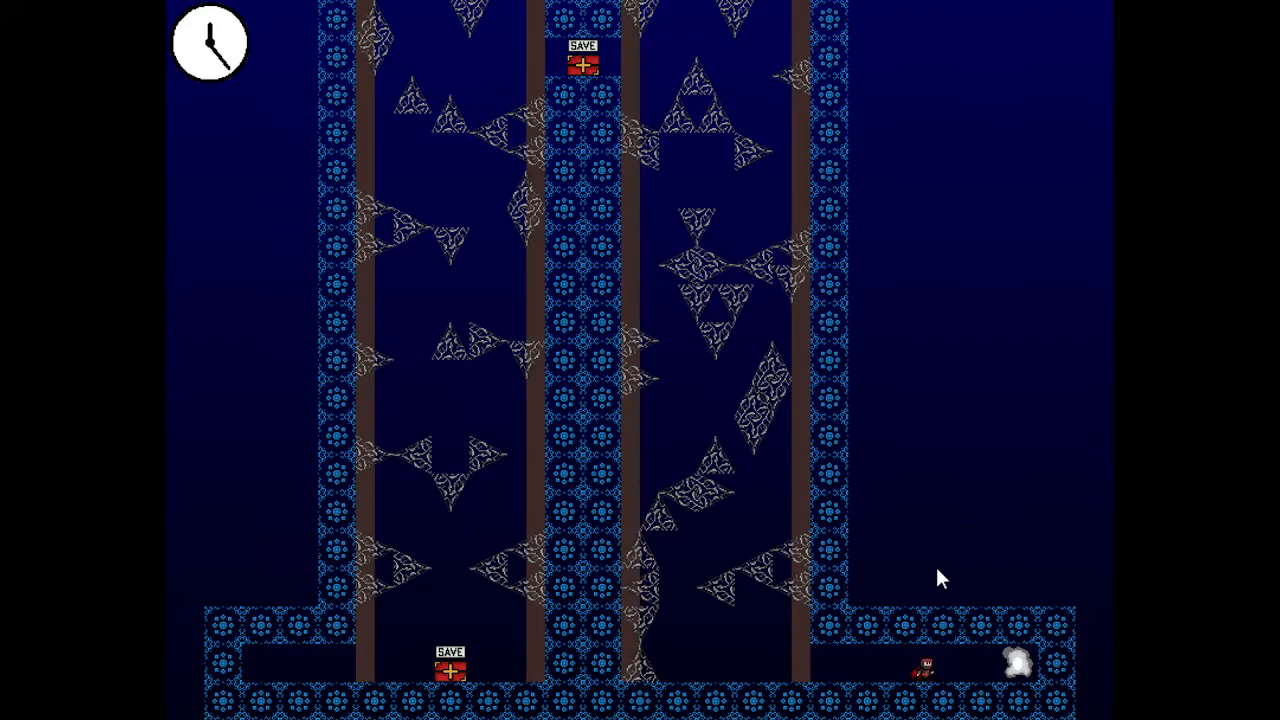
mouse_move(538, 268)
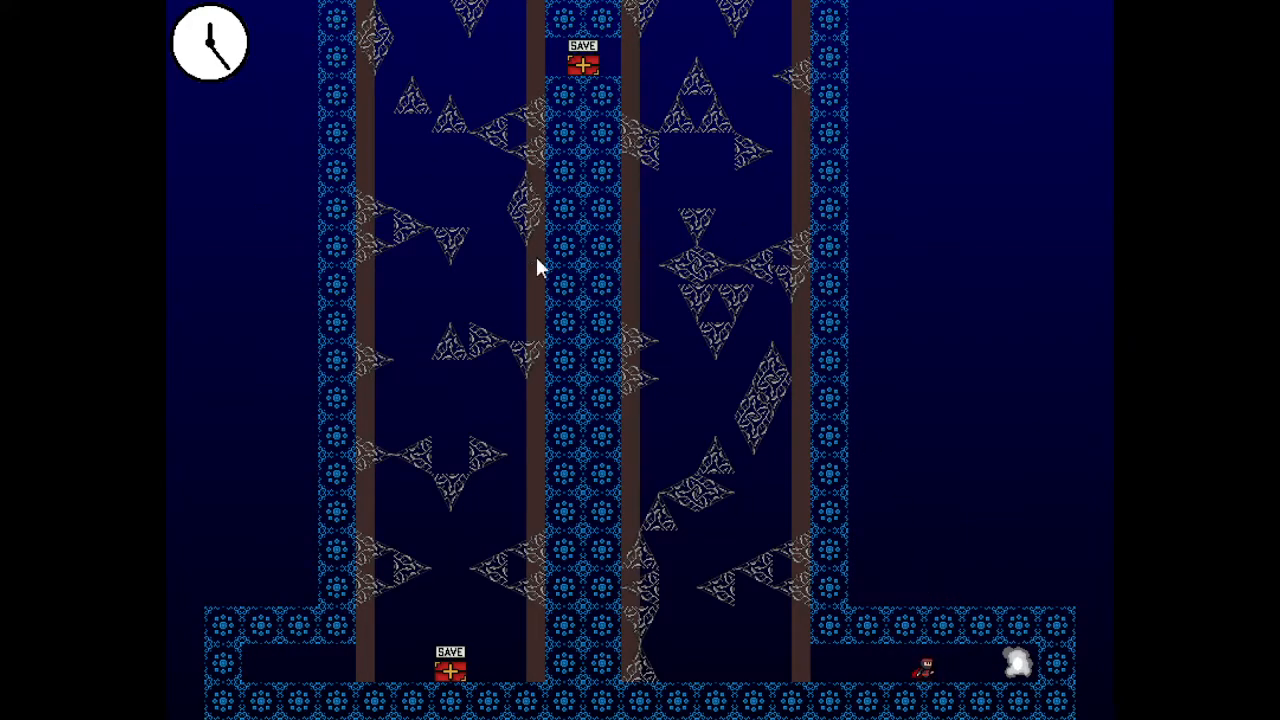
mouse_move(856, 488)
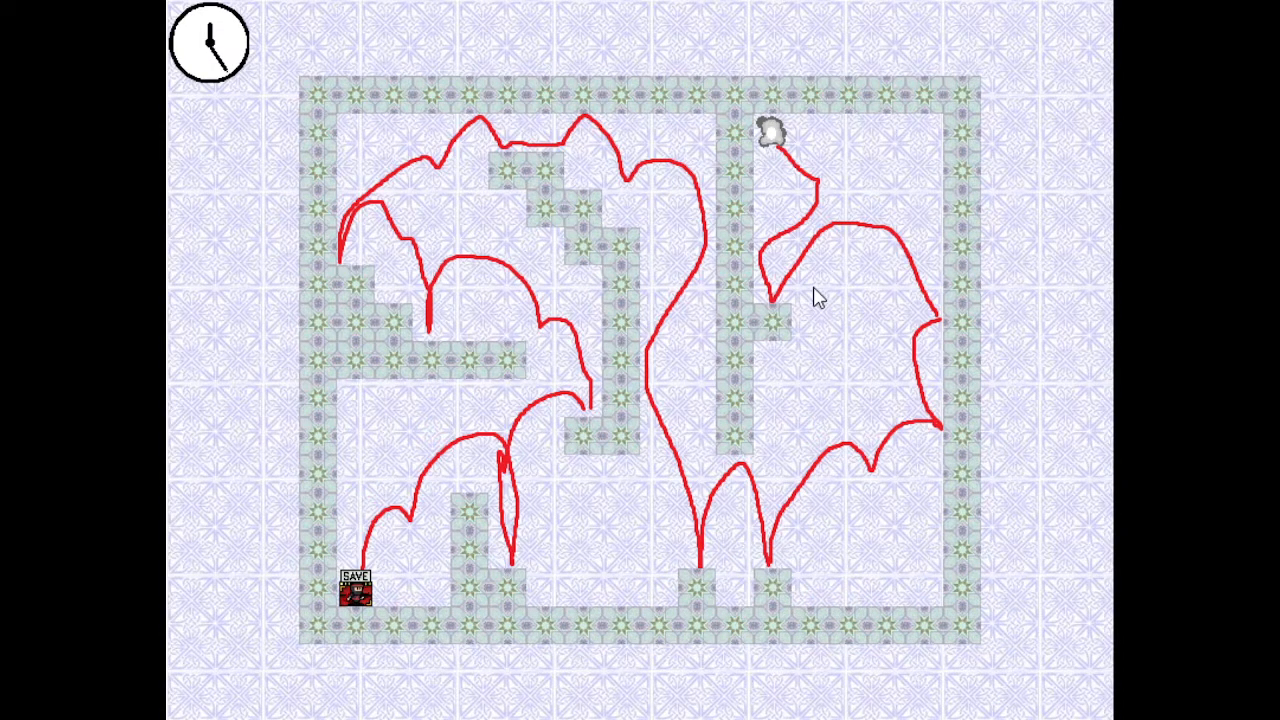
mouse_move(560, 232)
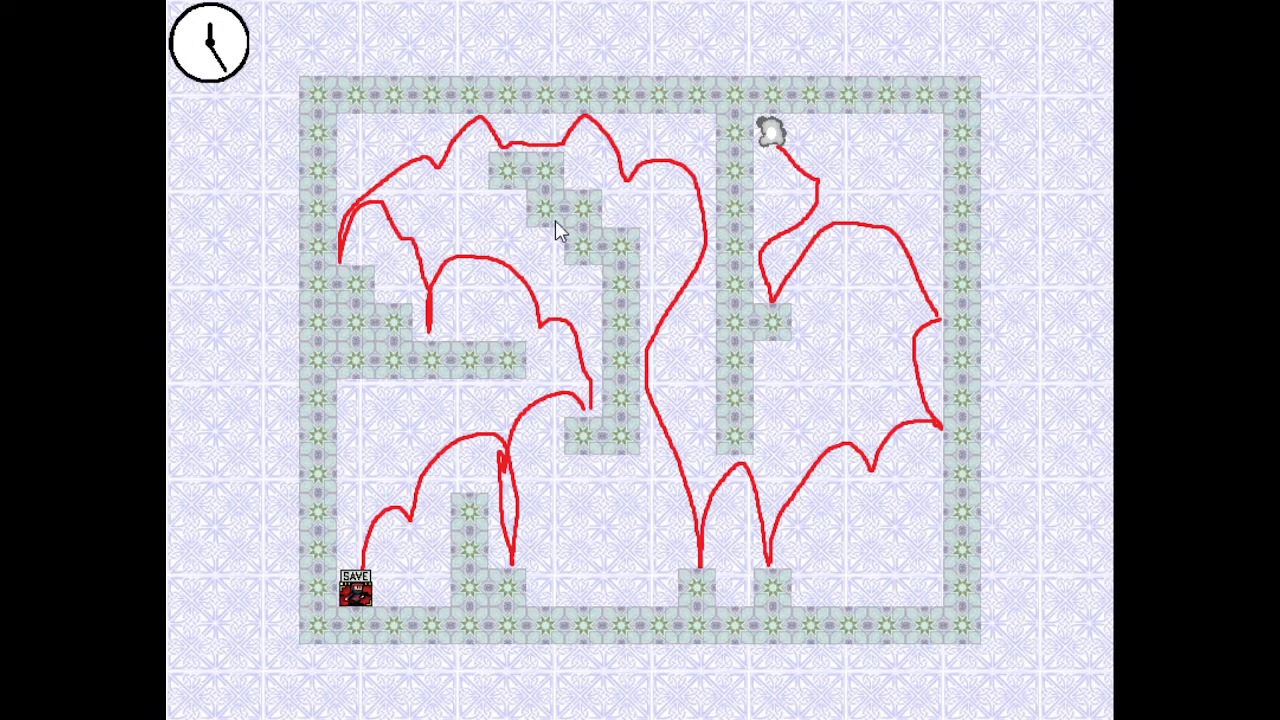
mouse_move(848, 192)
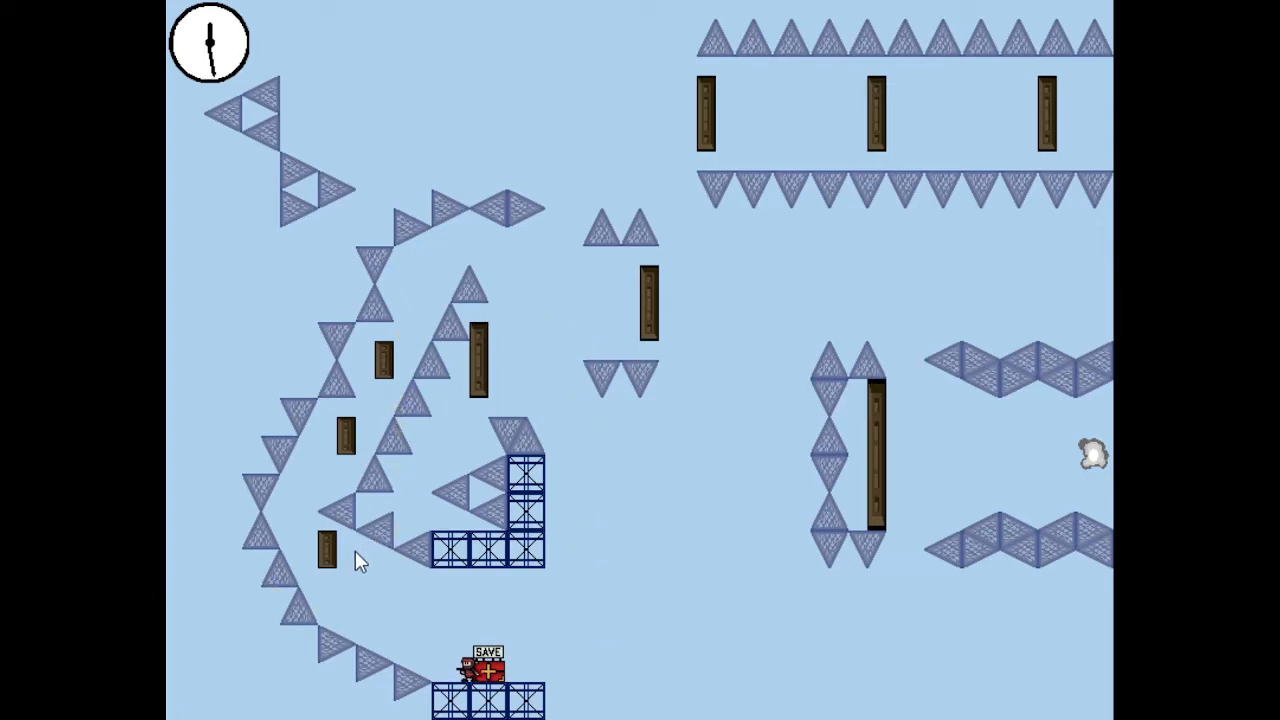
mouse_move(710, 224)
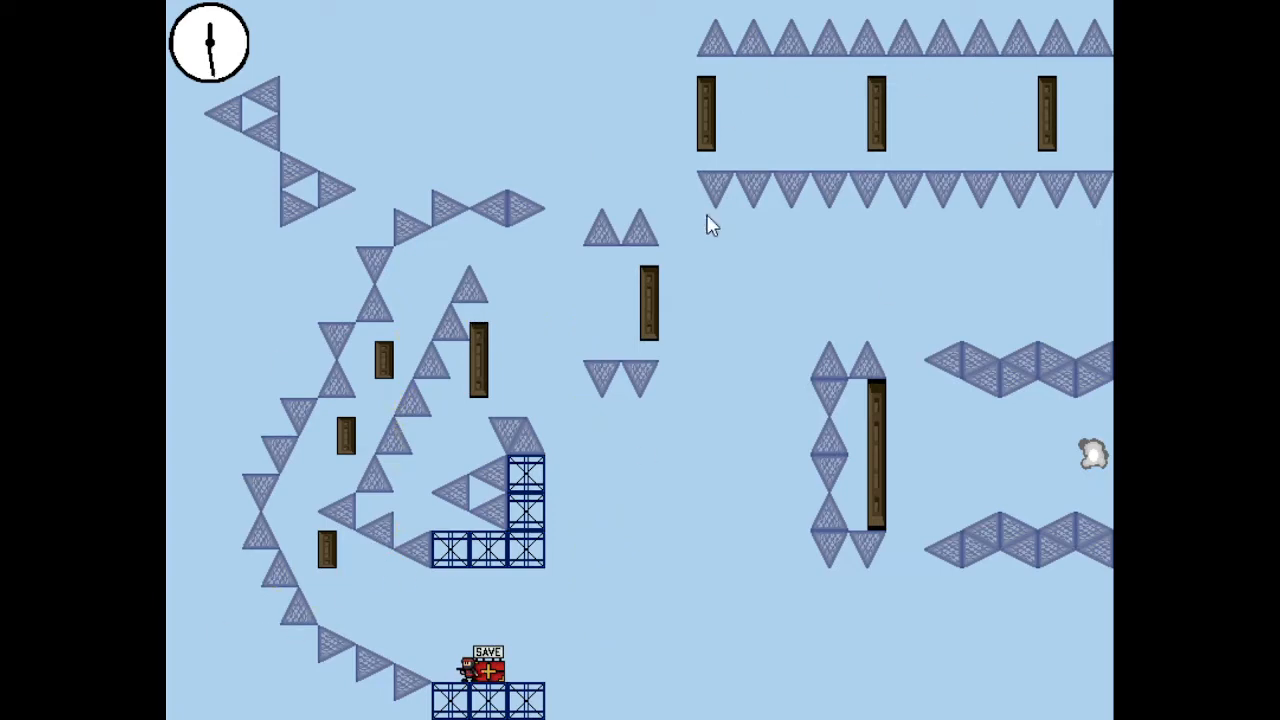
mouse_move(1030, 456)
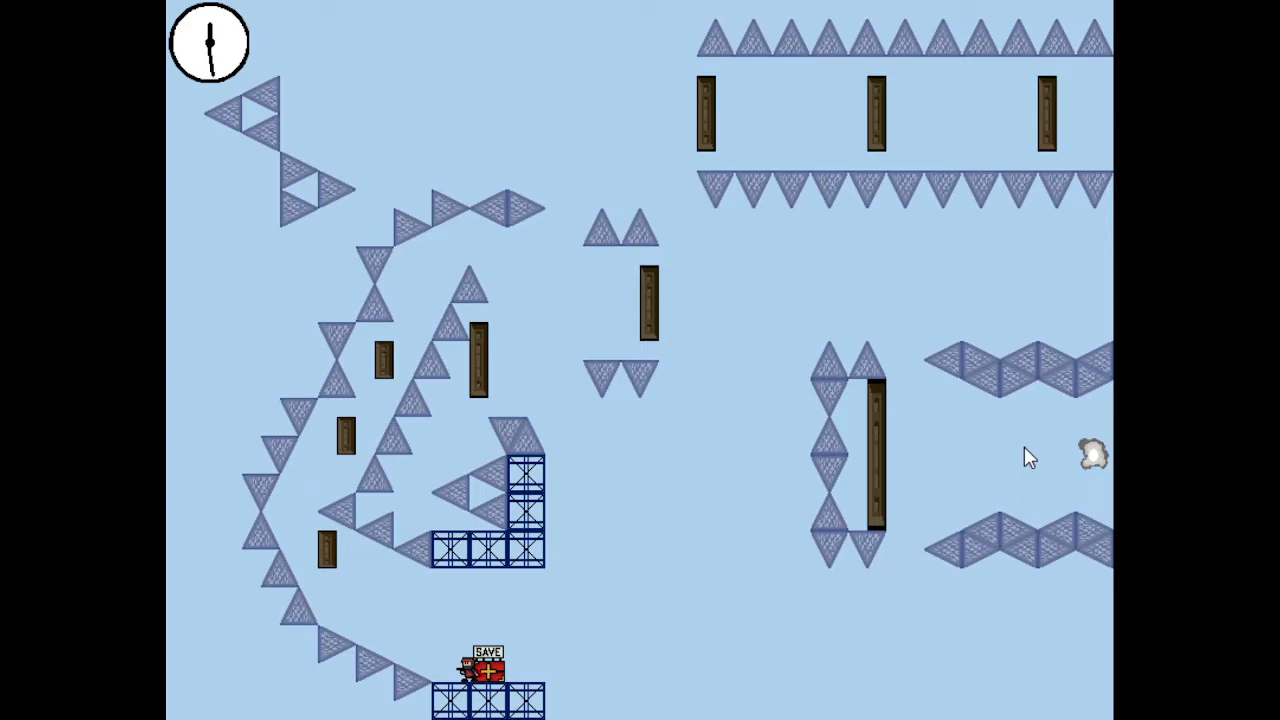
mouse_move(1012, 118)
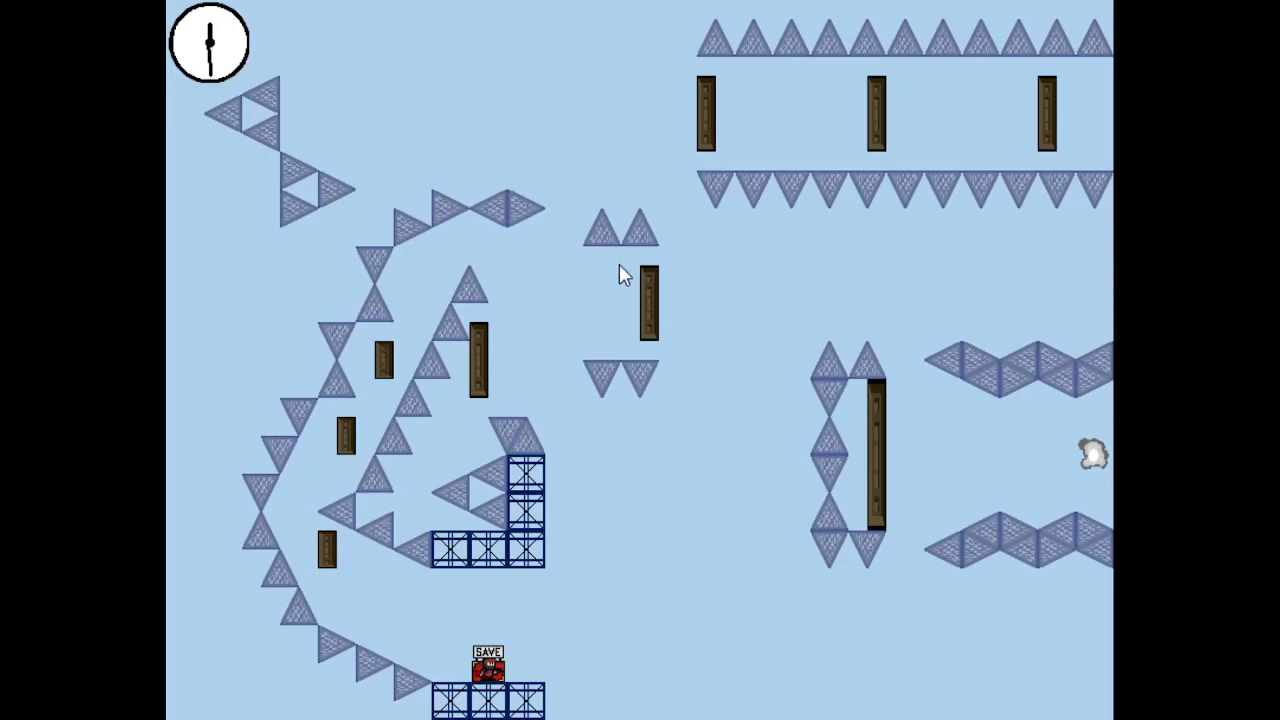
mouse_move(940, 444)
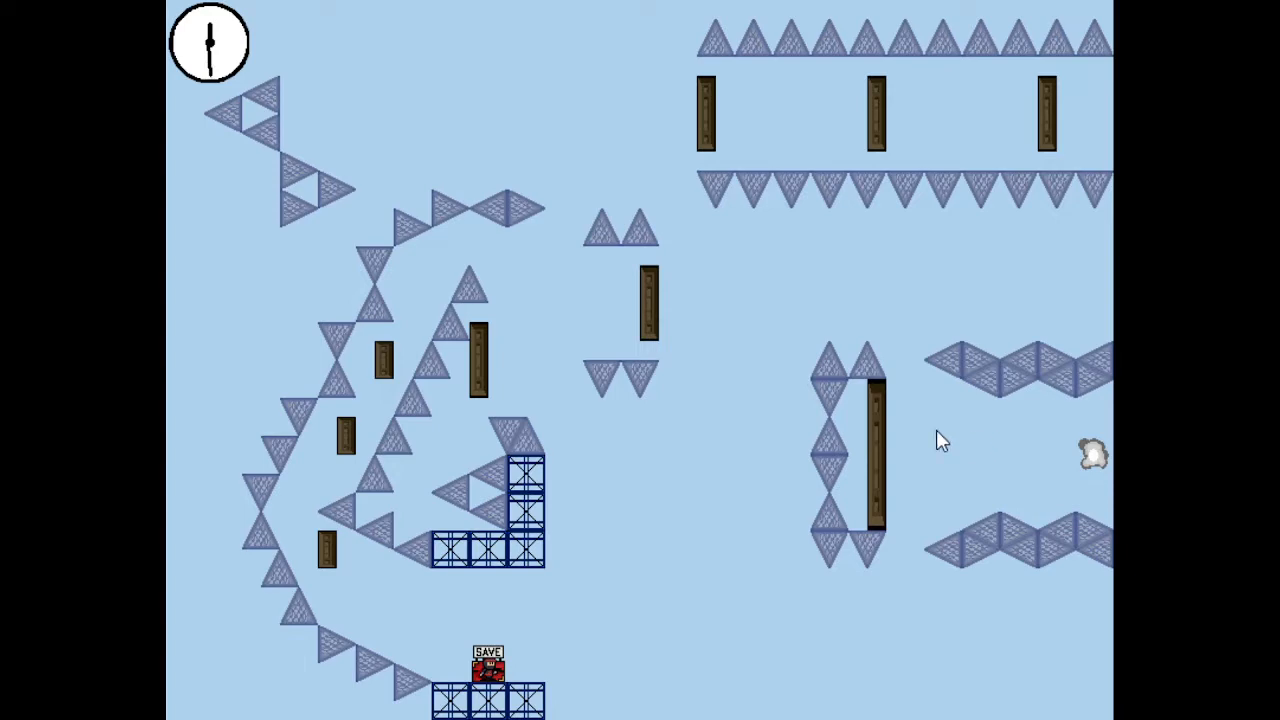
mouse_move(520, 280)
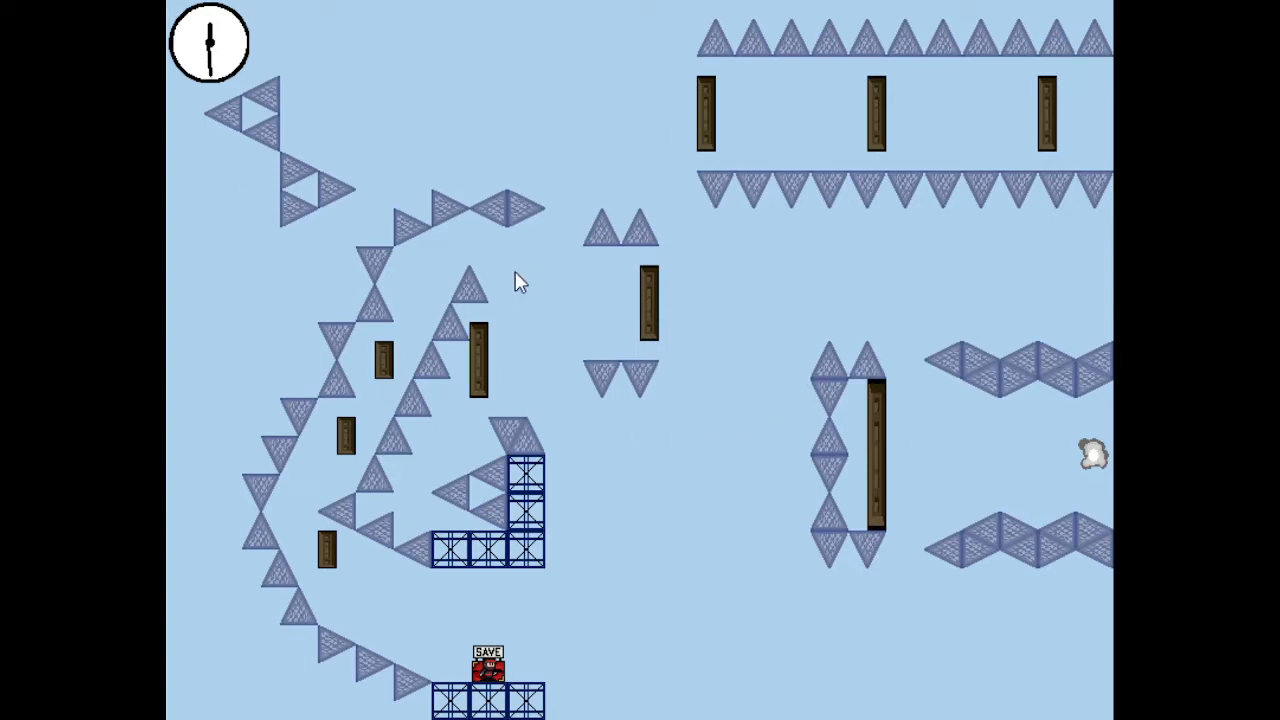
mouse_move(1018, 442)
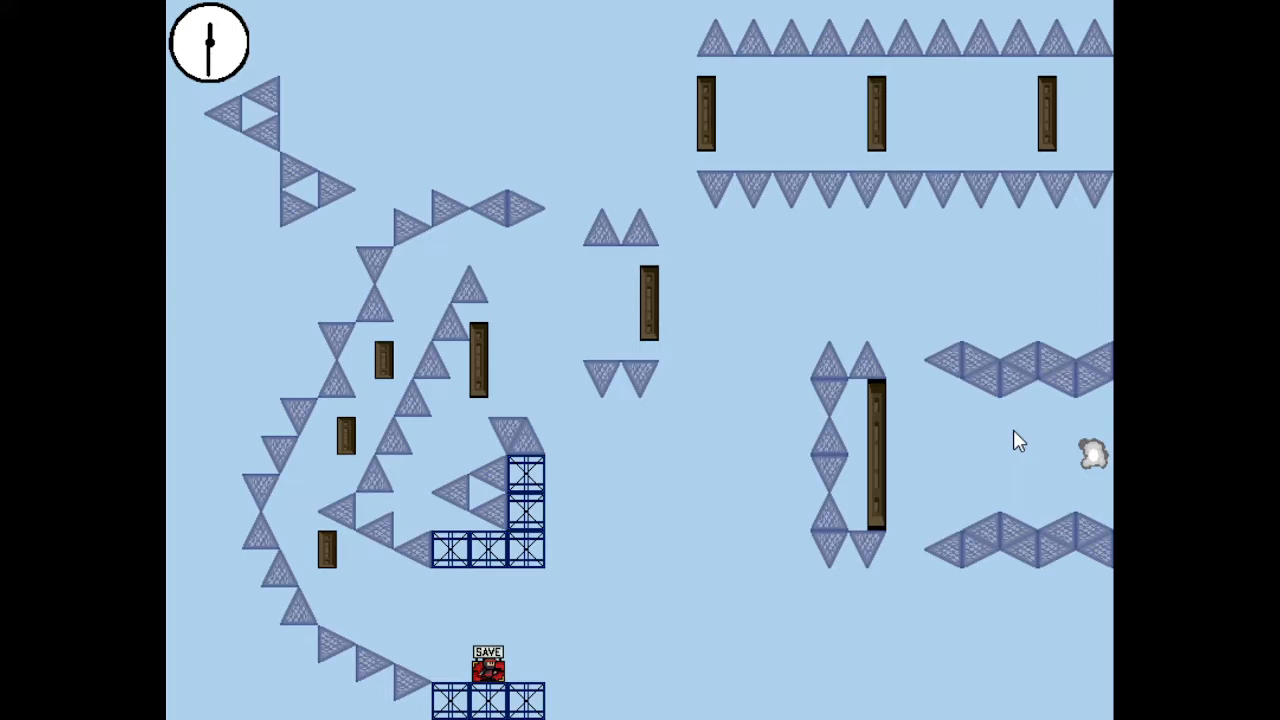
mouse_move(316, 168)
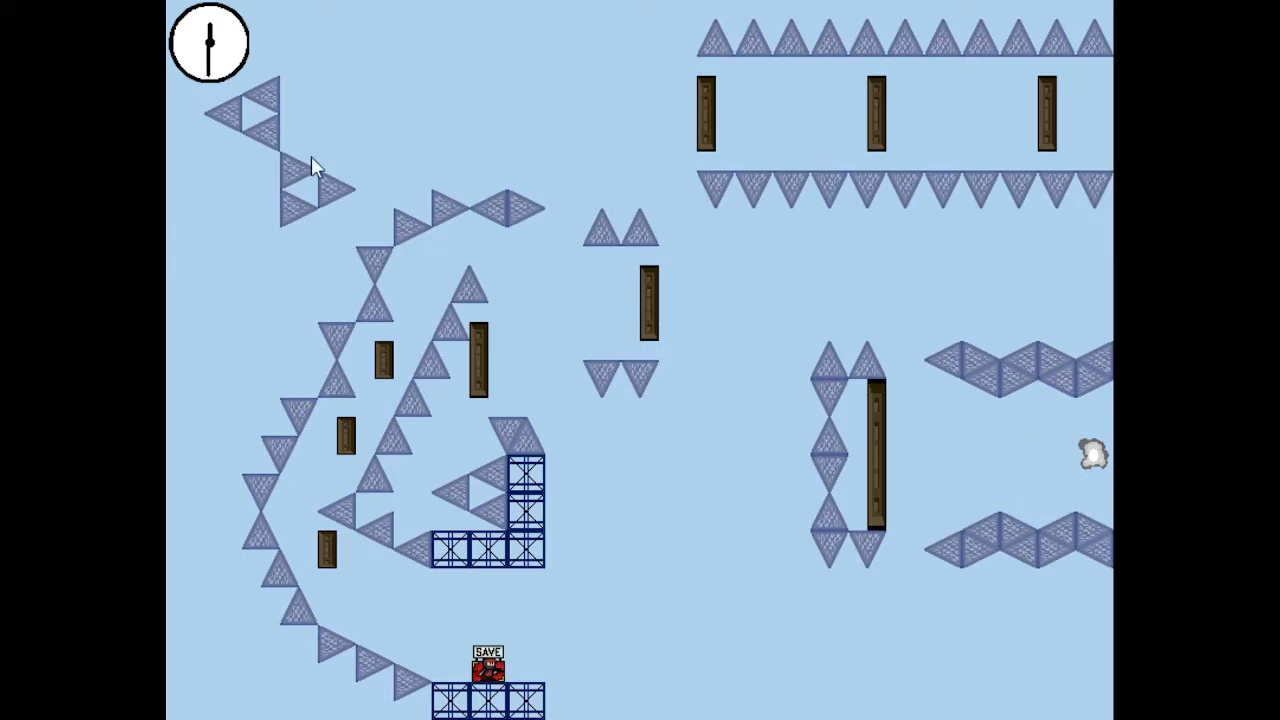
mouse_move(1020, 458)
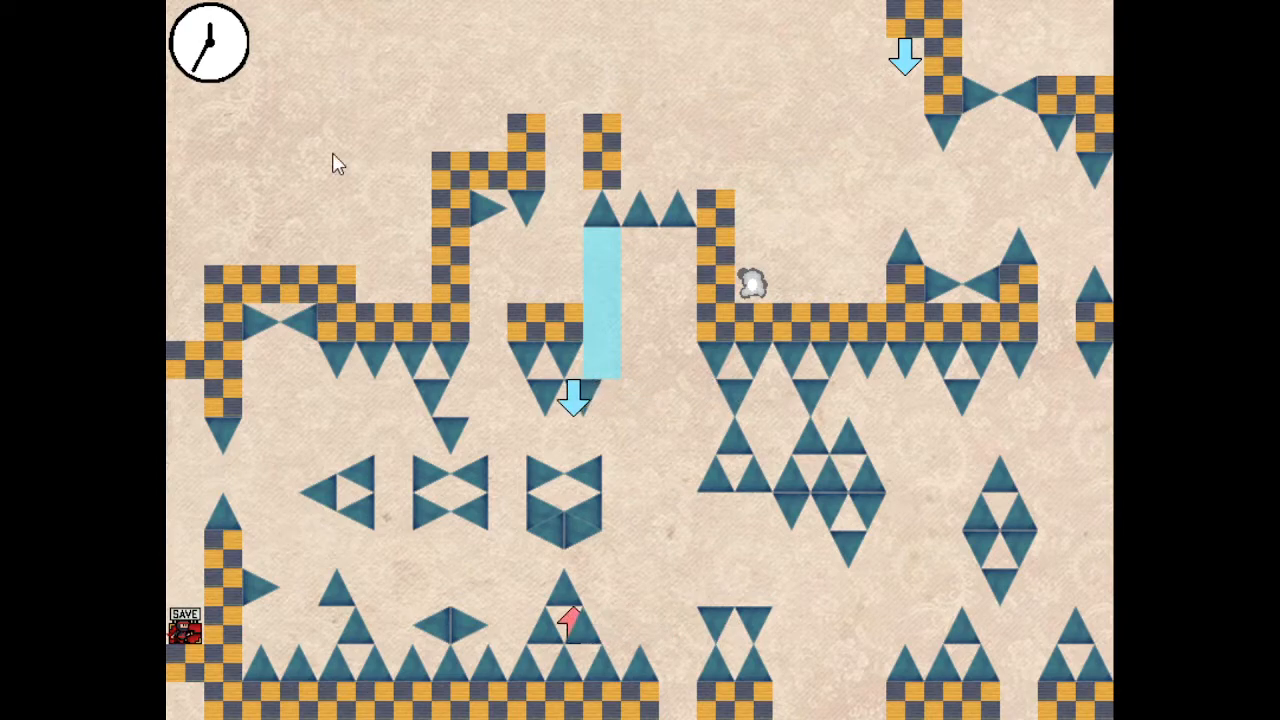
mouse_move(896, 216)
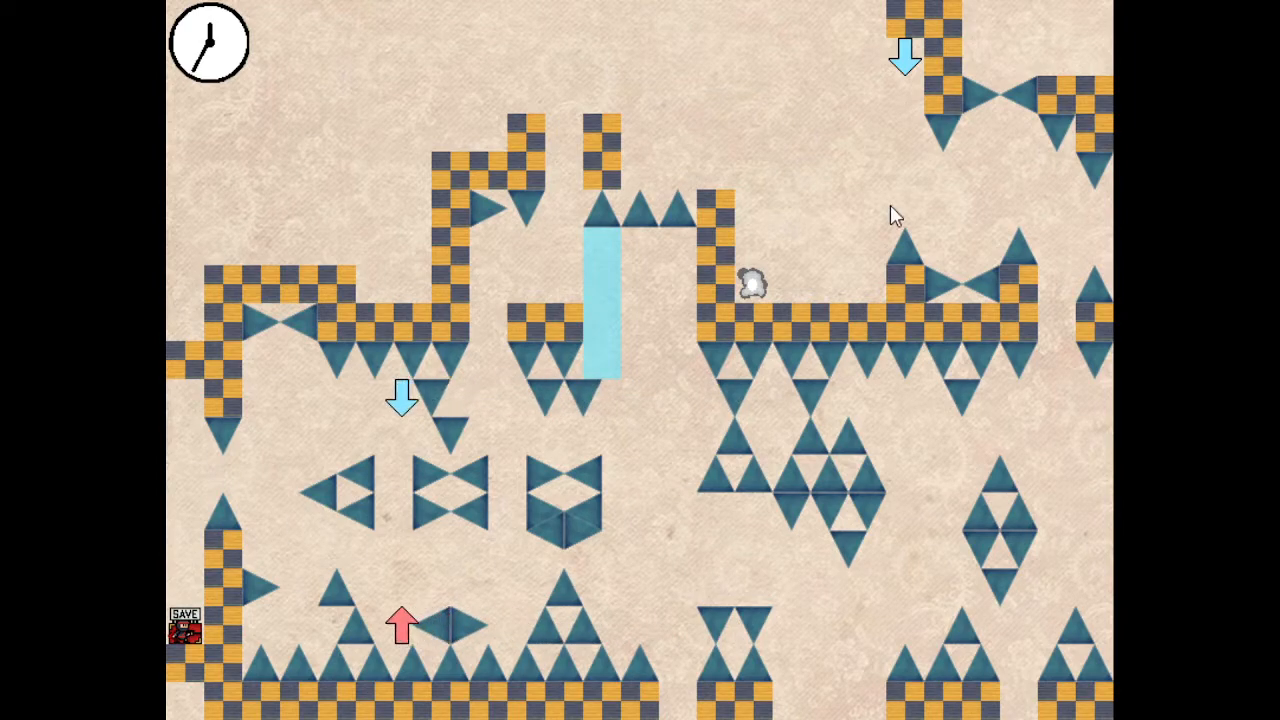
mouse_move(290, 508)
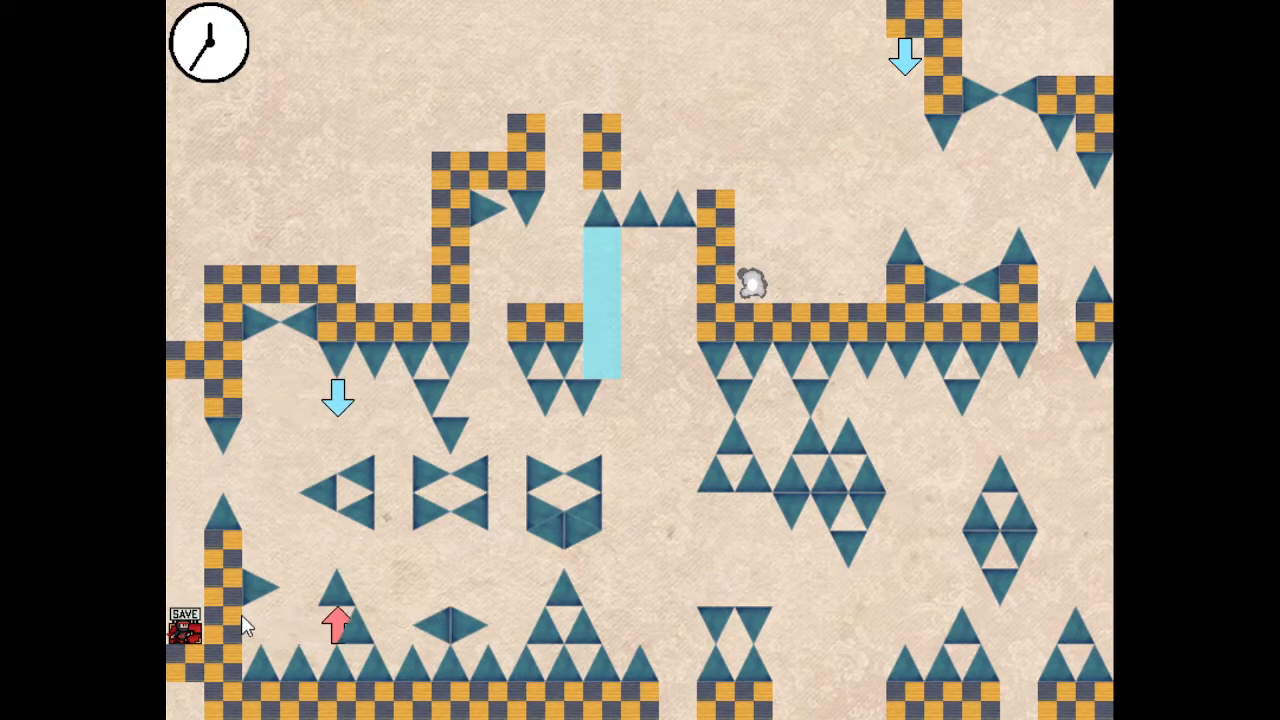
mouse_move(510, 590)
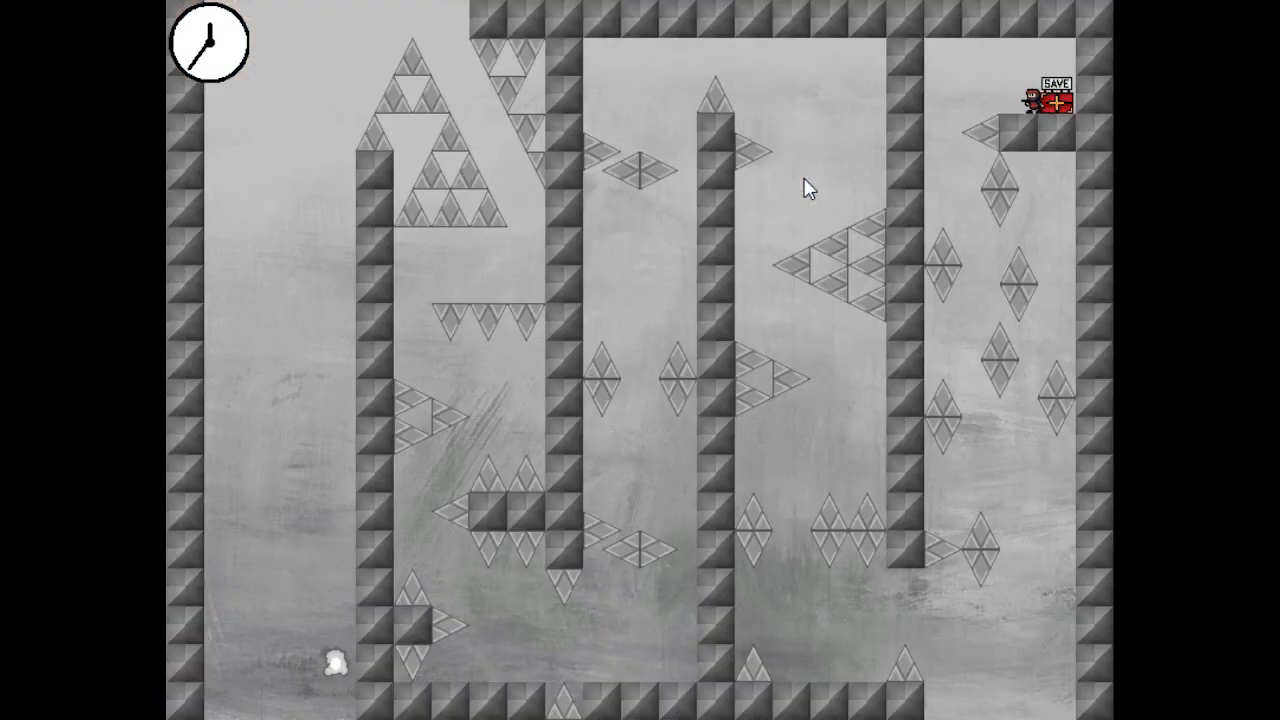
mouse_move(1068, 416)
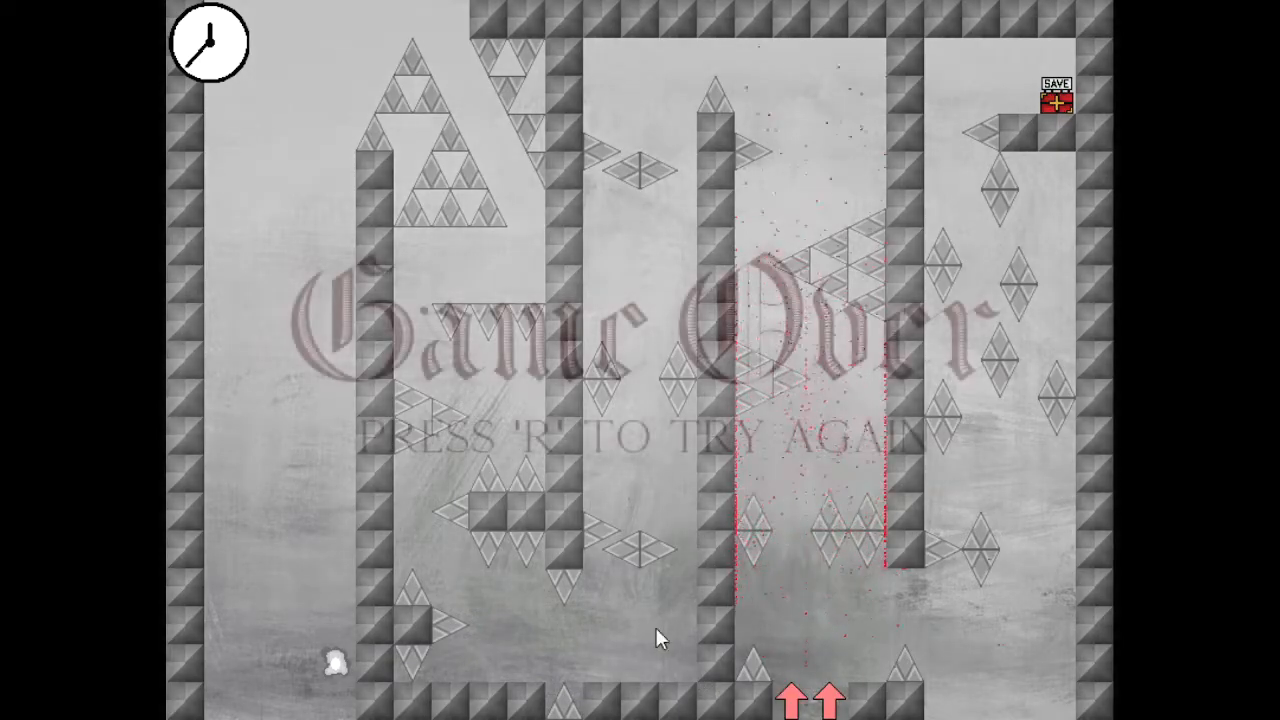
key("r")
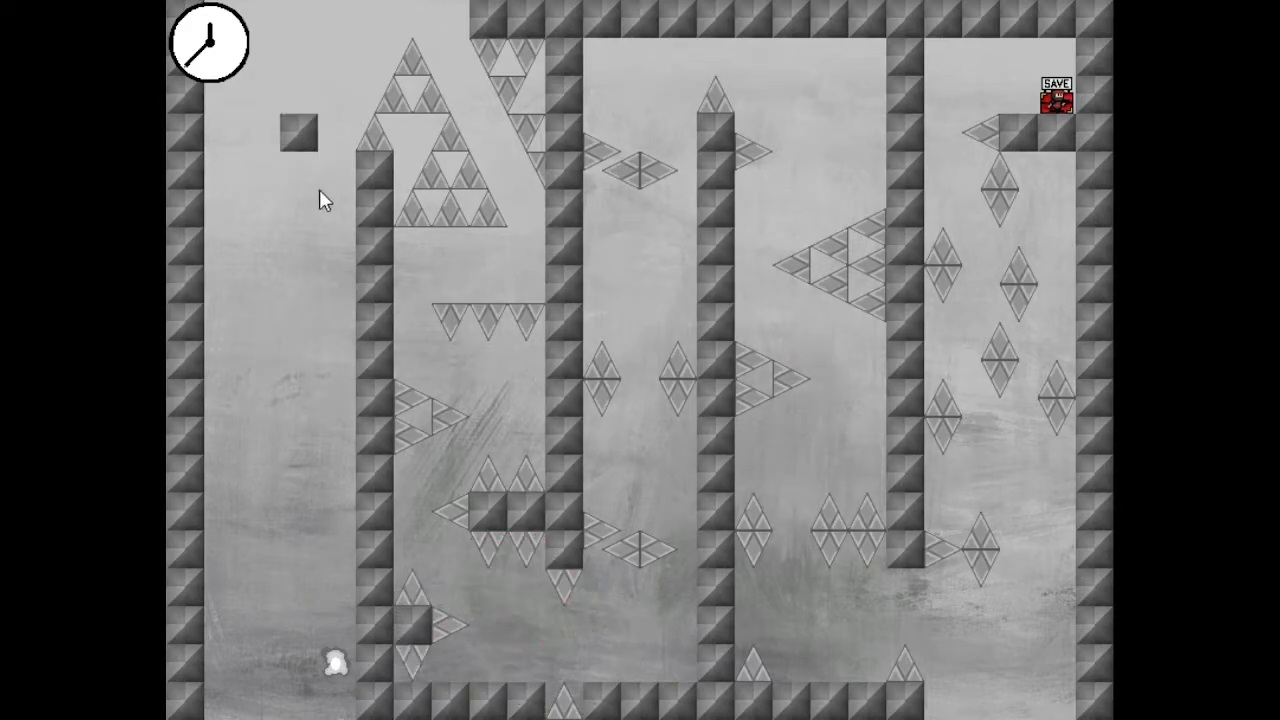
mouse_move(338, 618)
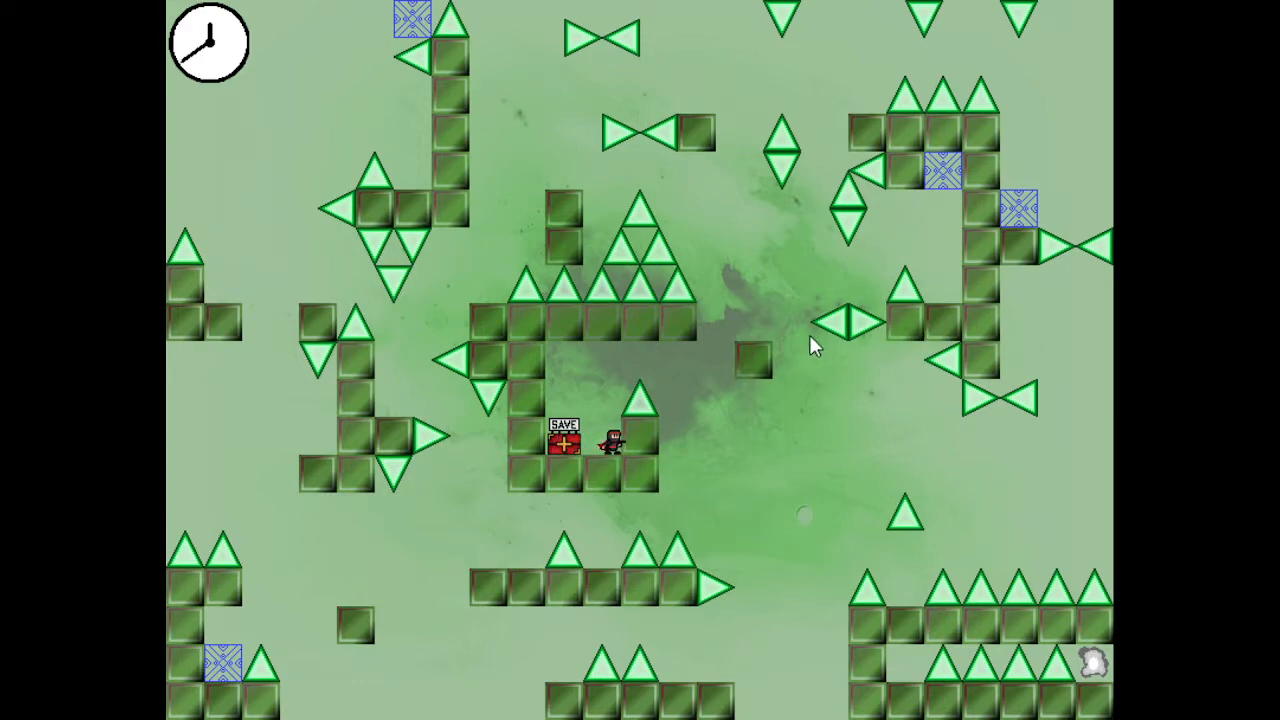
mouse_move(210, 650)
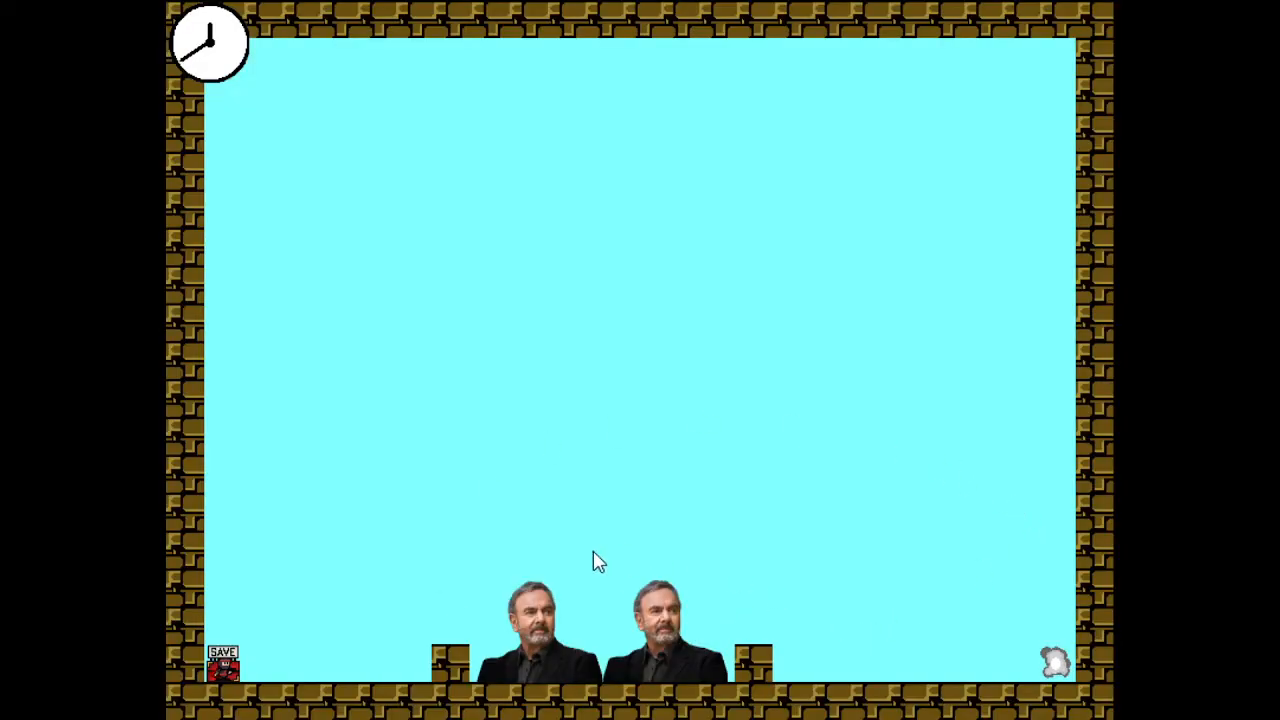
mouse_move(392, 490)
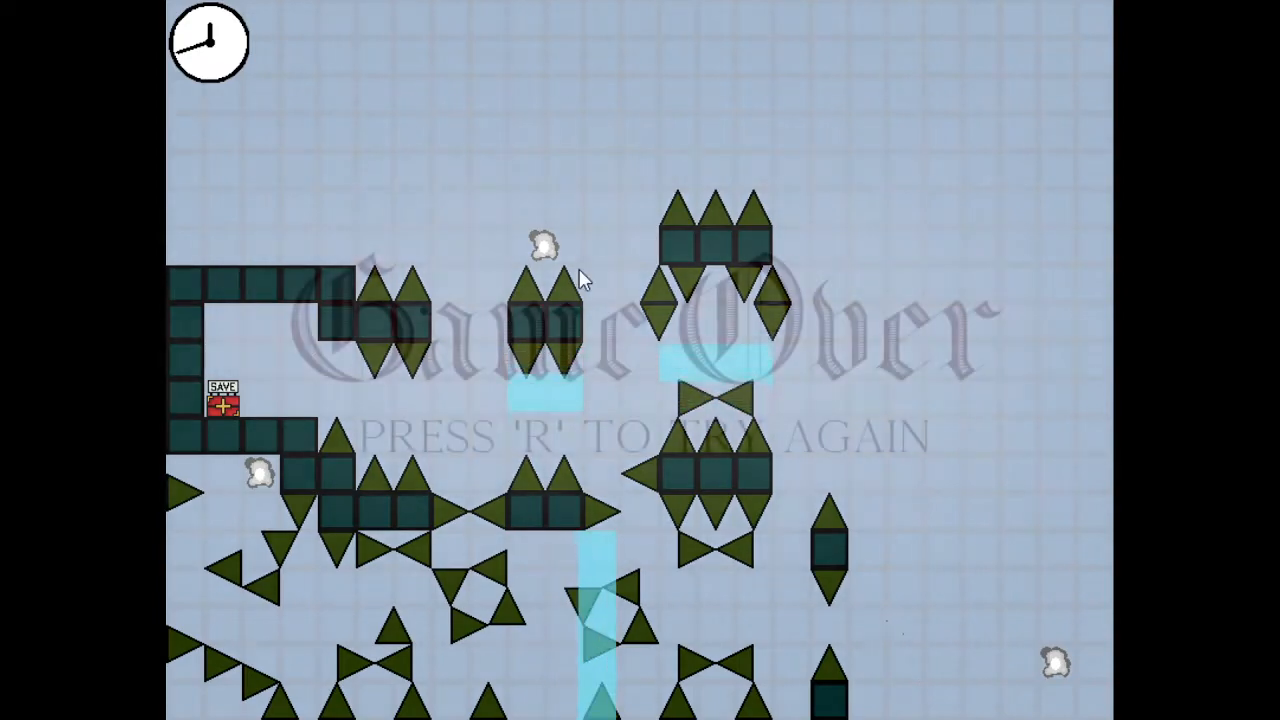
key("r")
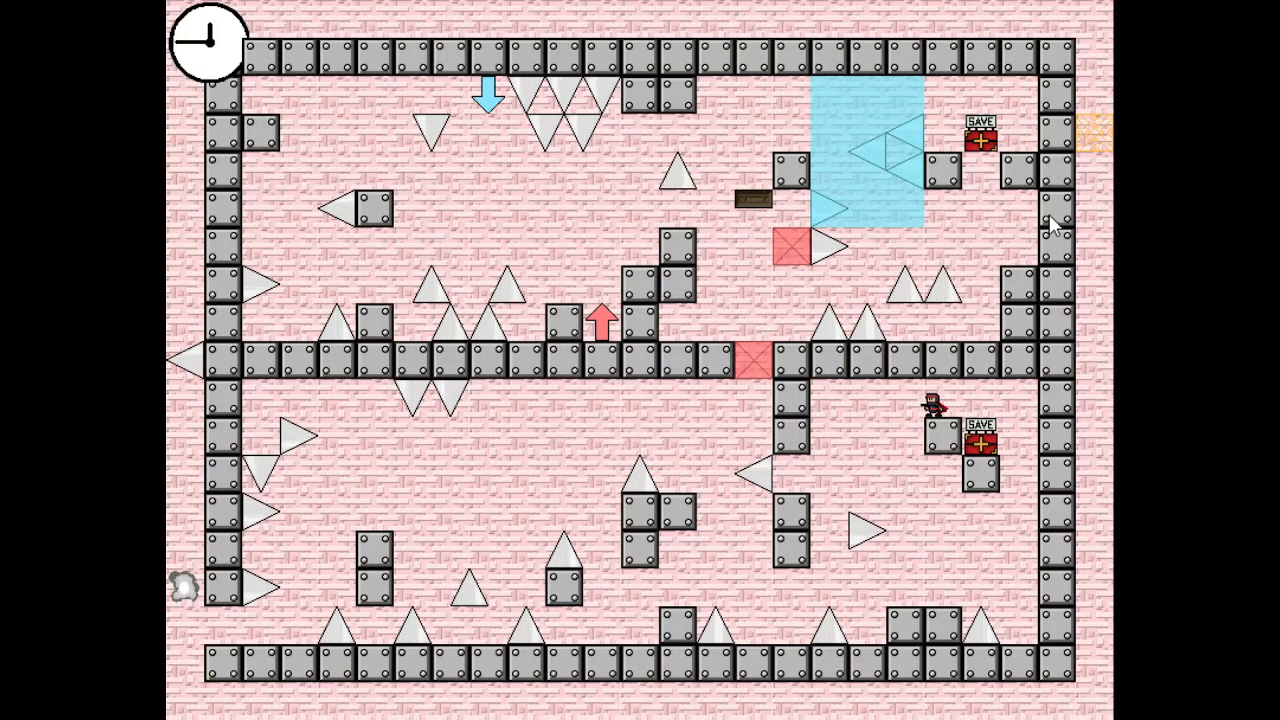
mouse_move(864, 244)
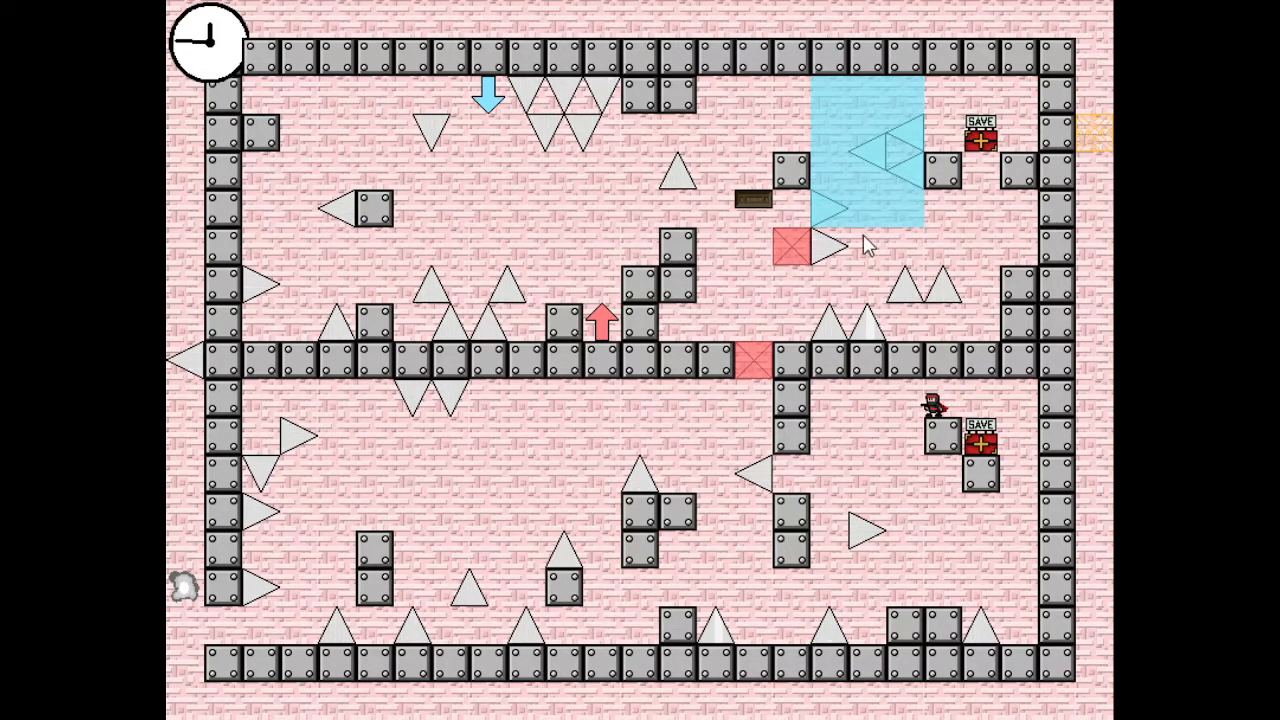
mouse_move(840, 432)
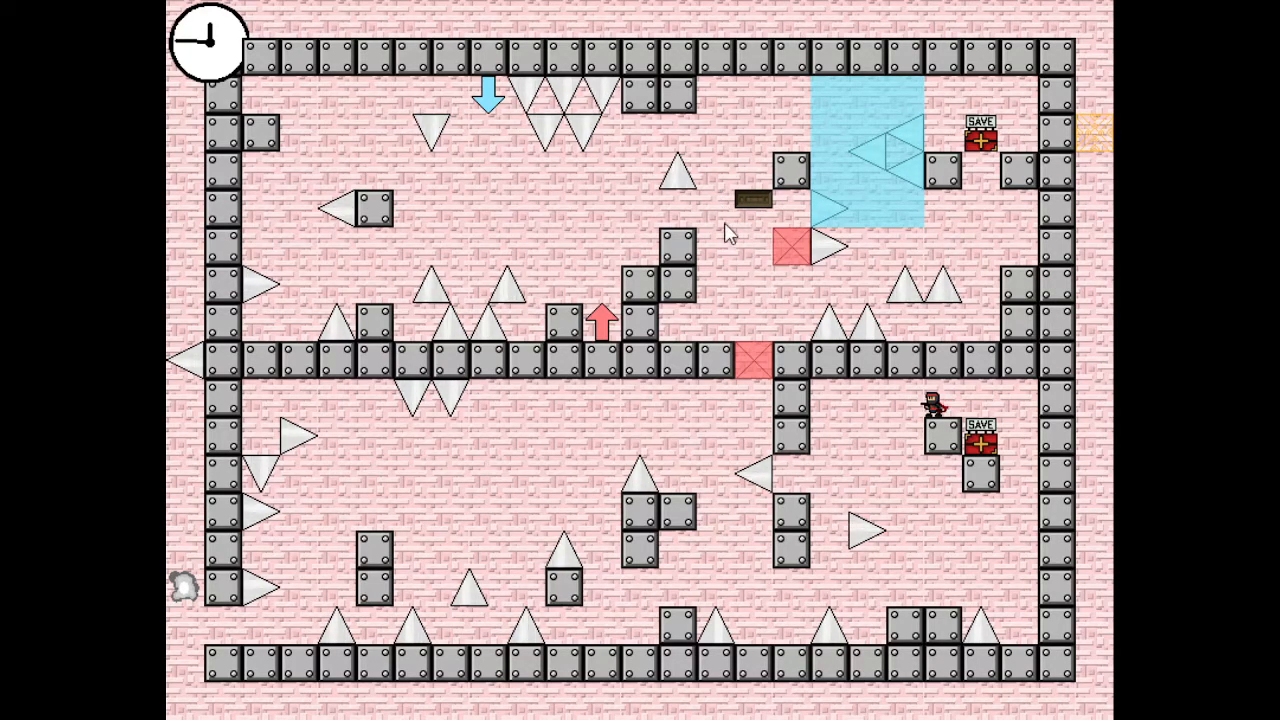
mouse_move(756, 352)
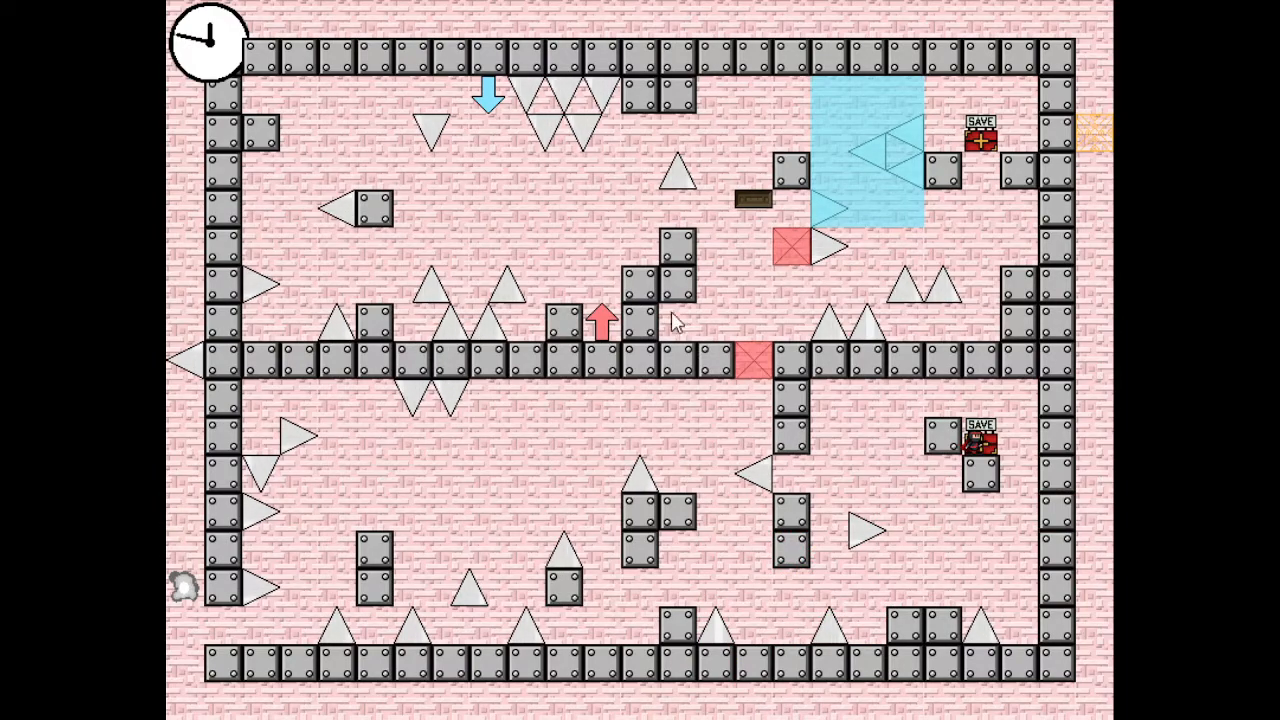
mouse_move(436, 364)
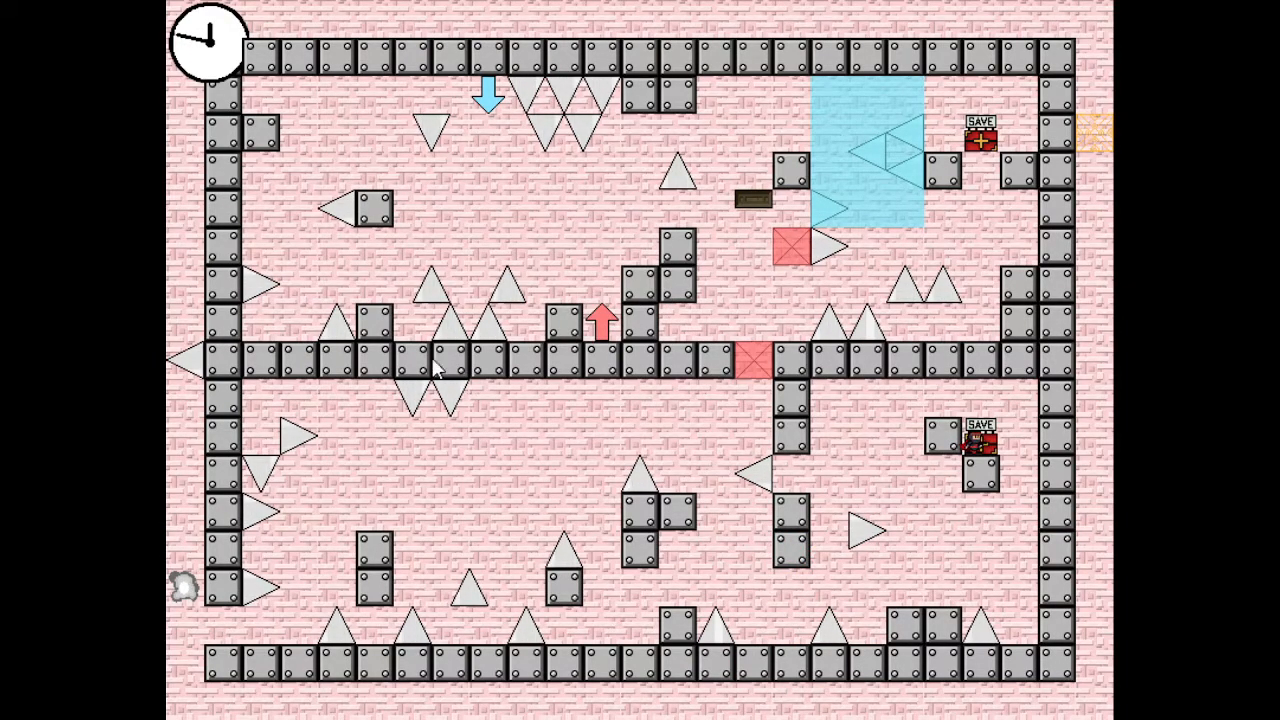
mouse_move(600, 418)
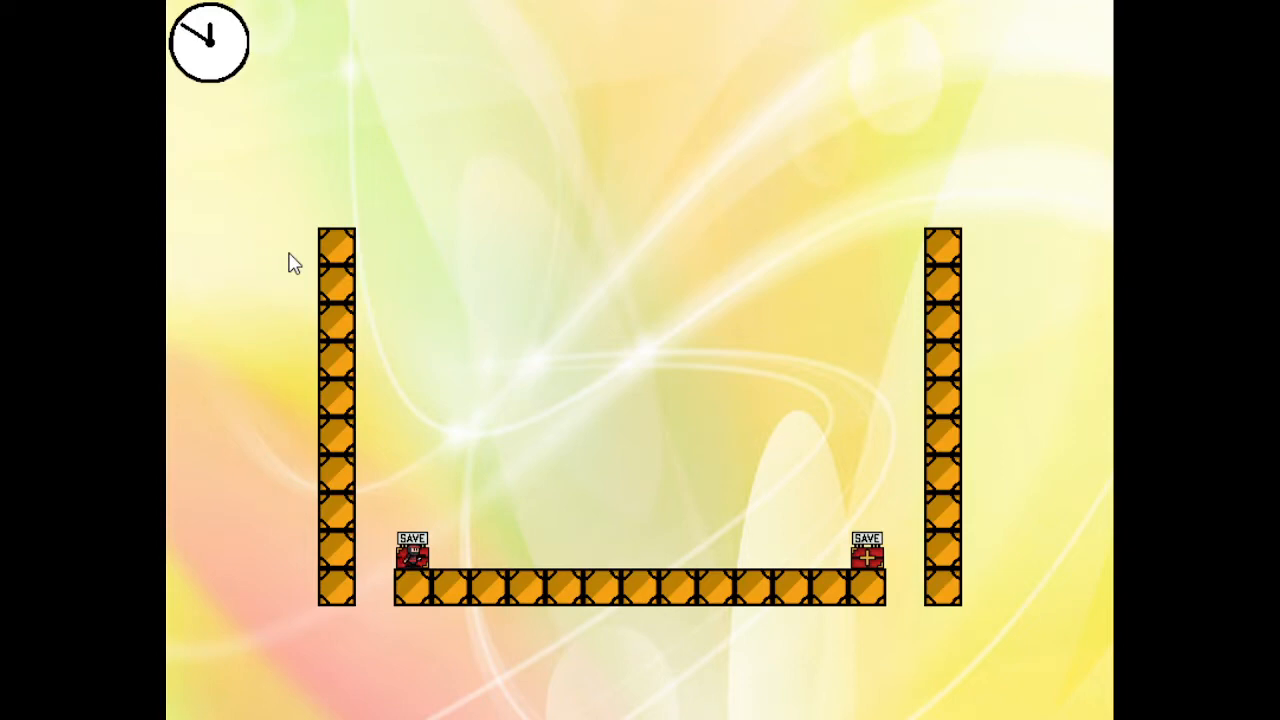
mouse_move(738, 178)
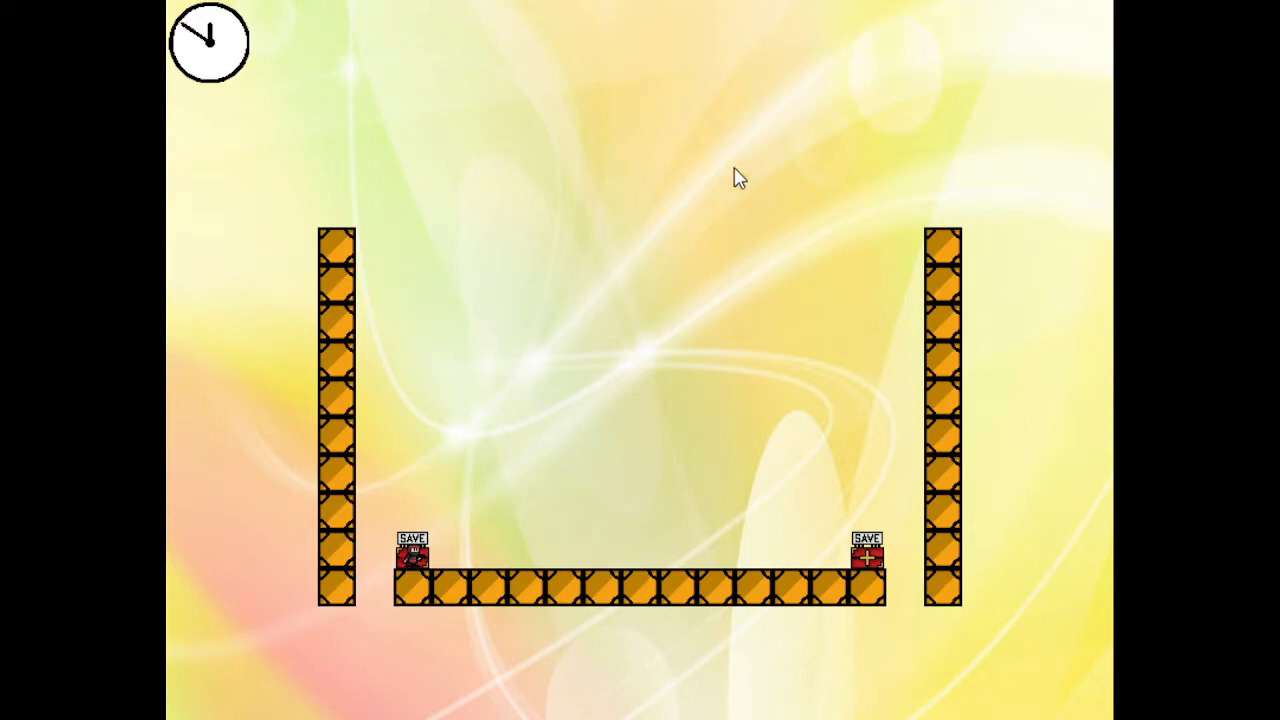
mouse_move(590, 420)
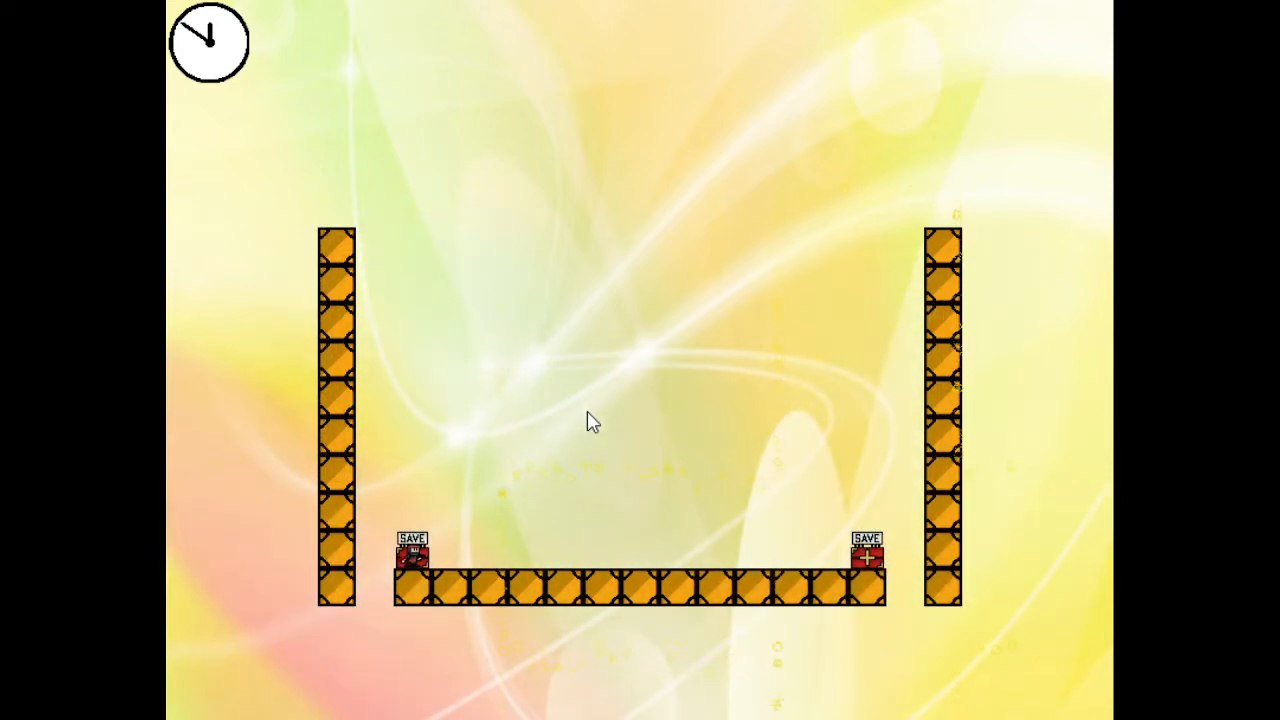
mouse_move(540, 178)
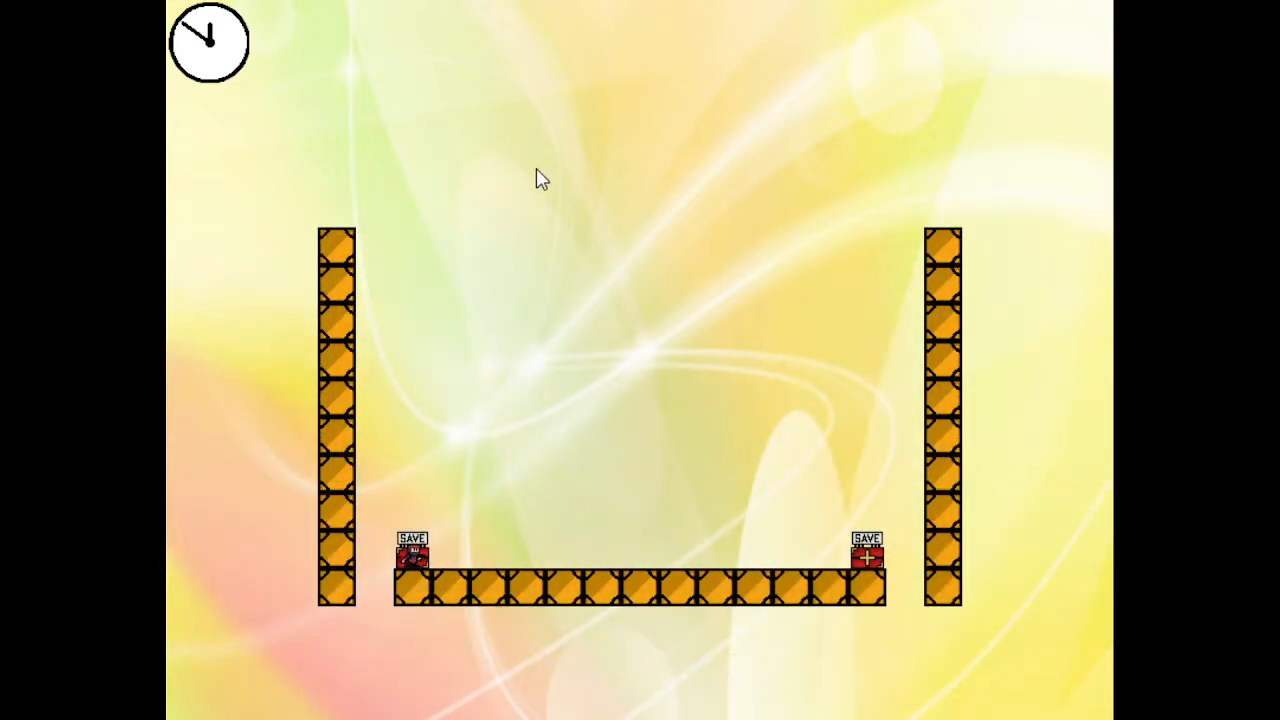